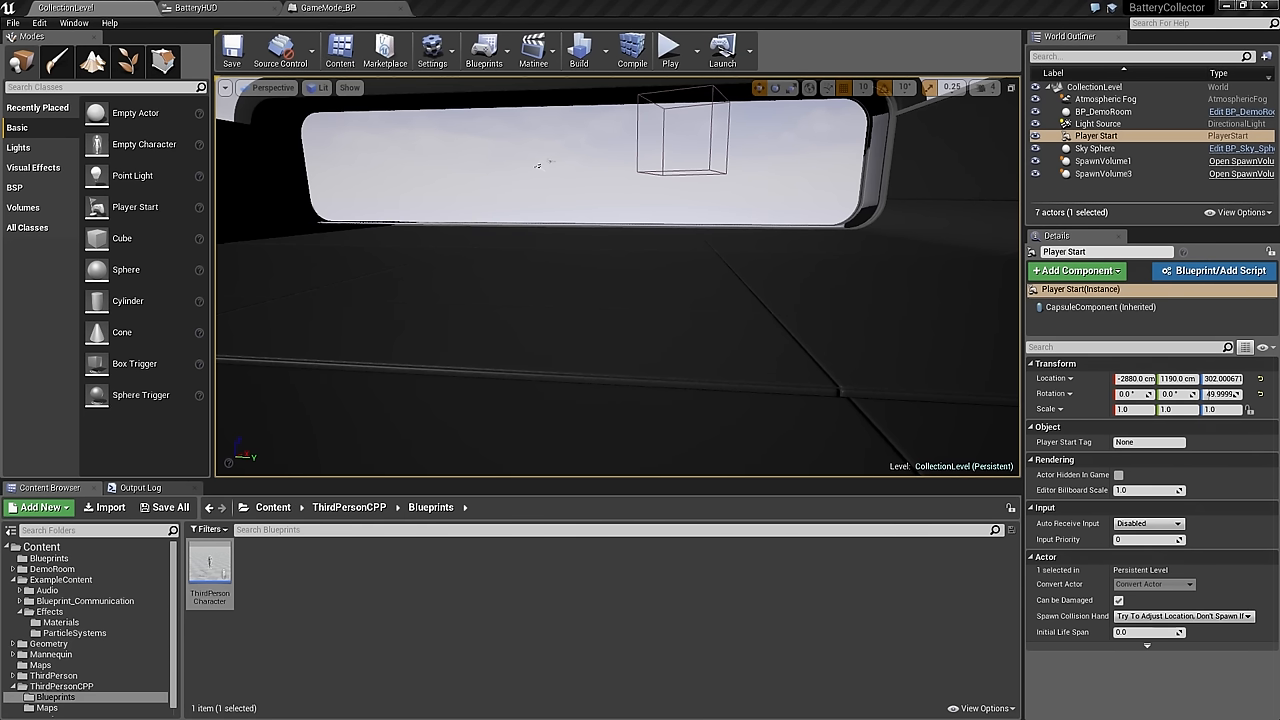
mouse_move(560, 234)
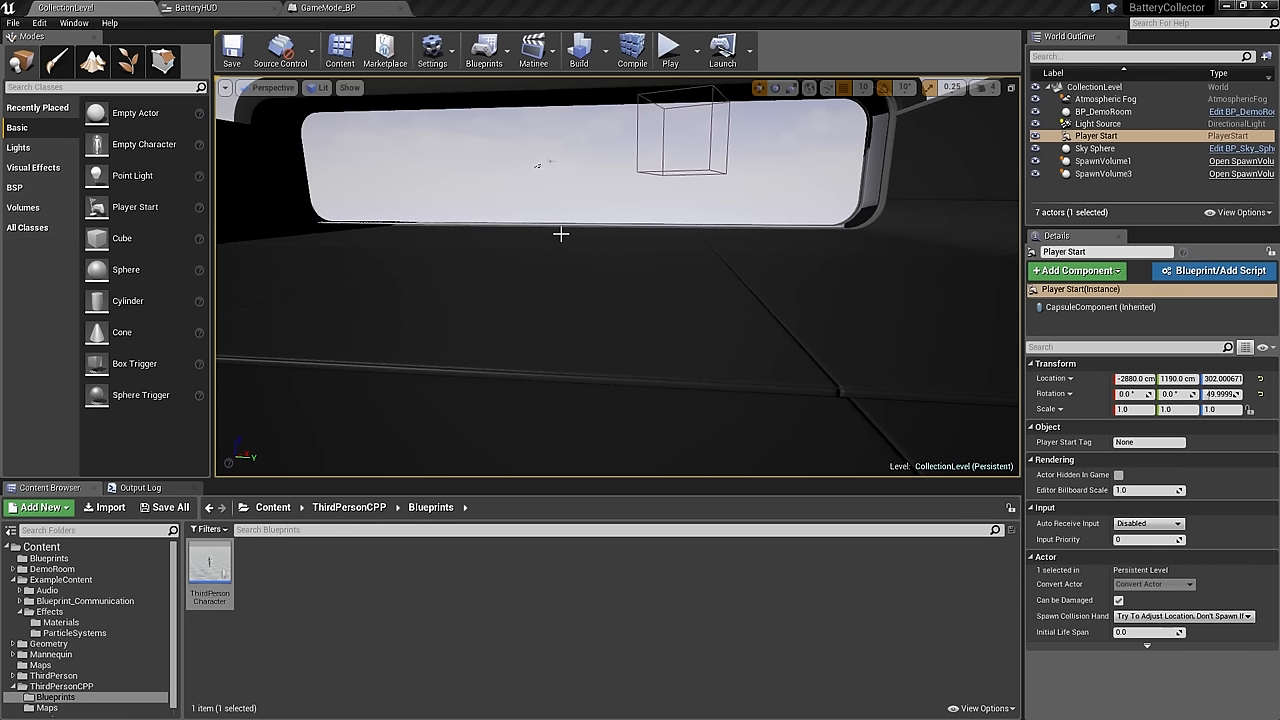
mouse_move(870, 410)
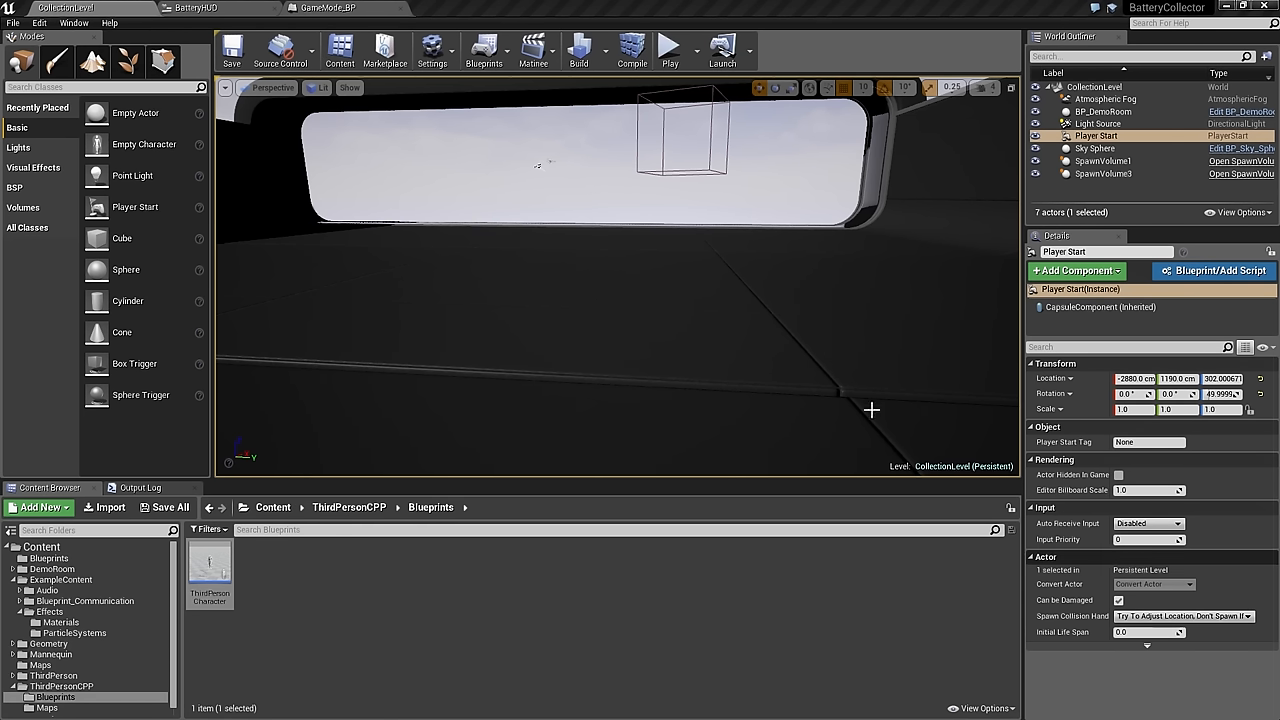
mouse_move(878, 360)
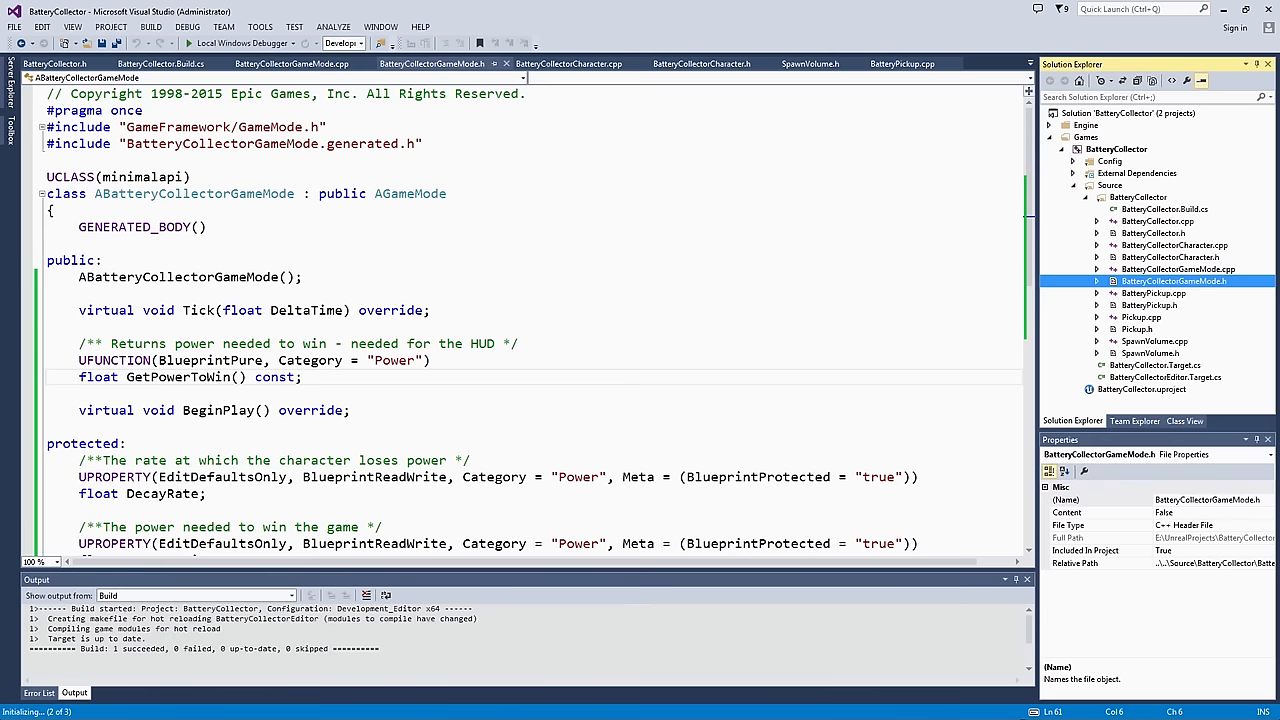
Step: Below the includes, add an enum gameplay comment and the UENUM(BlueprintType) macro
click(52, 160)
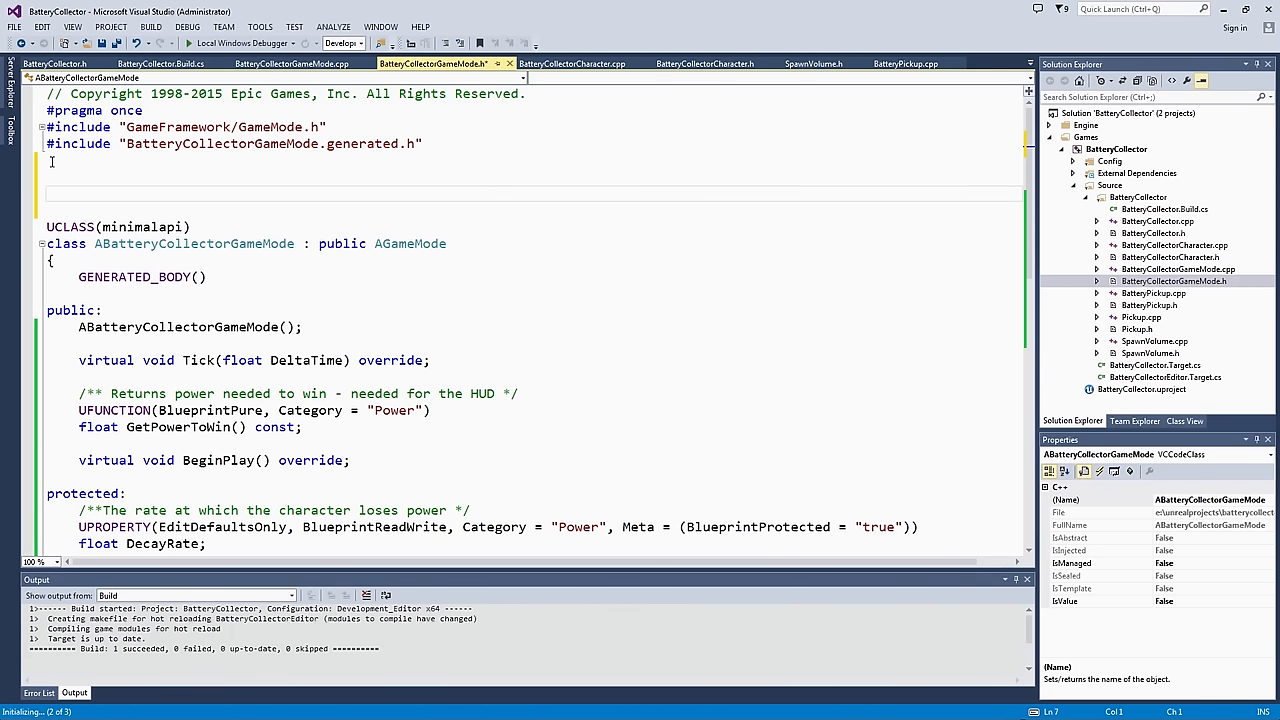
text(//enum to store the current state of g)
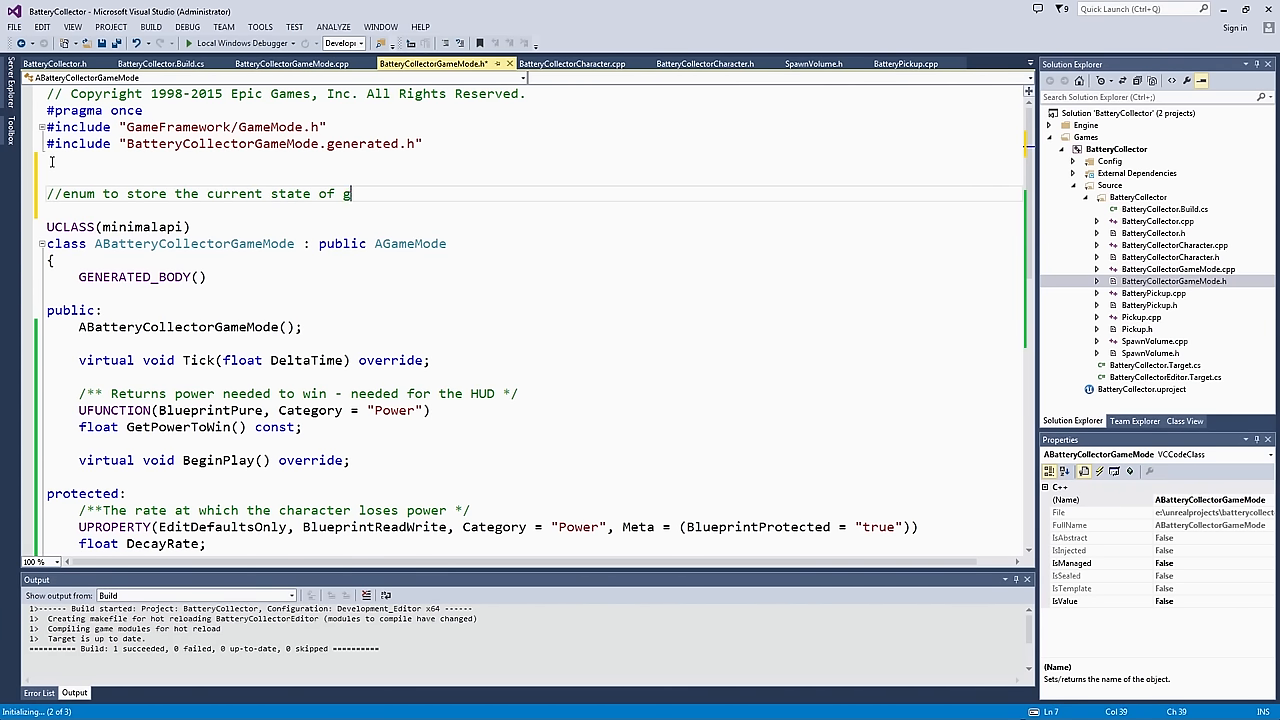
text(ameplay)
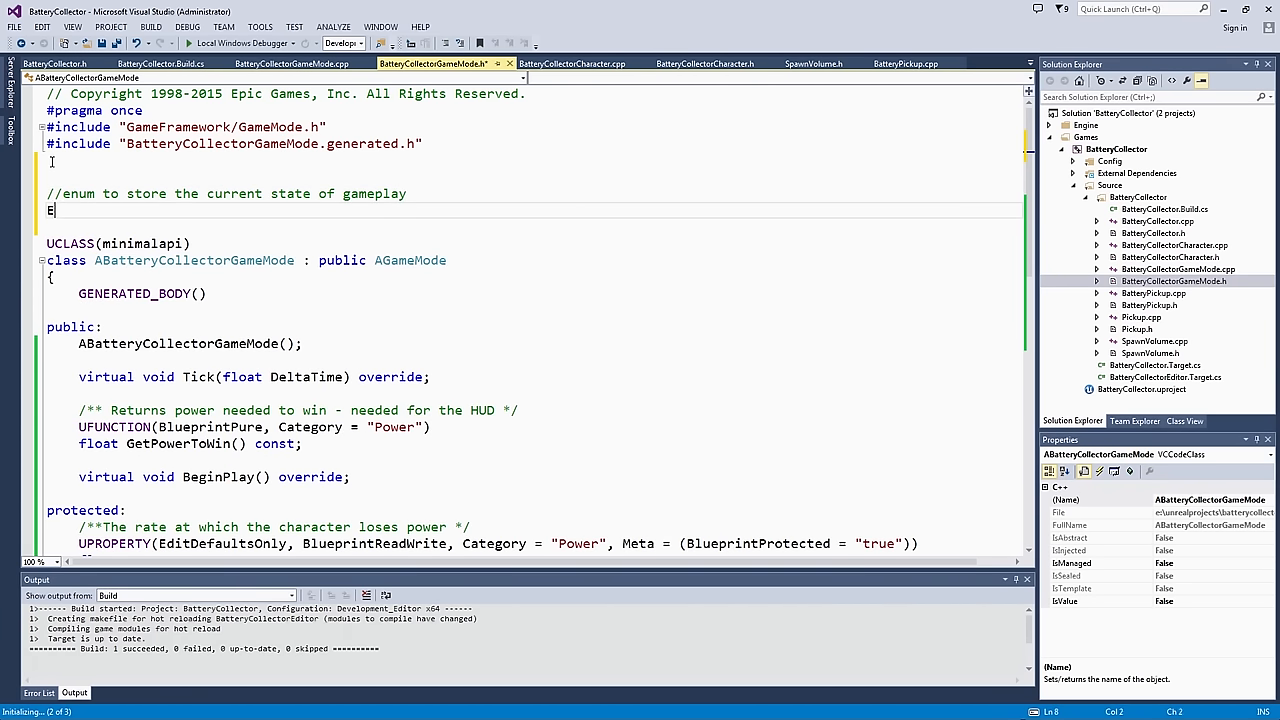
text(UENUM()
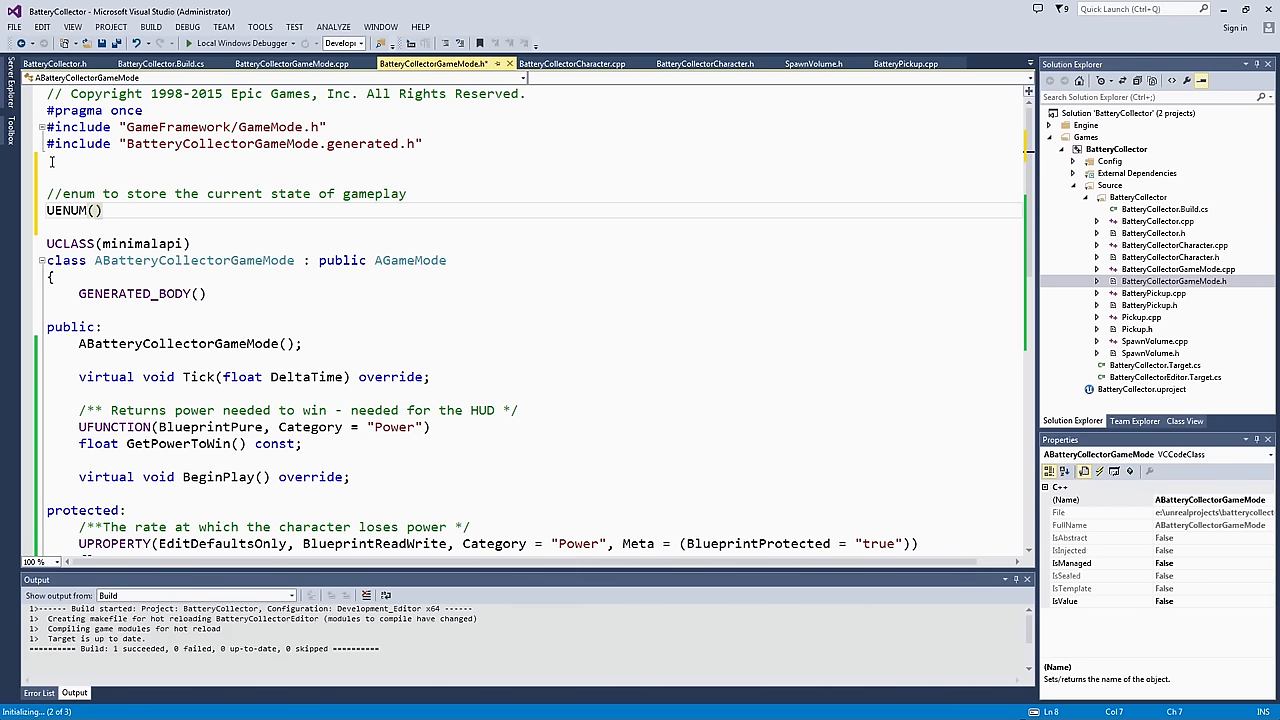
text(Blueprint)
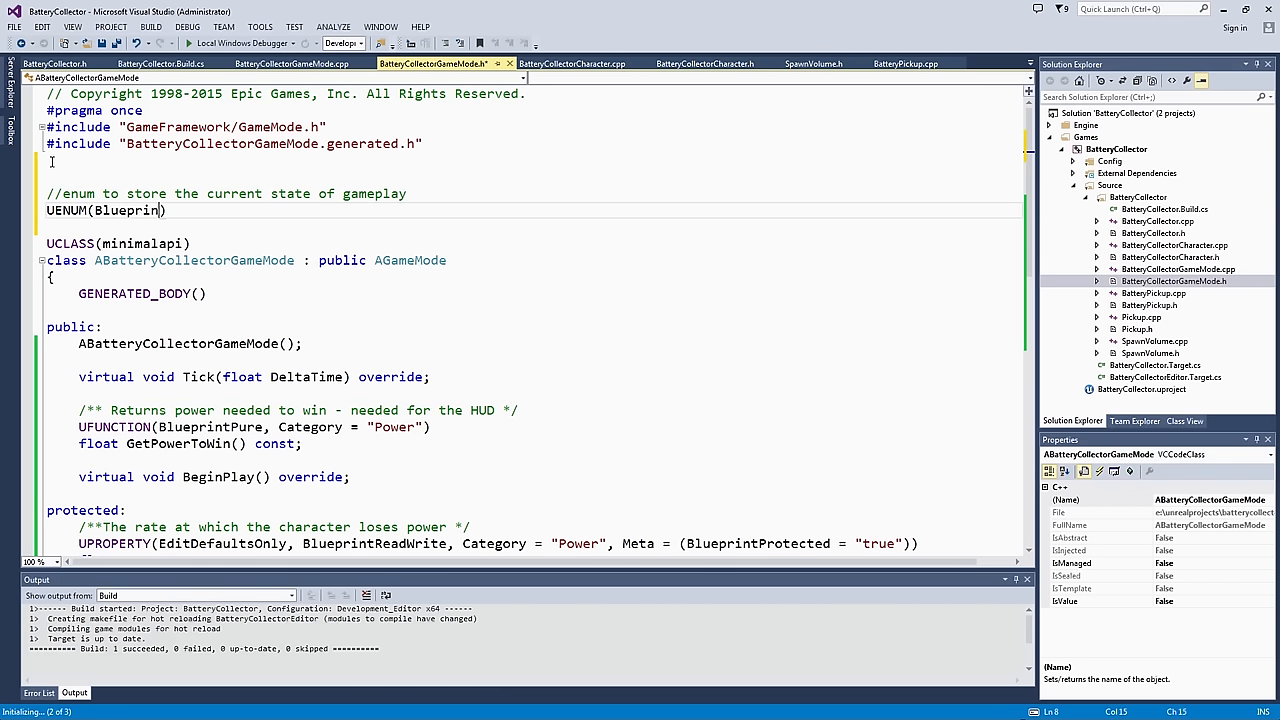
text(Type)
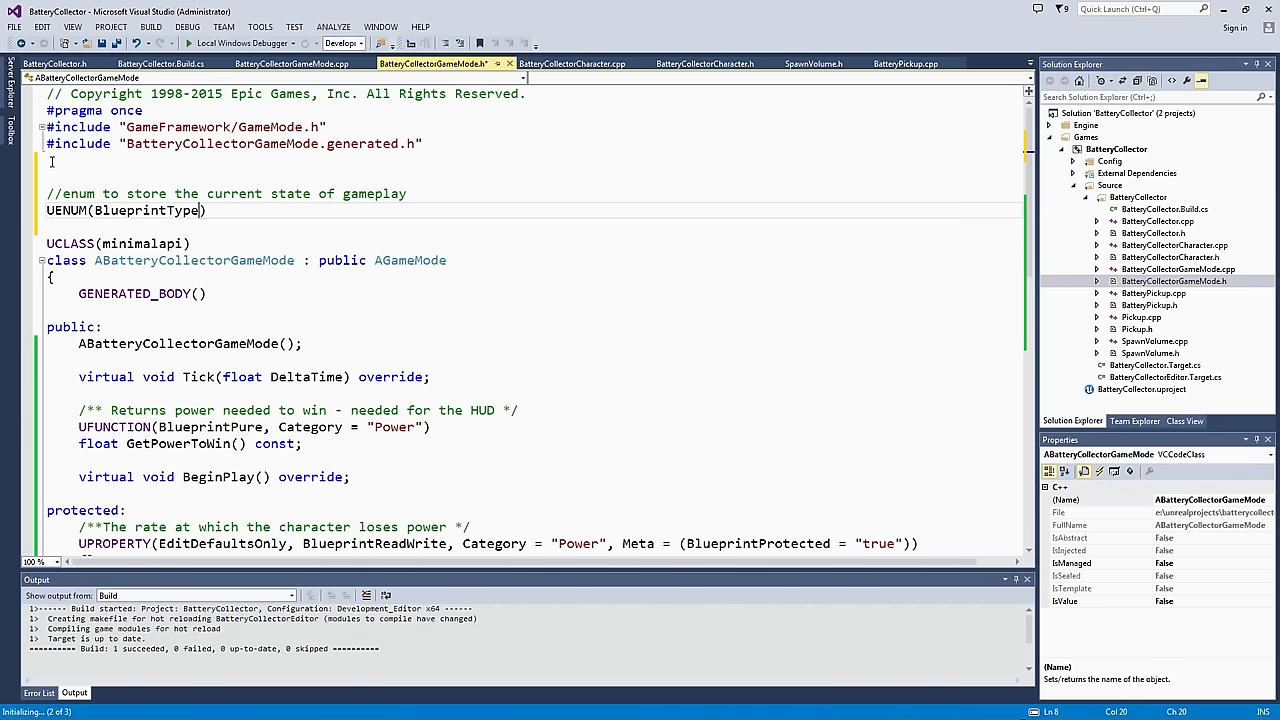
key(enter)
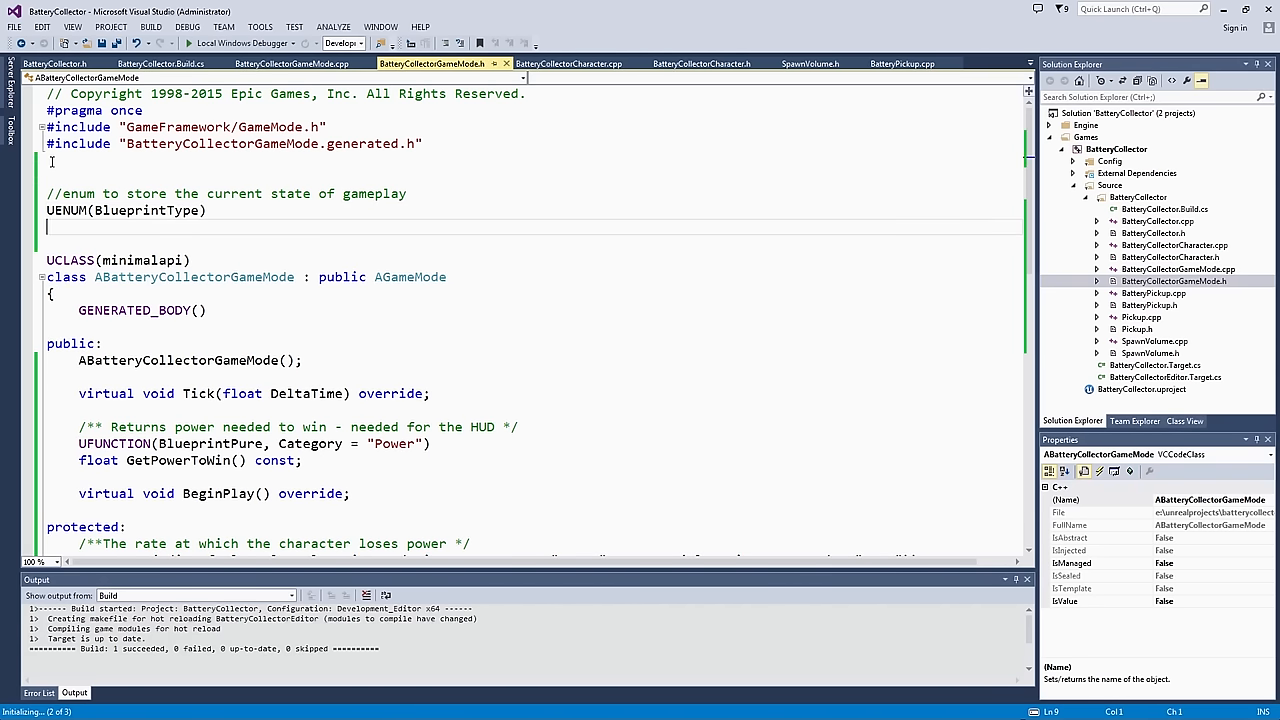
Step: Declare enum class EBatteryPlayState with values EPlaying, EGameOver, EWon and EUnknown
text(enum class)
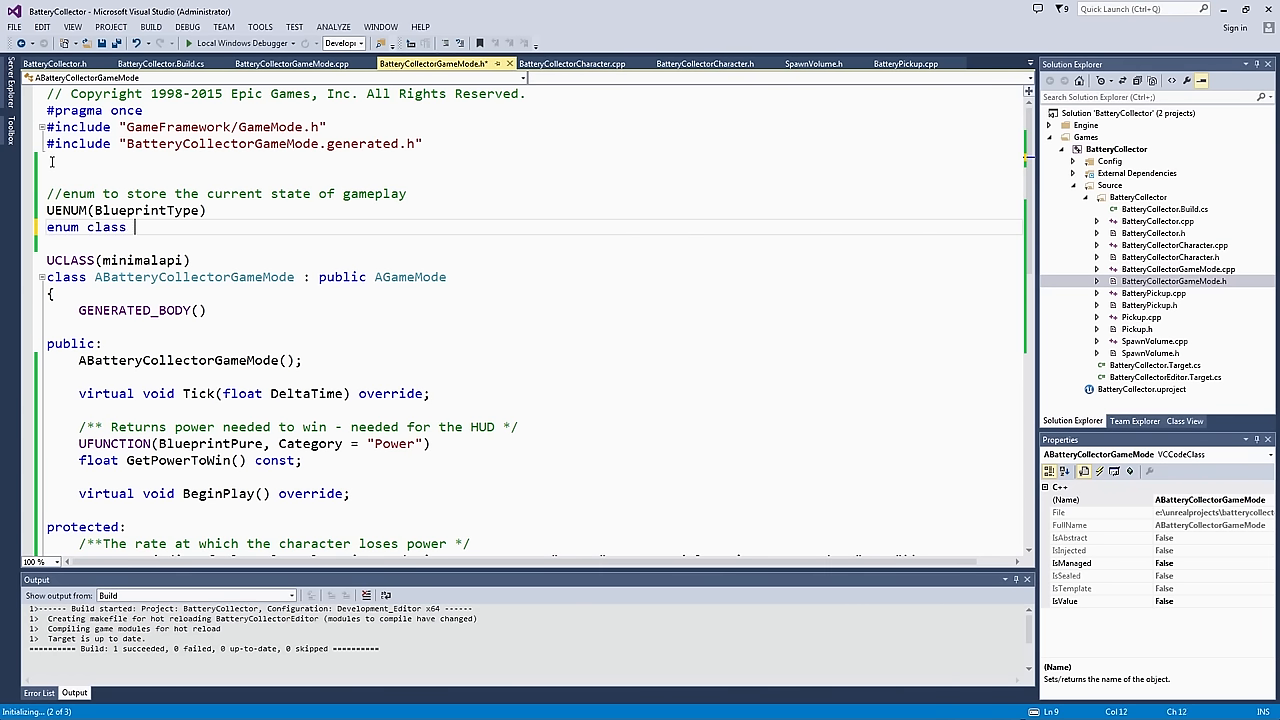
text(EBa)
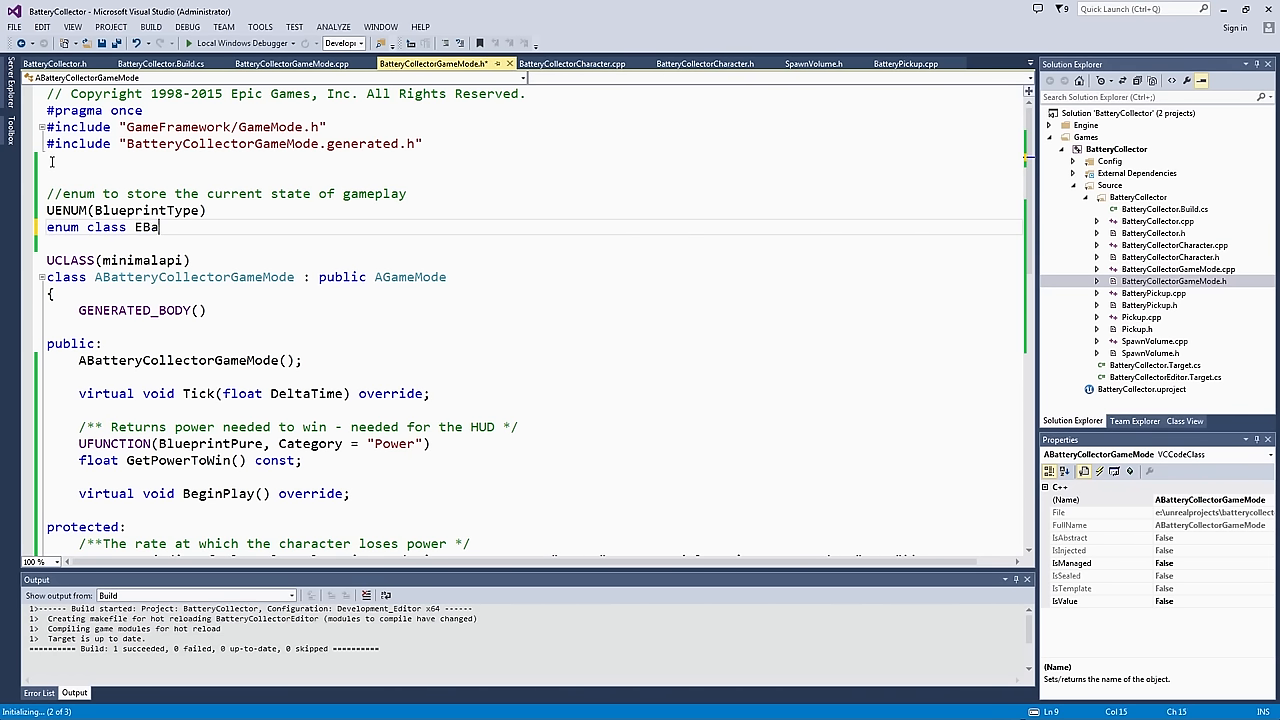
text(tteryPlaySt)
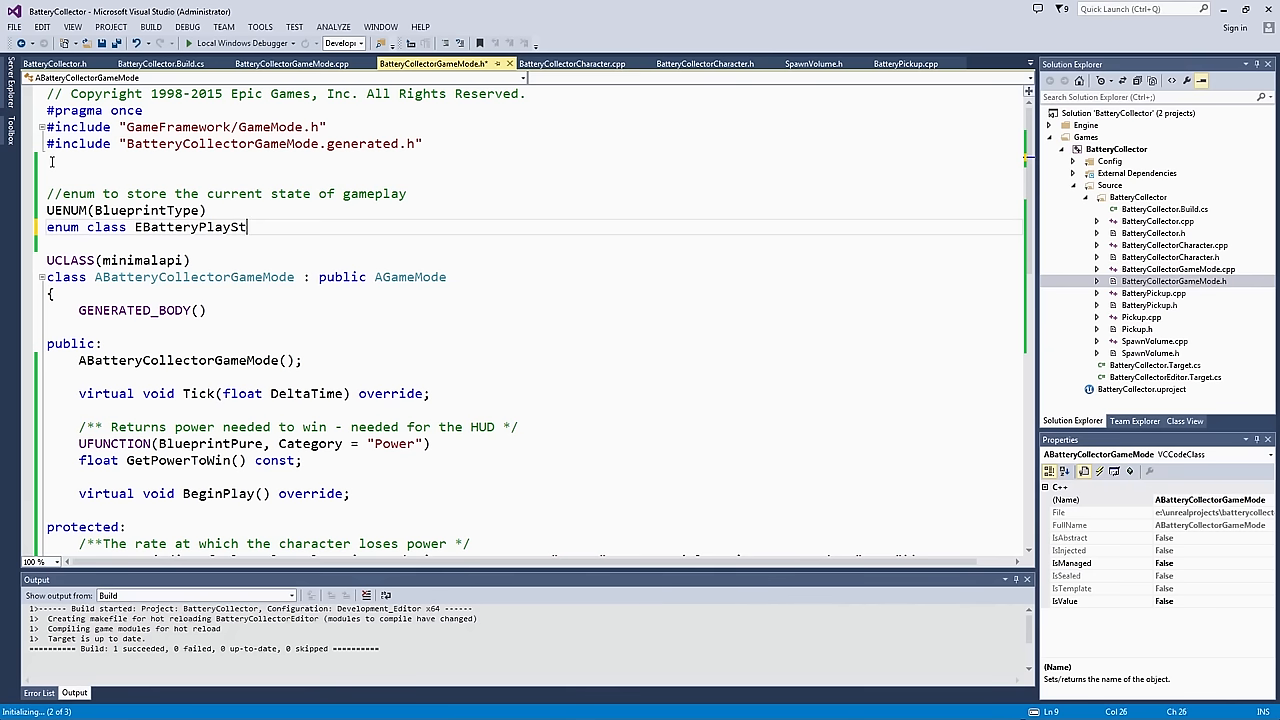
text(ate)
text({)
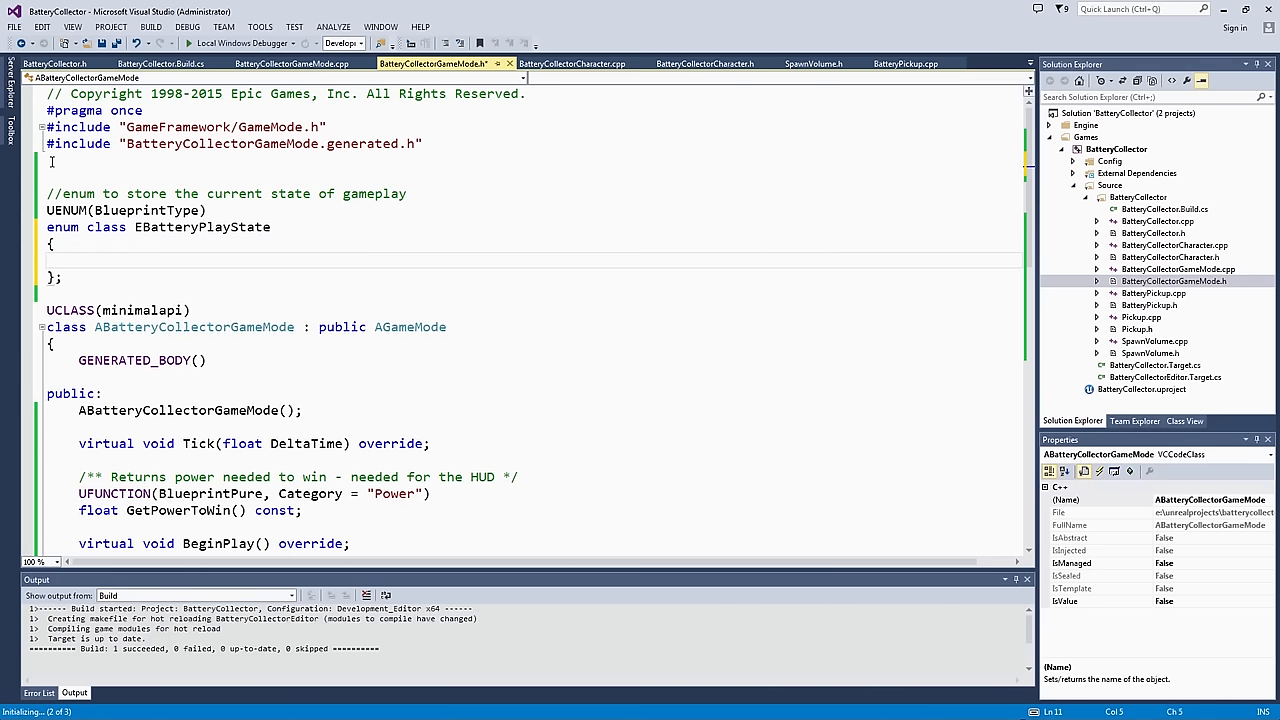
text(E)
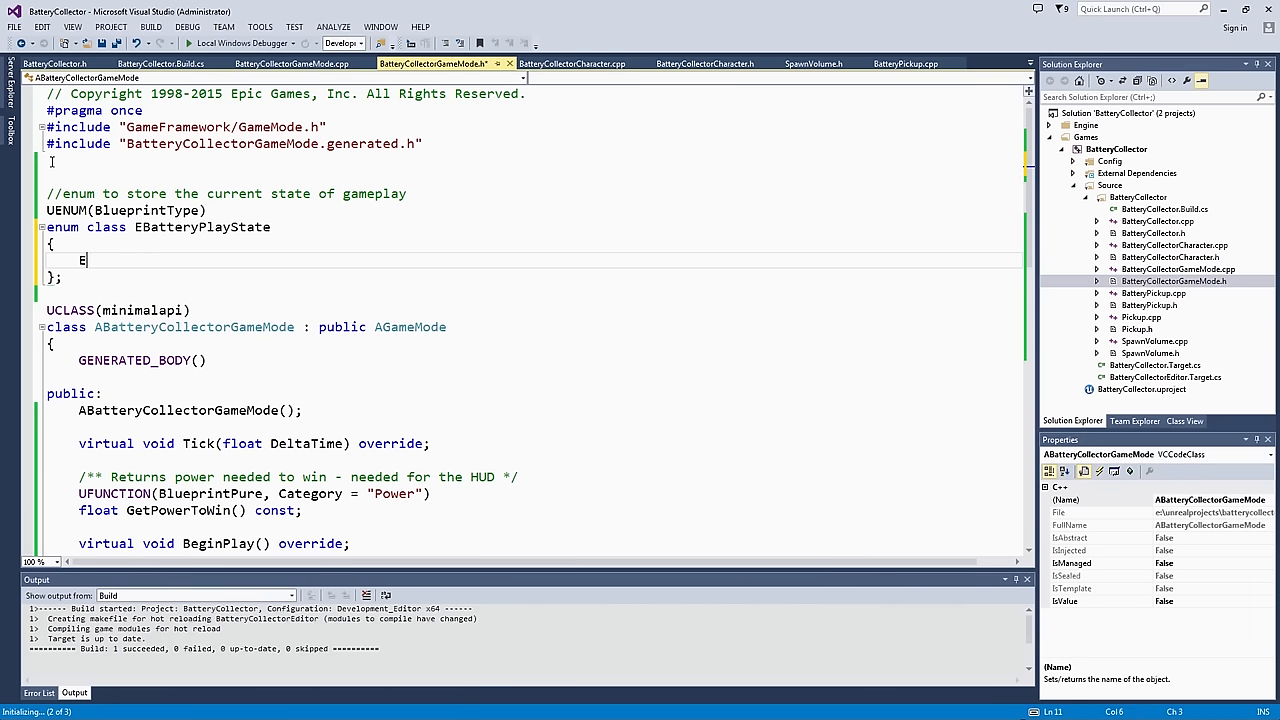
text(Playing,)
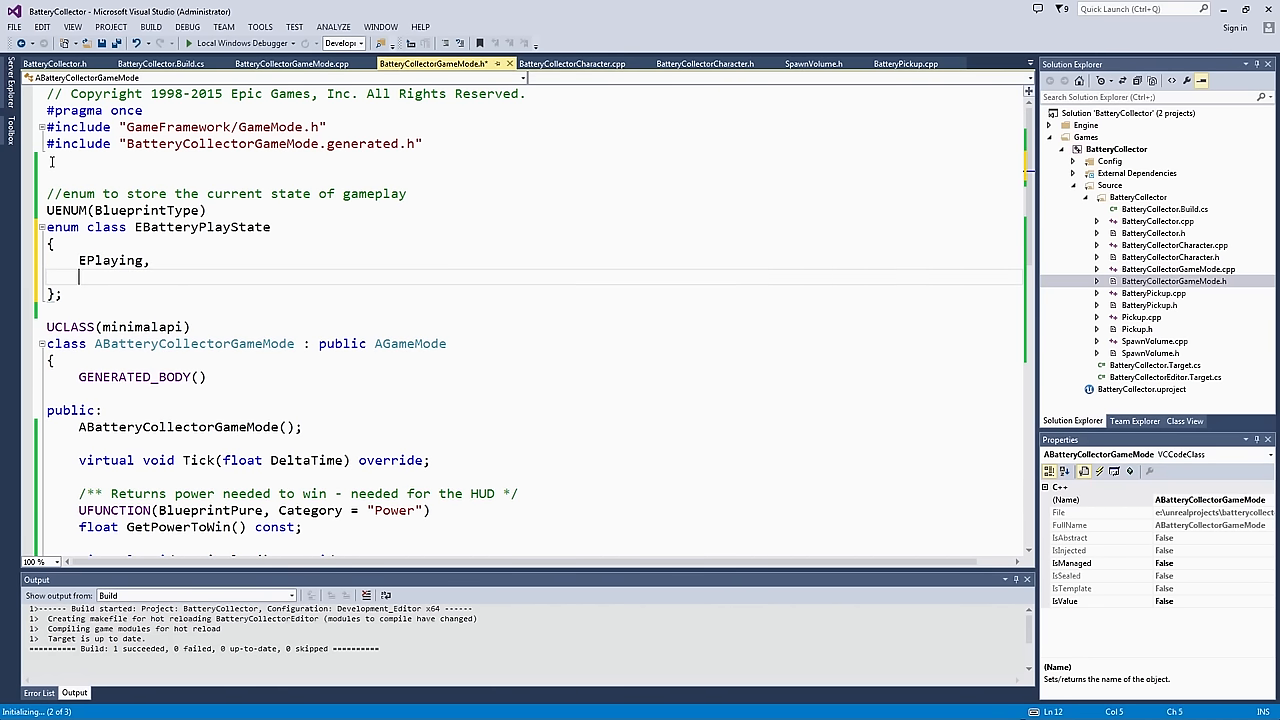
text(EGameOver,)
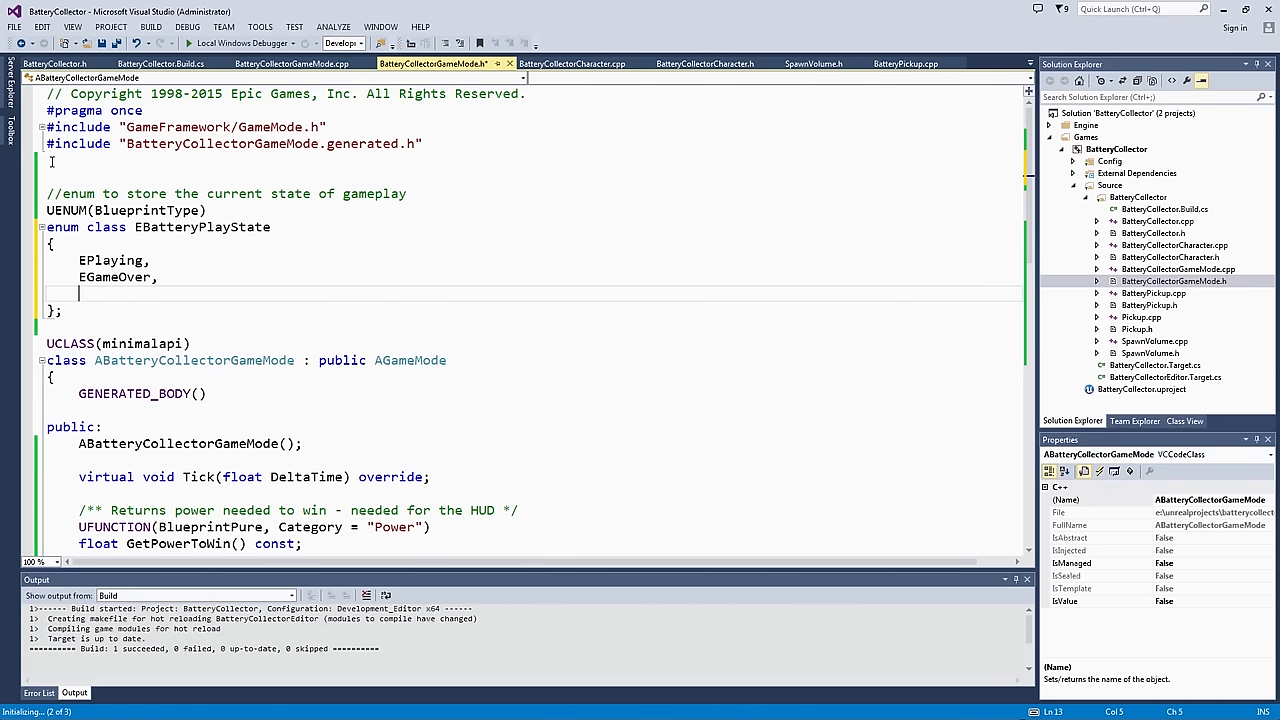
text(EW)
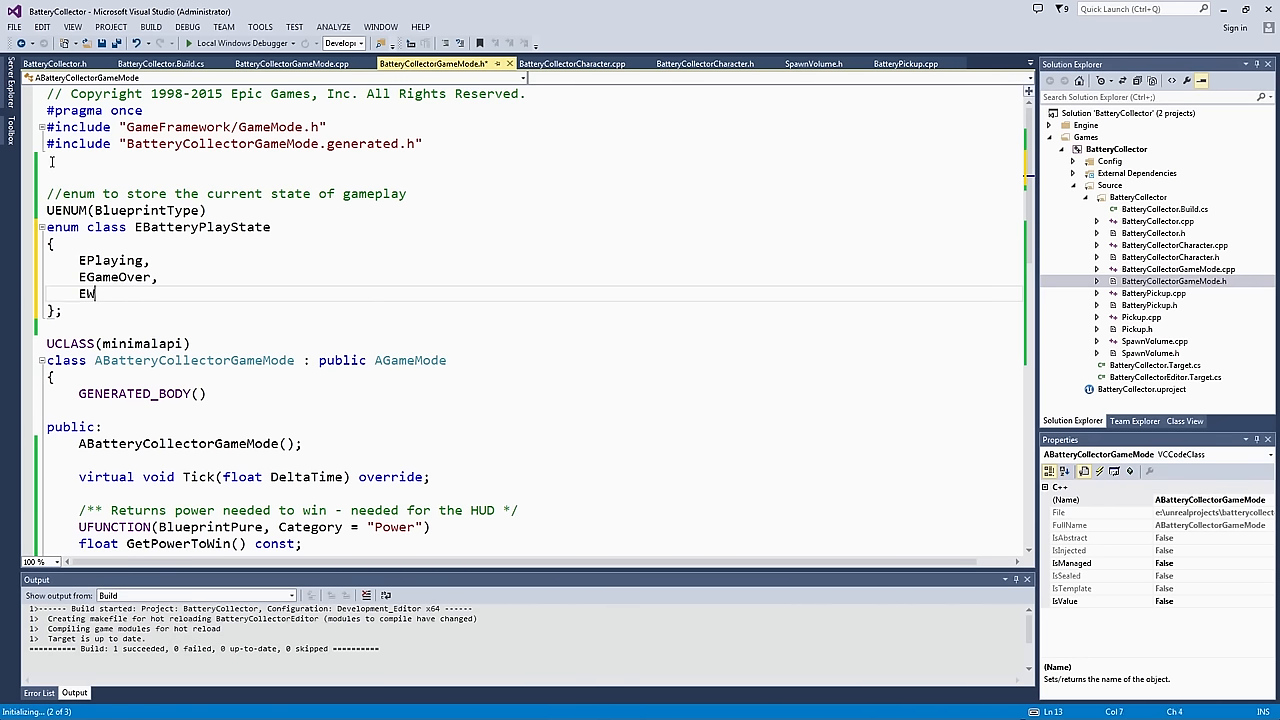
text(on,)
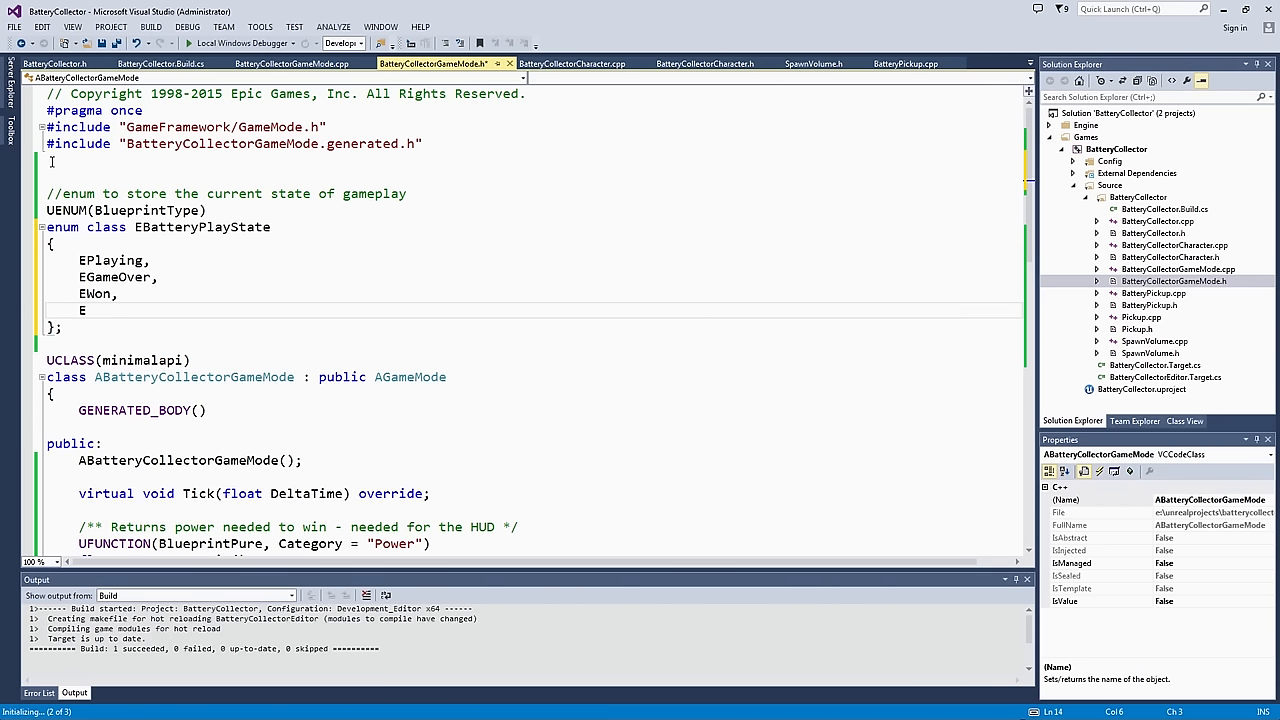
text(Unkno)
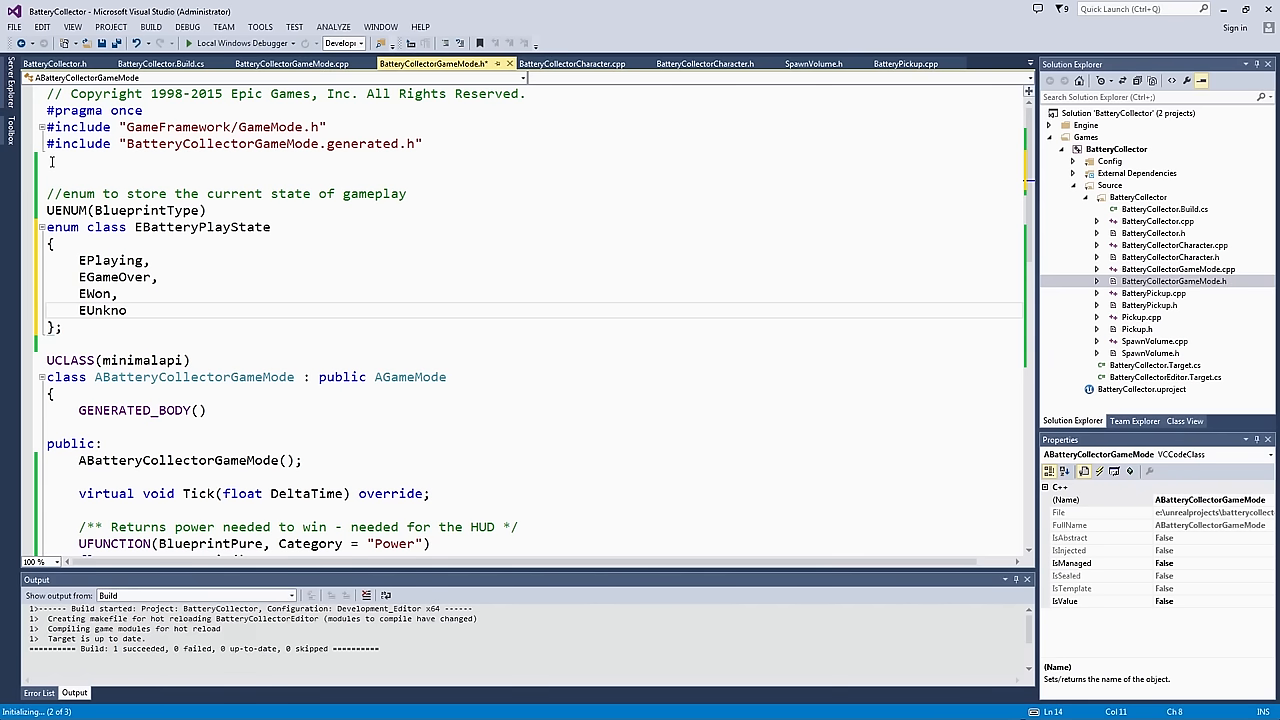
text(wn)
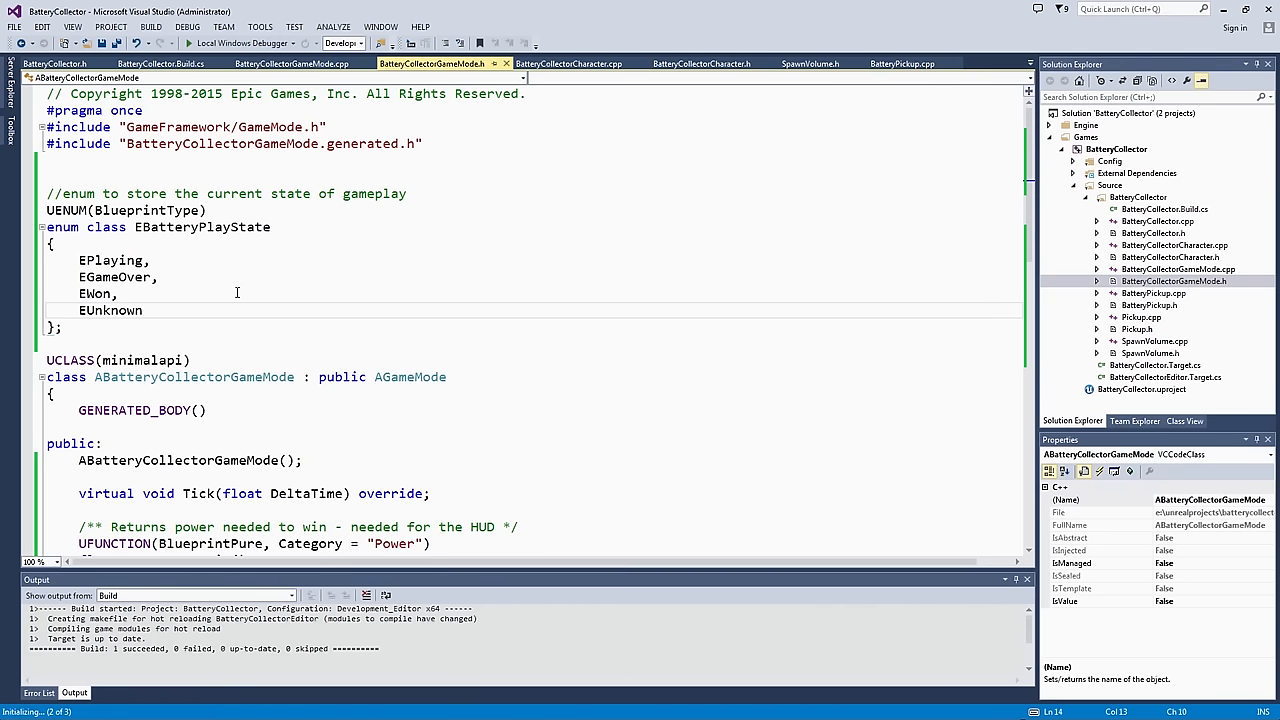
mouse_move(422, 324)
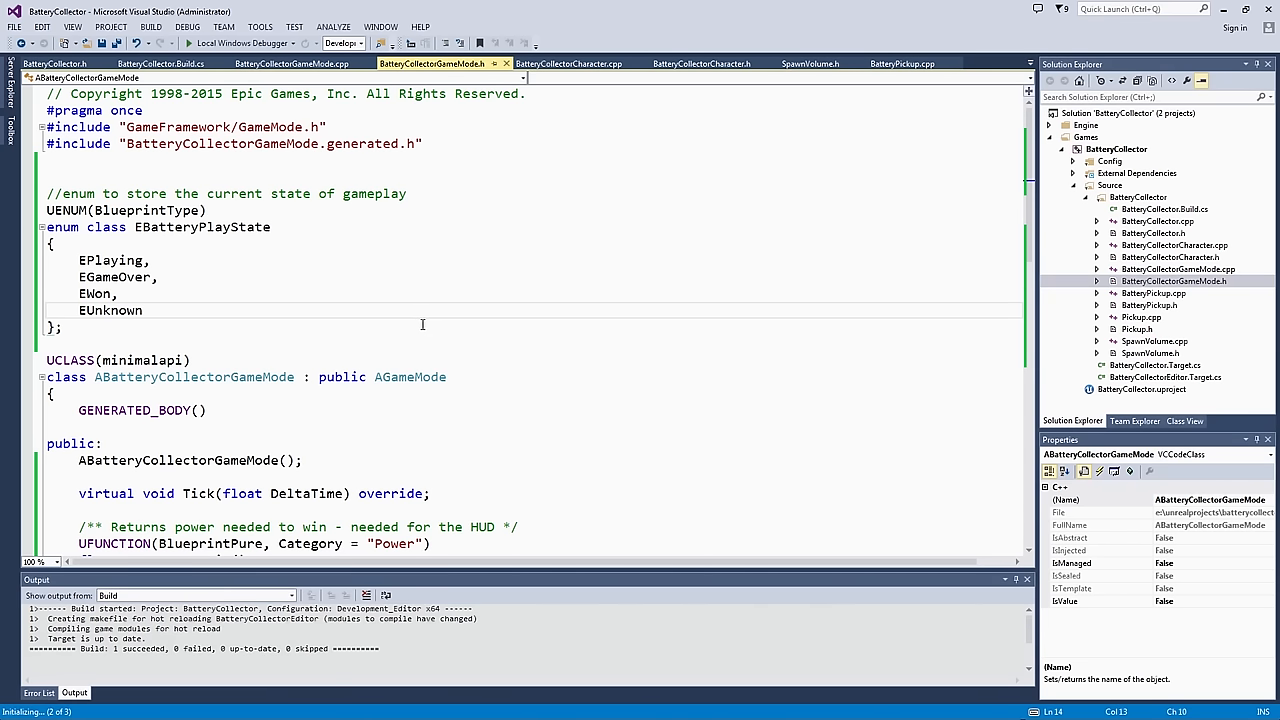
Step: At the end of the class, add a private section declaring EBatteryPlayState CurrentState with a comment begun above it
scroll(down, 3)
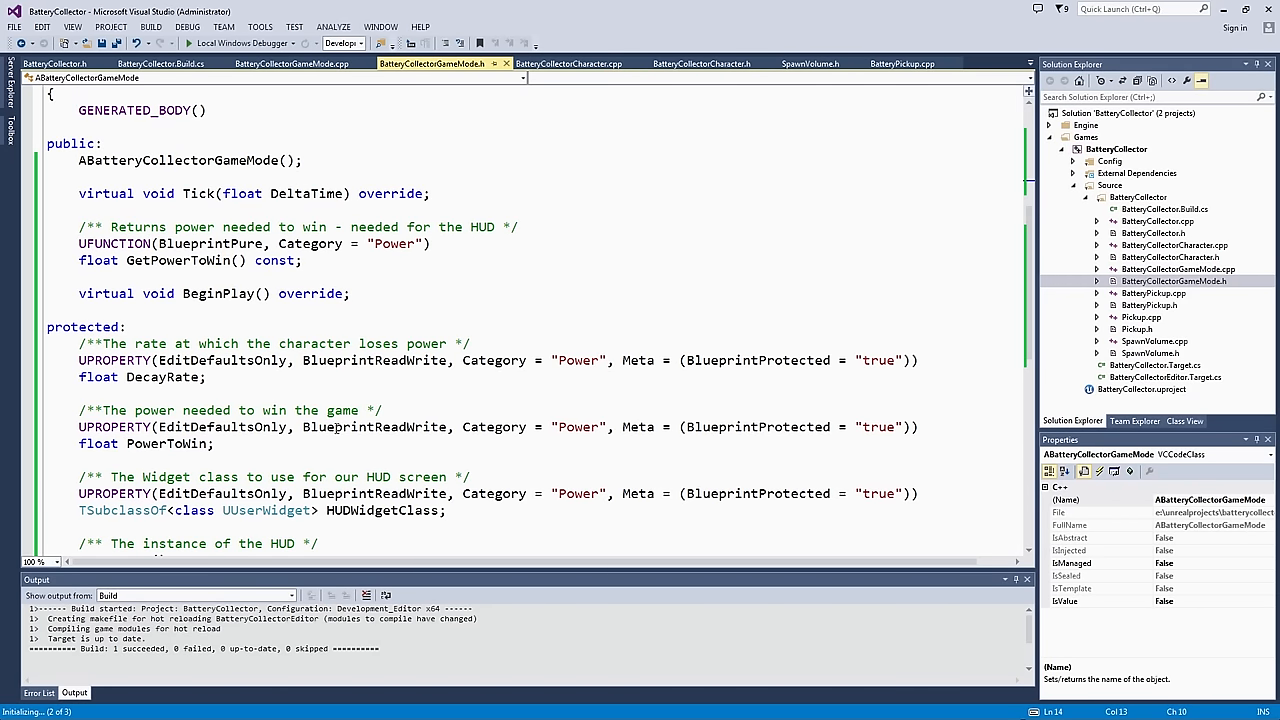
scroll(down, 3)
text(class UUserWidget* CurrentWidget;)
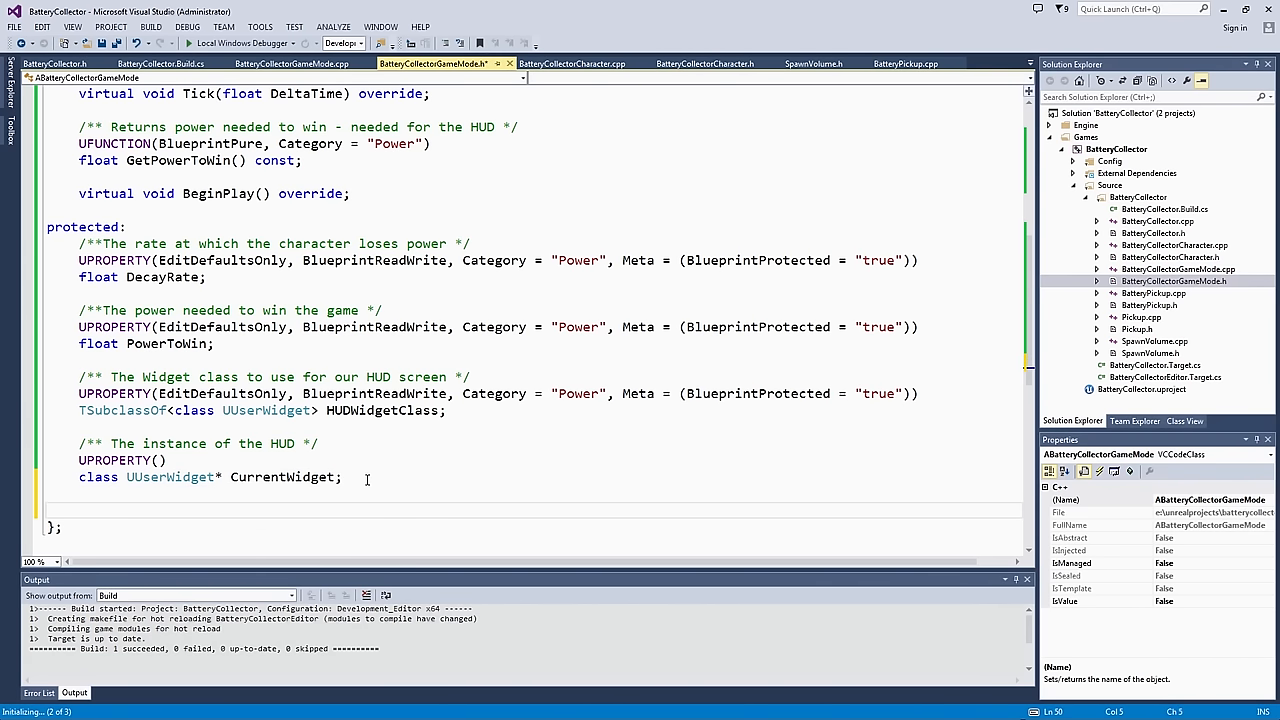
text(private:)
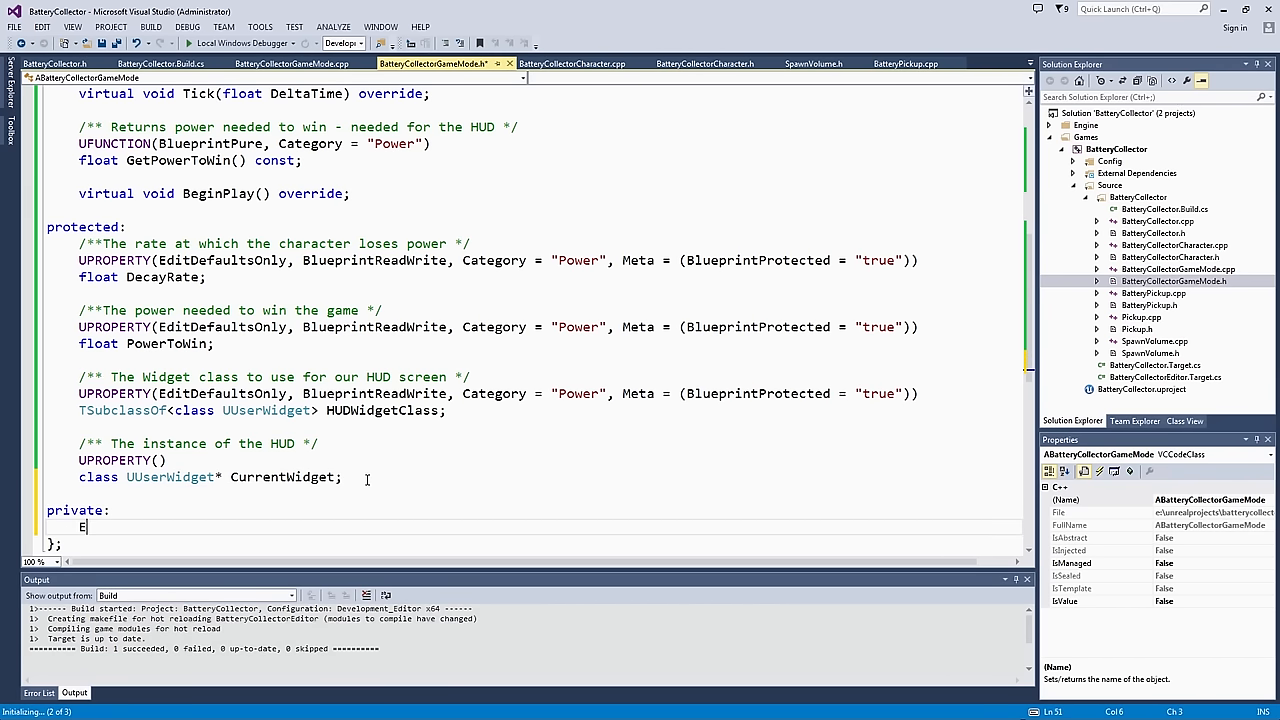
text(BatteryP)
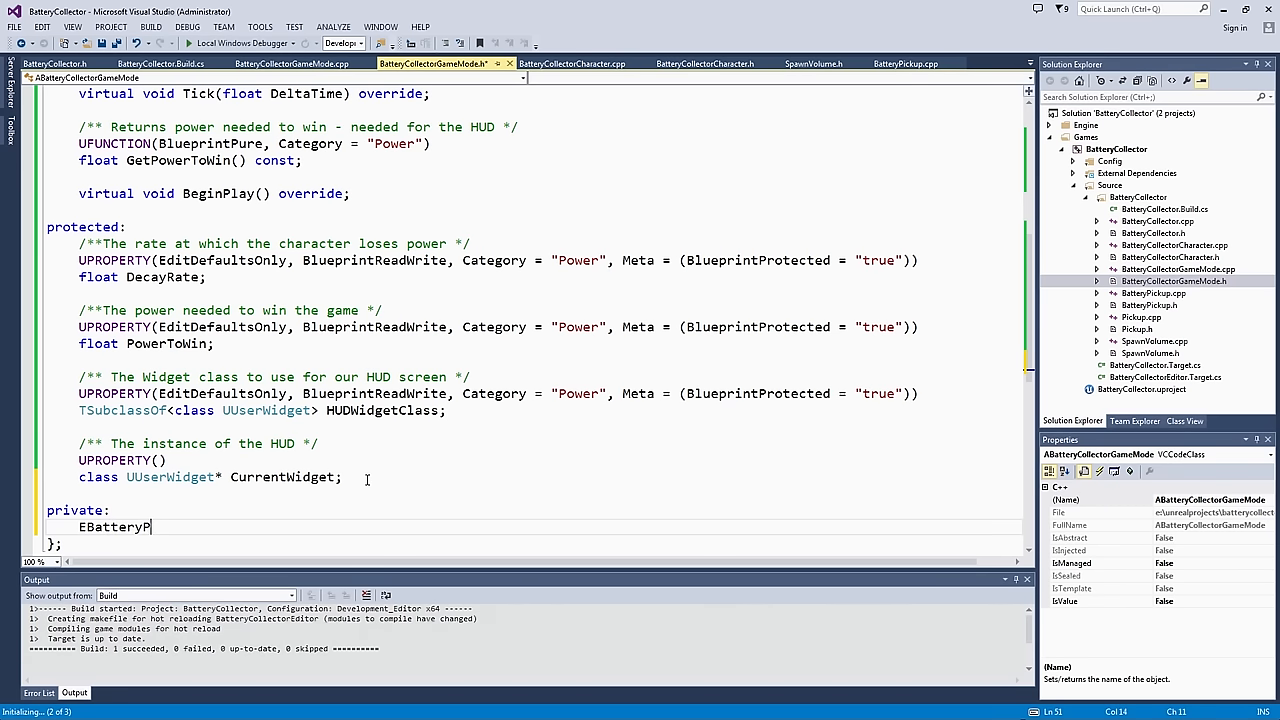
text(layState CurrentState;)
text(/**)
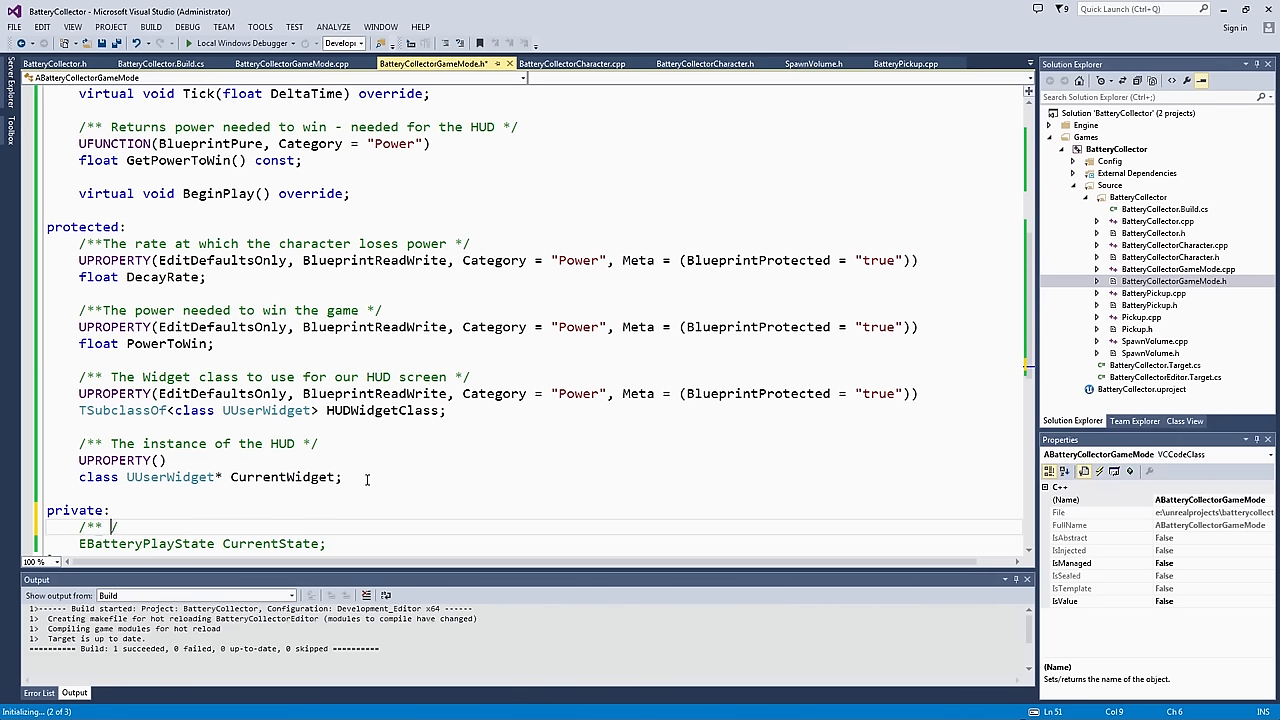
text(Ke)
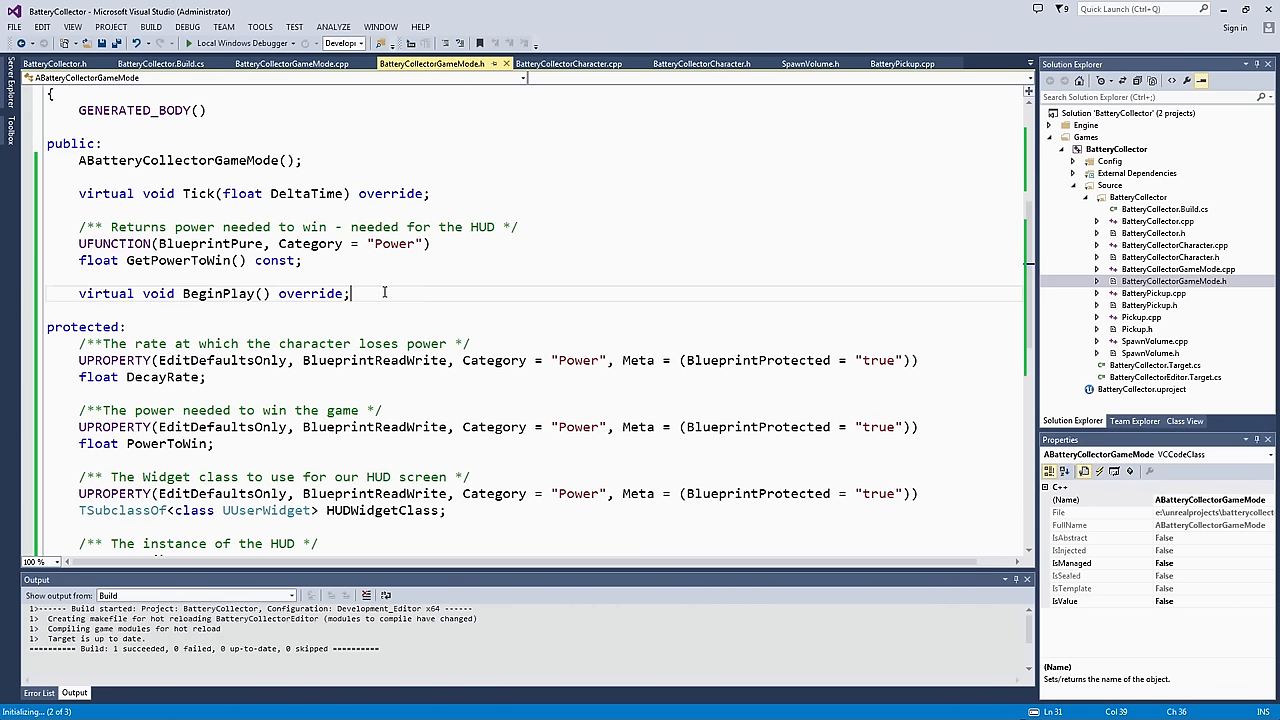
Step: Declare the public getter EBatteryPlayState GetCurrentState() const after BeginPlay
key(enter)
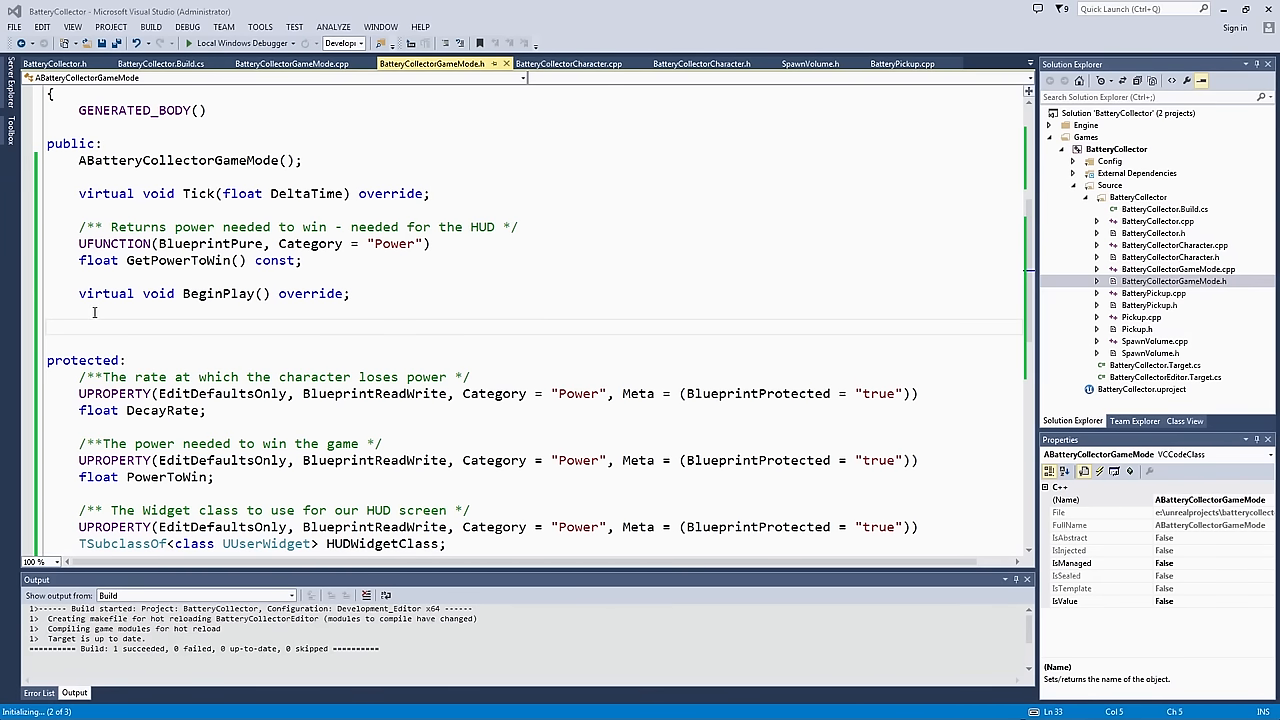
mouse_move(100, 328)
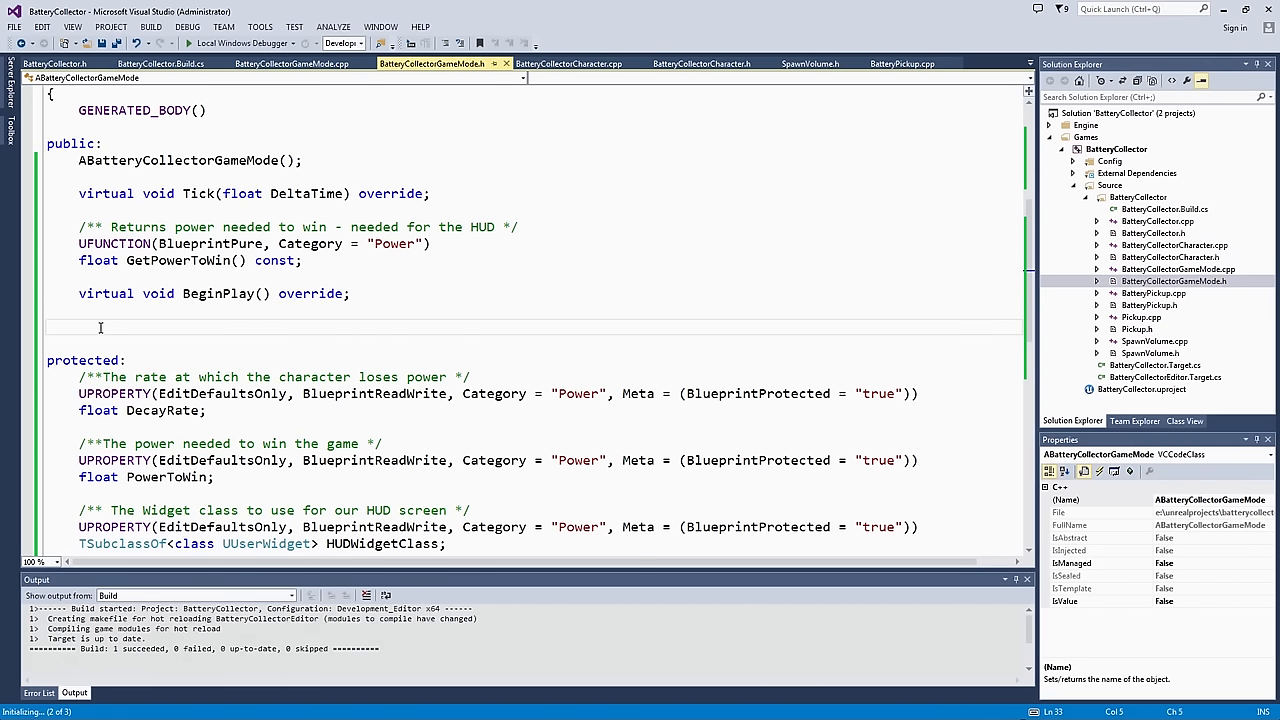
text(EBattery)
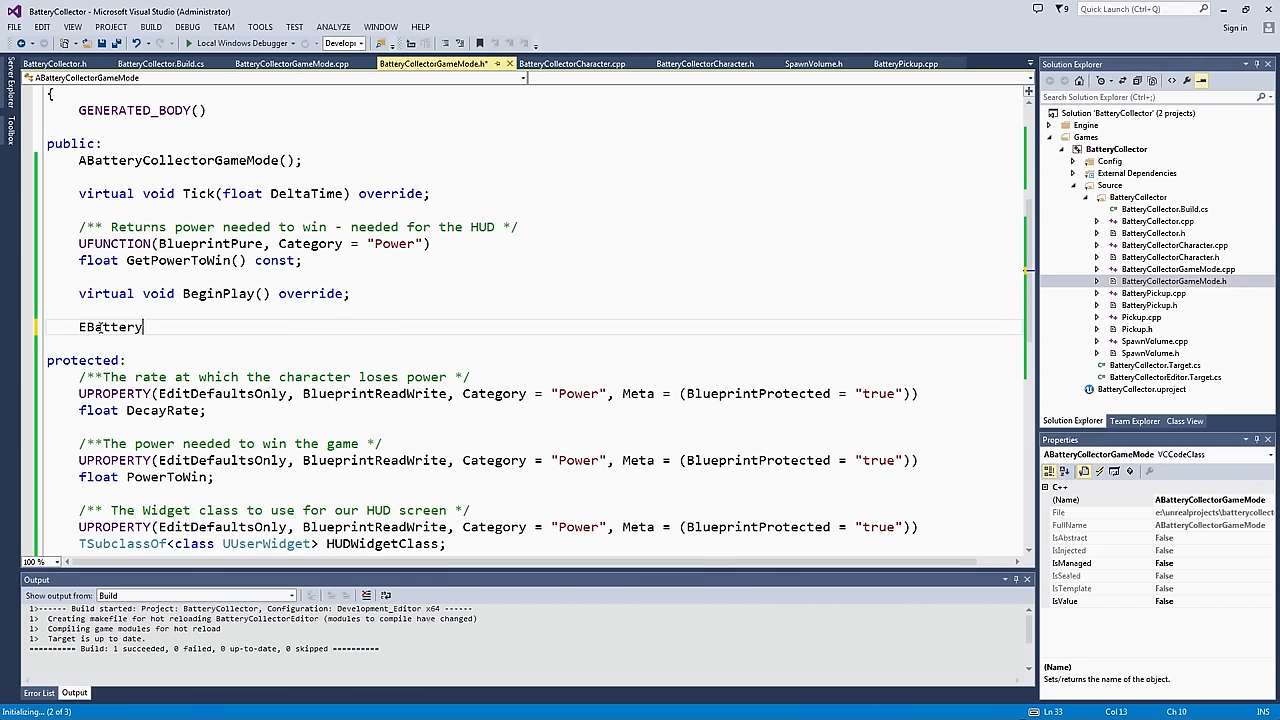
text(Play)
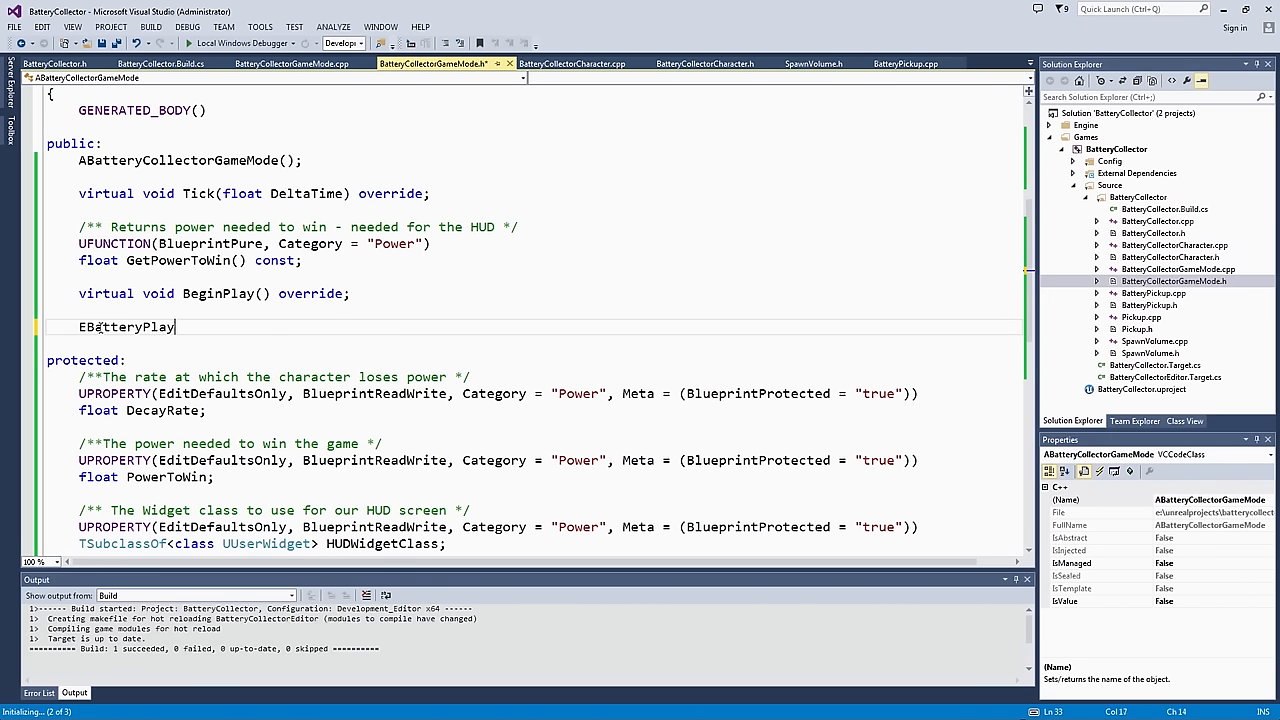
text(State Get)
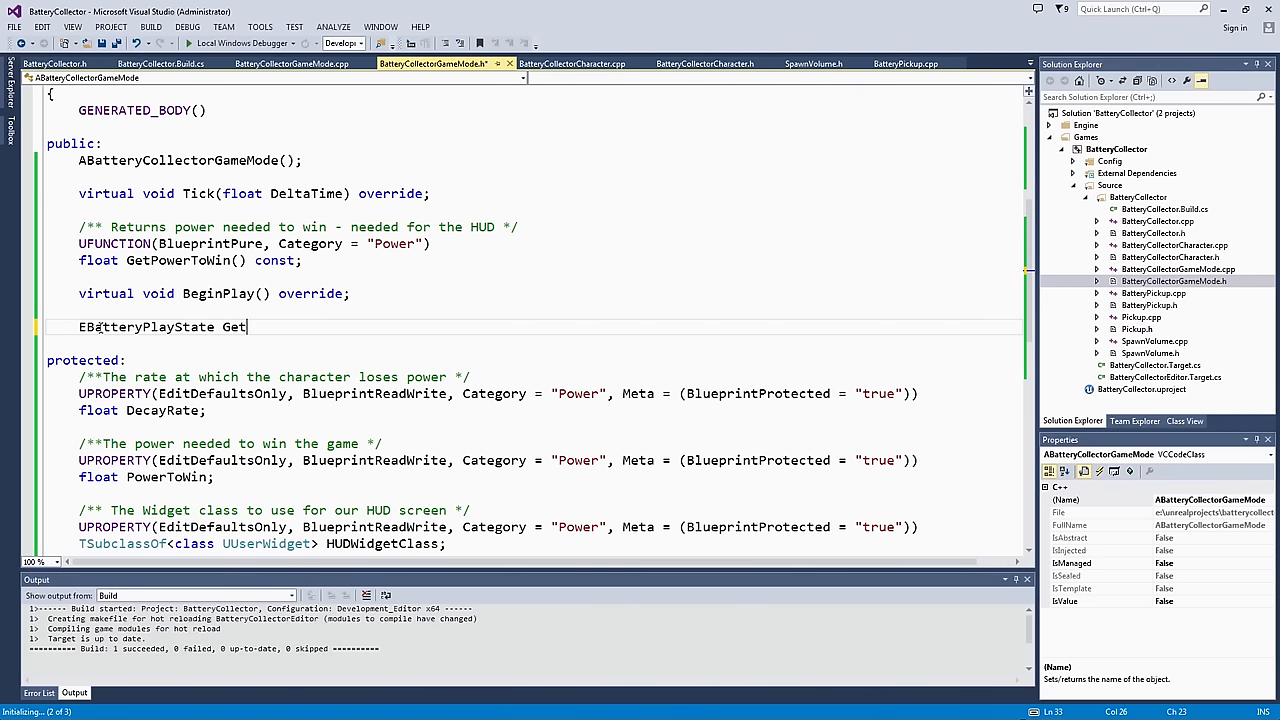
text(CurrentState)
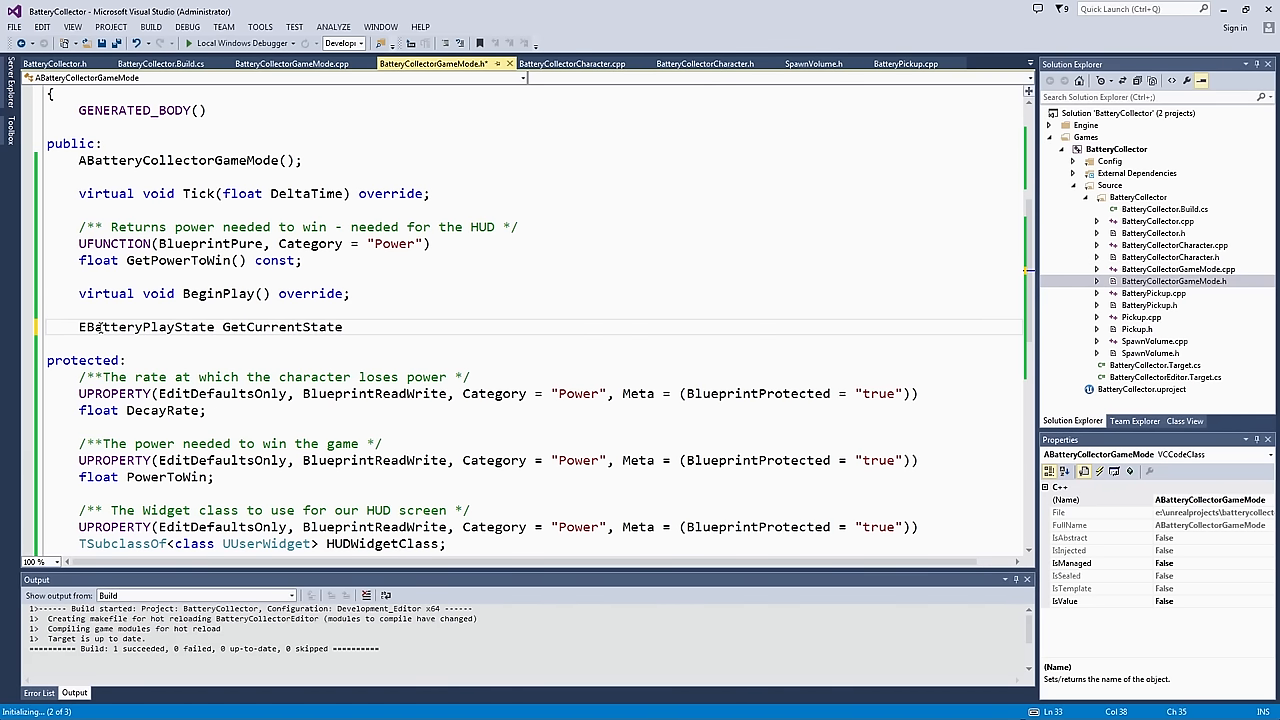
text(() const;)
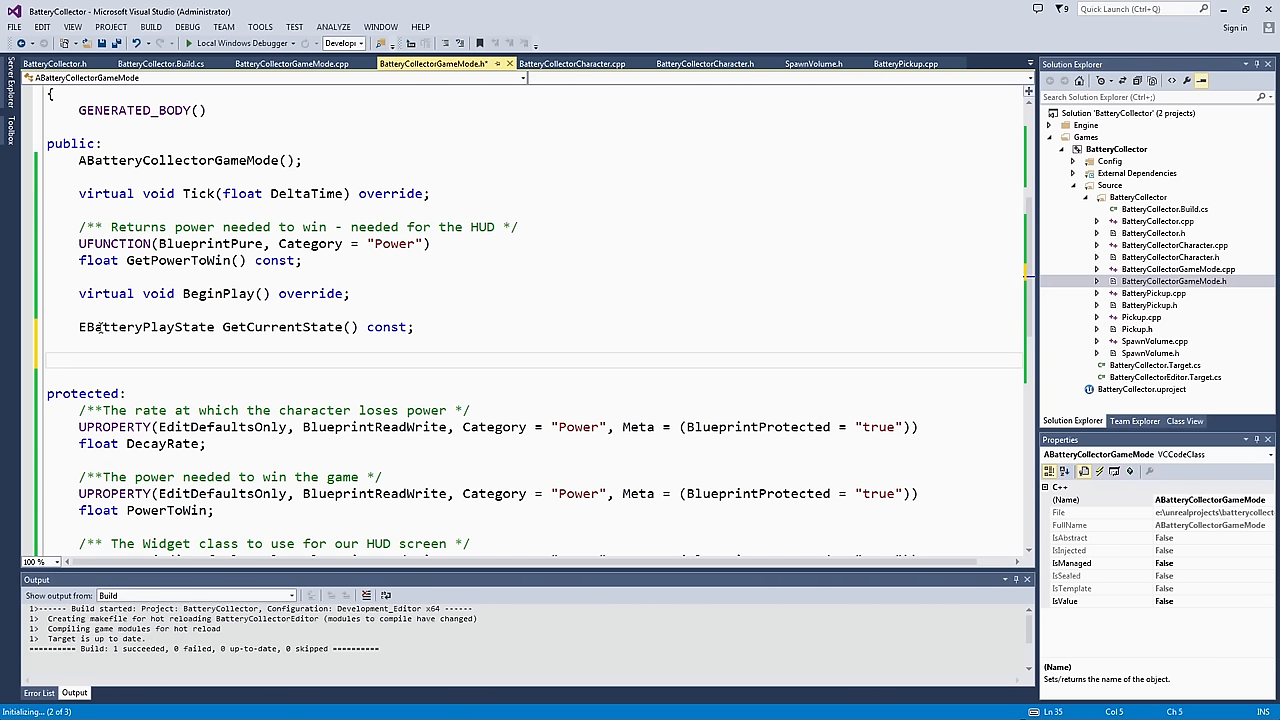
Step: Declare void SetCurrentState(EBatteryPlayState NewState) below the getter
text(void SetS)
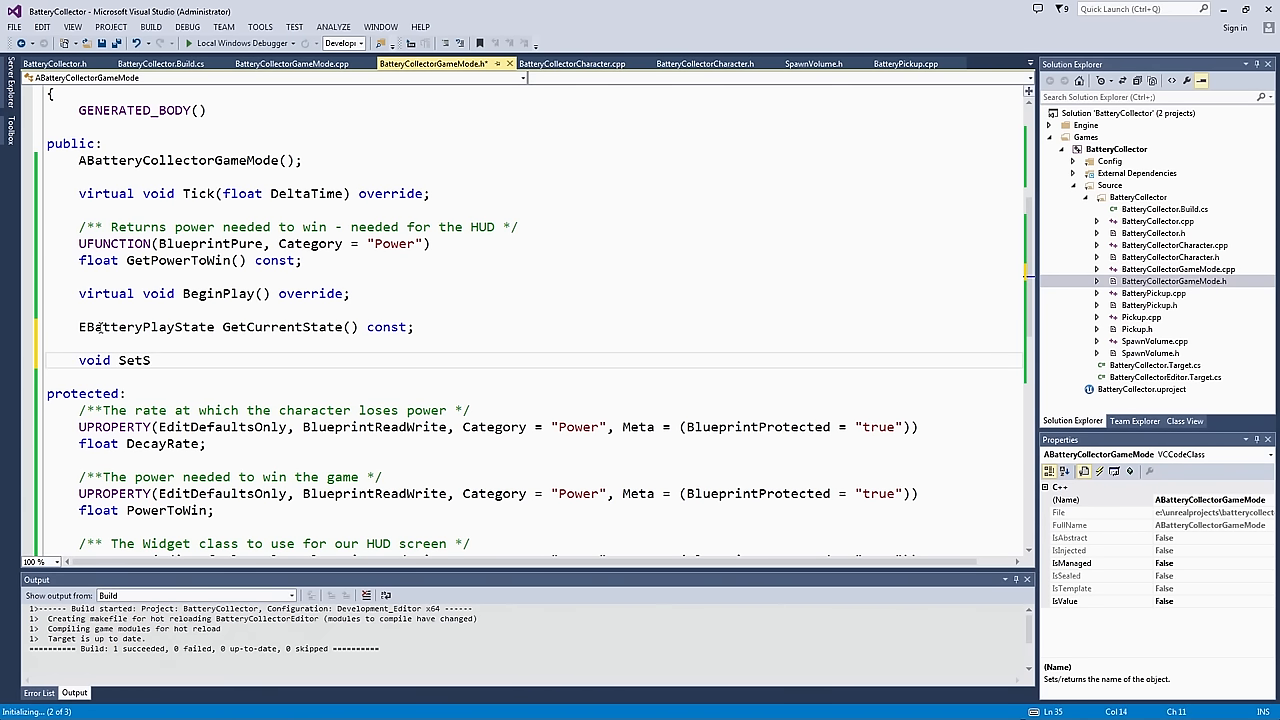
text(CurrentStat)
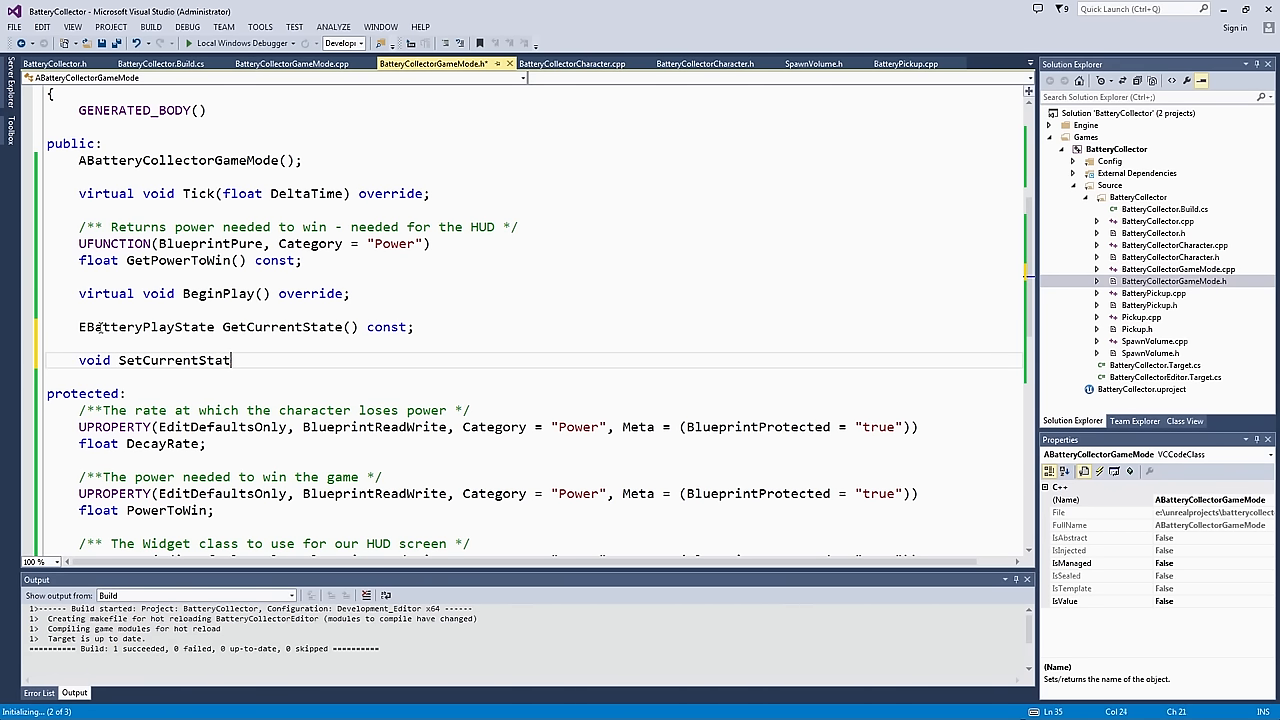
text((E))
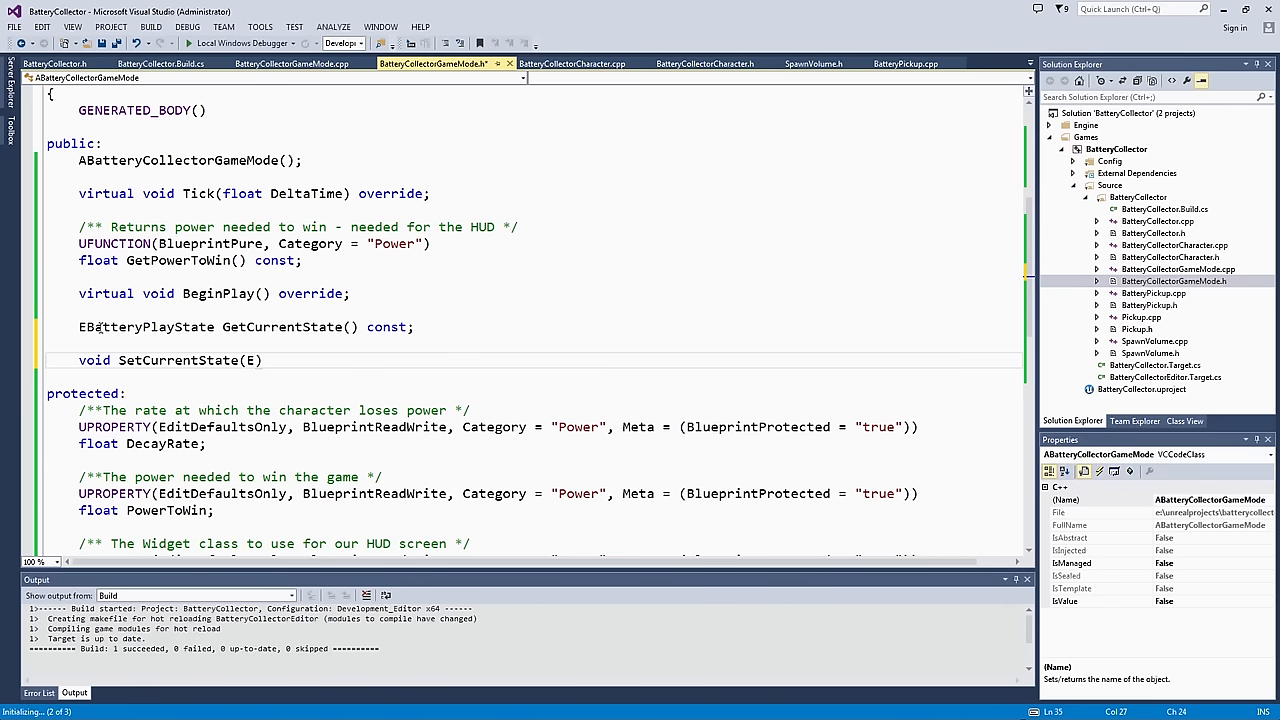
text(EBattery)
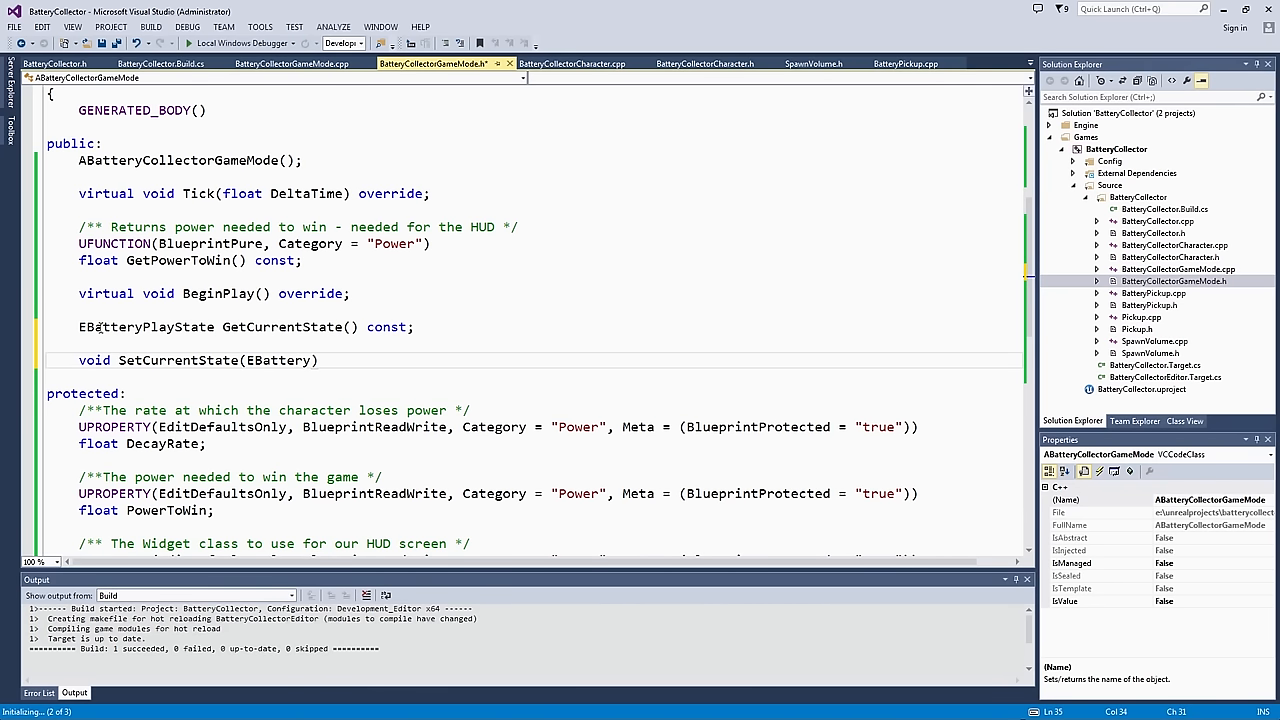
text(PlayState)
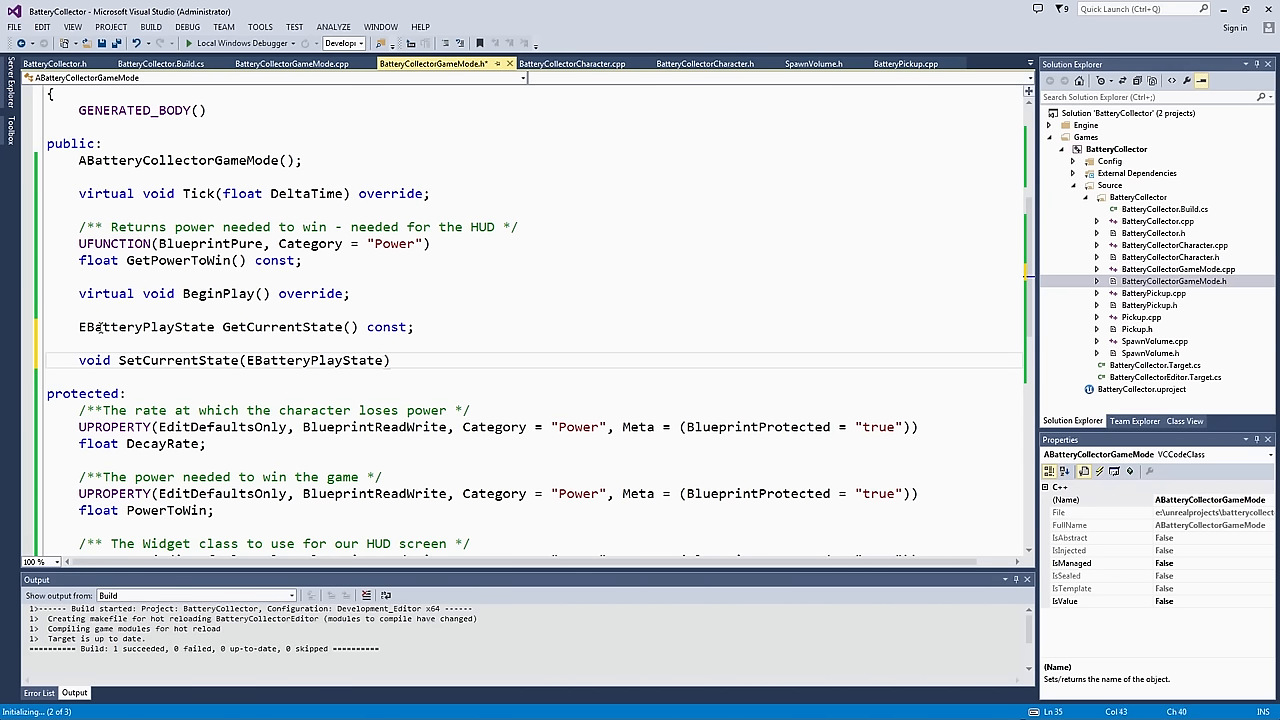
text(New S)
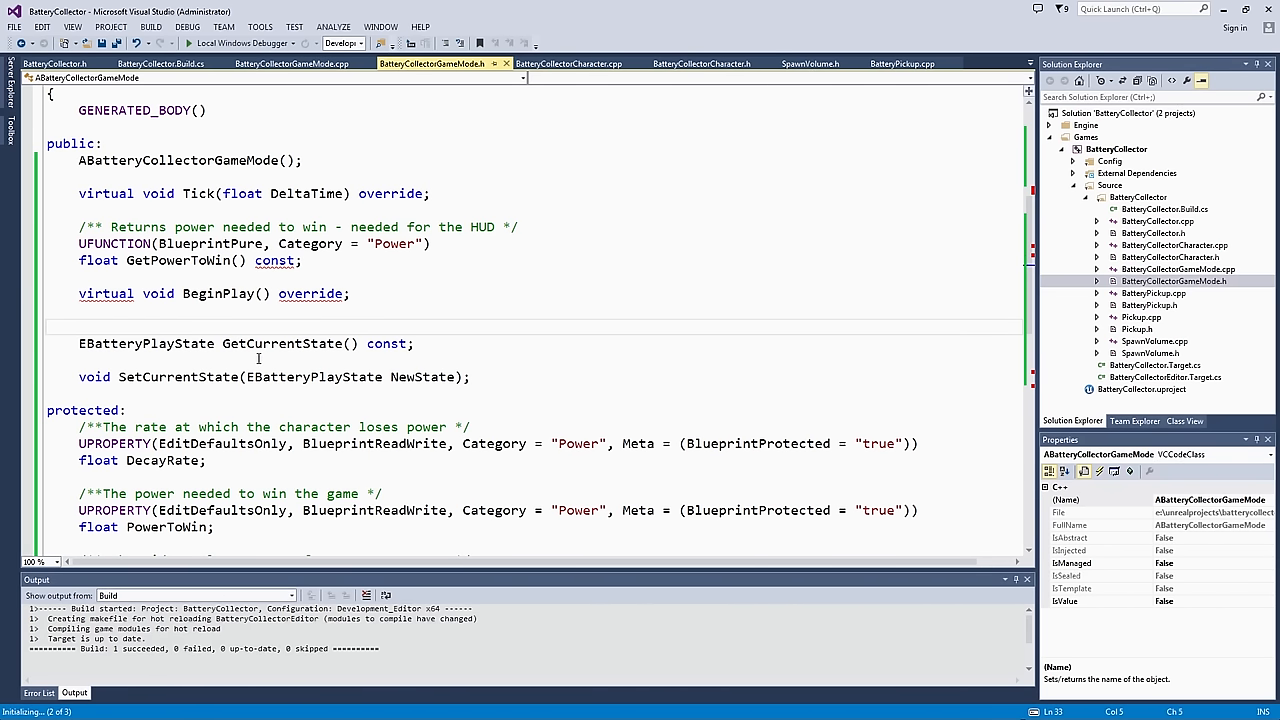
Step: Mark GetCurrentState as UFUNCTION(BlueprintPure, Category = "Power") with a 'Returns the current playing state' comment
text(UFUNCTION(BlueprintPure,)
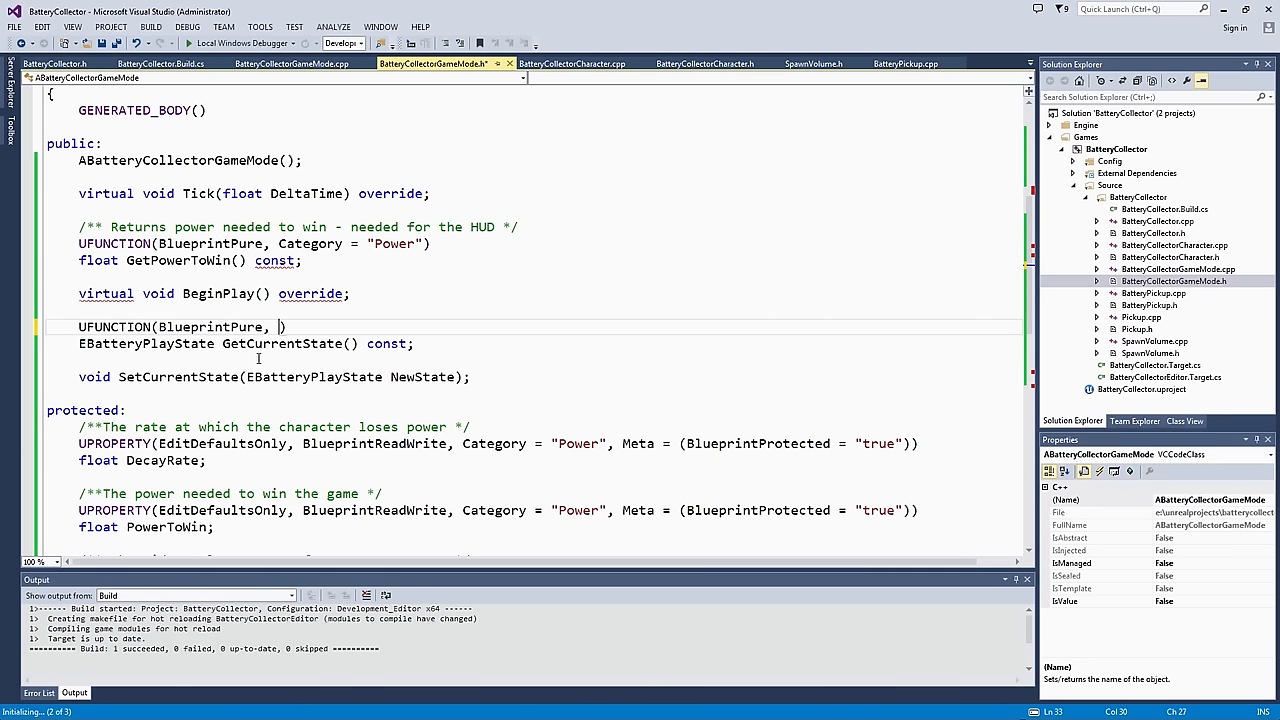
text(Category = "Power)
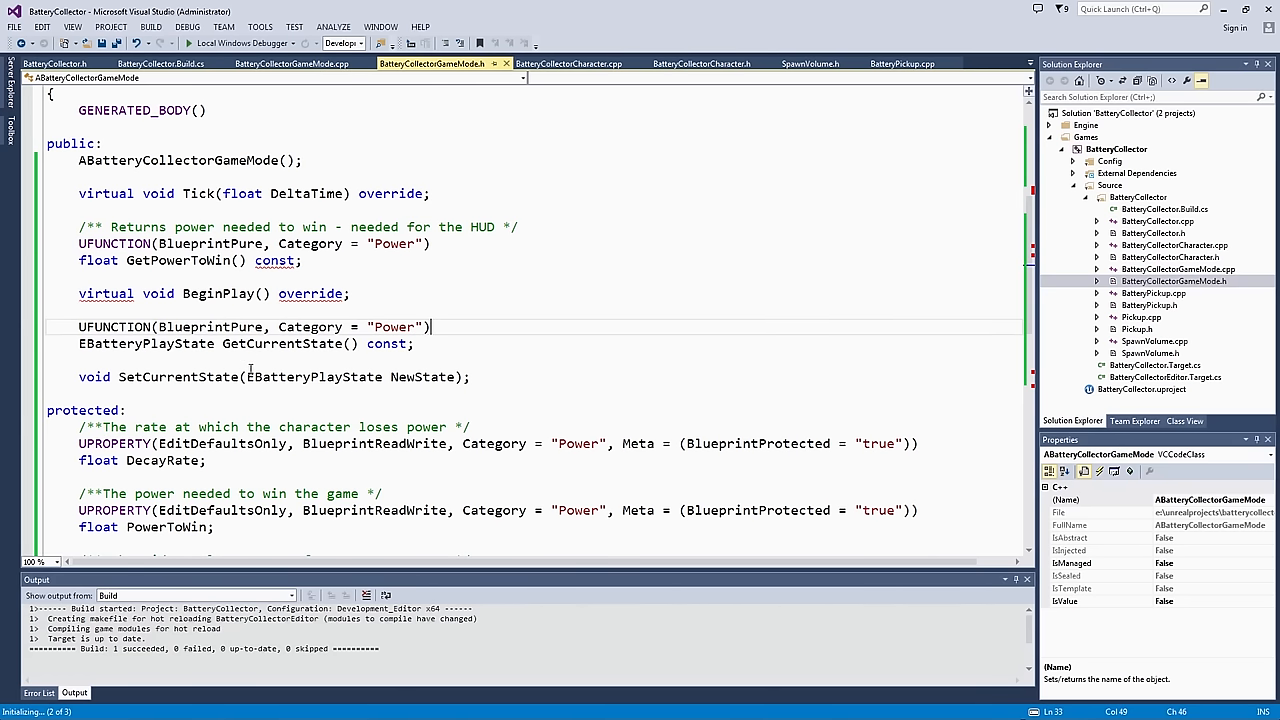
click(168, 376)
text(/** */)
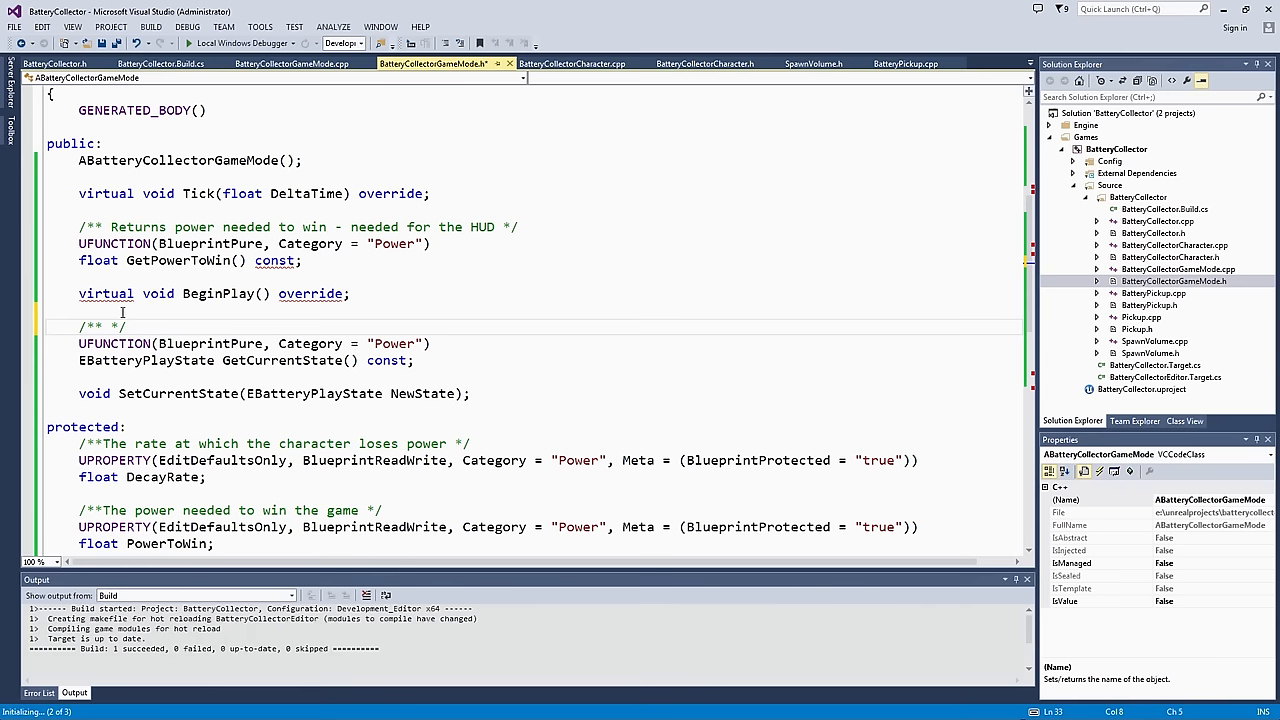
text(Returns the)
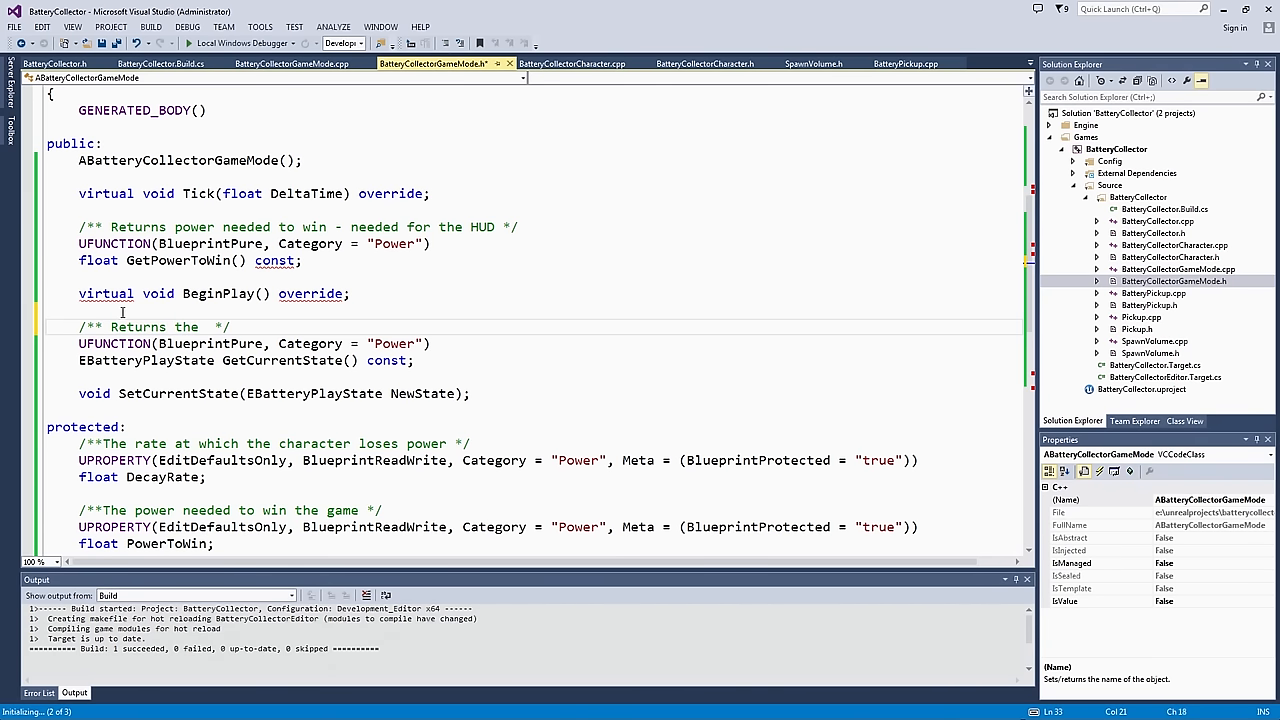
text(current playing)
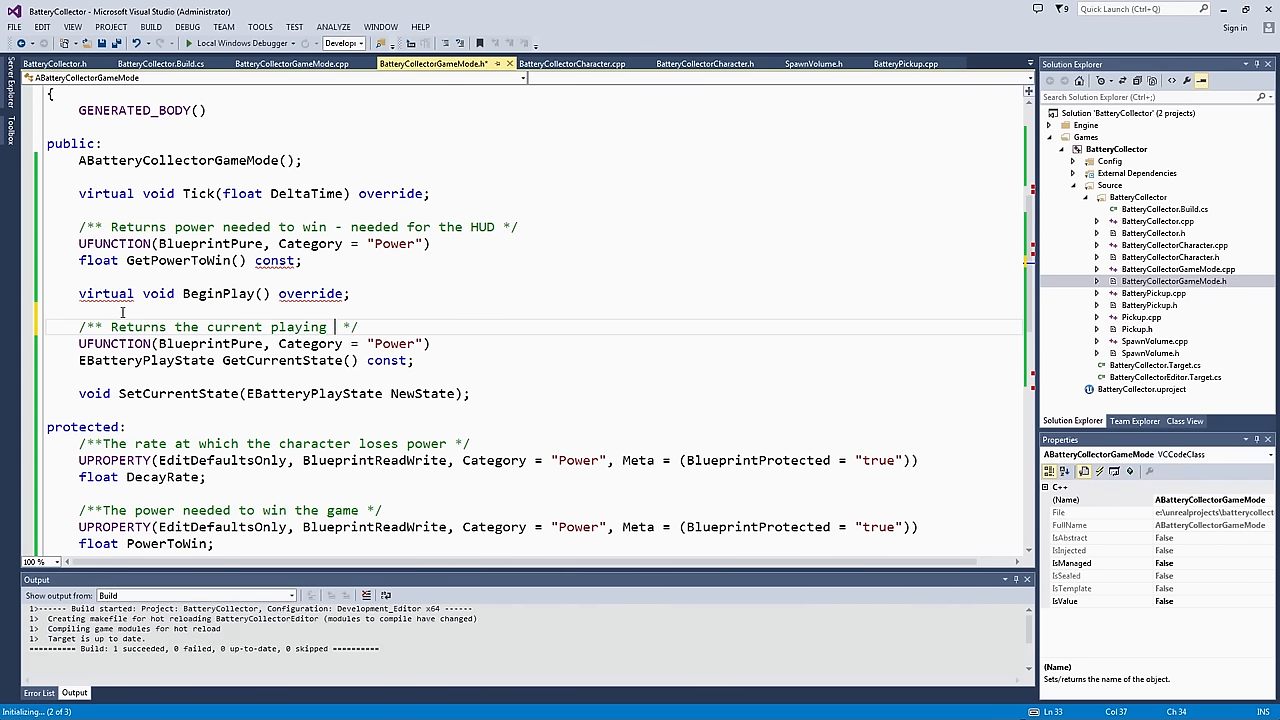
text(state)
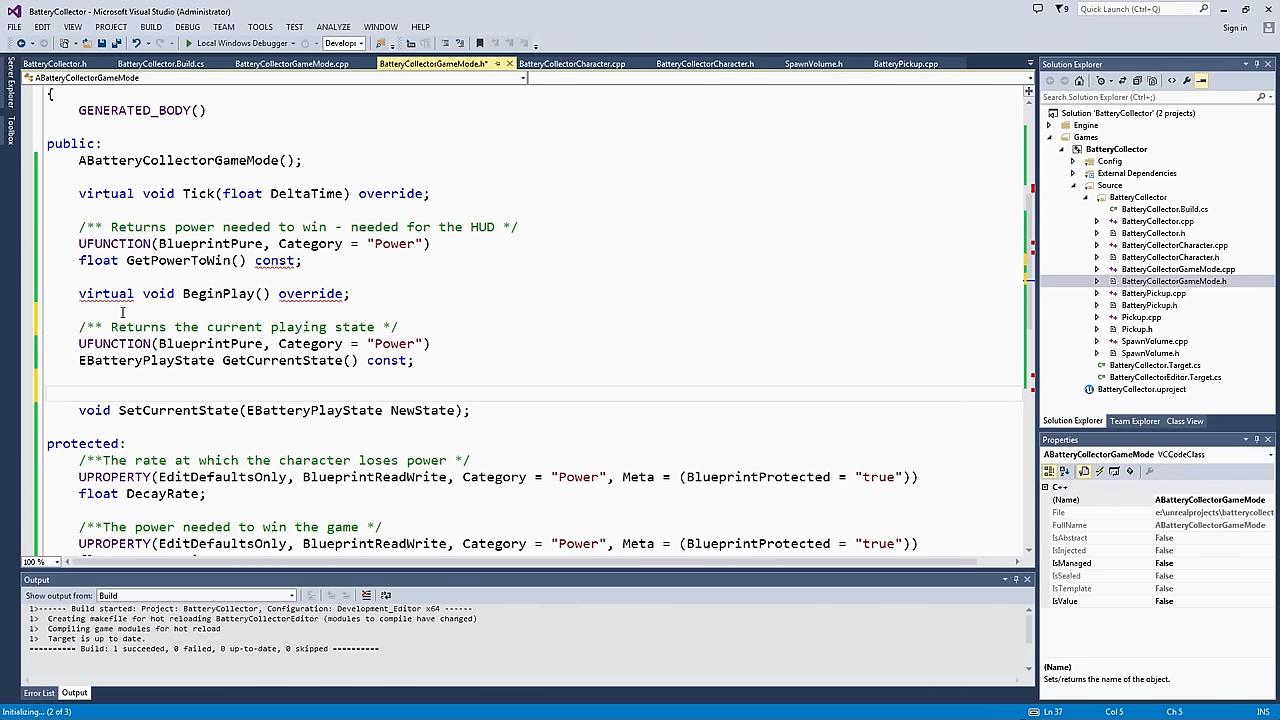
Step: Add a 'Sets a new playing state' doc comment above SetCurrentState
text(/** */)
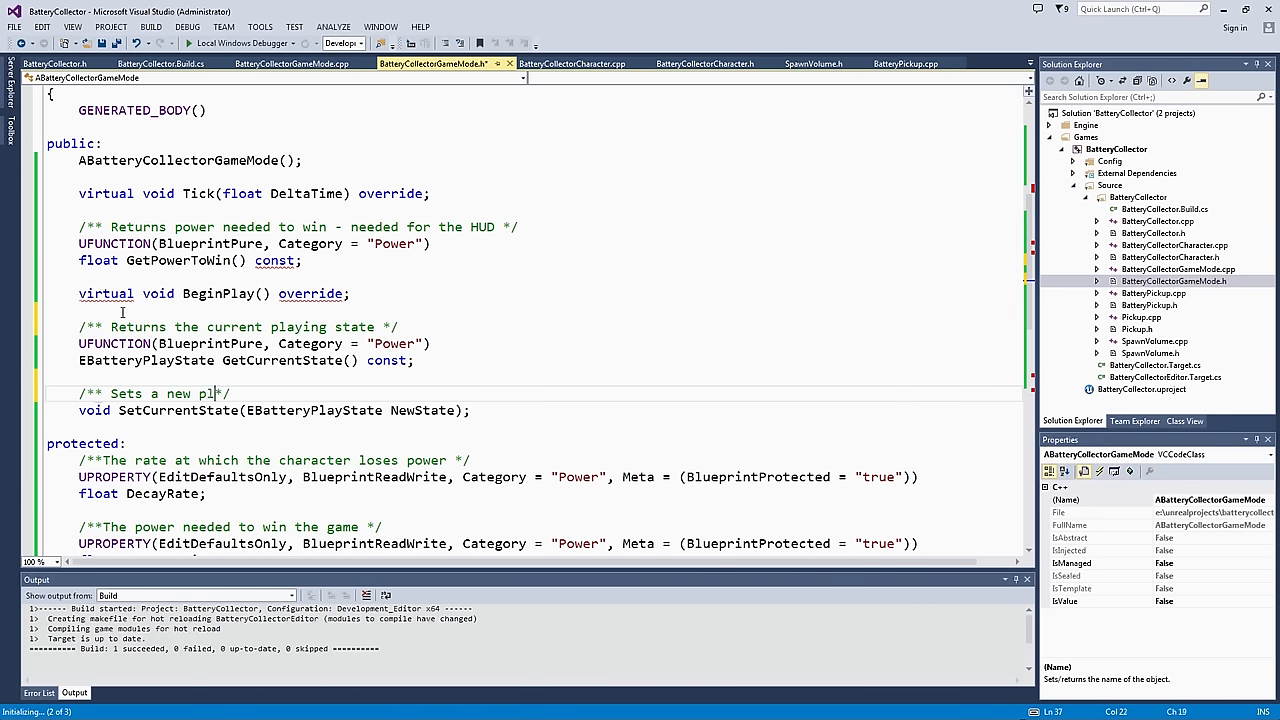
text(aying state */)
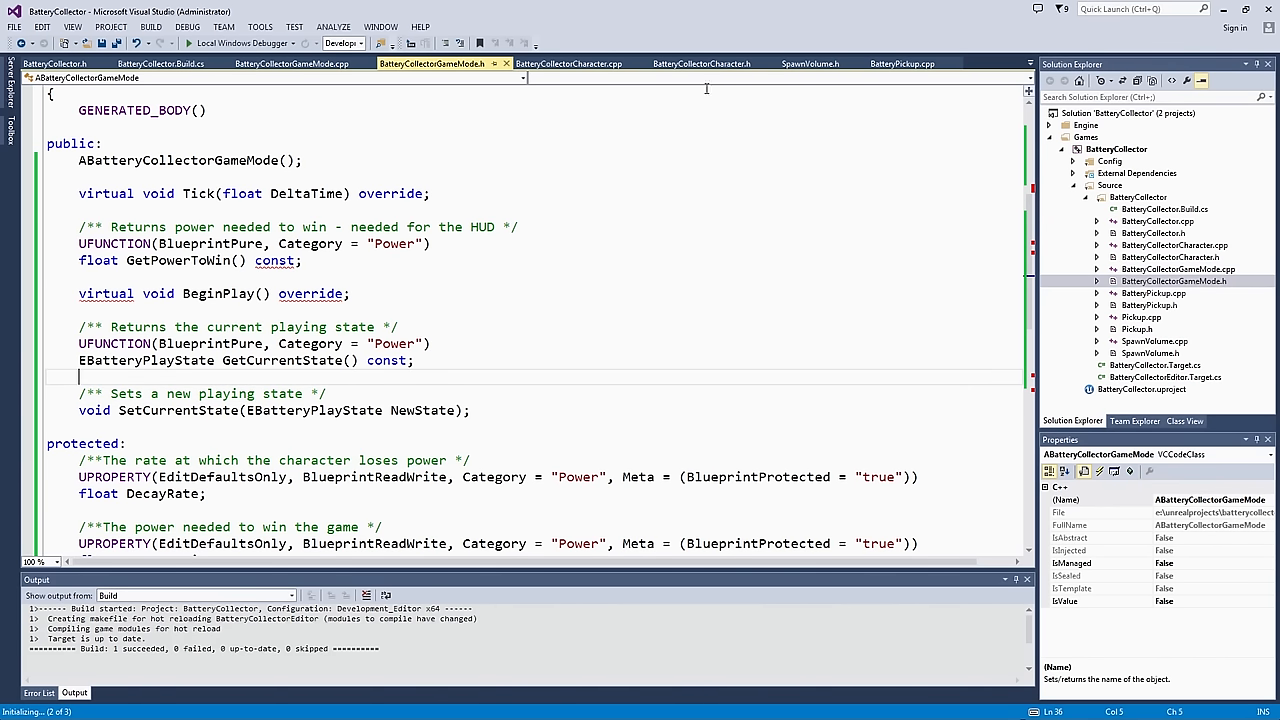
Step: In the game mode .cpp, define EBatteryPlayState ABatteryCollectorGameMode::GetCurrentState() const
click(290, 62)
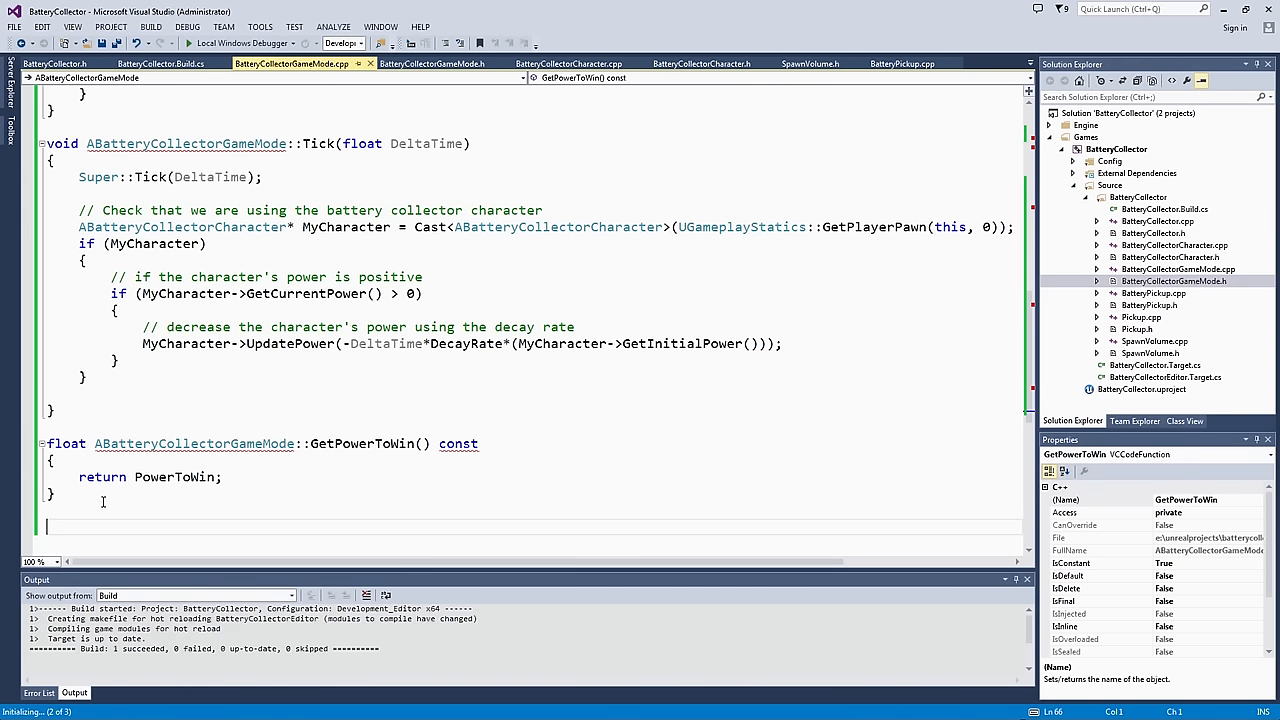
click(432, 62)
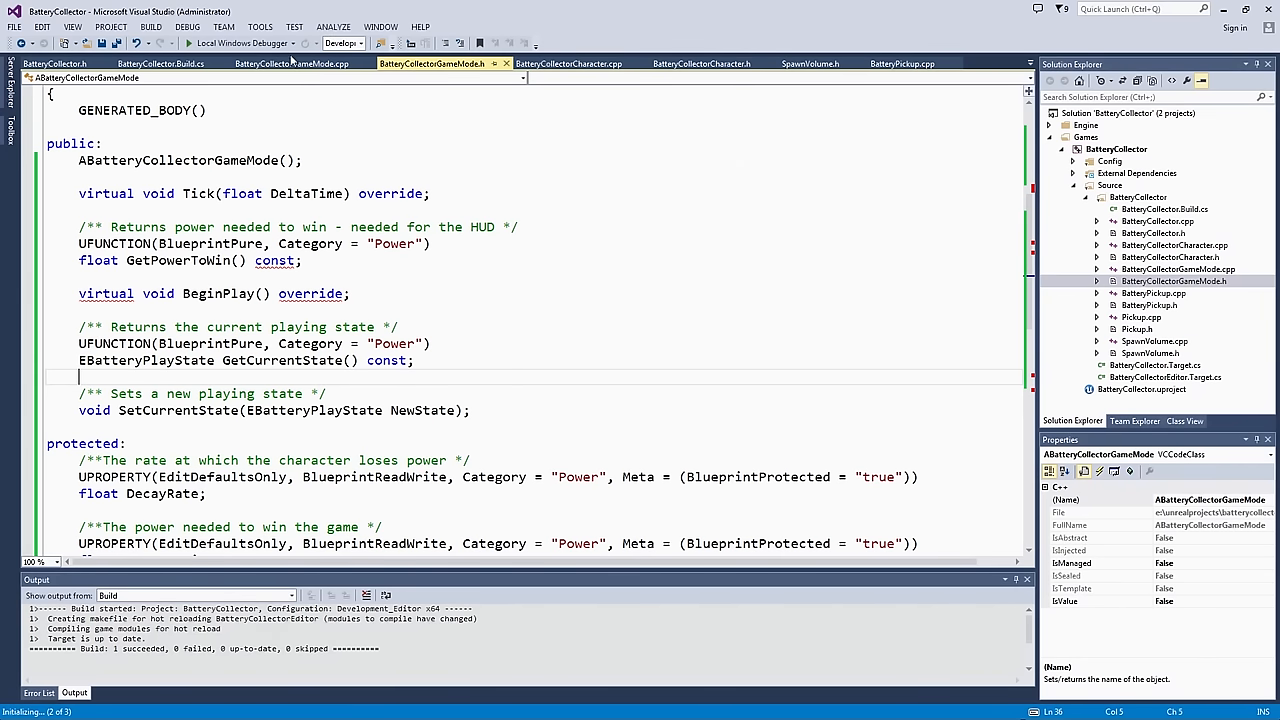
click(290, 62)
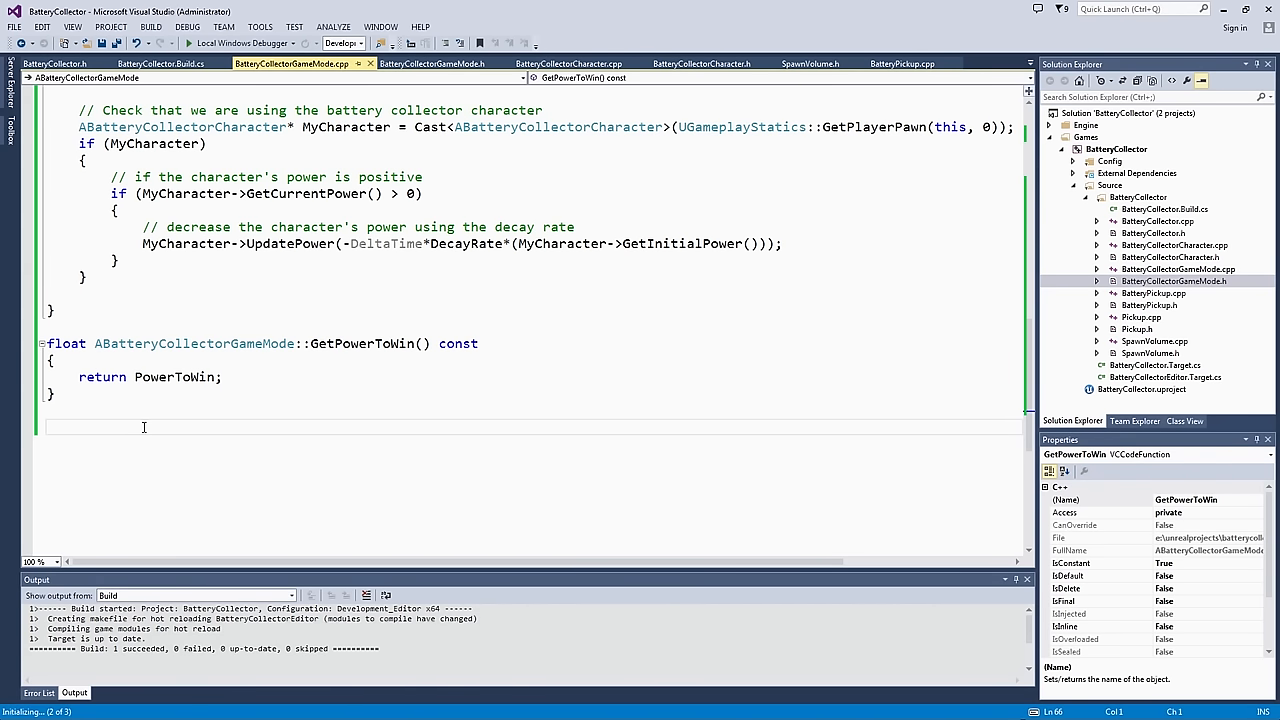
text(EBatteryPlays)
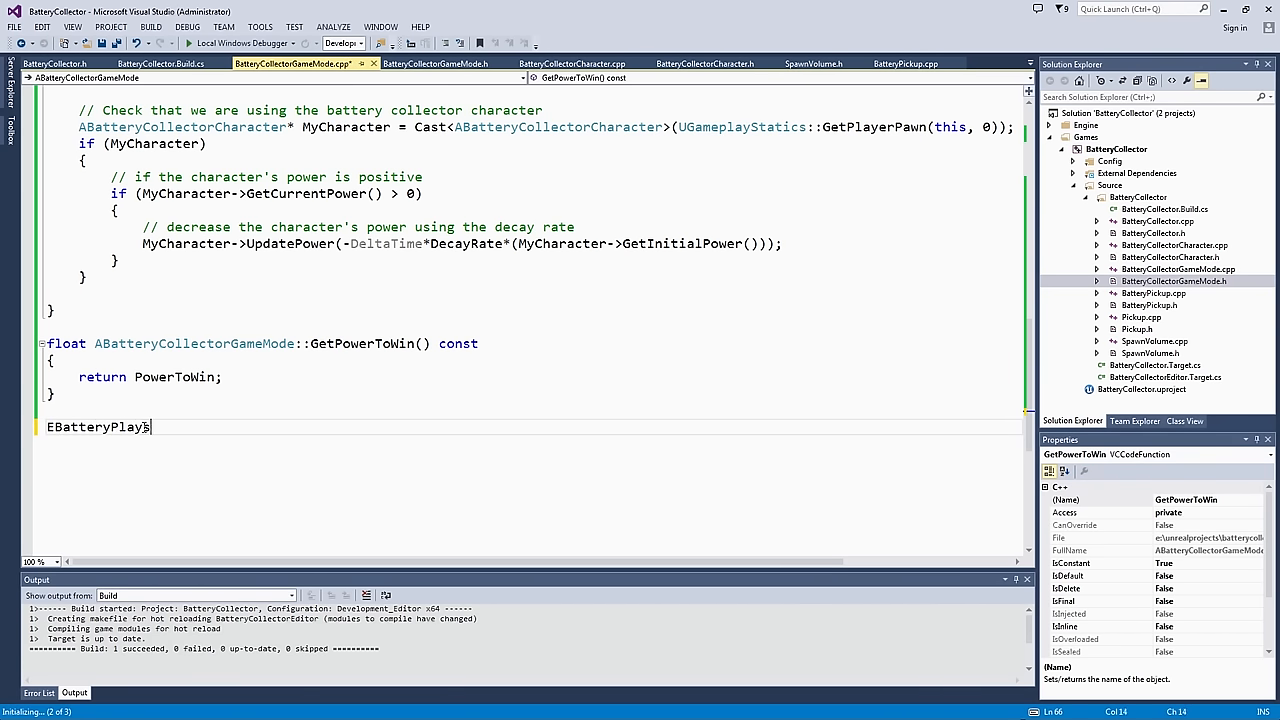
text(ta)
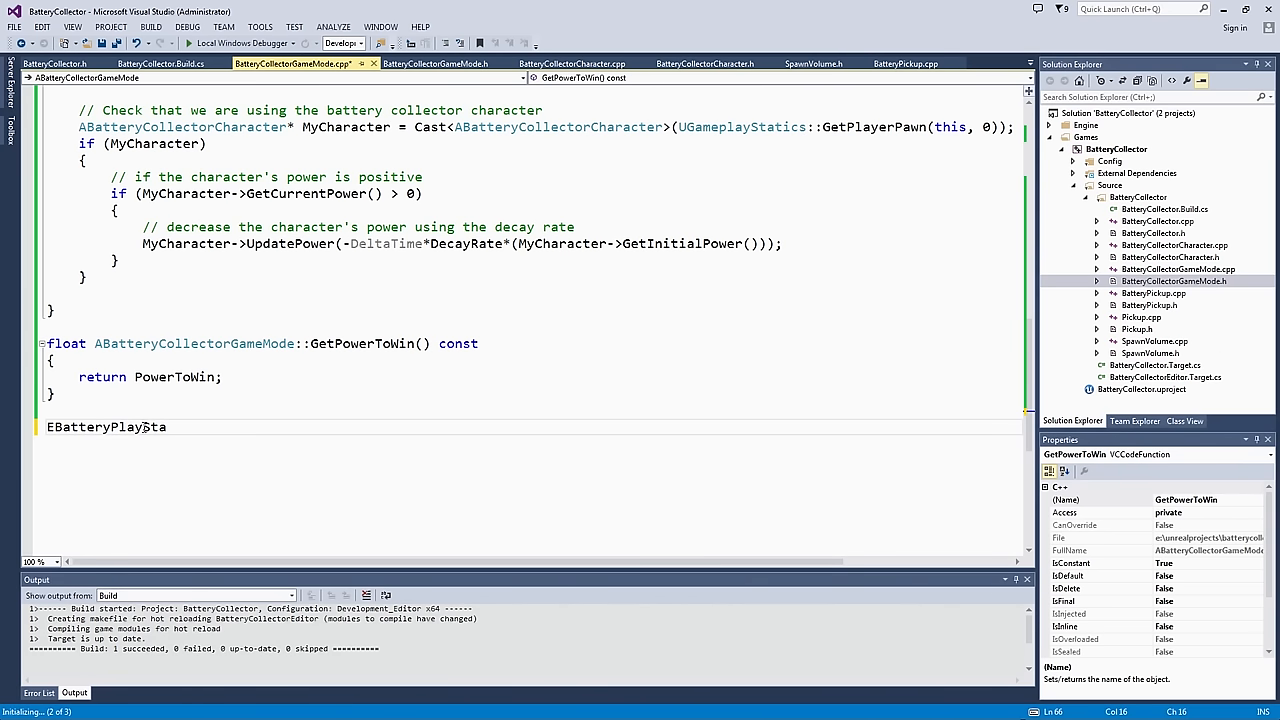
text(te)
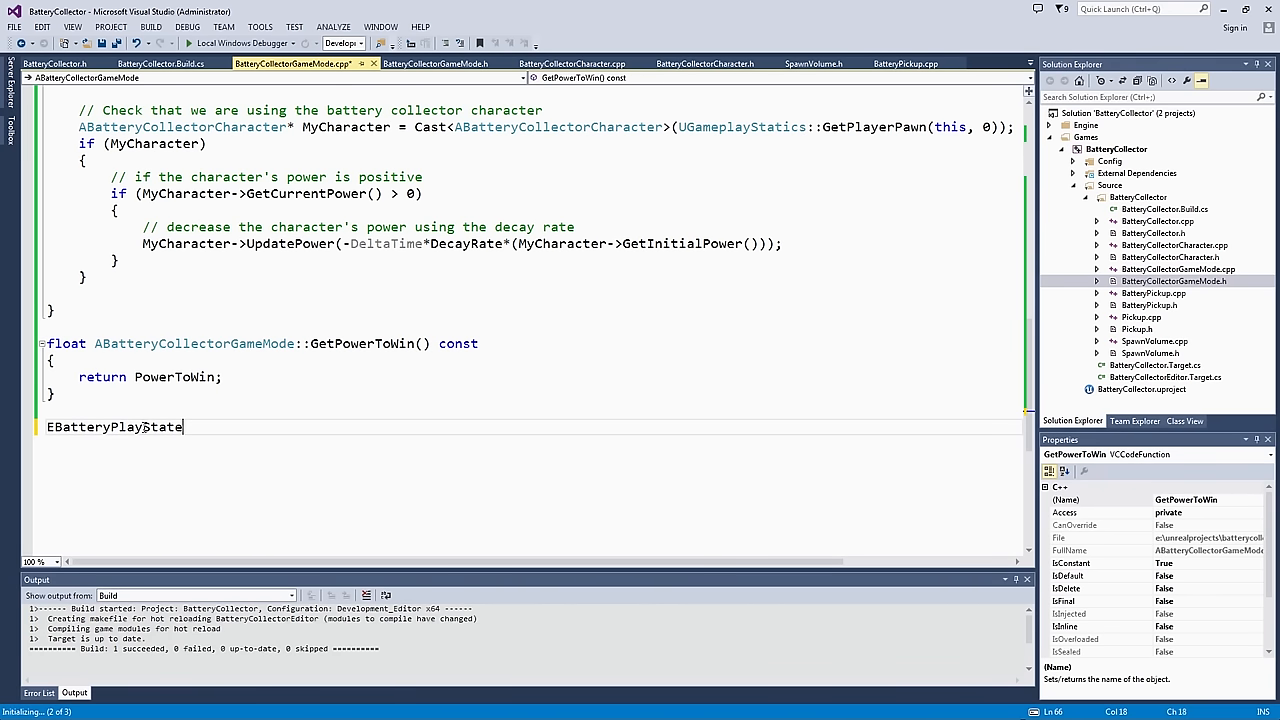
text(Get)
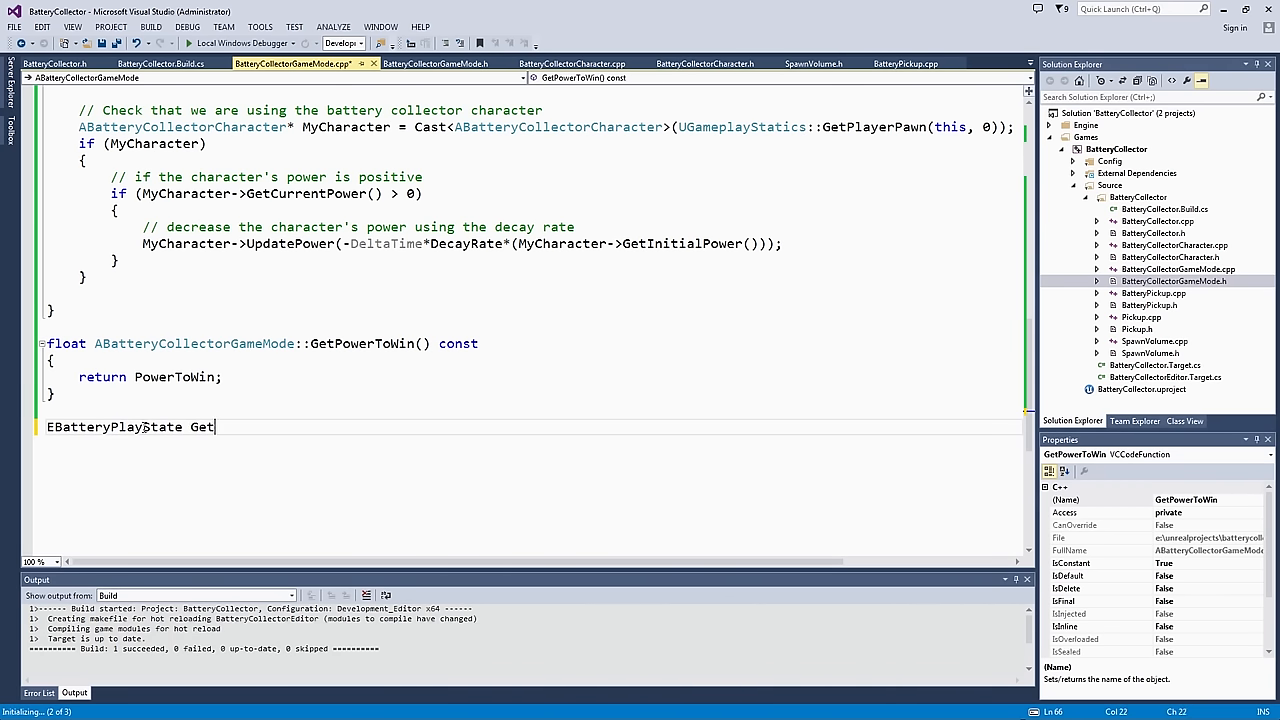
text(Cu)
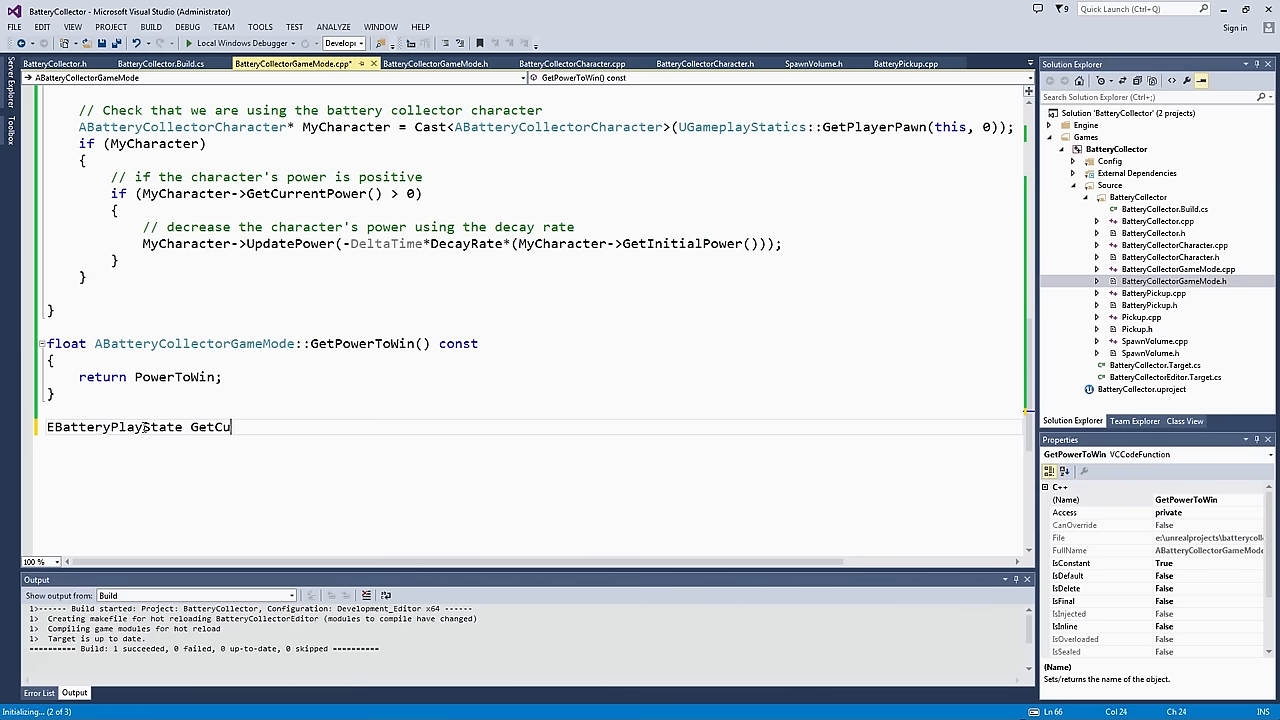
text(AV)
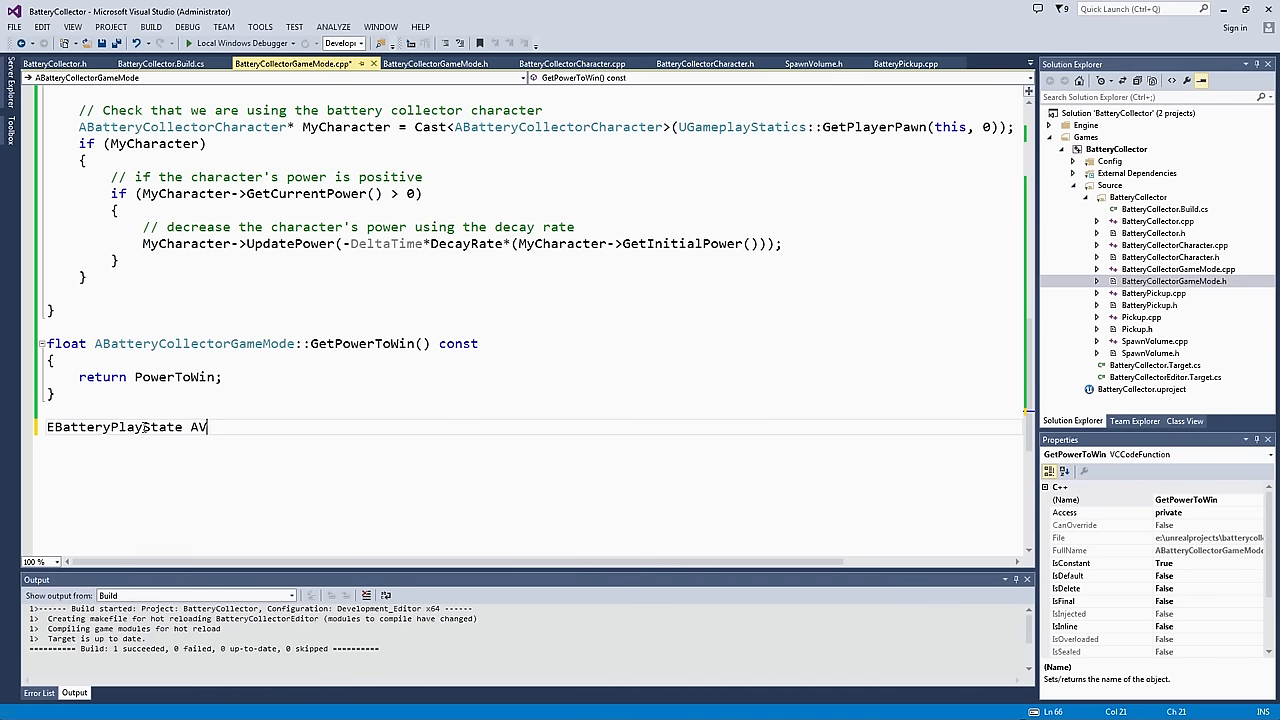
text(BatteryCollectorGameM)
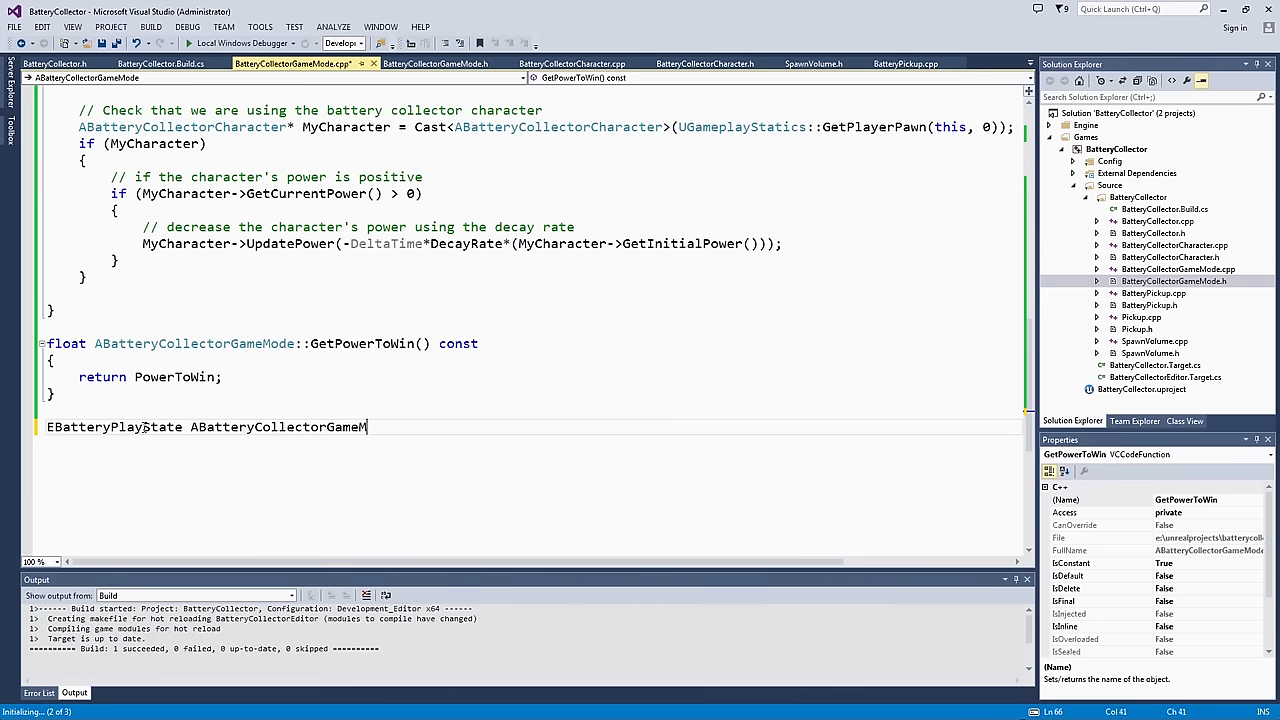
text(::GetCurrent)
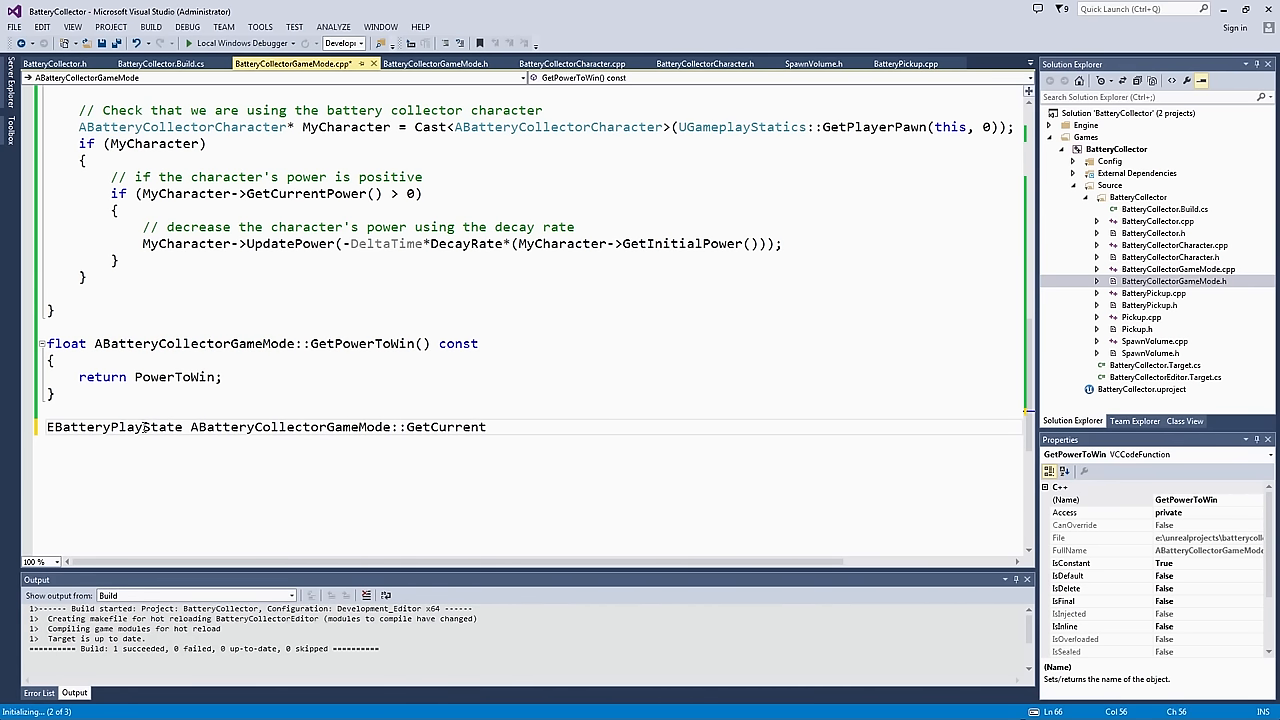
text(State() cons)
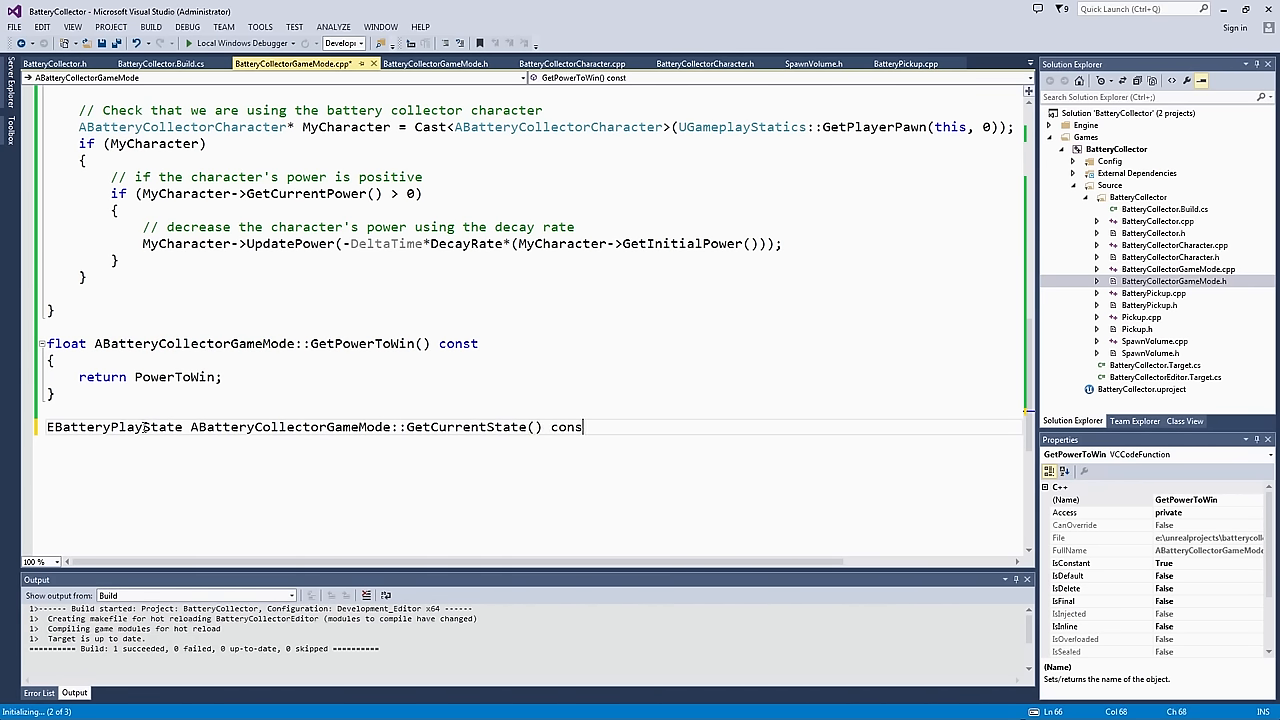
text(t{})
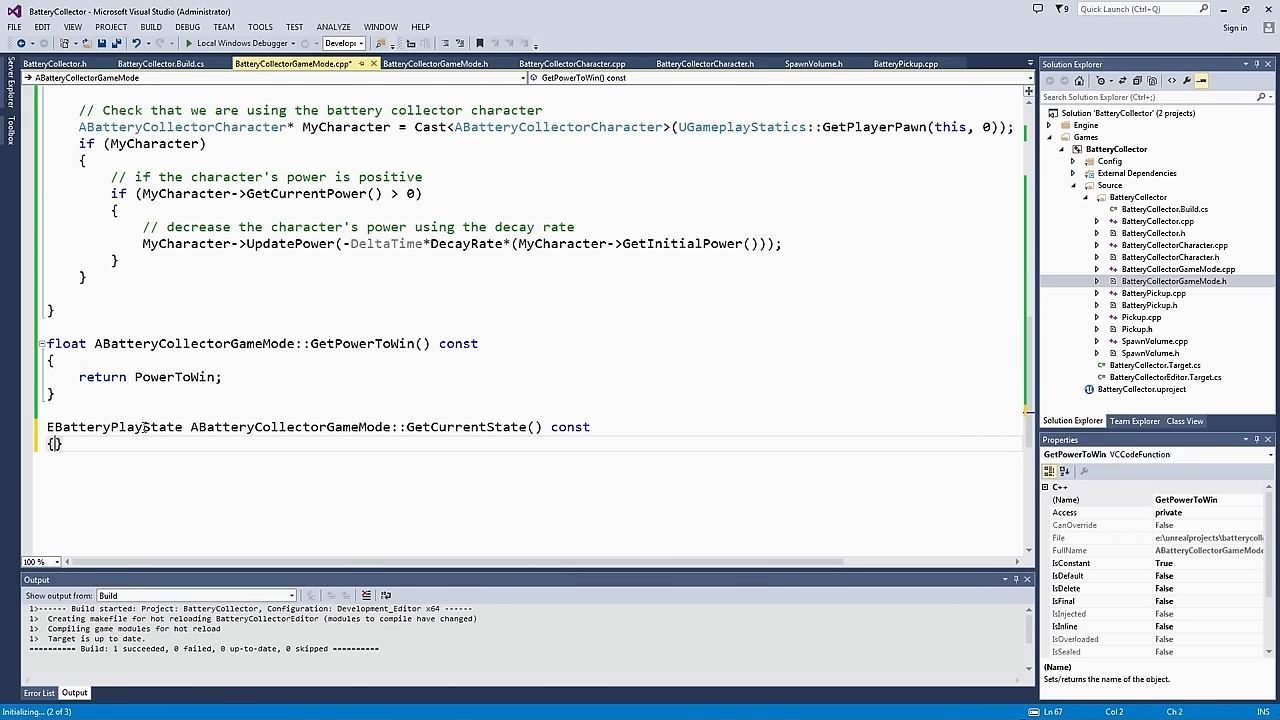
Step: Make GetCurrentState return CurrentState and begin the next definition below it
text(re)
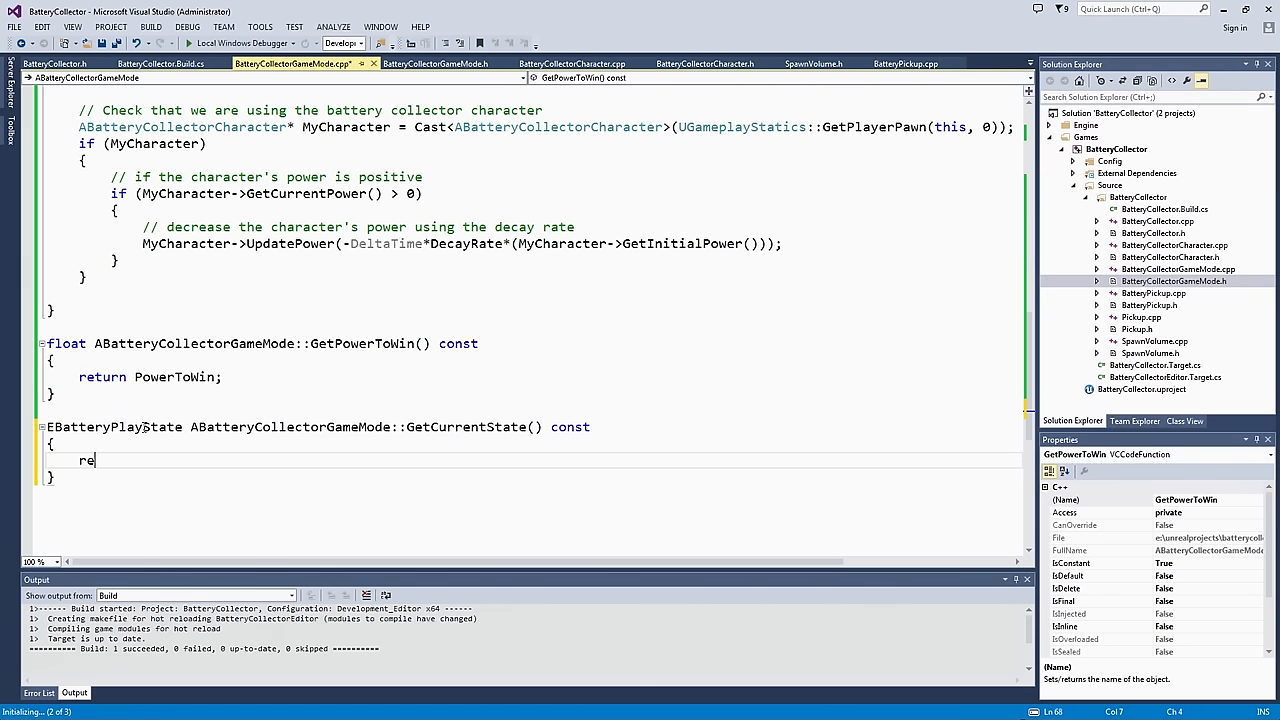
text(turn Curren)
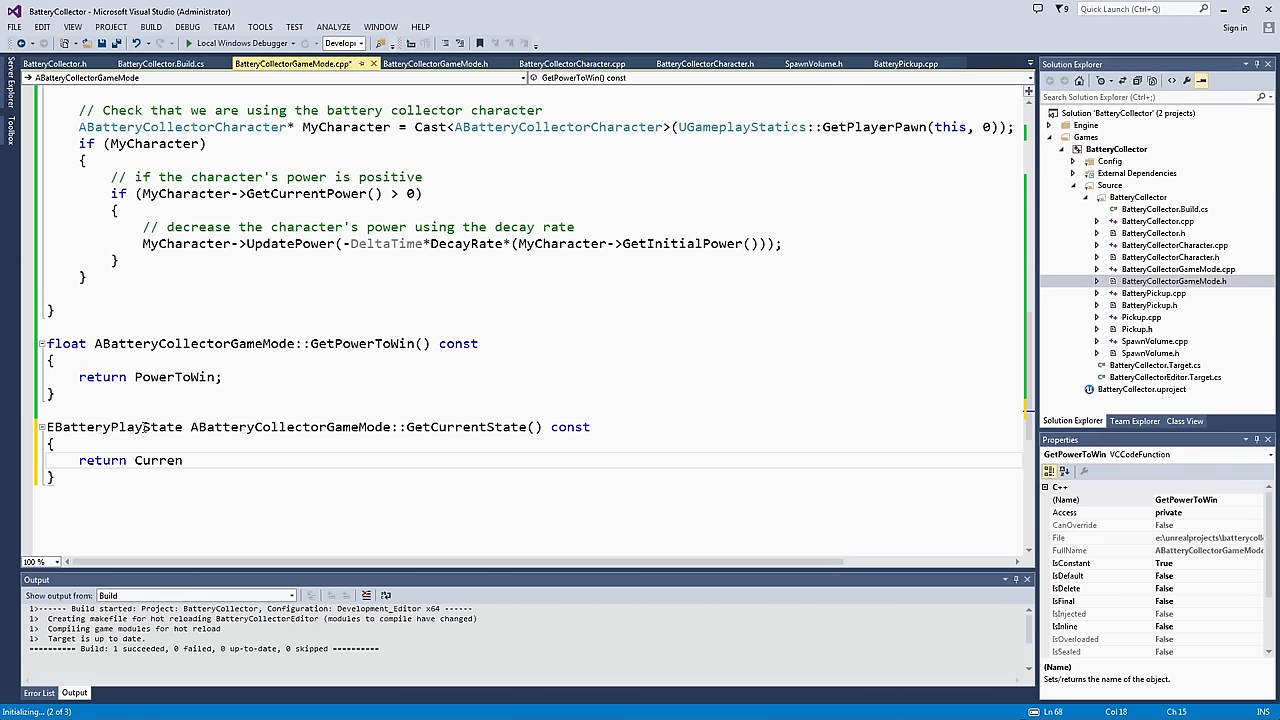
text(tState;)
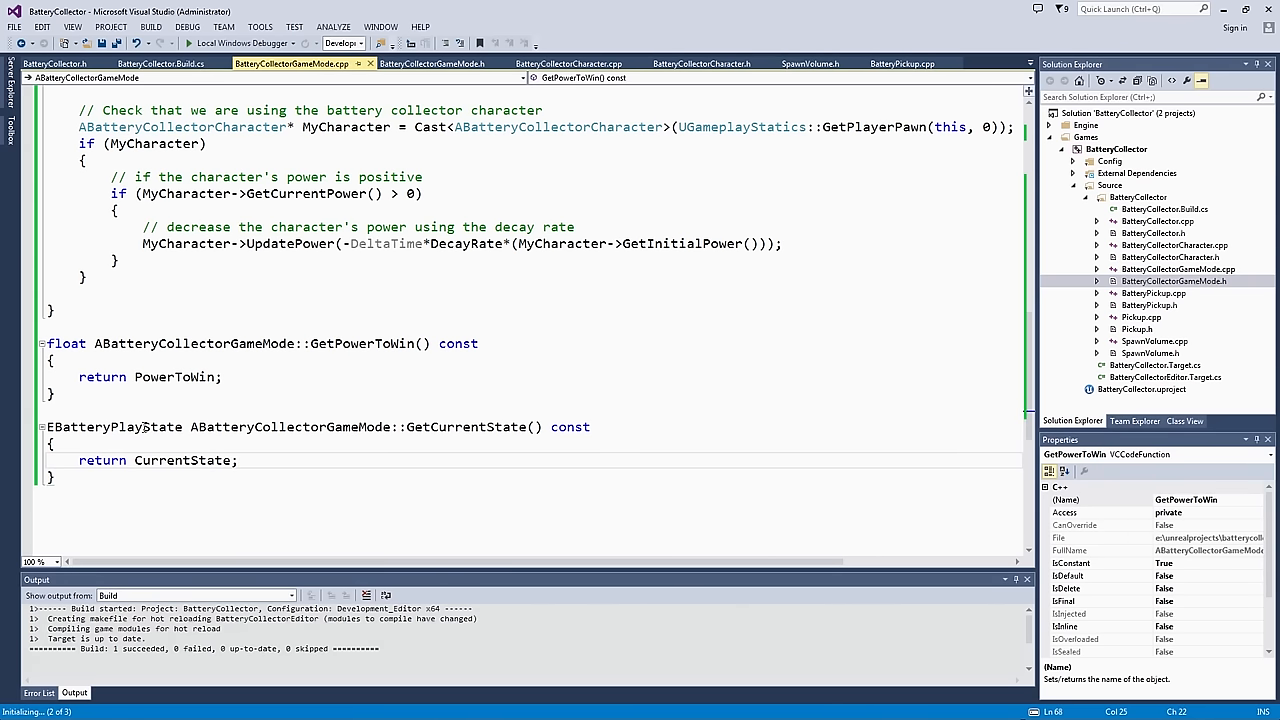
text(vo)
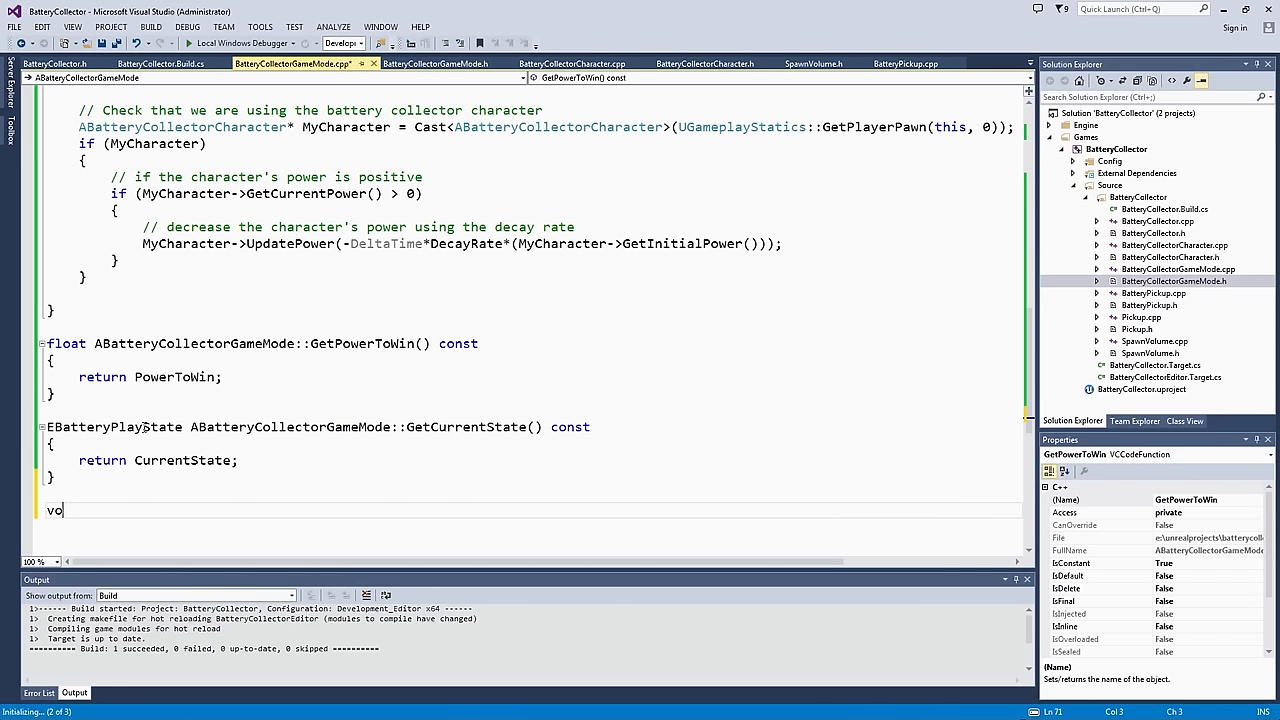
Step: Define ABatteryCollectorGameMode::SetCurrentState(EBatteryPlayState NewState) assigning CurrentState = NewState
text(id)
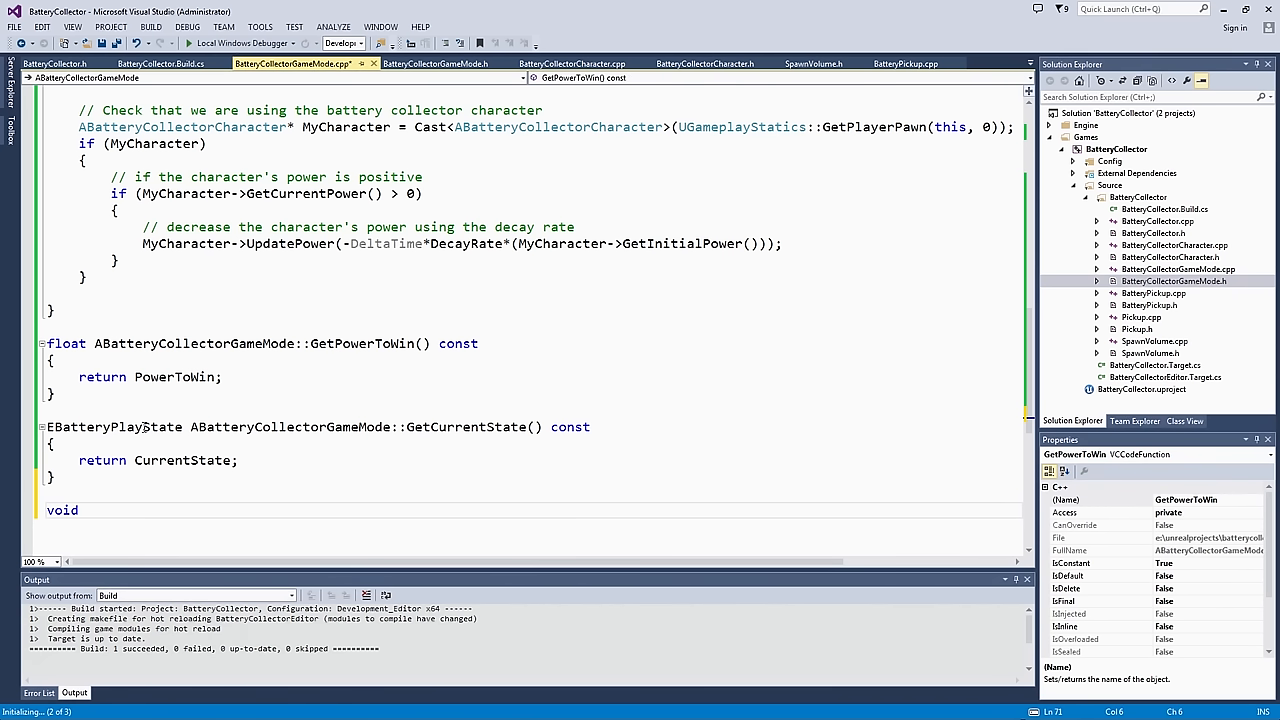
text(ABatteryCollectorGameMode::SetC)
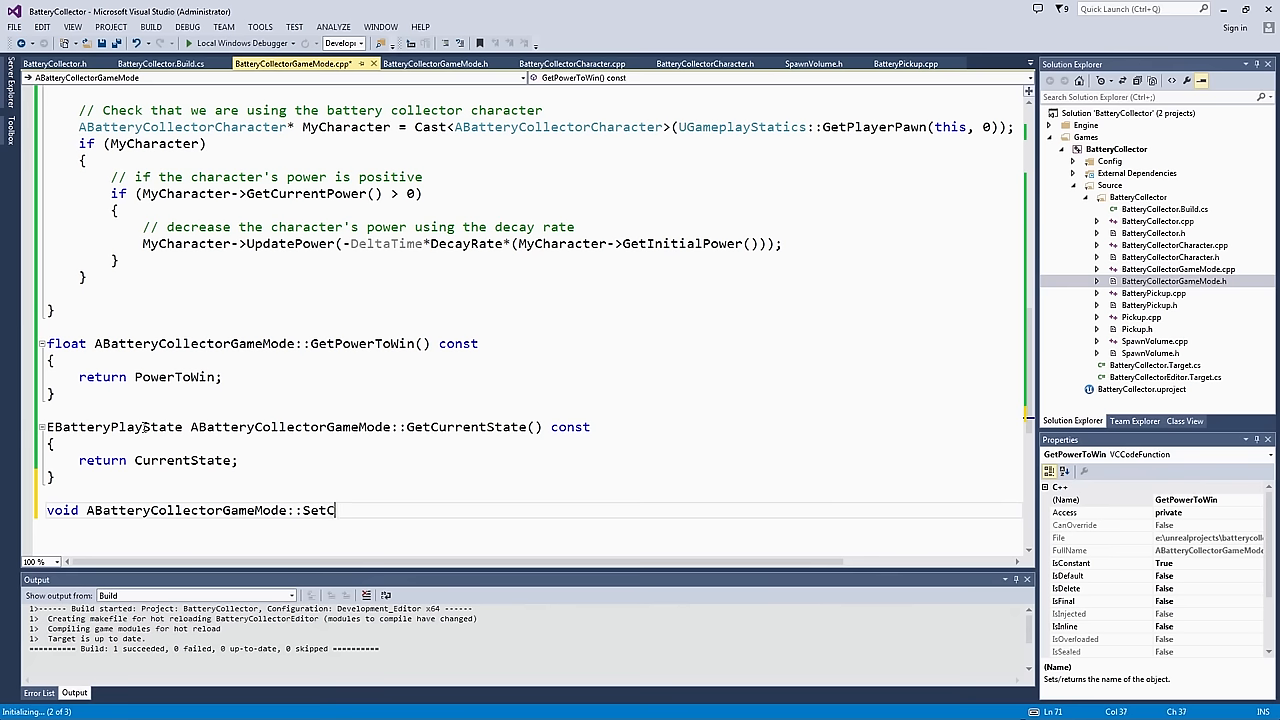
text(urrentState(N)
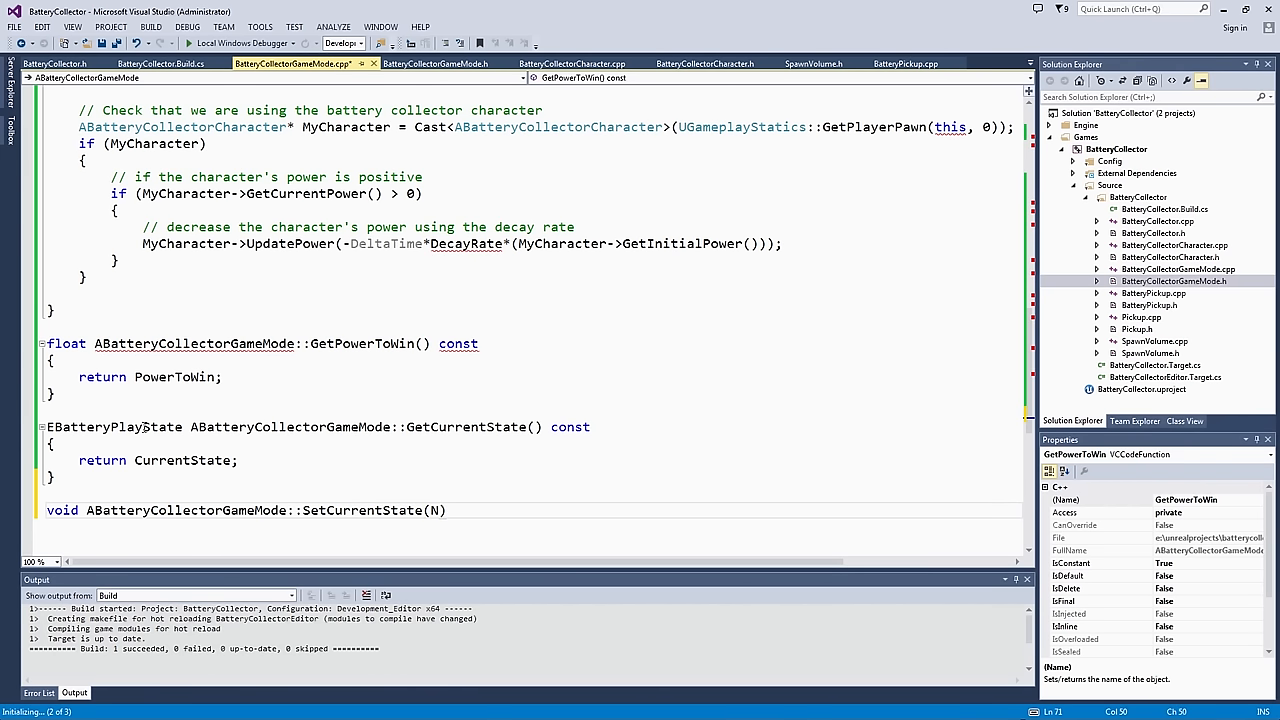
key(Backspace)
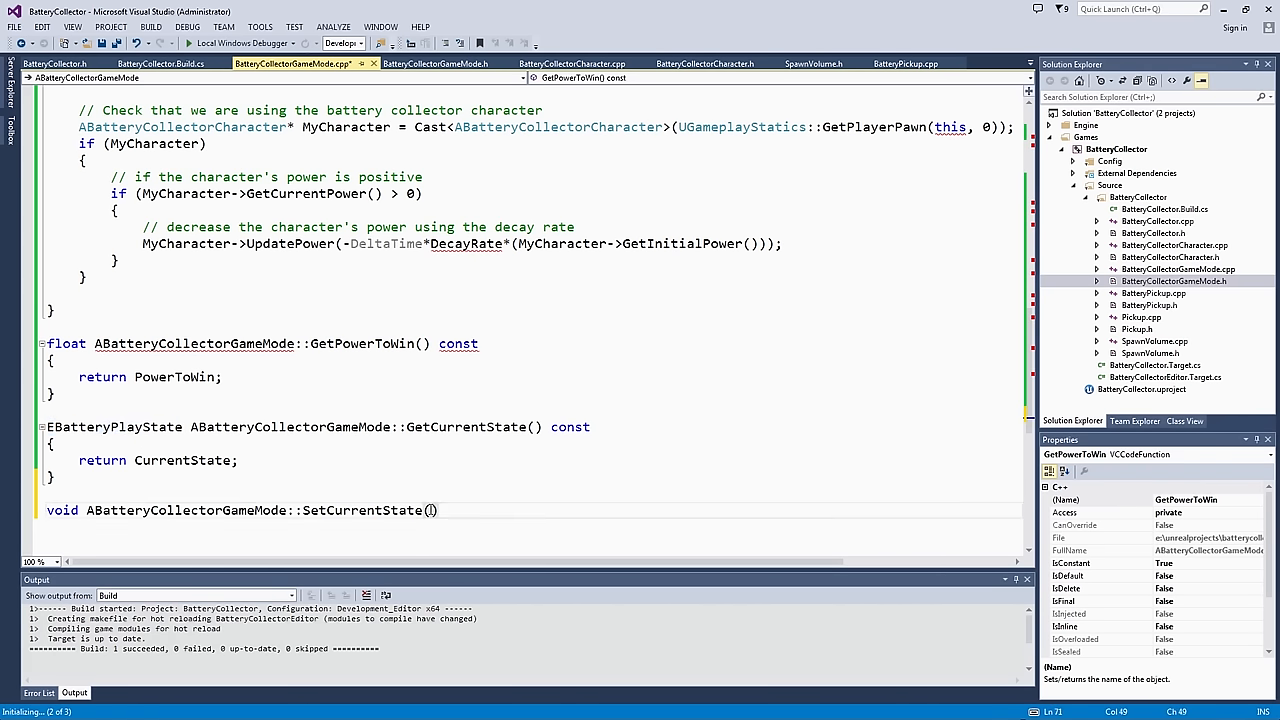
text(EBatteryPlayState Nes)
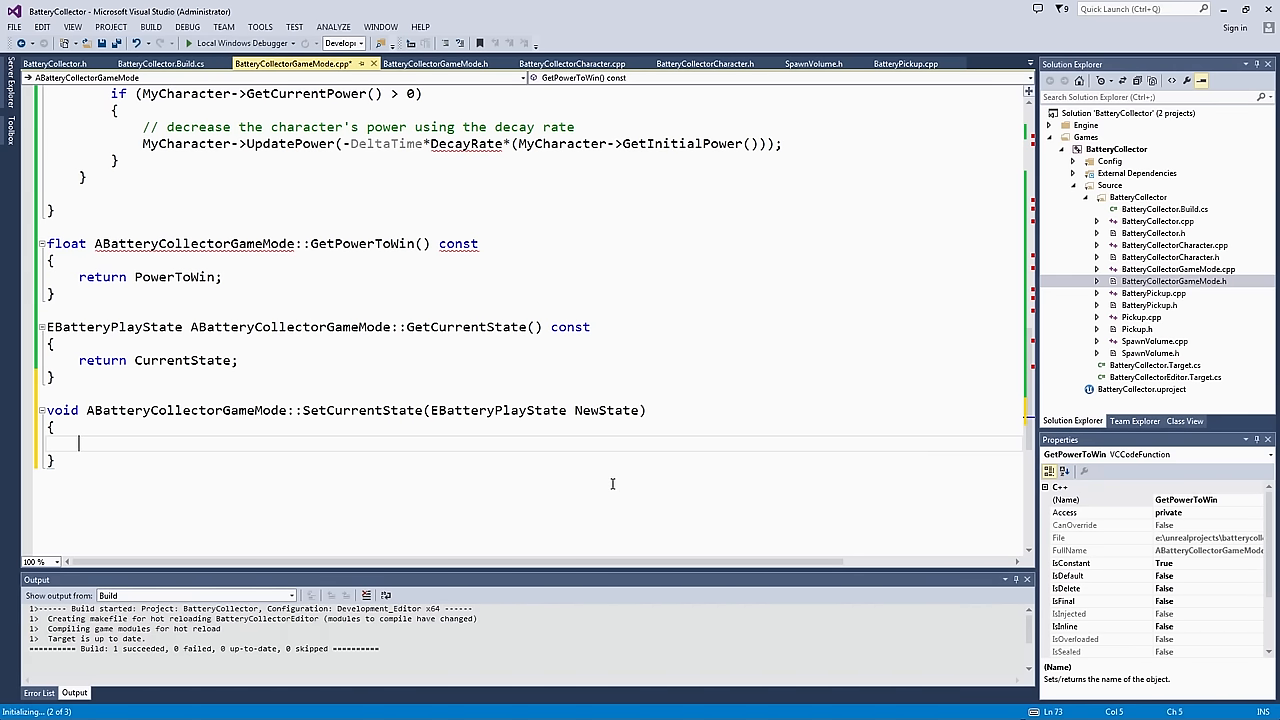
text(CurrentS)
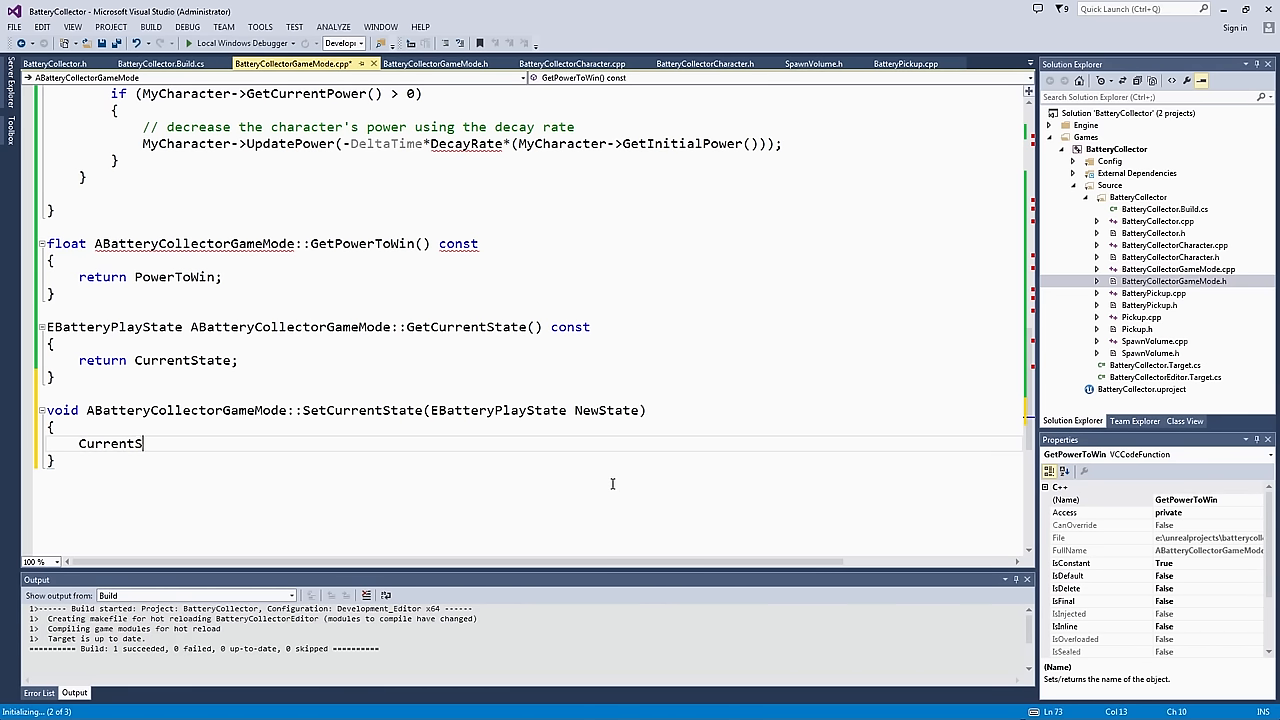
text(tate = Ne)
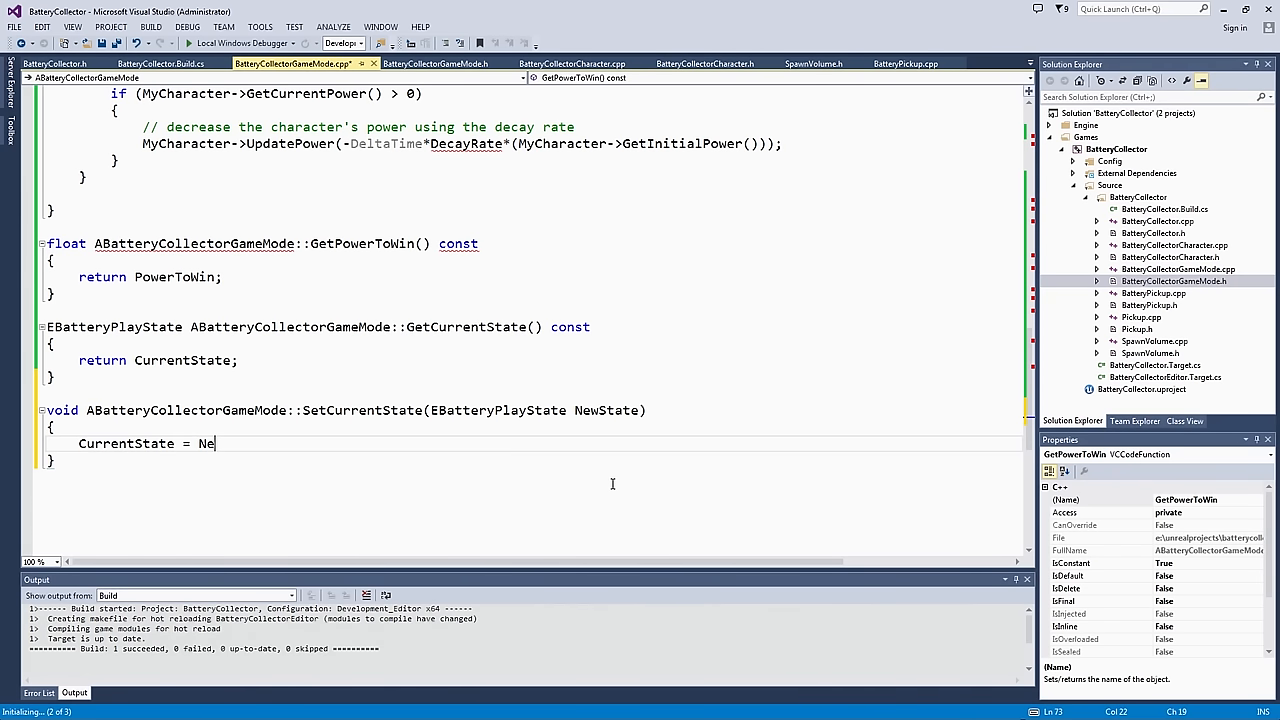
text(wState;)
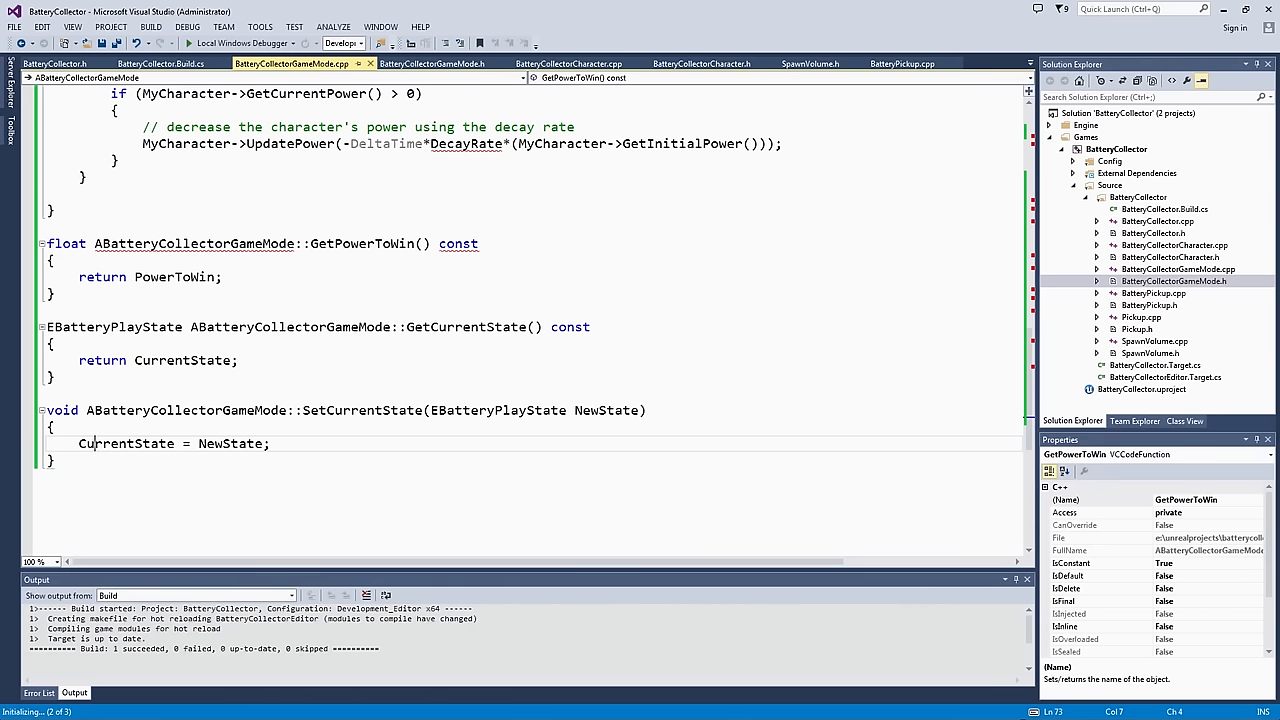
mouse_move(698, 390)
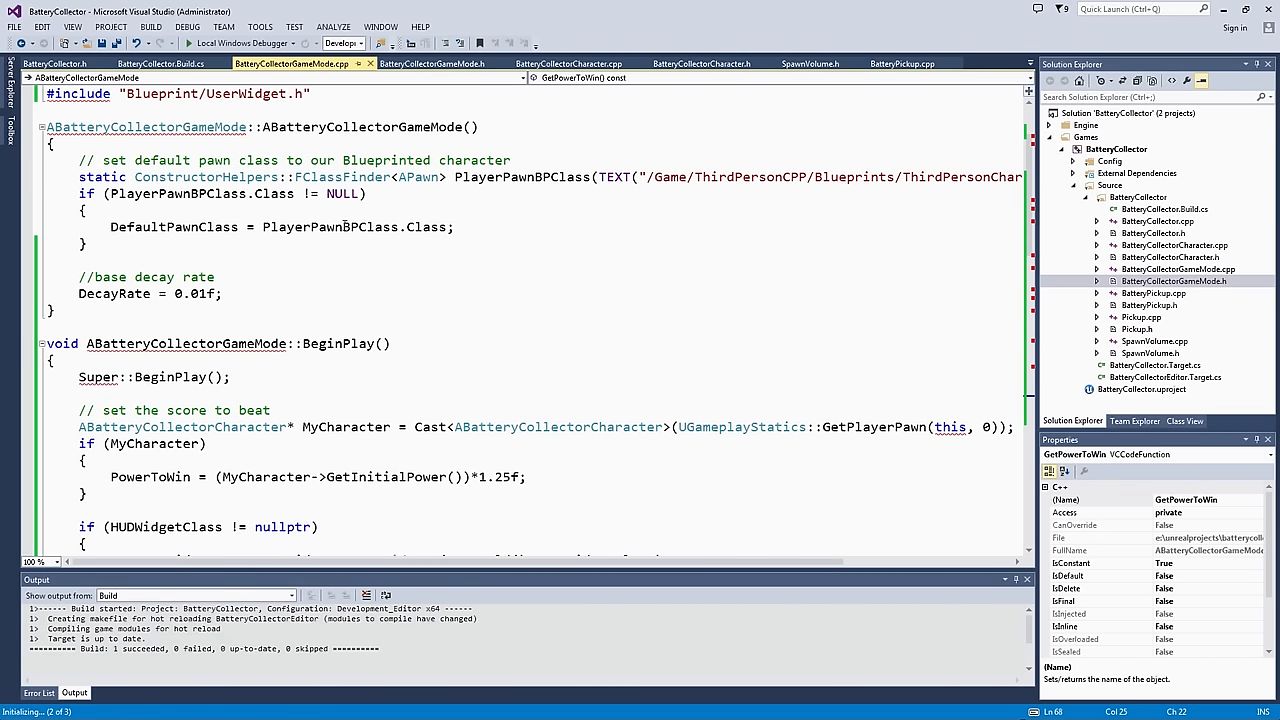
mouse_move(344, 226)
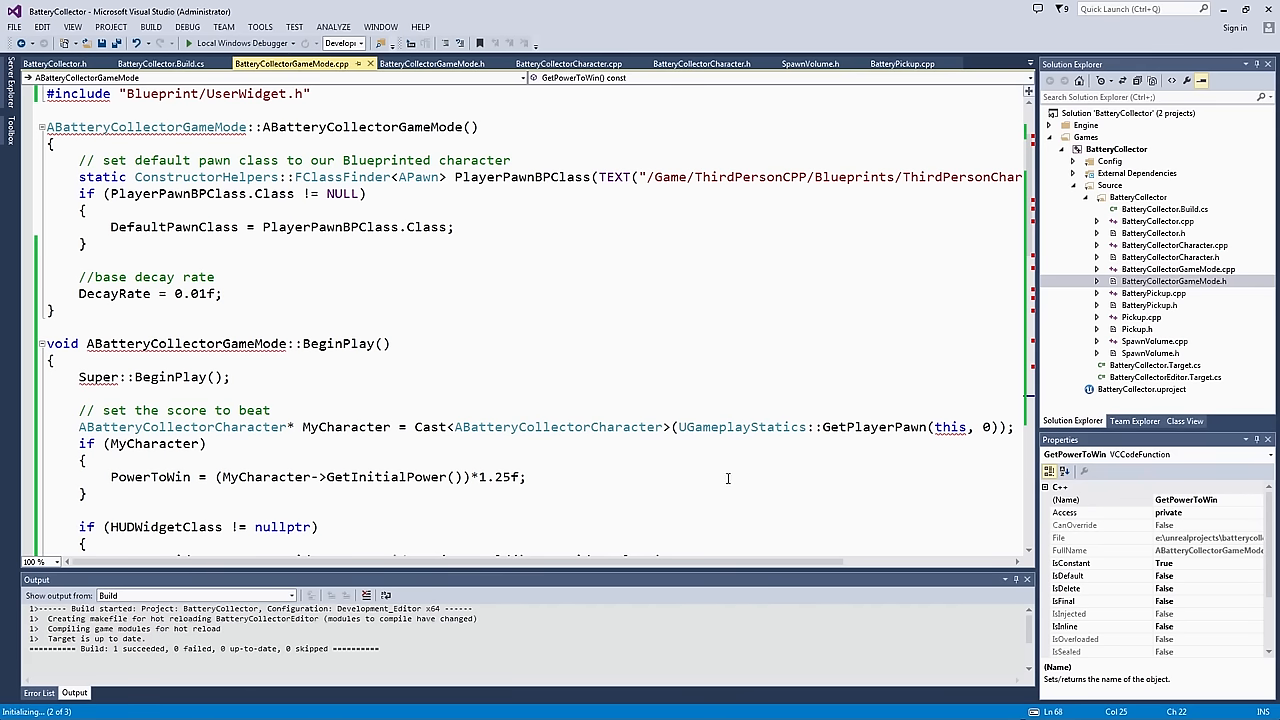
Step: After Super::BeginPlay(), call SetCurrentState(EBatteryPlayState::EPlaying) and bring up the project's build actions
scroll(down, 3)
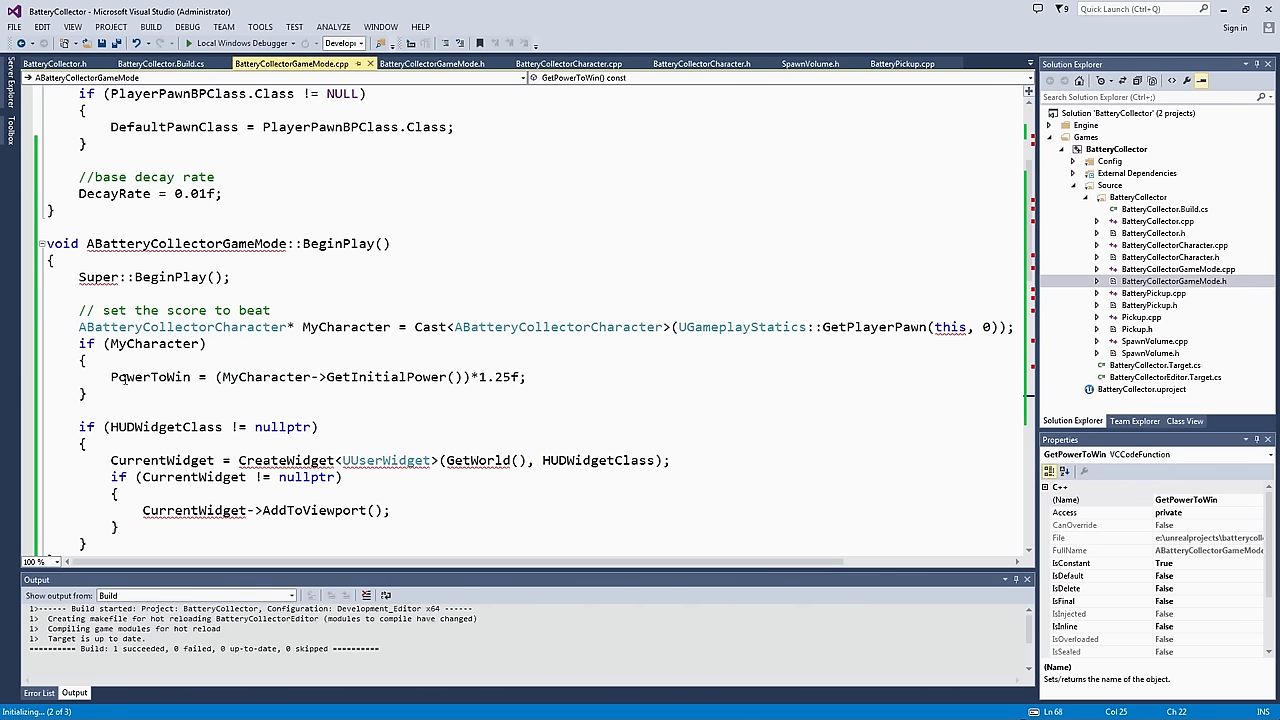
drag(140, 310, 84, 444)
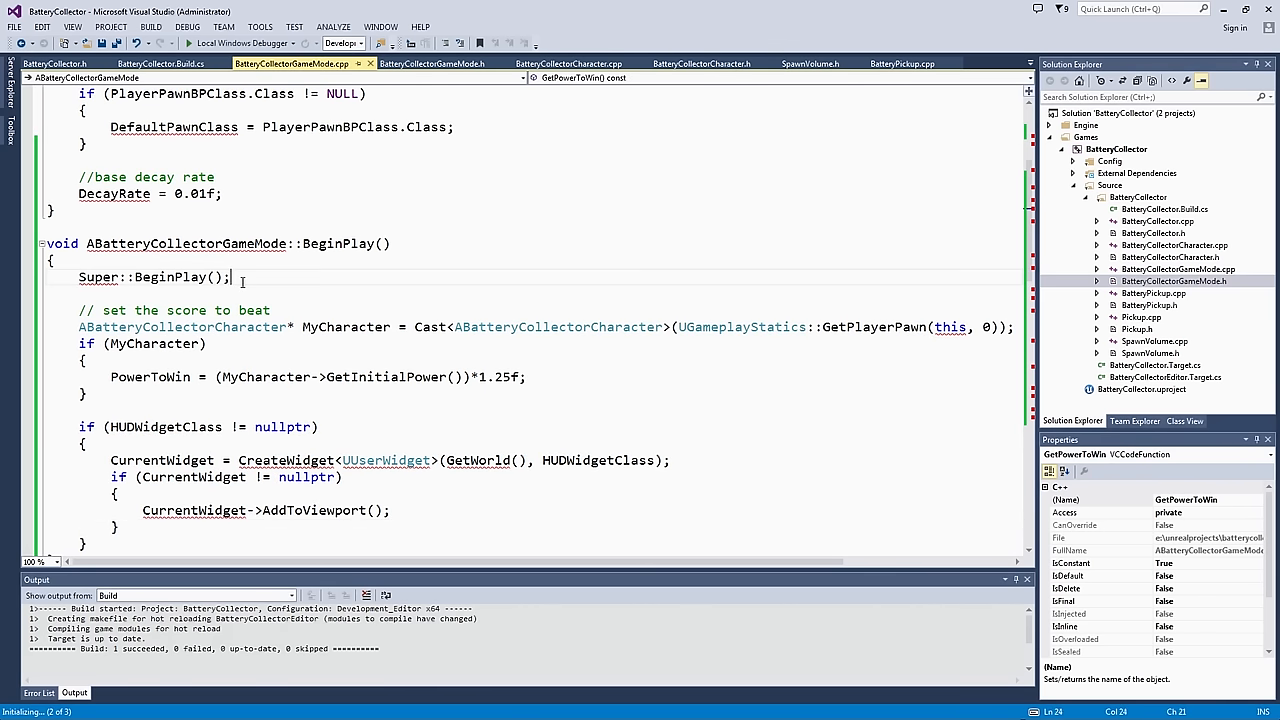
key(enter)
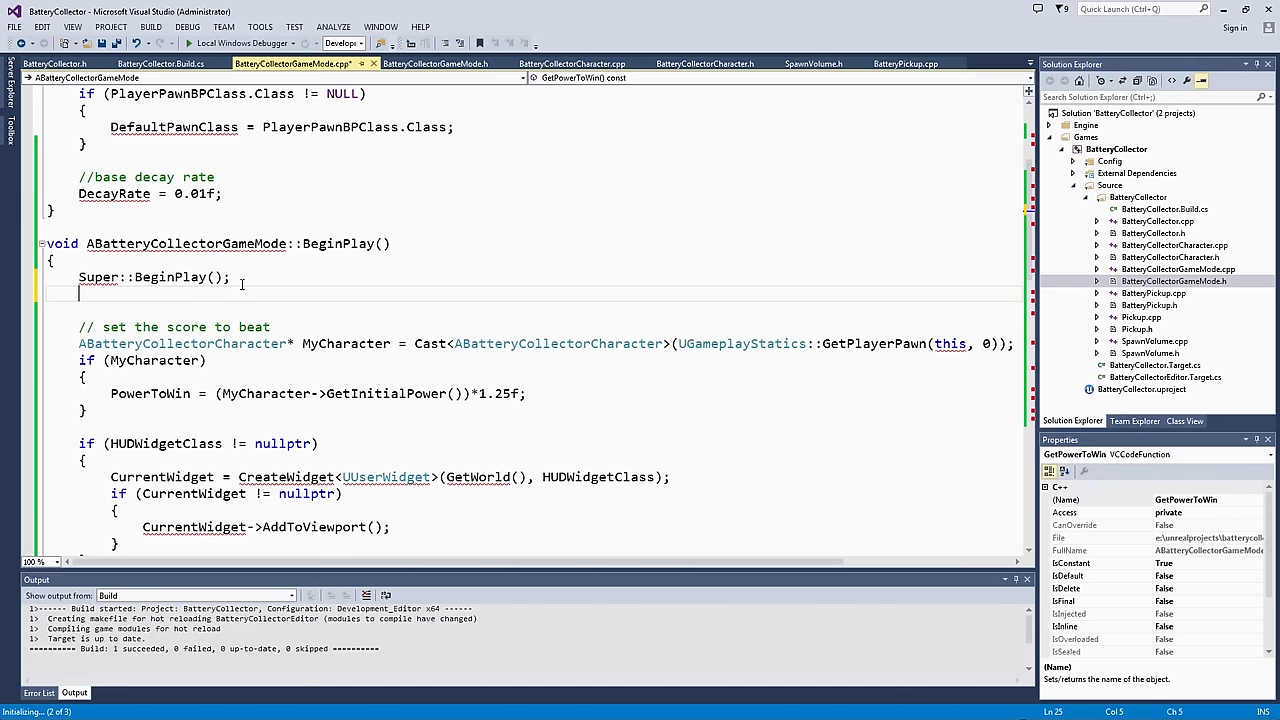
text(SetCurrentState(EB)
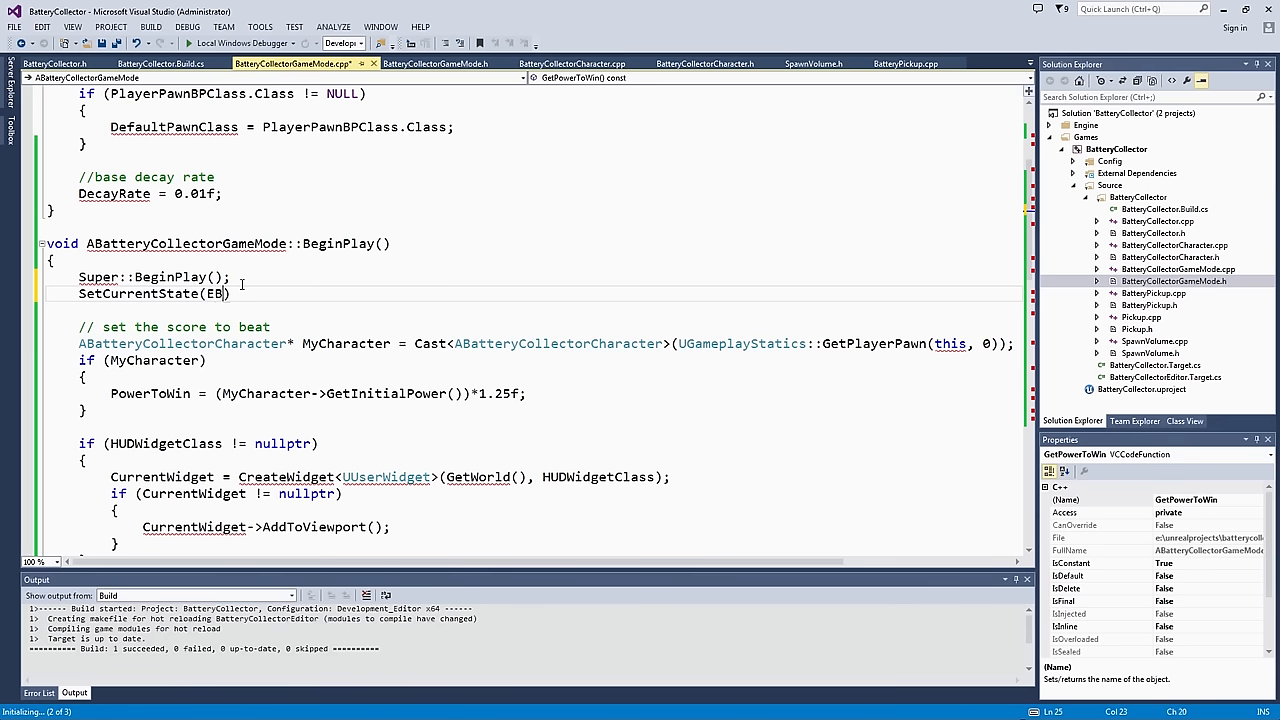
text(atteryPlay)
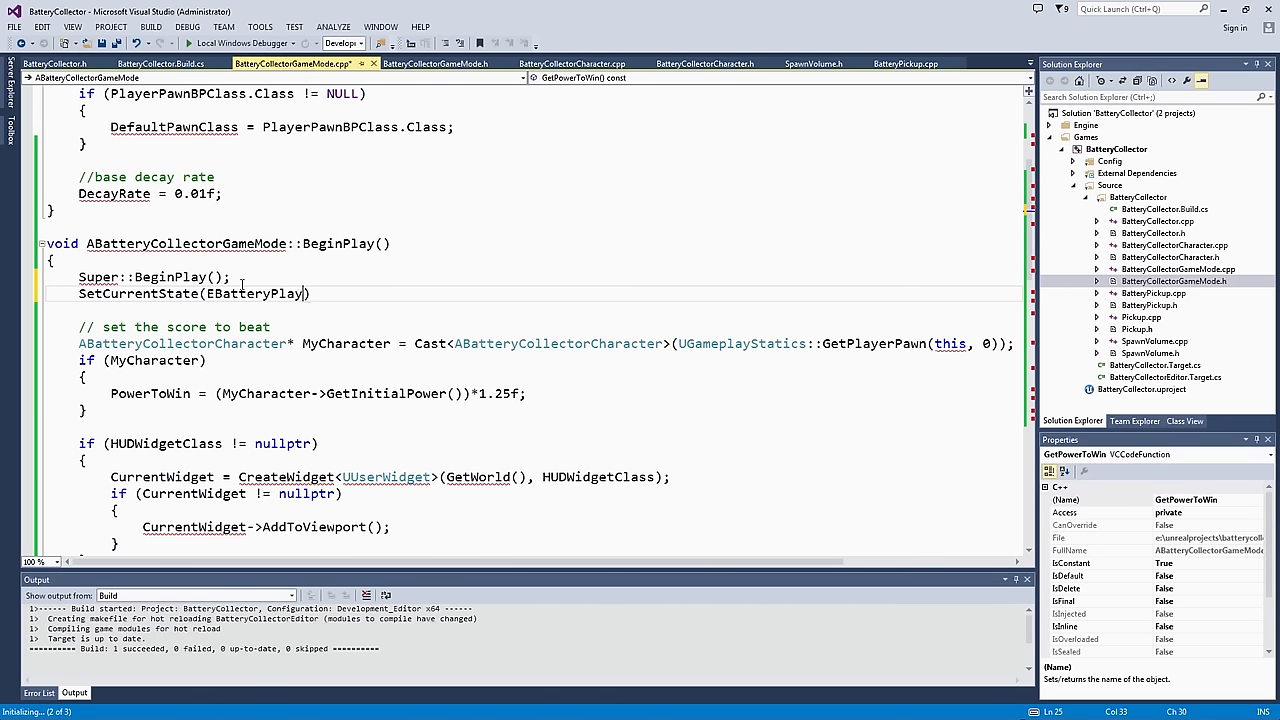
text(State::EPlaying)
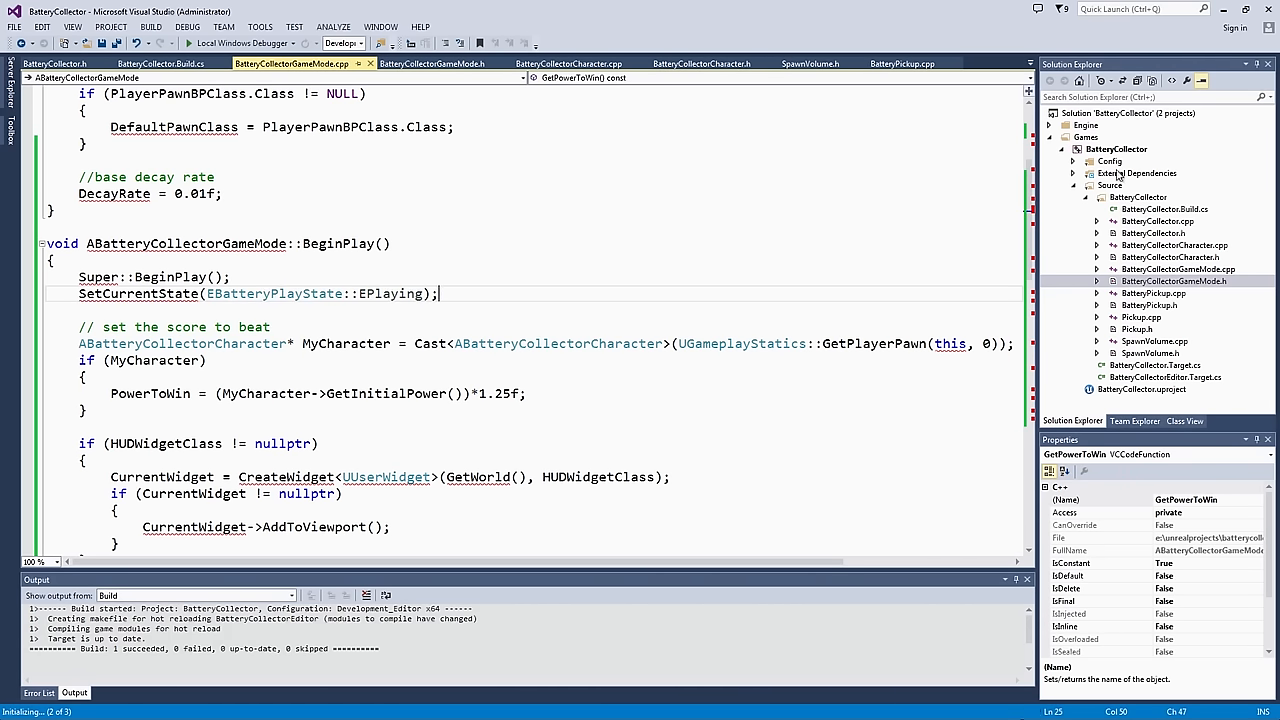
right_click(1116, 148)
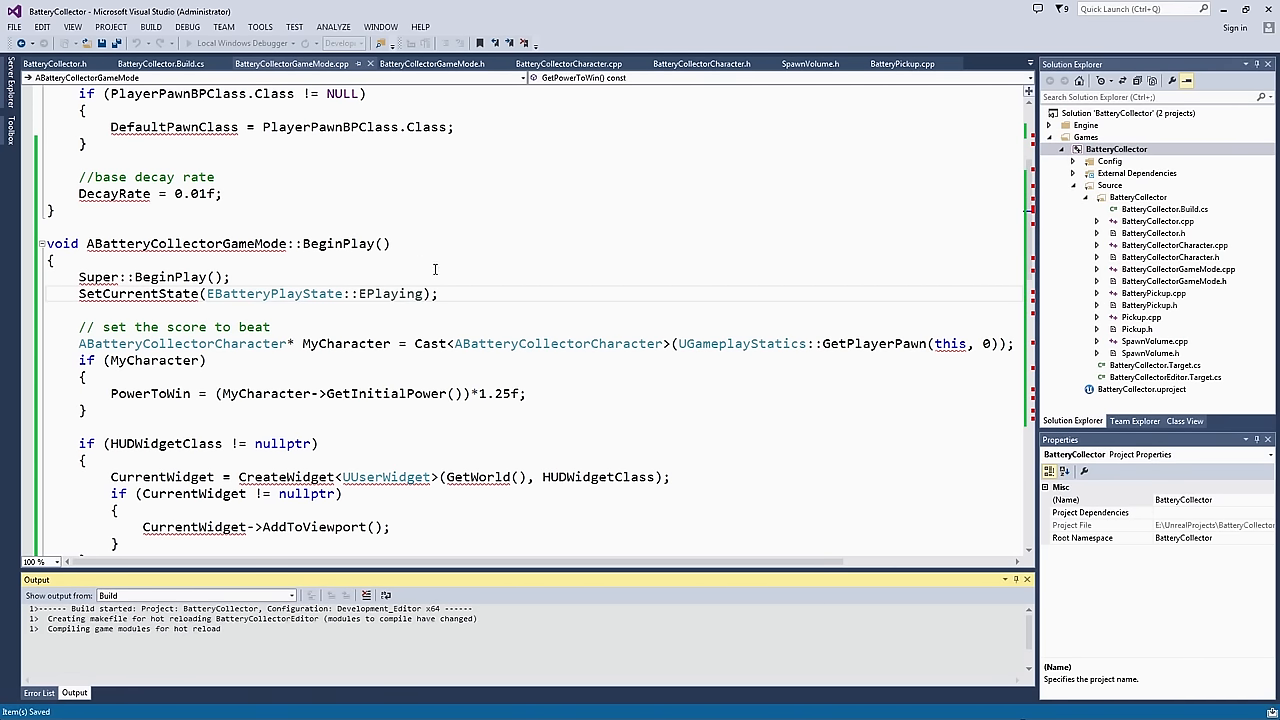
mouse_move(472, 304)
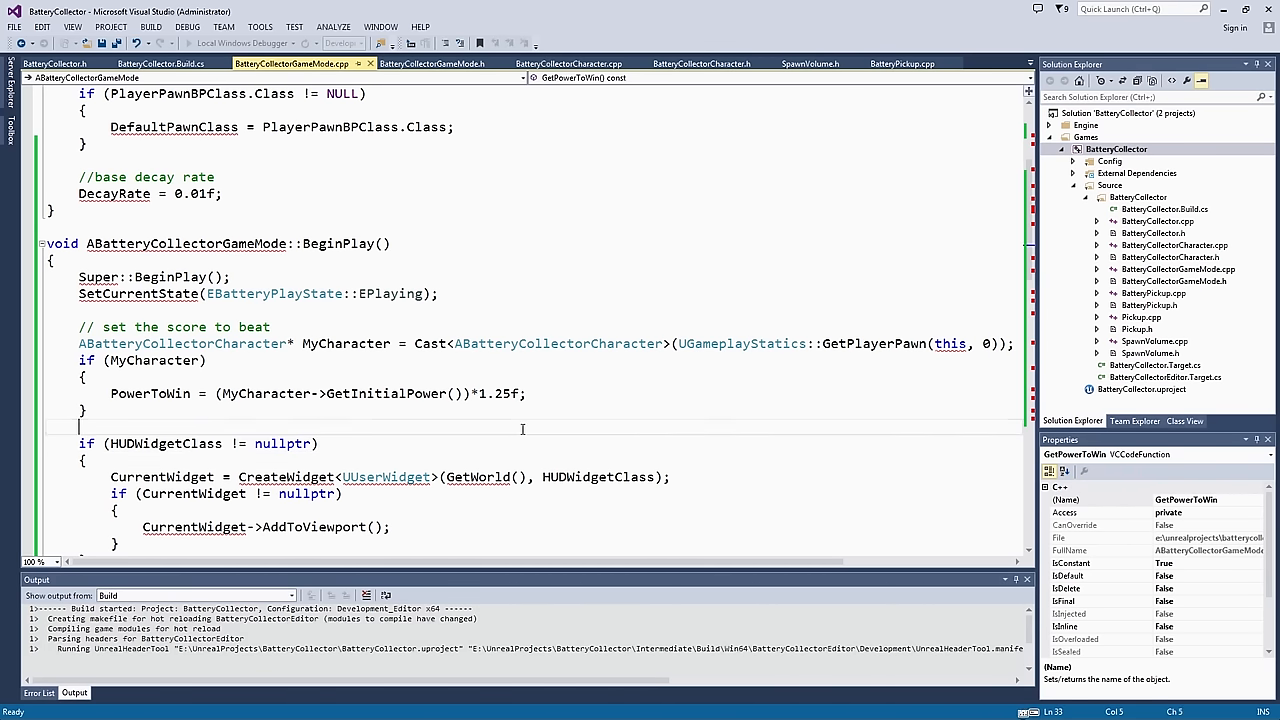
Step: Scroll down to the Tick function while the hot-reload build runs
scroll(down, 3)
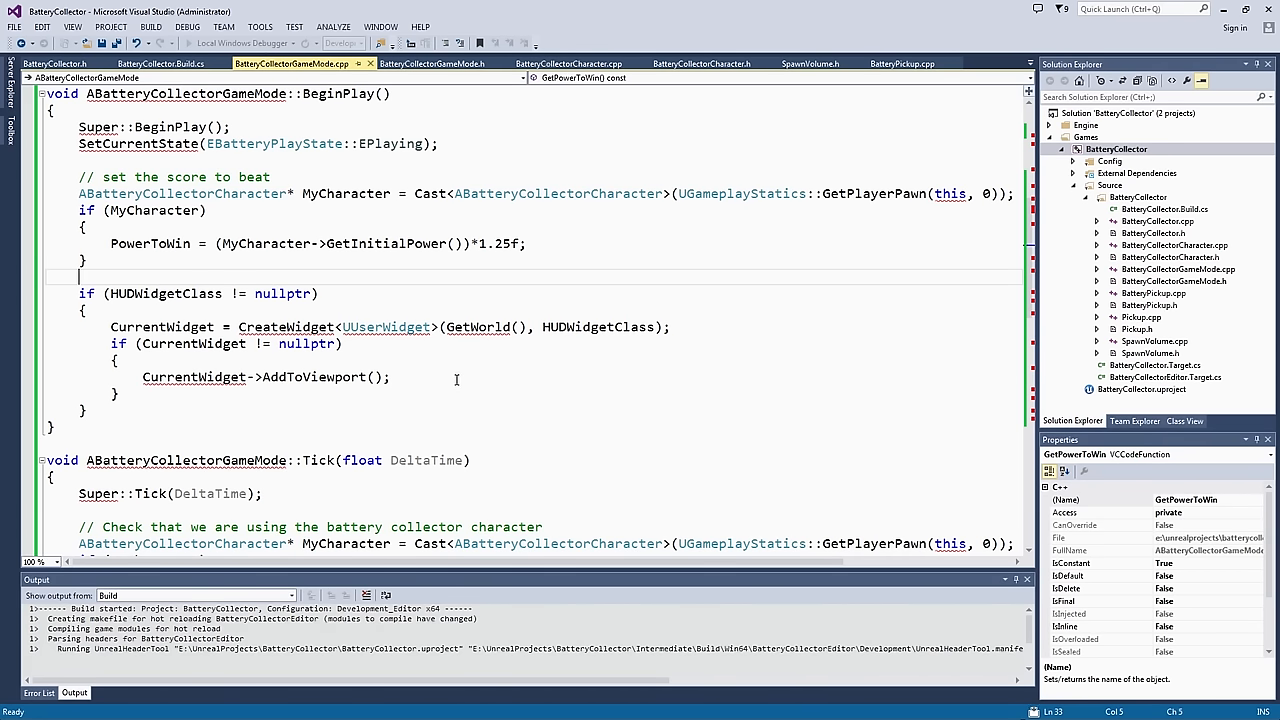
mouse_move(528, 412)
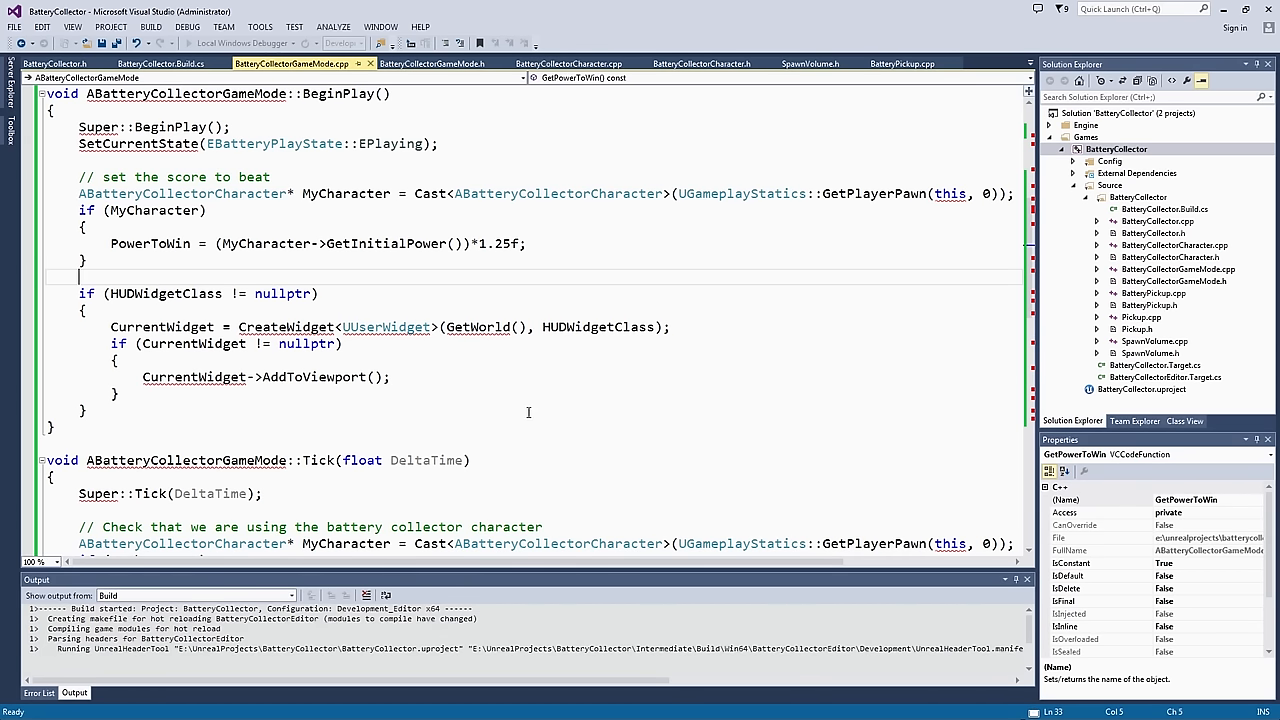
scroll(down, 3)
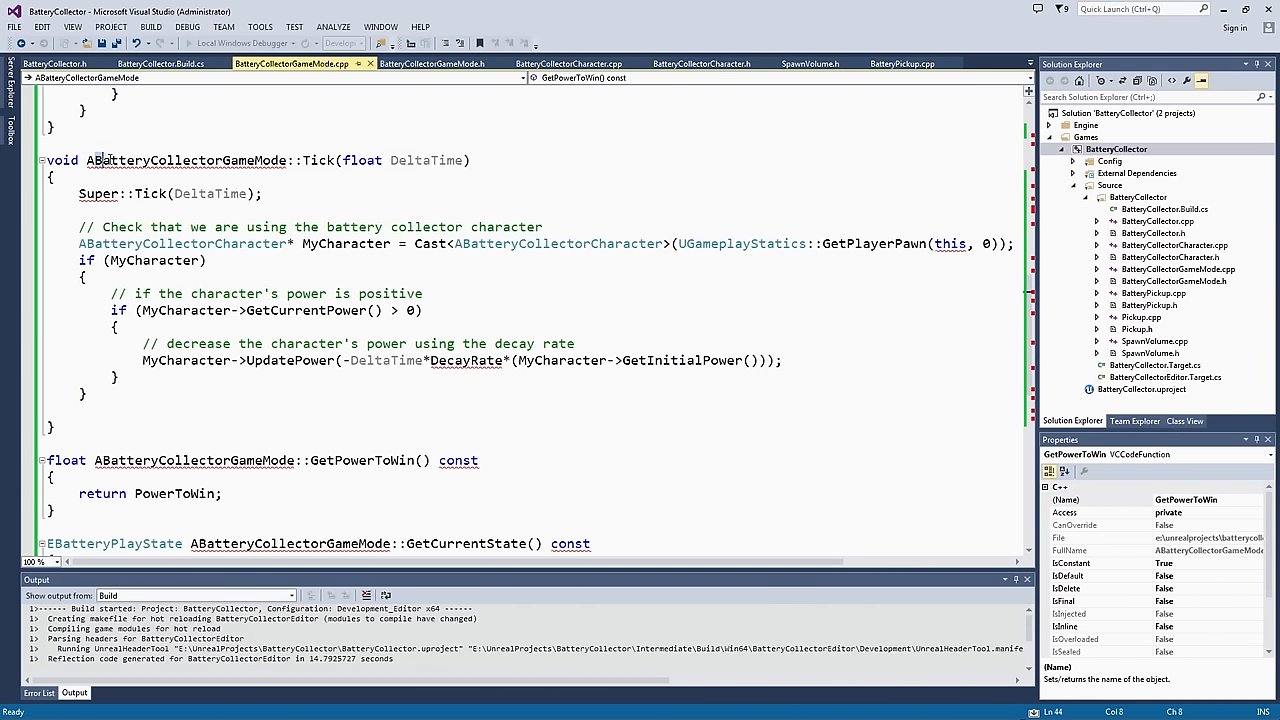
Step: Inside Tick's character check, add an if testing GetCurrentPower() > PowerToWin
double_click(184, 160)
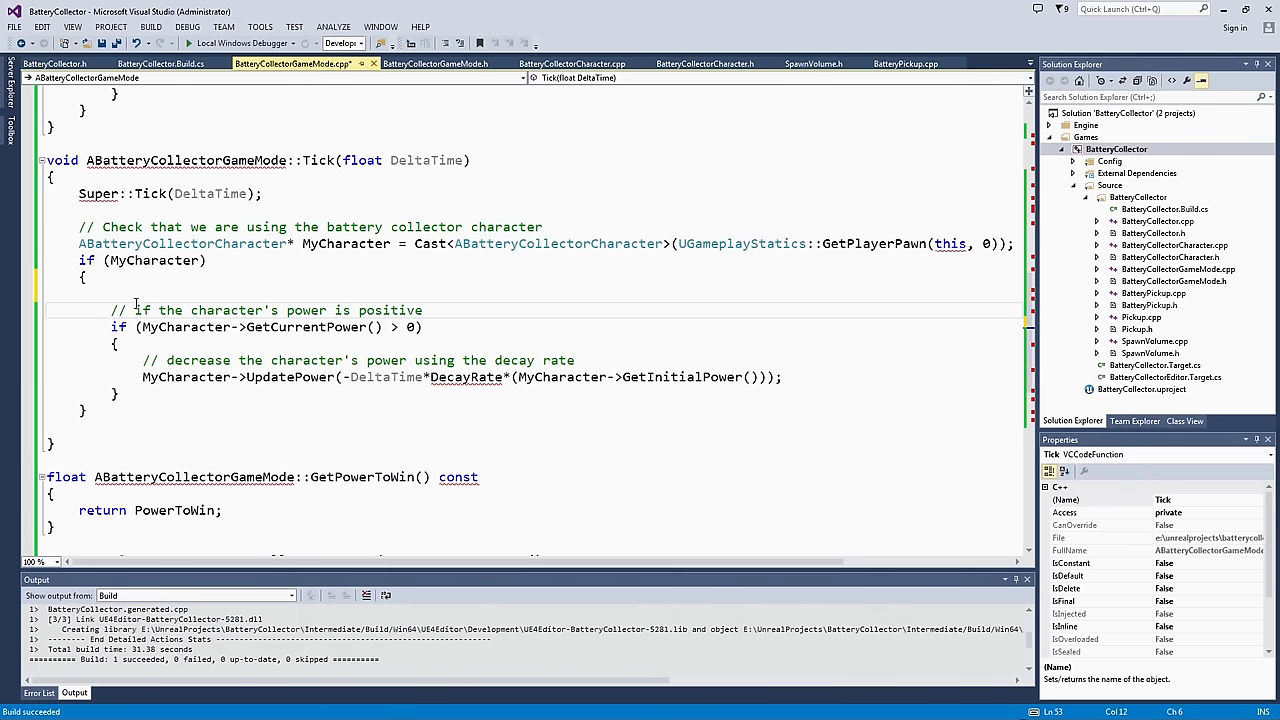
click(128, 290)
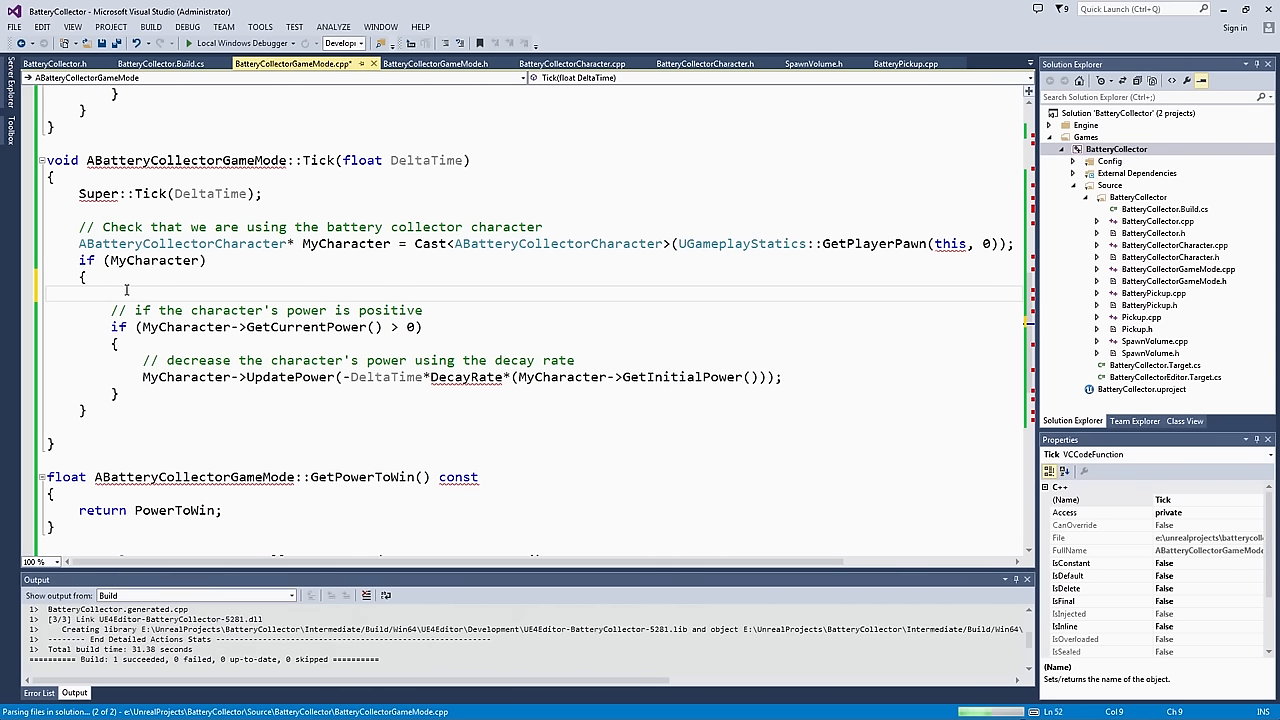
text(if (M)
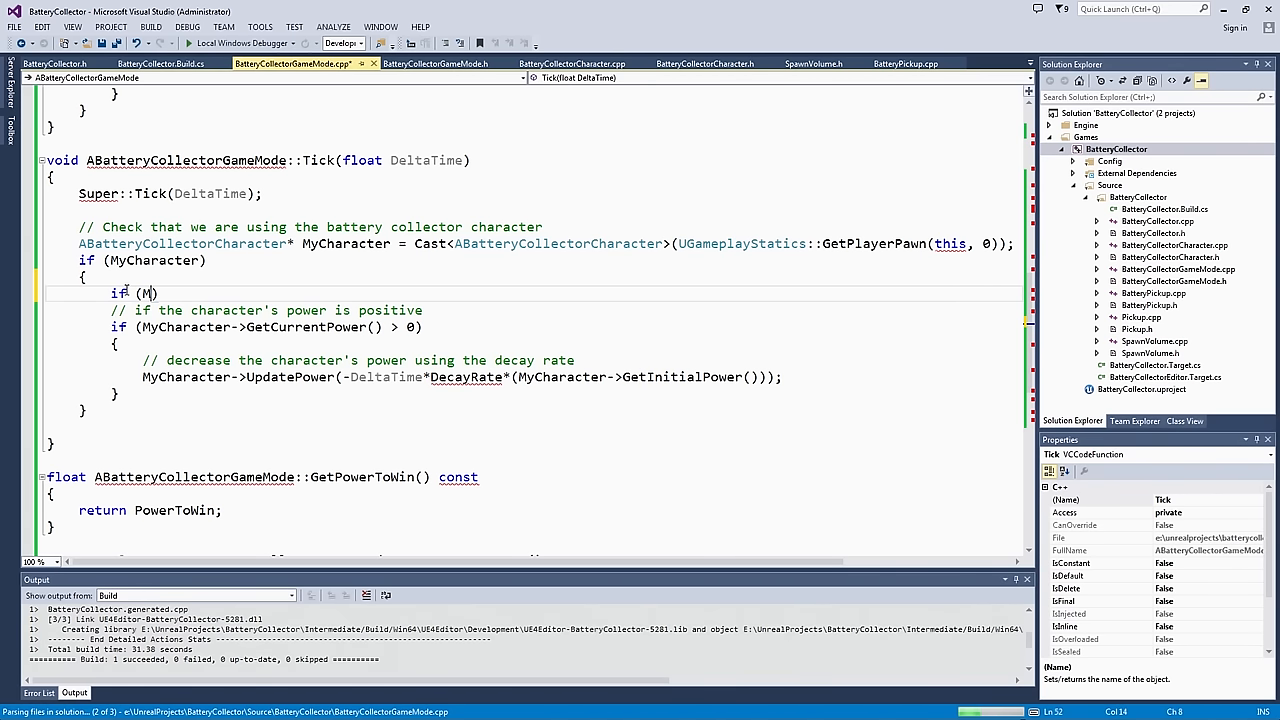
text(yCharacter->G)
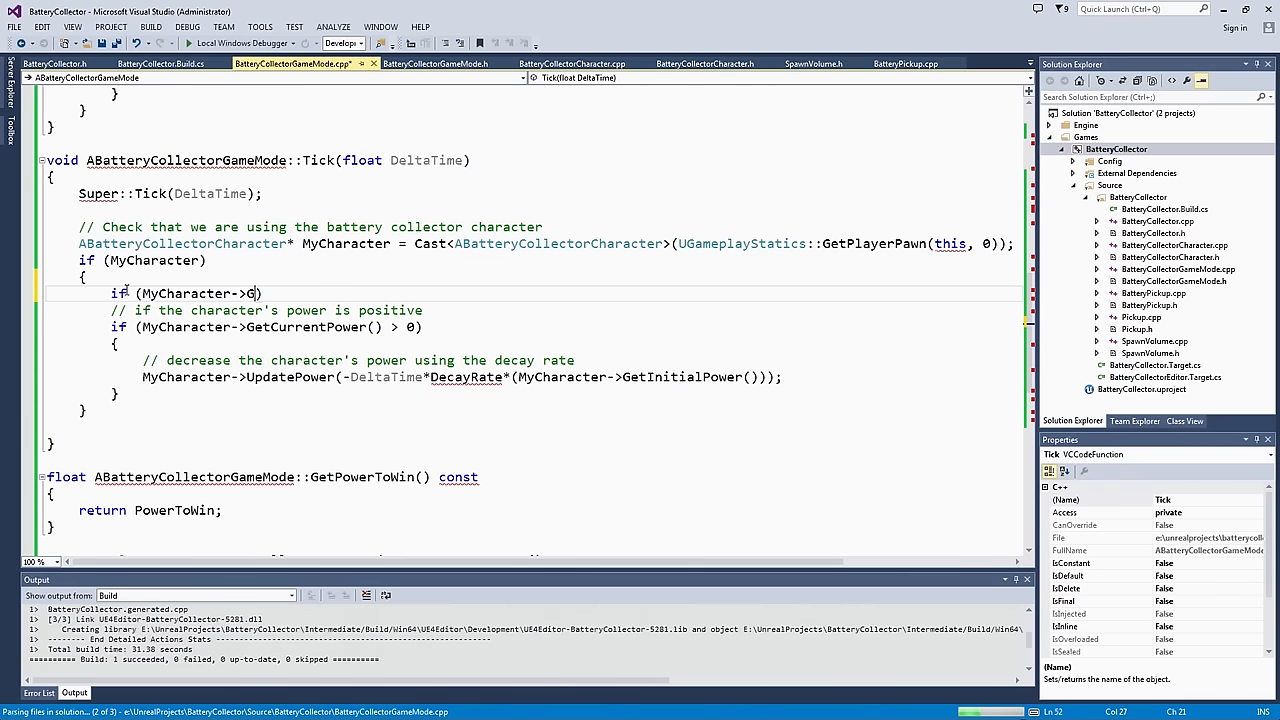
text(etCurrent)
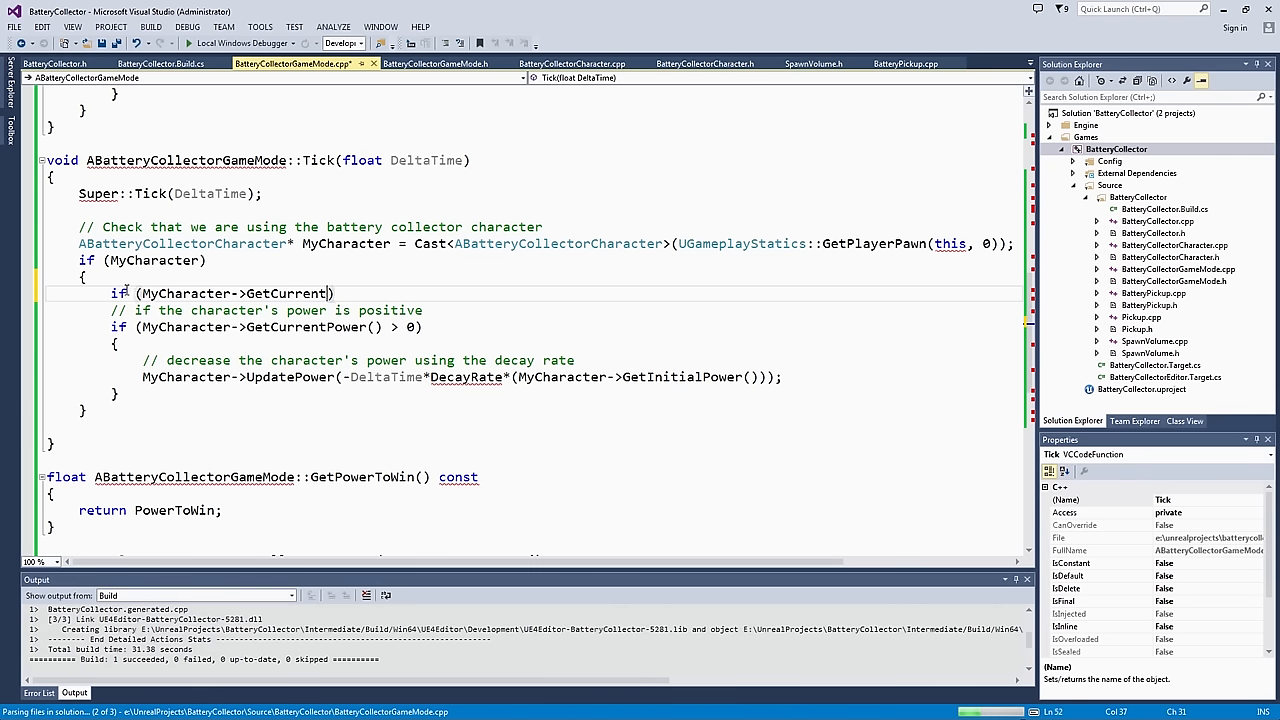
text(Power > PowerToWin)
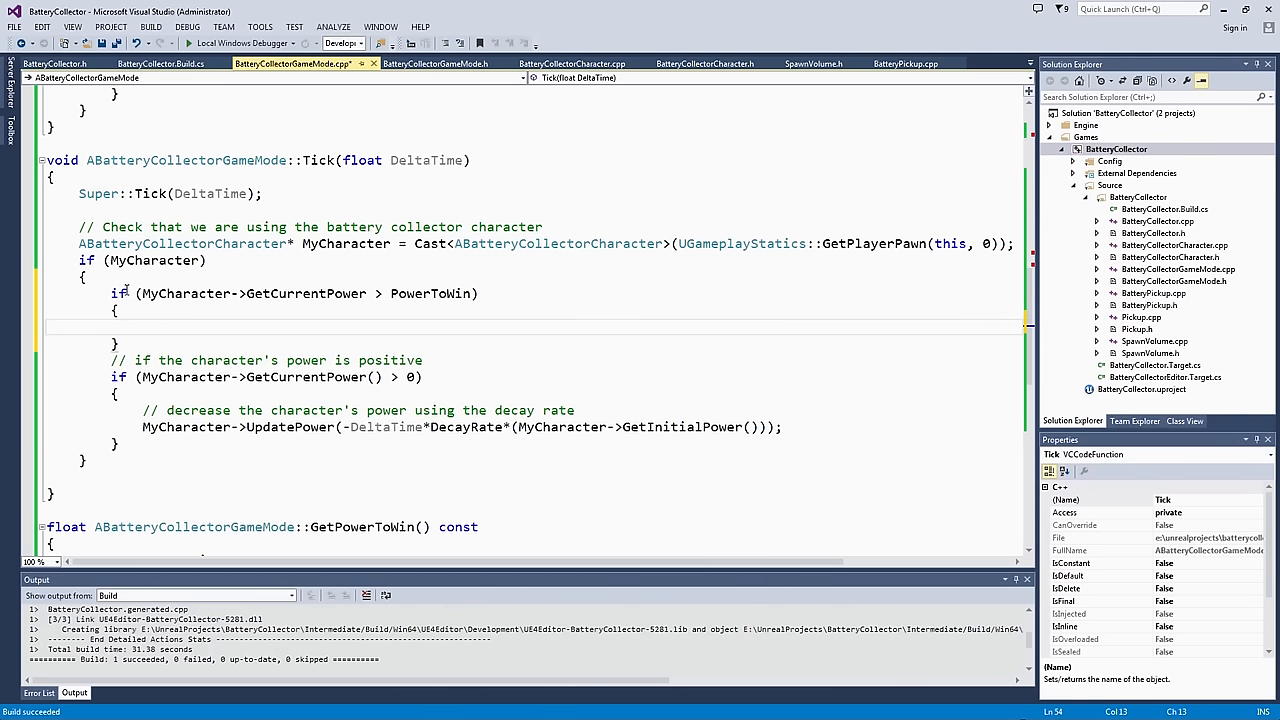
Step: Within that check call SetCurrentState(EBatteryPlayState::EWon), leaving power decay as the else-if branch
text(Set)
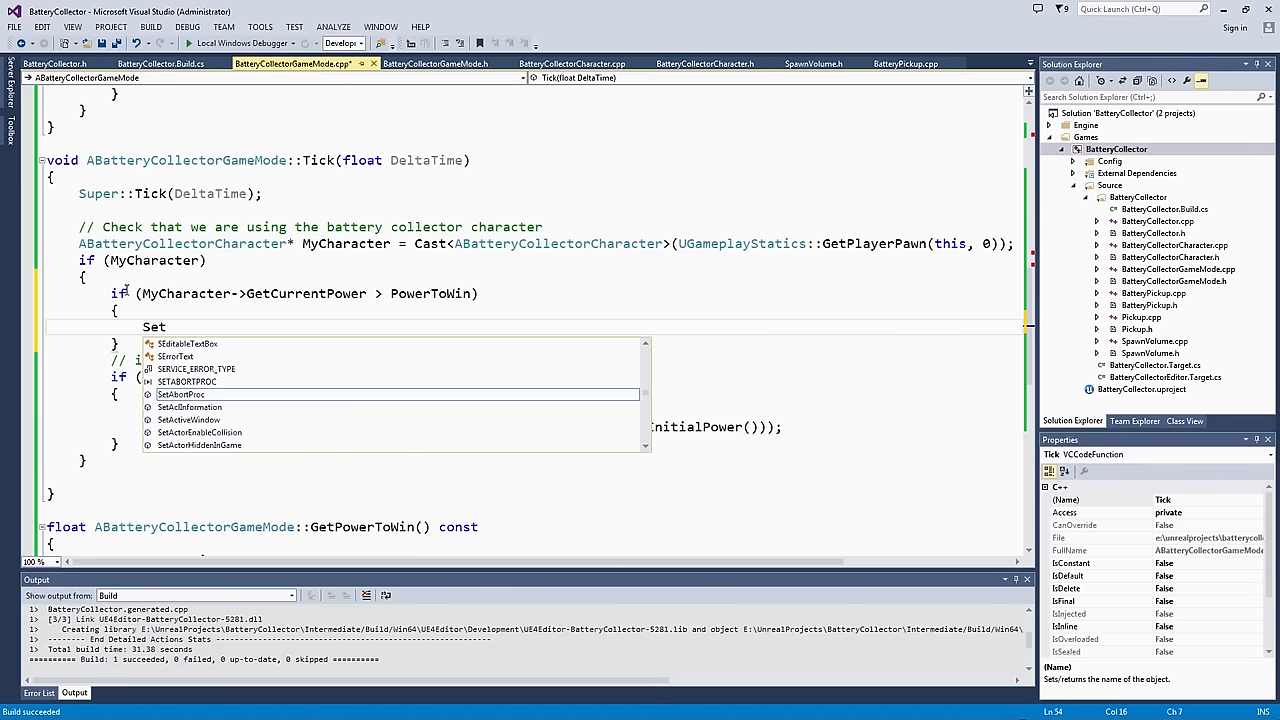
text(Current)
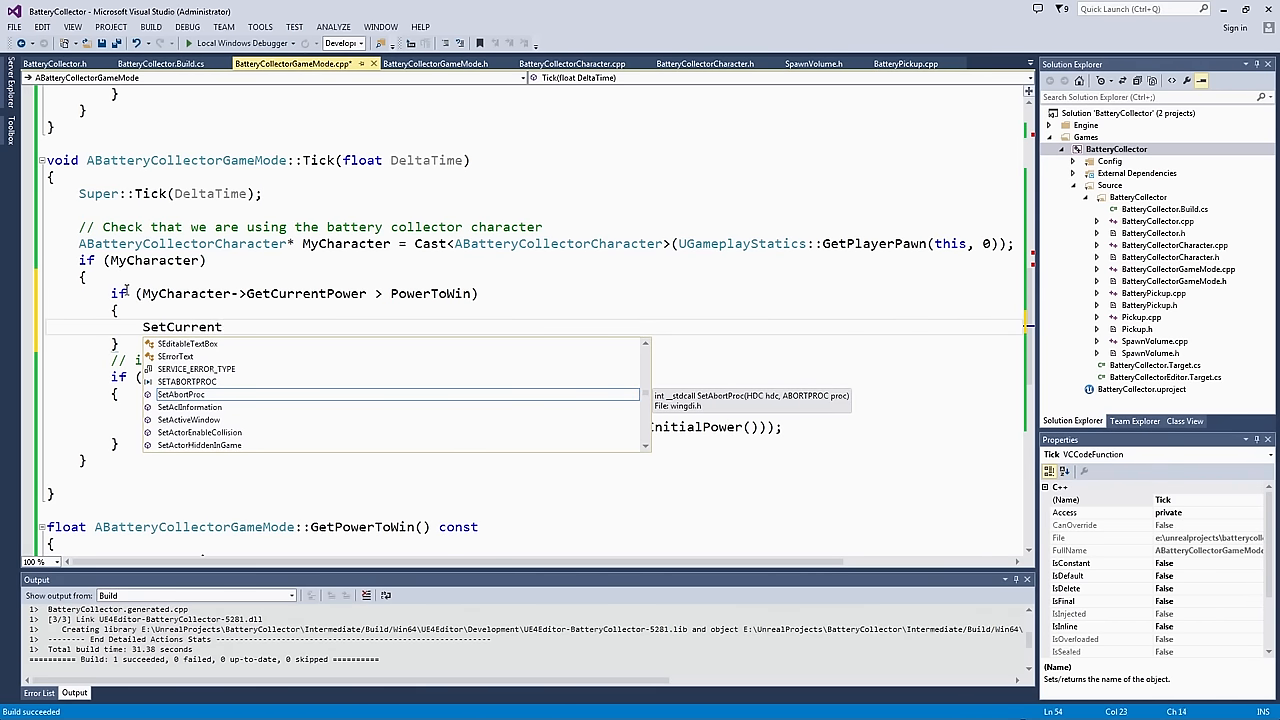
text(State(E)
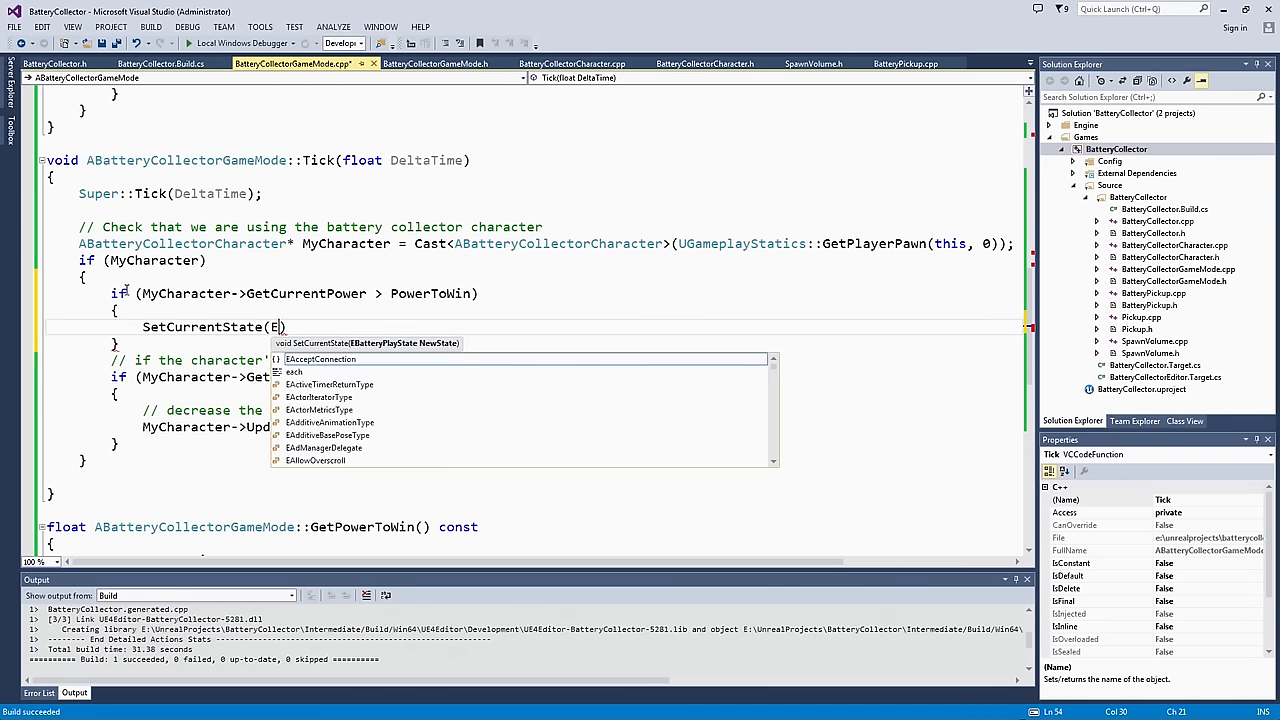
mouse_move(320, 360)
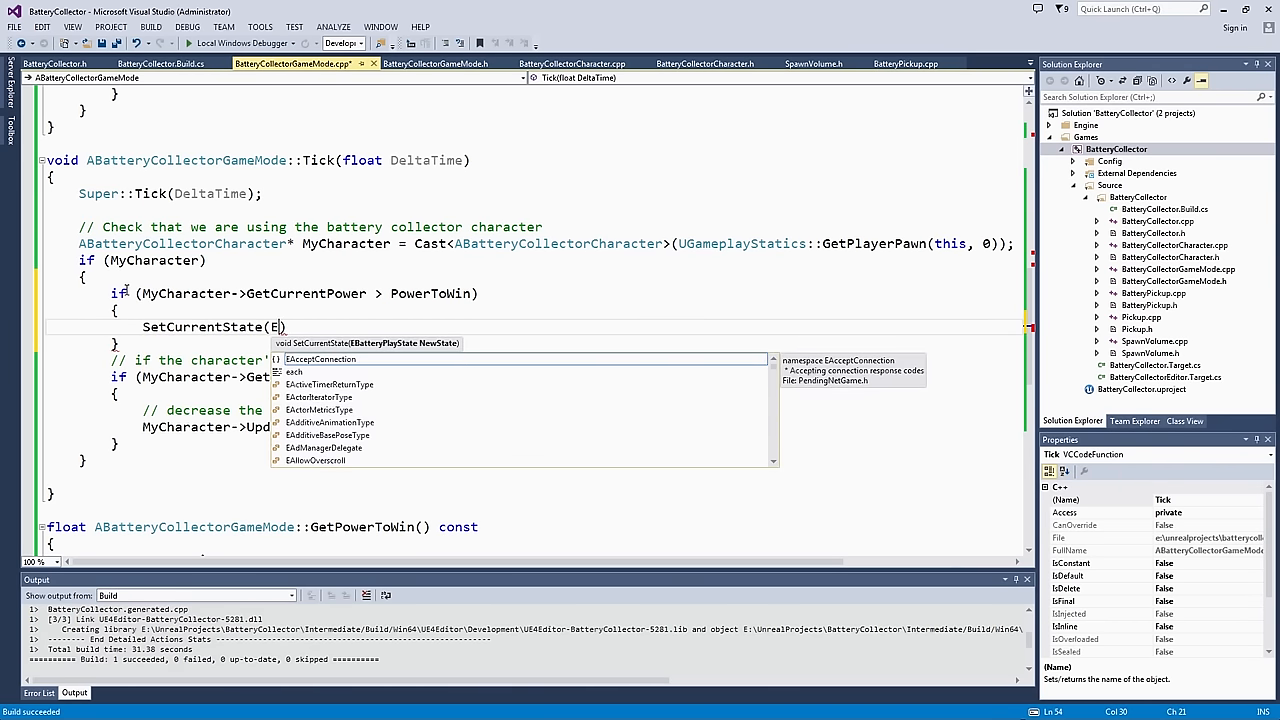
text(BatteryPlayState)
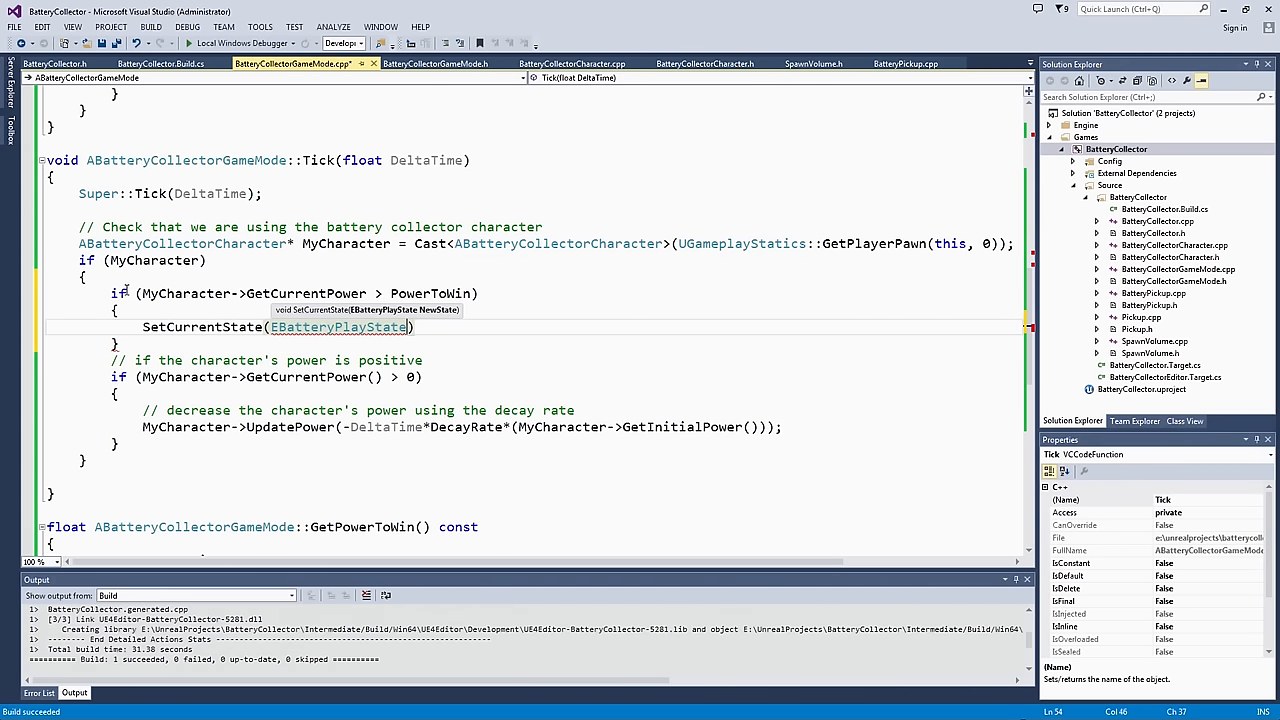
text(::)
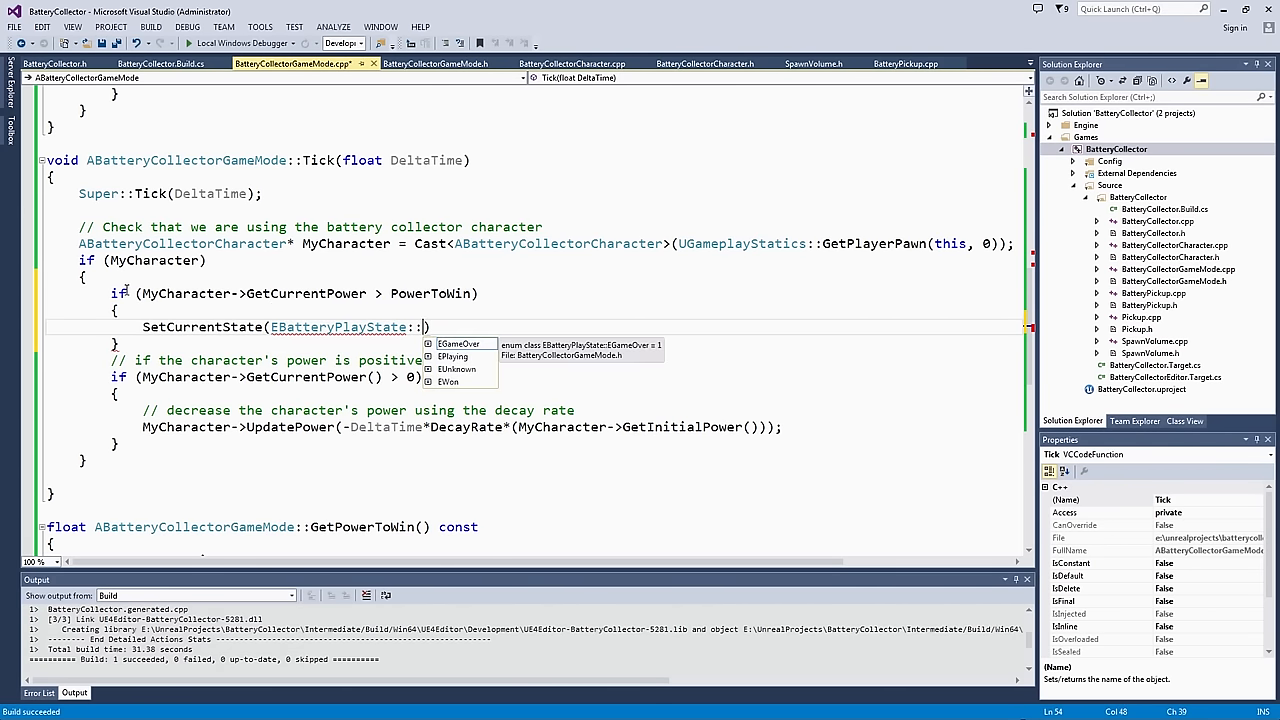
text(EWon)
text(//)
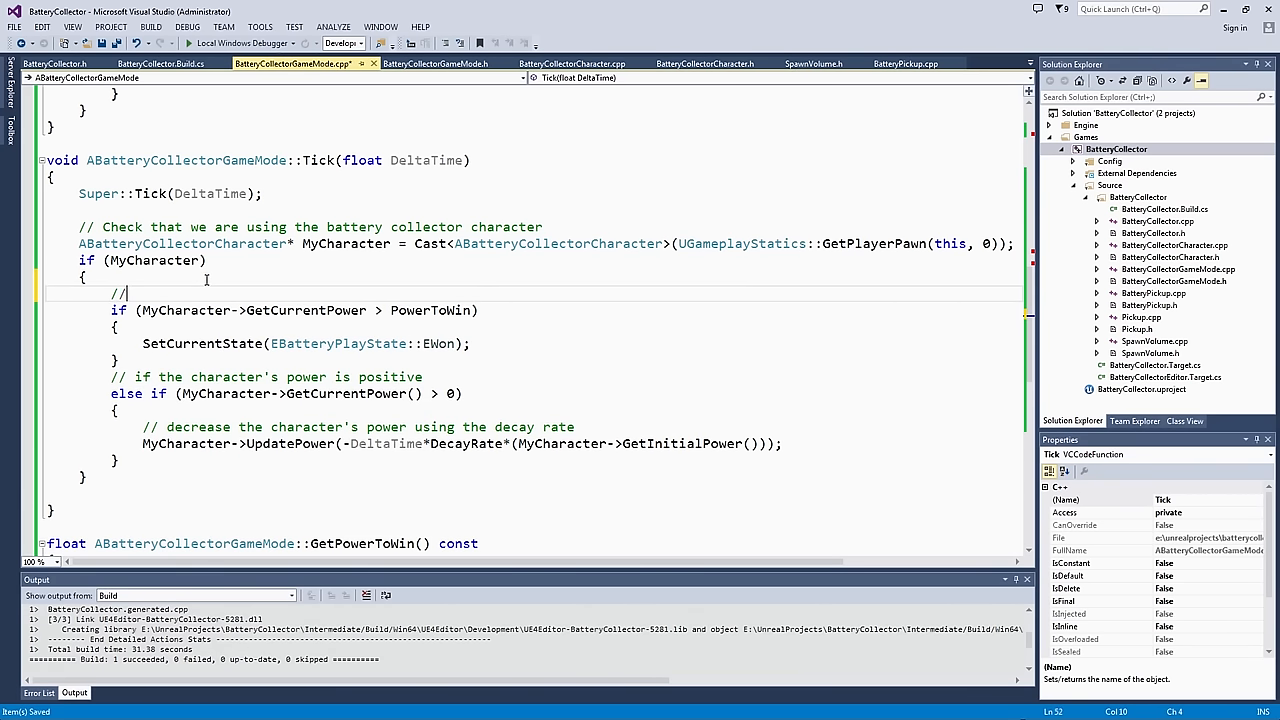
Step: Comment the win check: if our power is greater than needed to win, set the game's state to Won
text(If our ou)
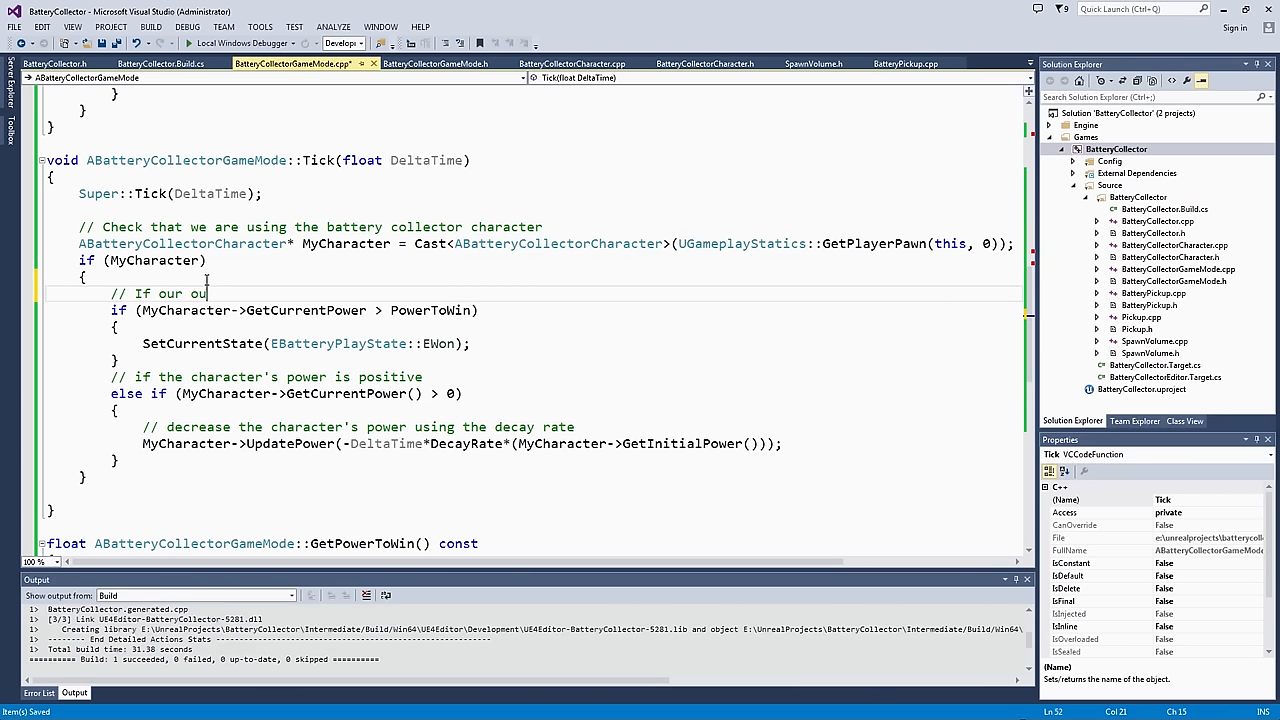
text(power is grea)
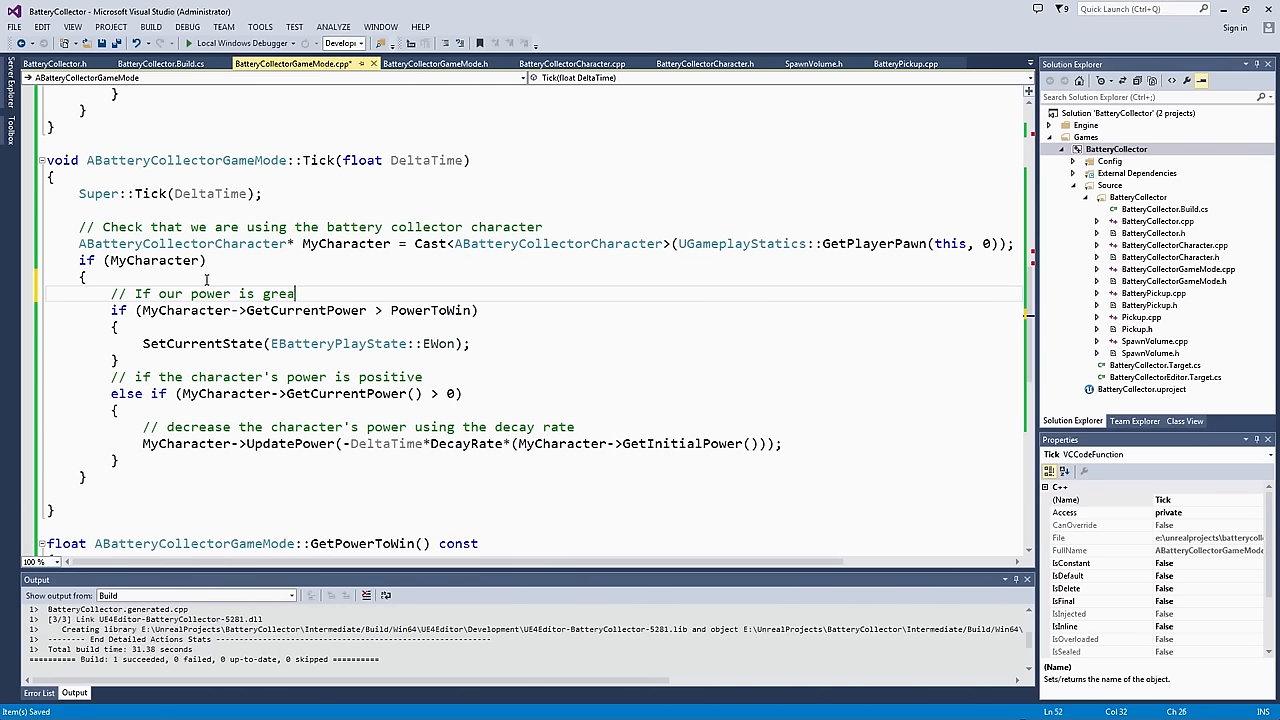
text(ter than)
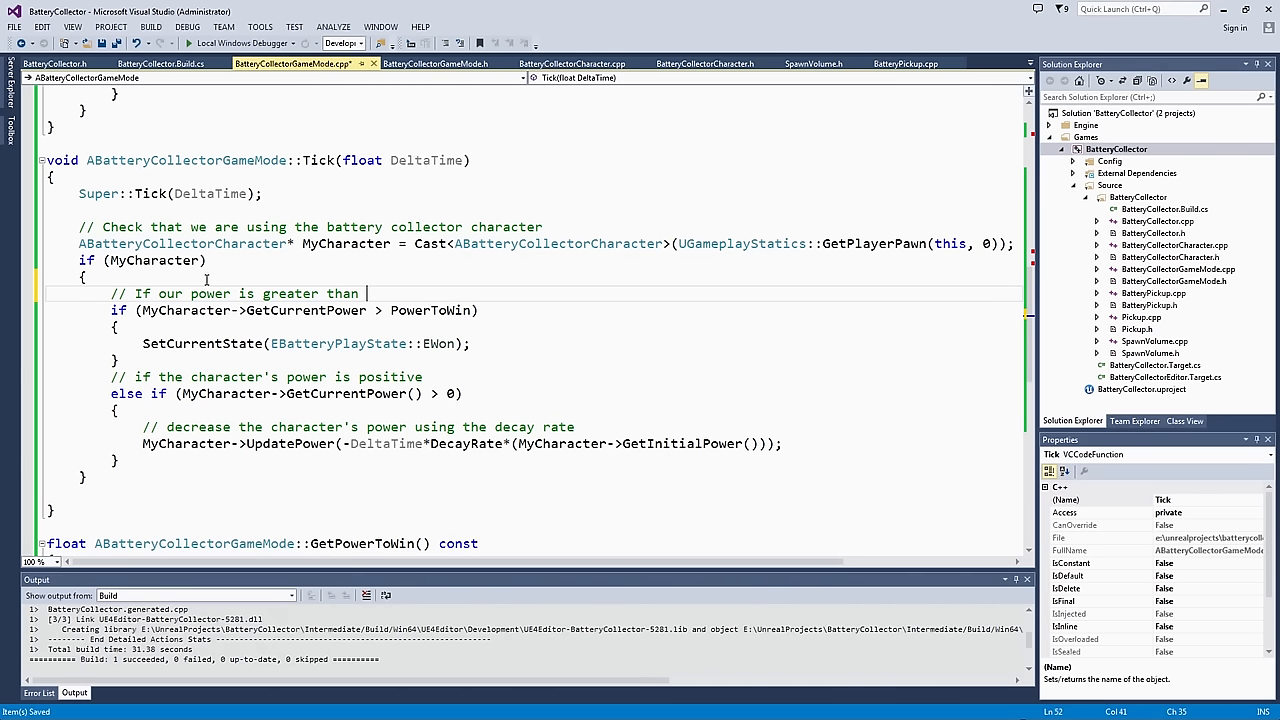
text(needed to)
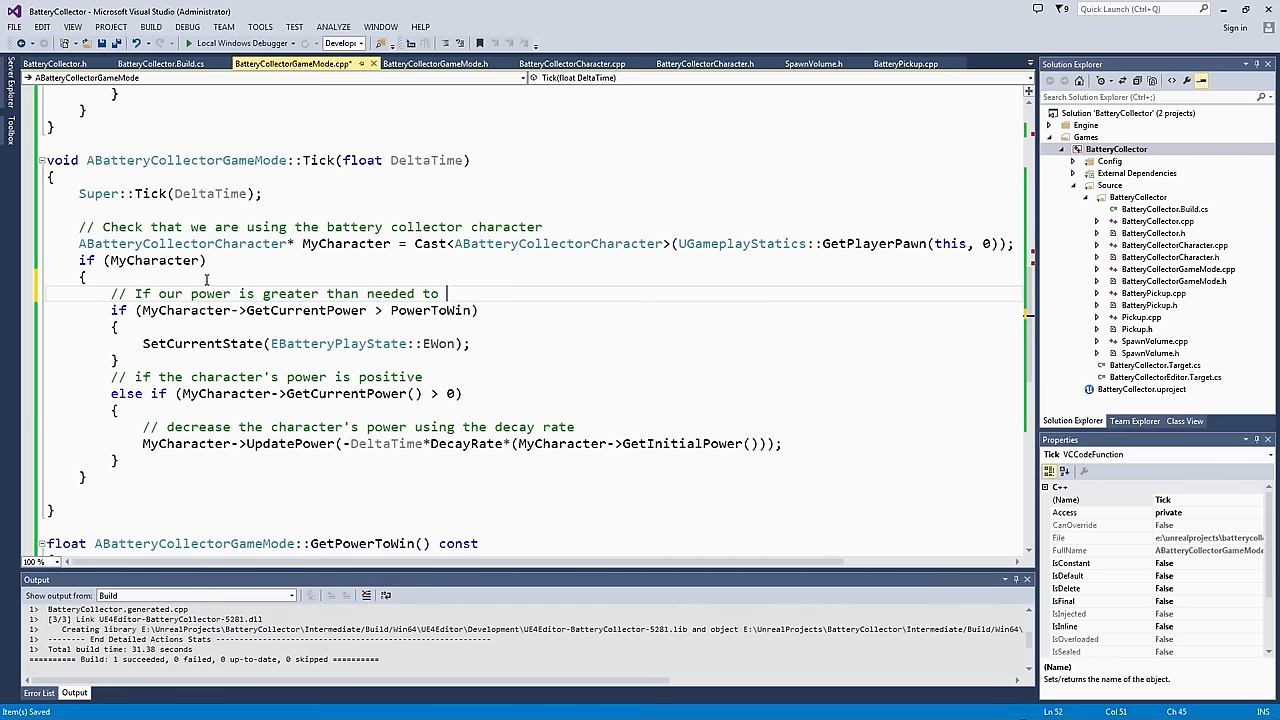
text(win, set)
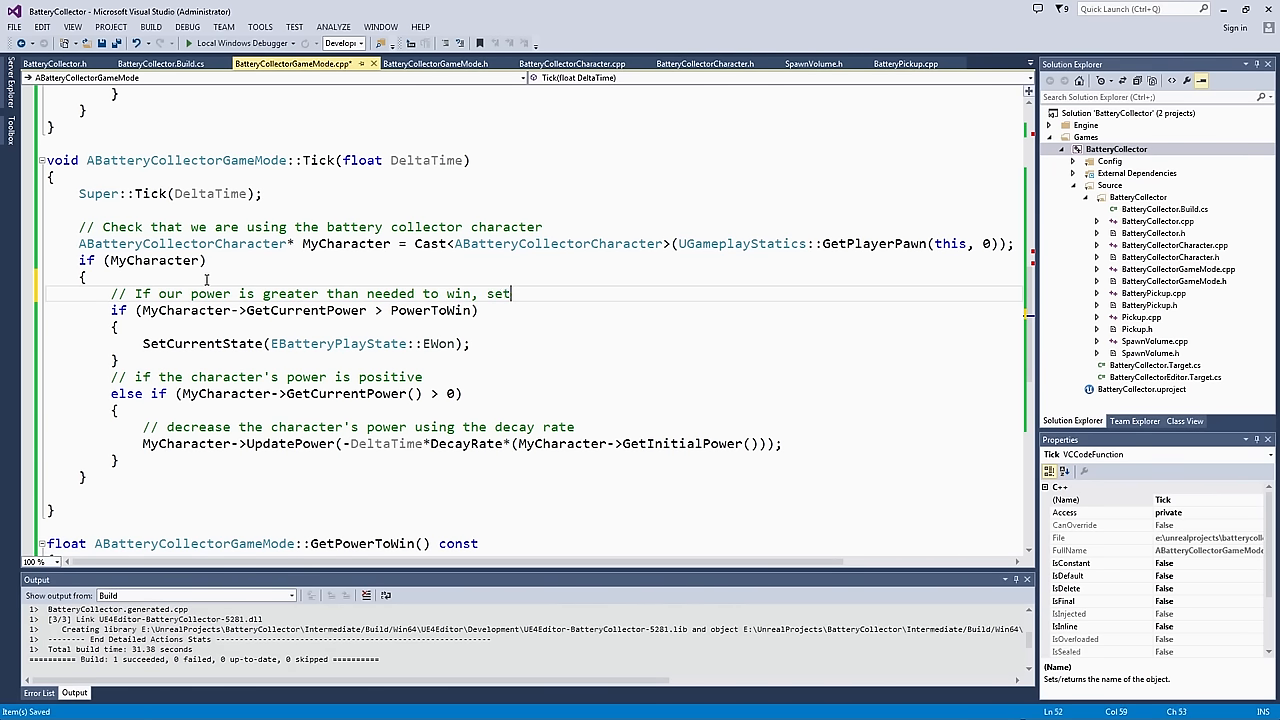
text(the game's state to Won)
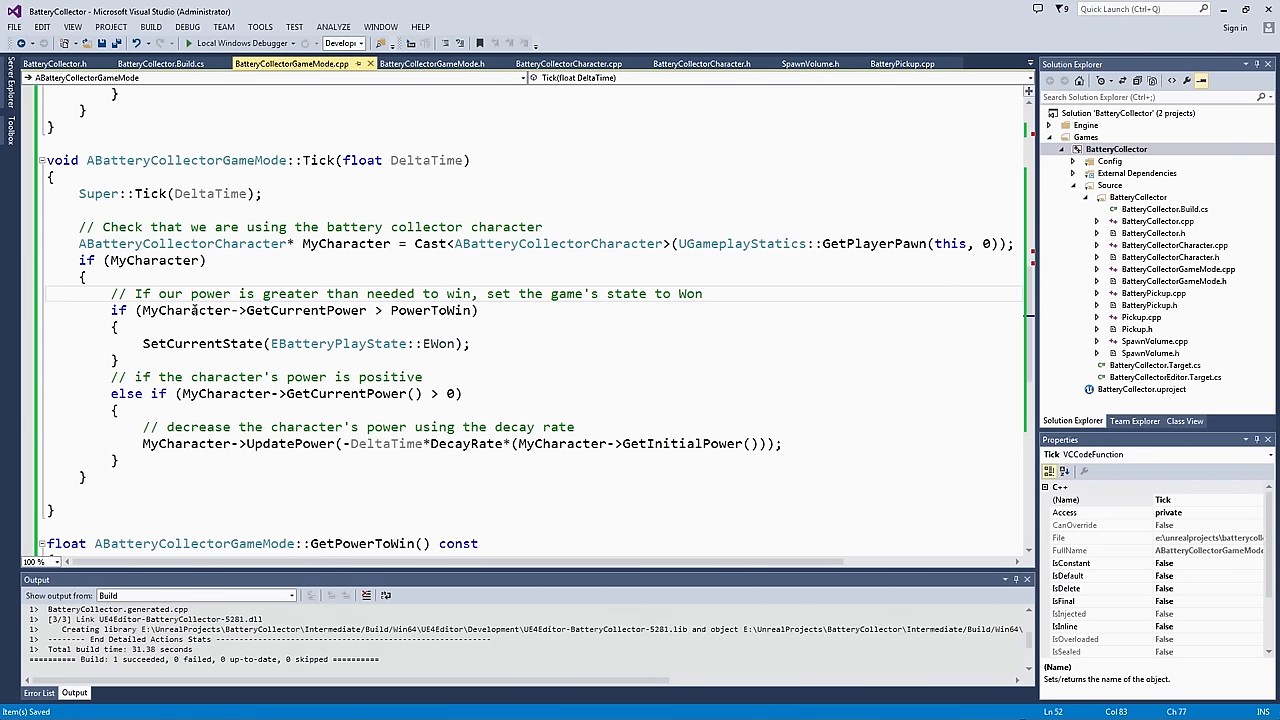
Step: Highlight the power-decay else-if branch and start a new line after its closing brace
drag(478, 310, 368, 344)
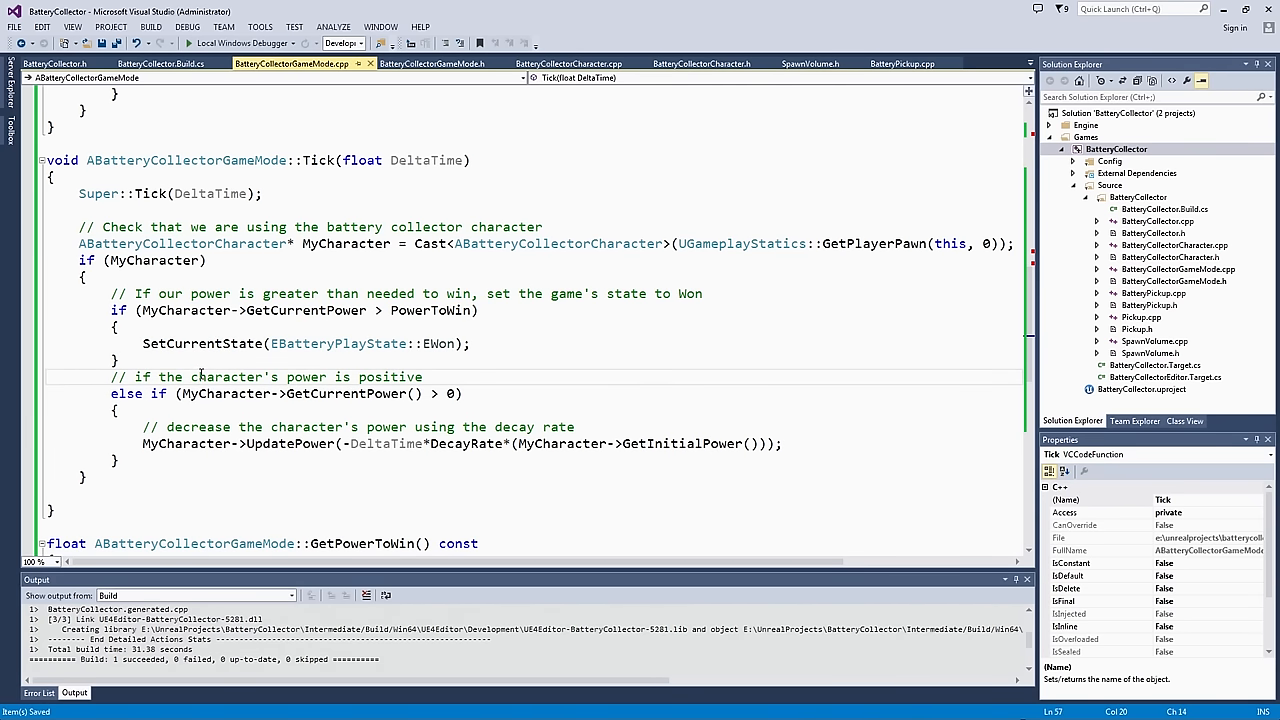
drag(192, 376, 250, 444)
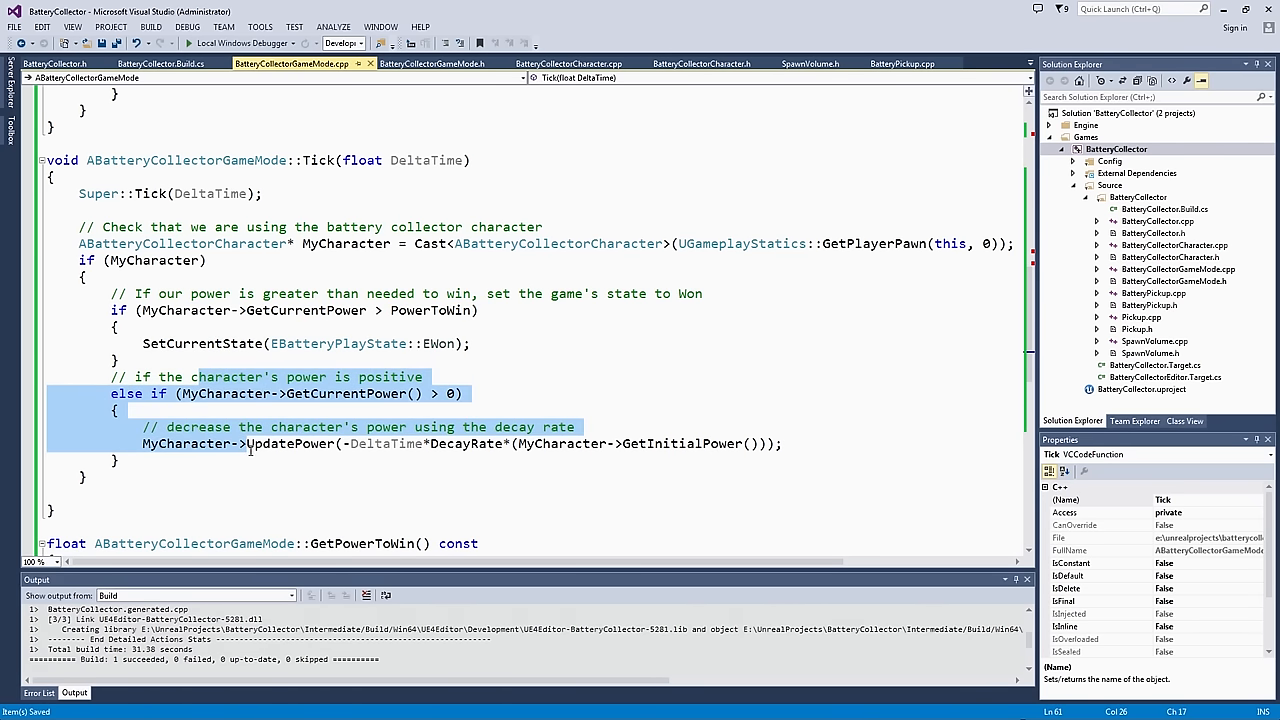
click(128, 460)
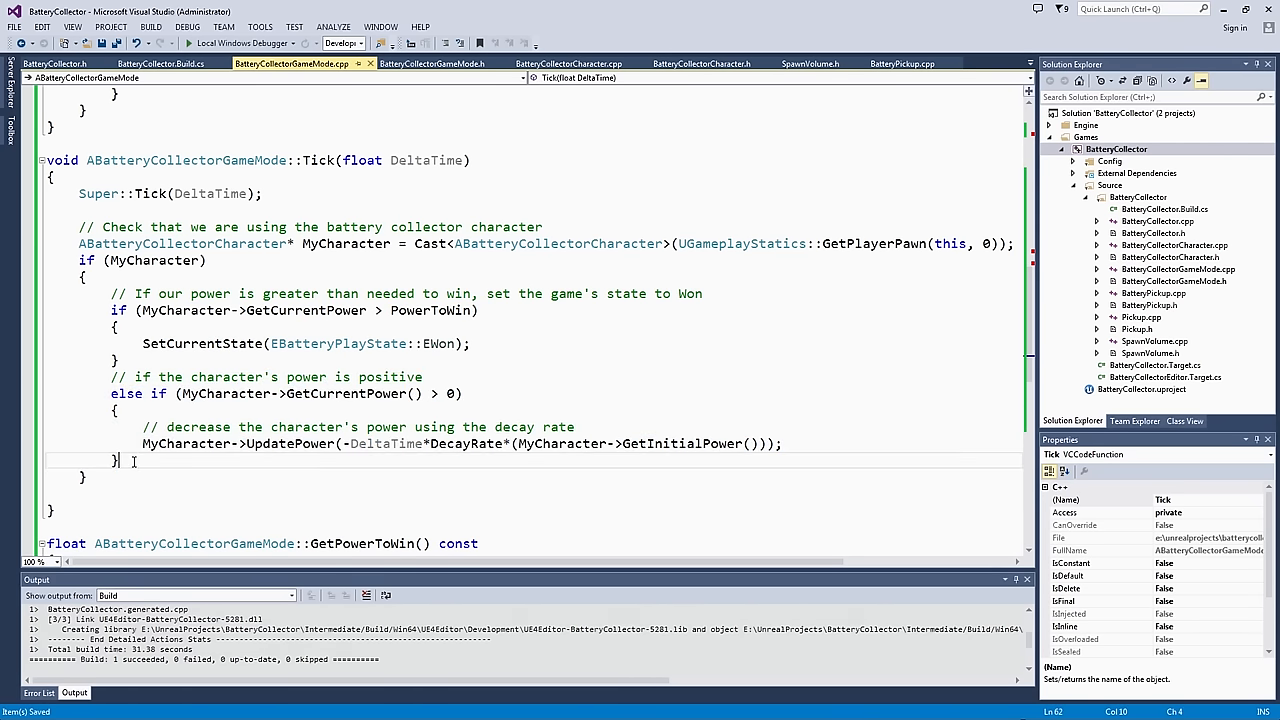
key(enter)
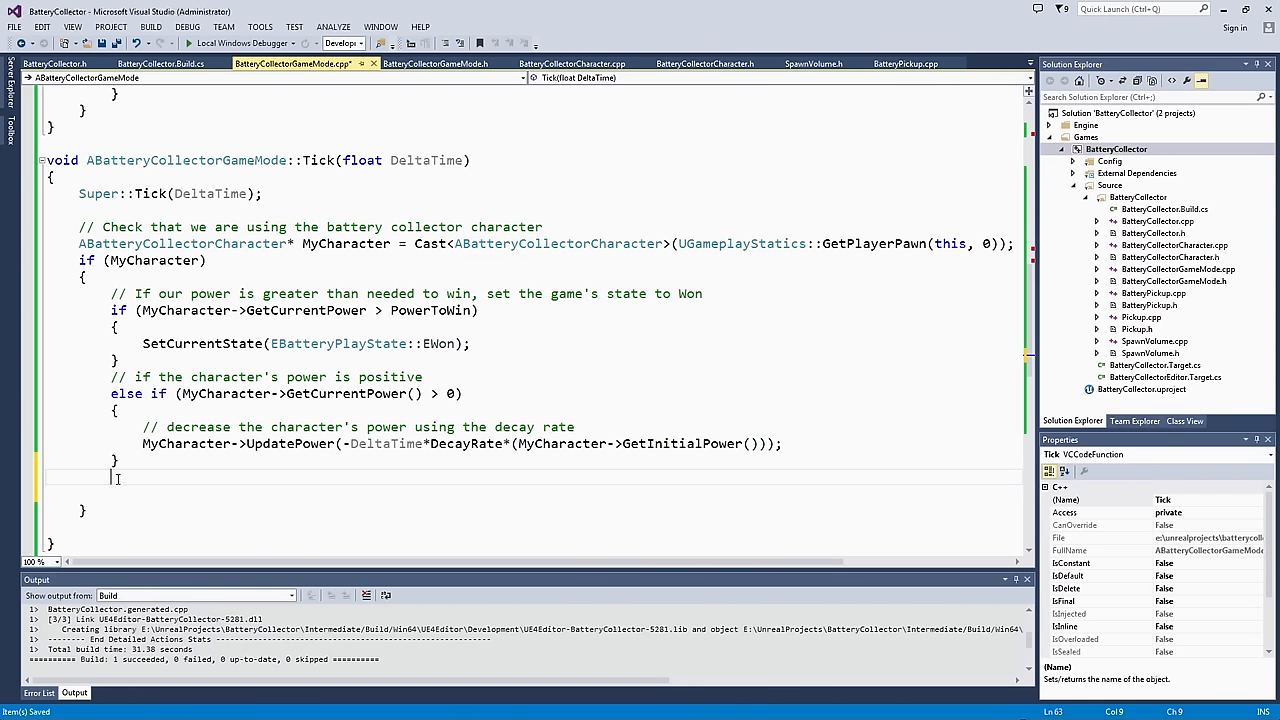
Step: Add an else branch calling SetCurrentState(EBatteryPlayState::EGameOver) after the win check in Tick
text(e)
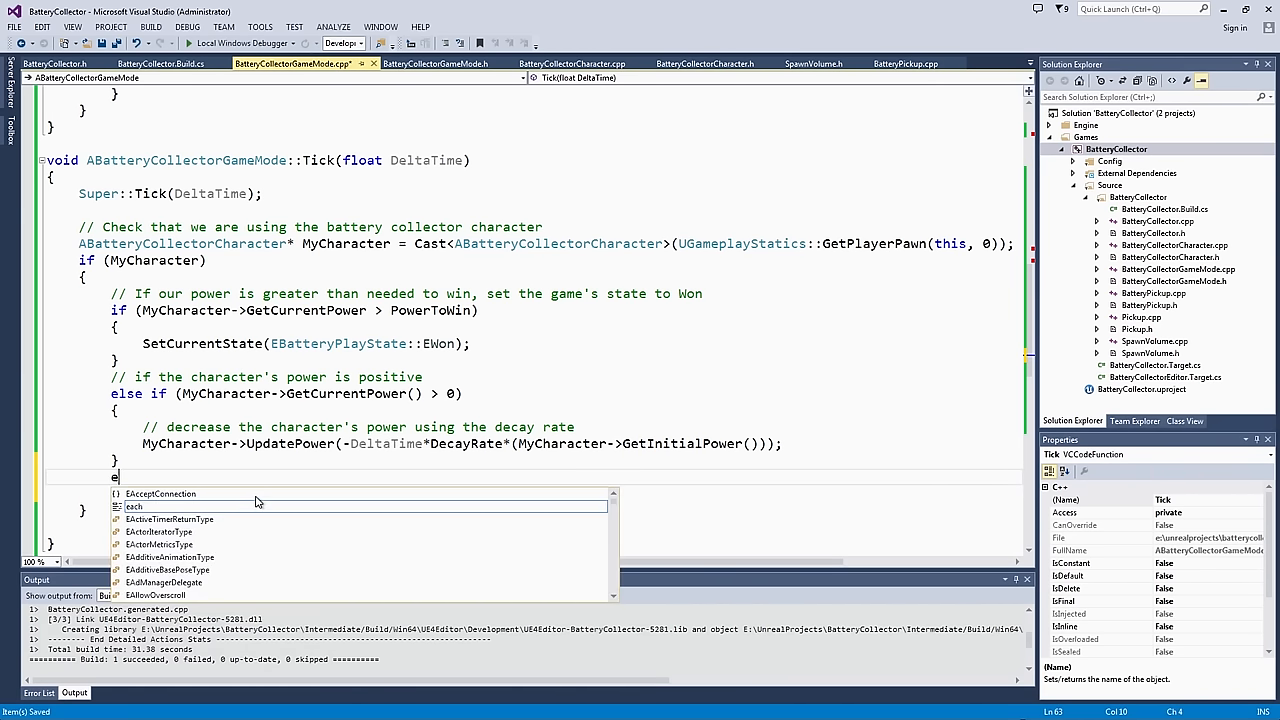
text(lse())
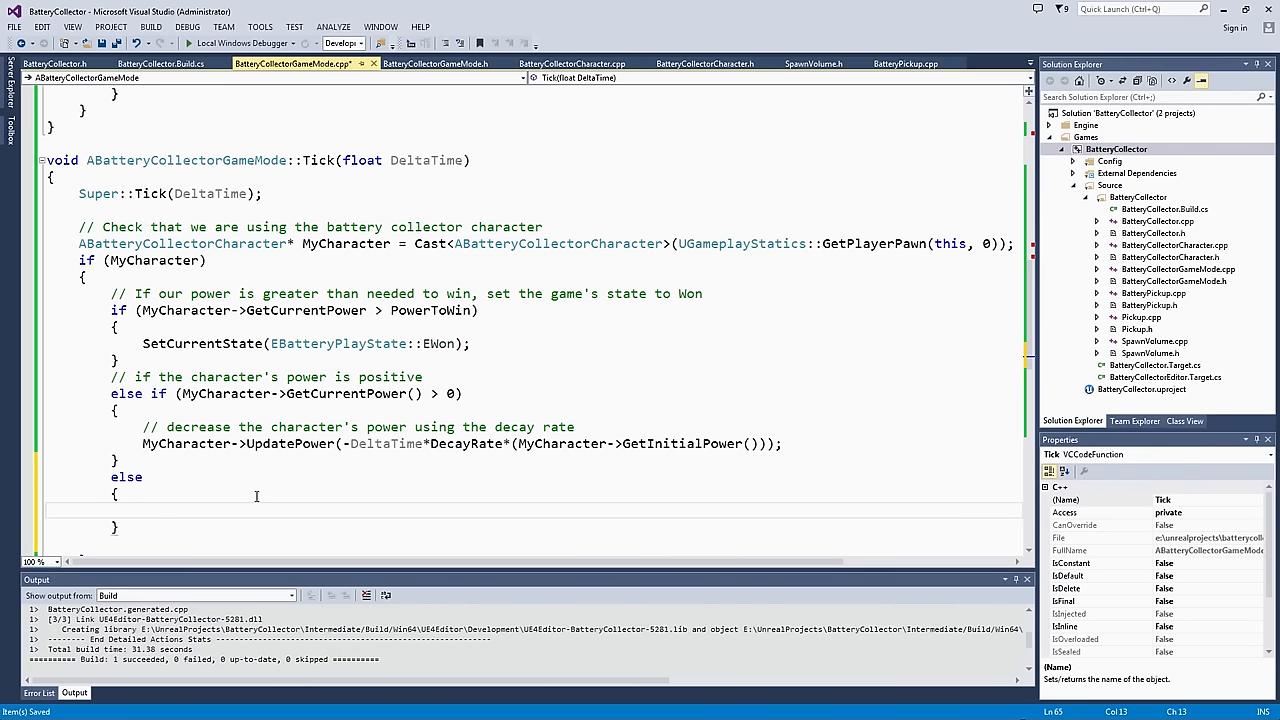
text(SetCurrent)
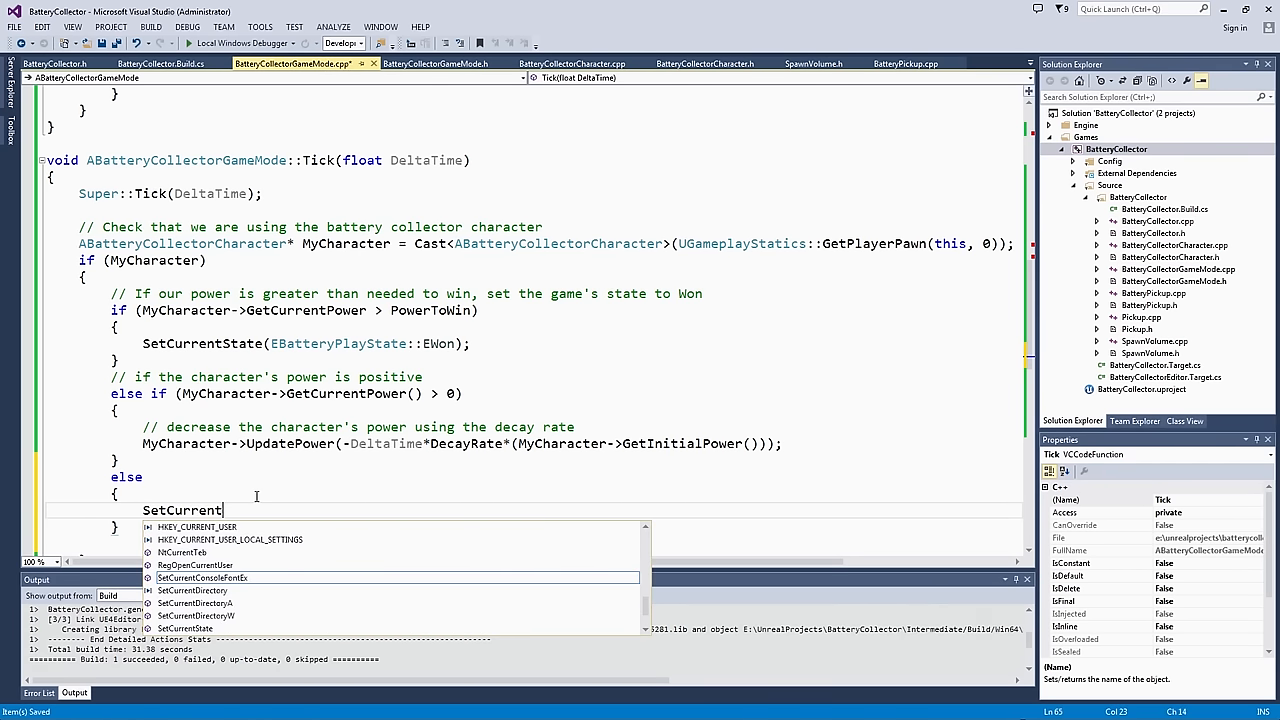
text(State()
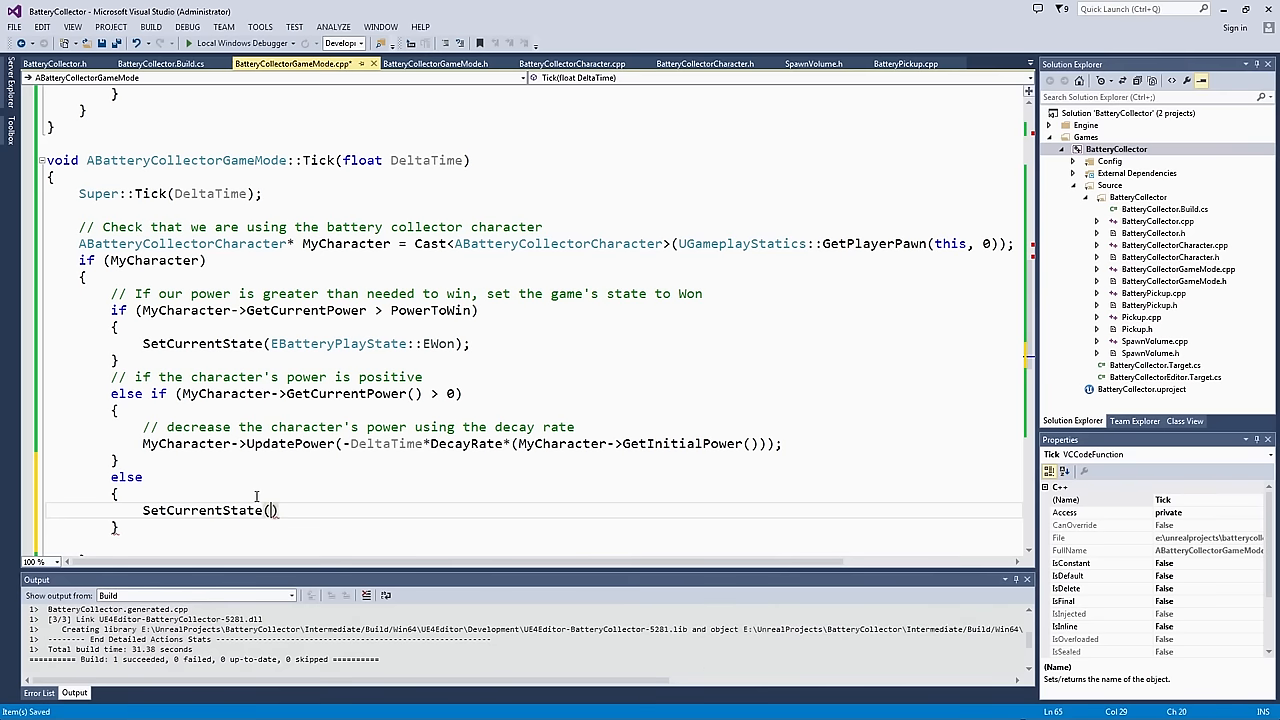
text(EBattery)
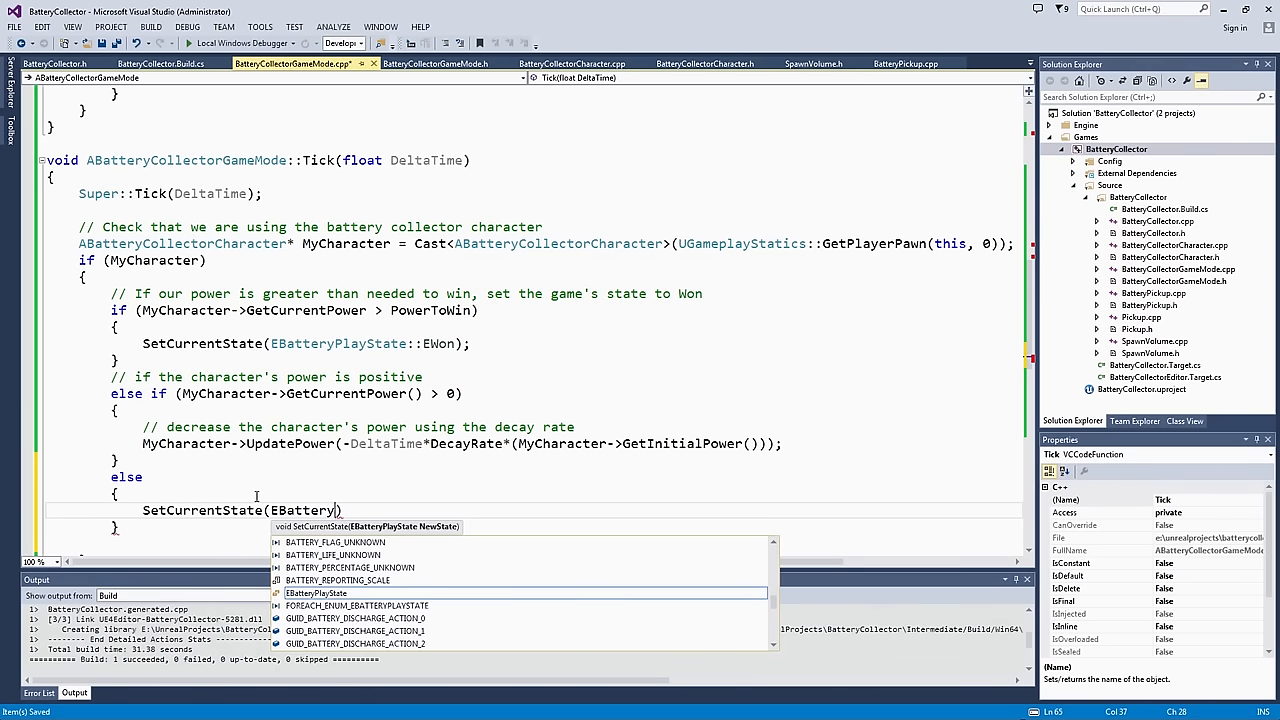
text(PlayState)
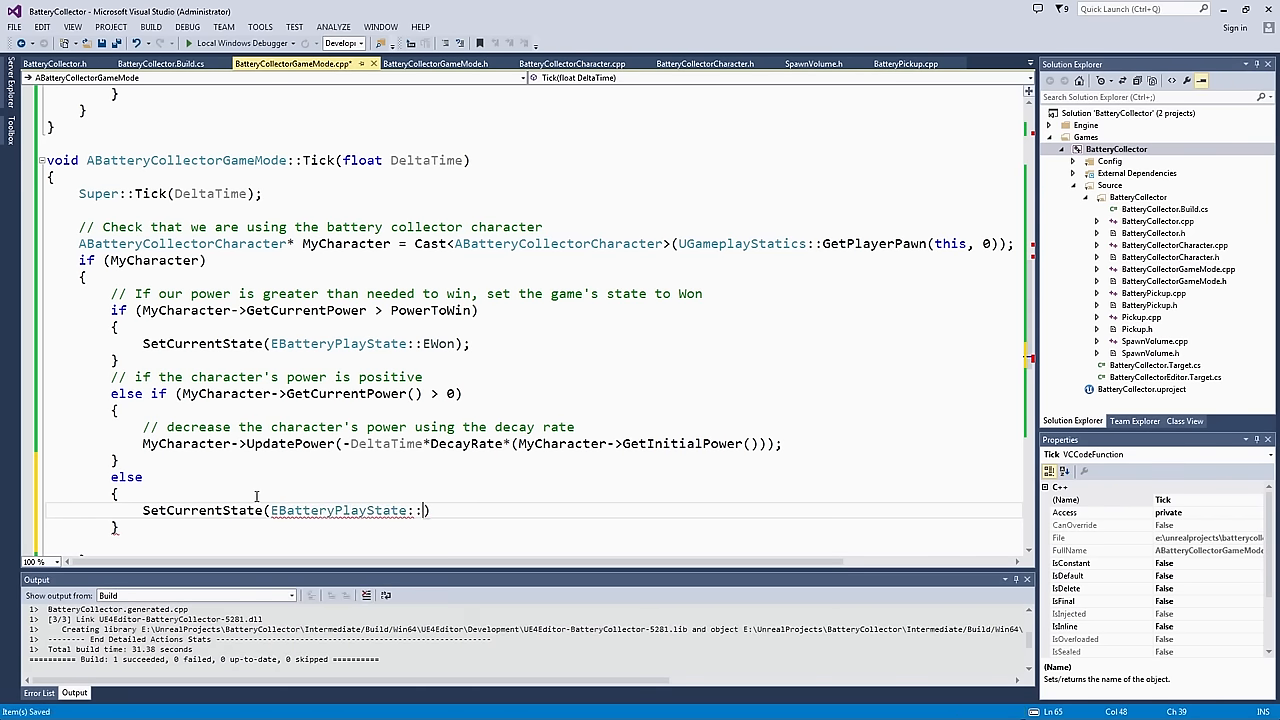
text(::)
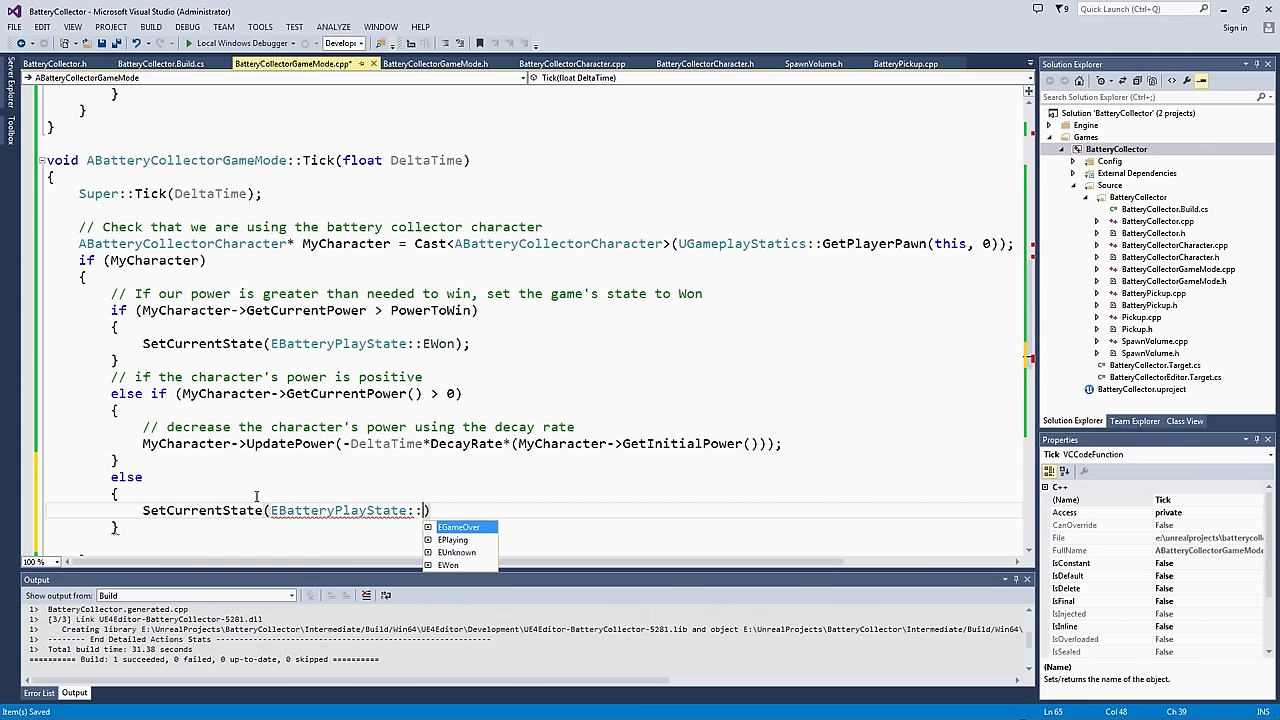
text(EGameOver)
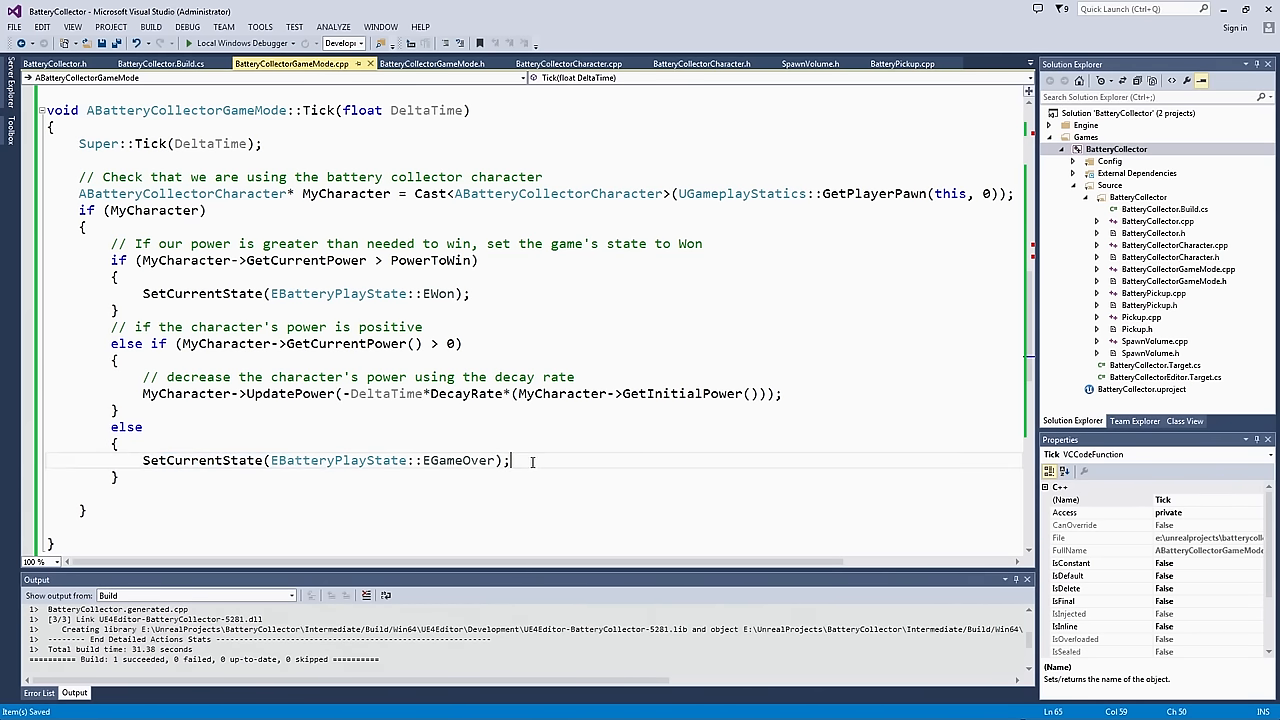
mouse_move(548, 392)
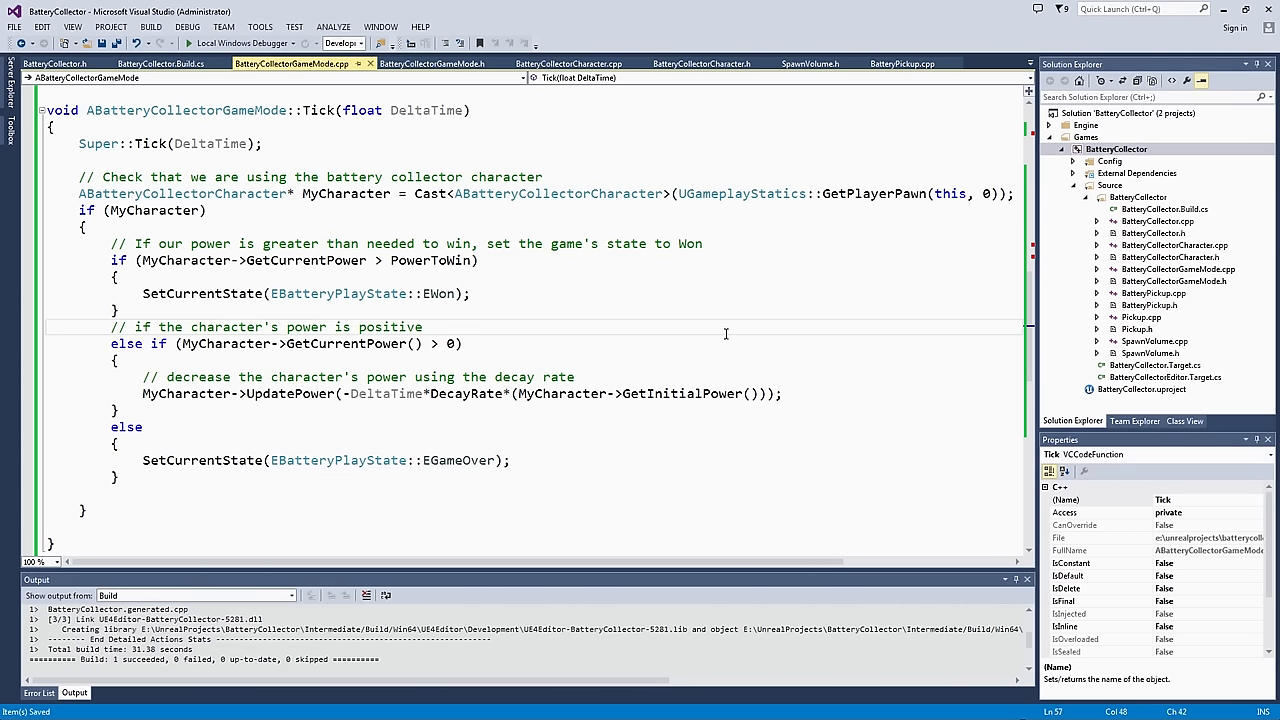
scroll(down, 3)
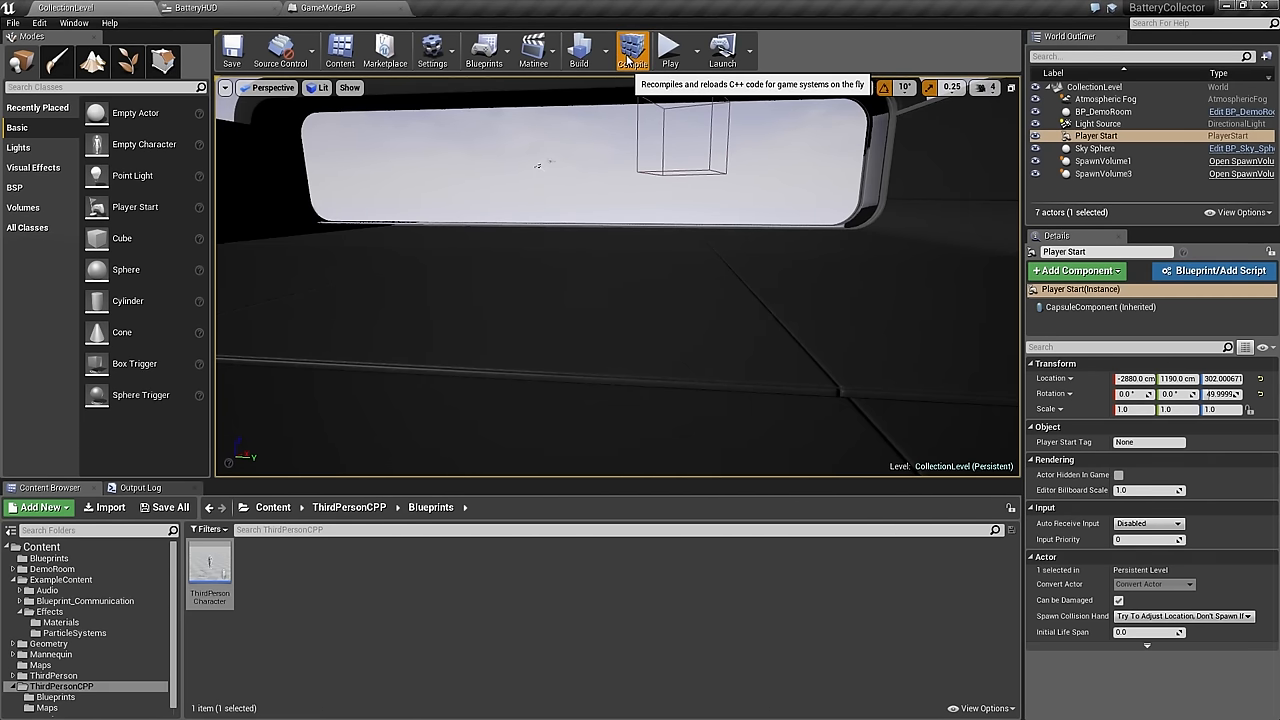
Step: Compile the C++ code, then bring up the BatteryHUD widget's Designer view from the Blueprints folder
click(632, 50)
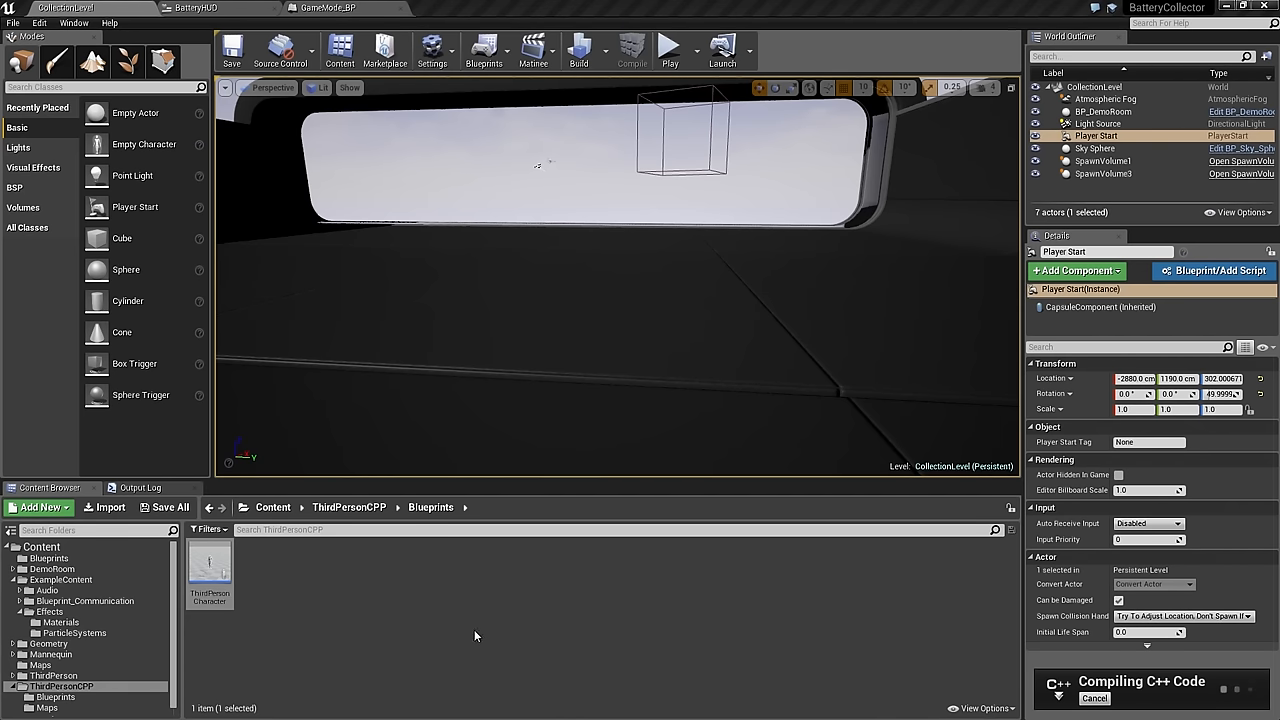
click(48, 558)
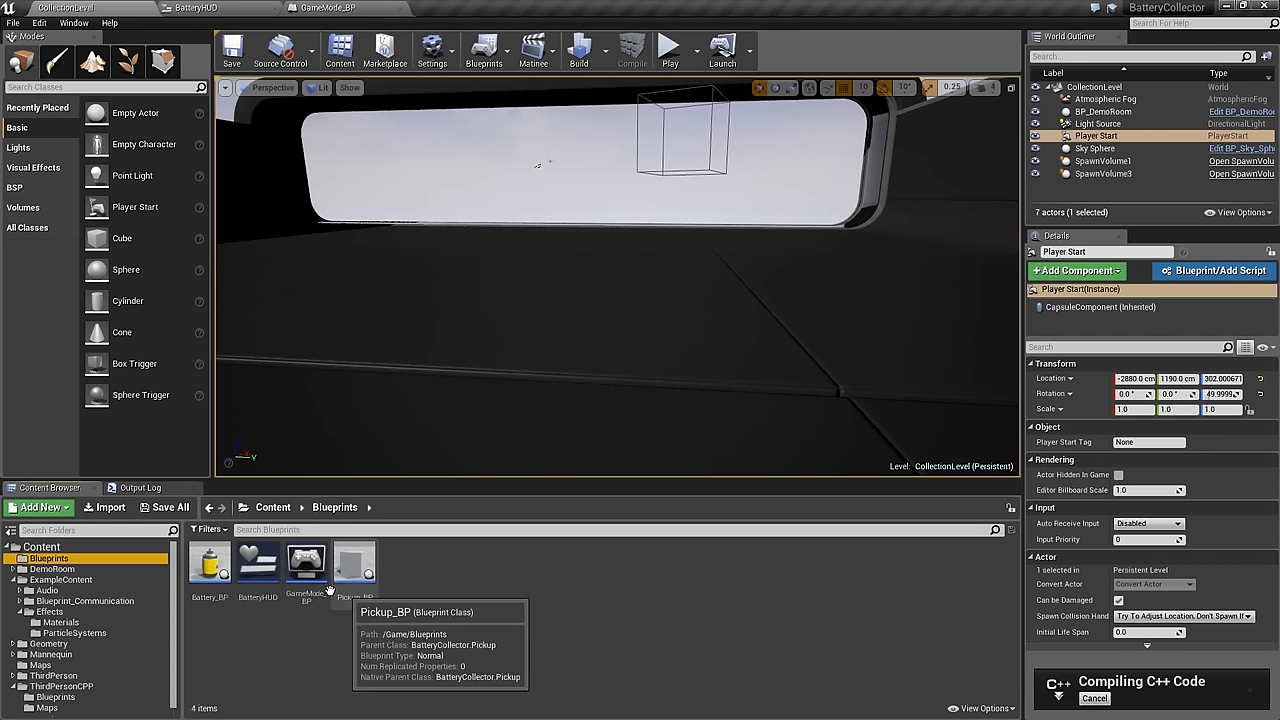
click(256, 560)
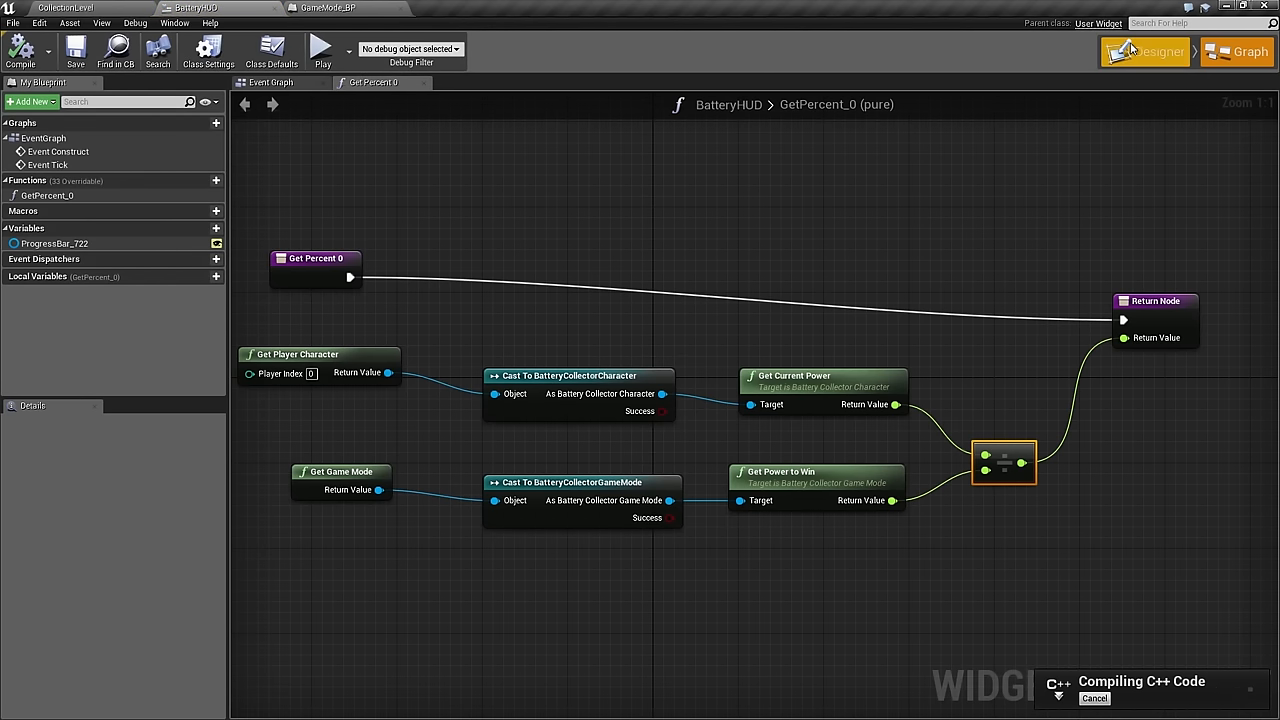
click(1156, 52)
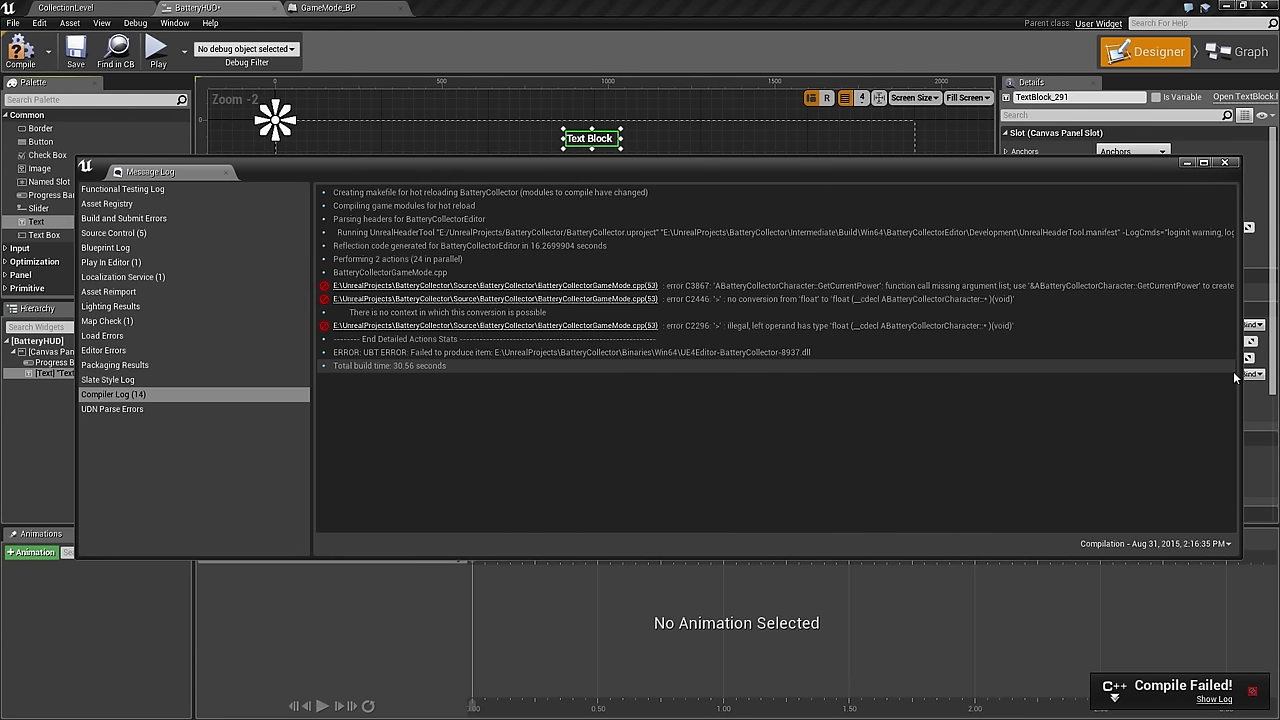
mouse_move(668, 276)
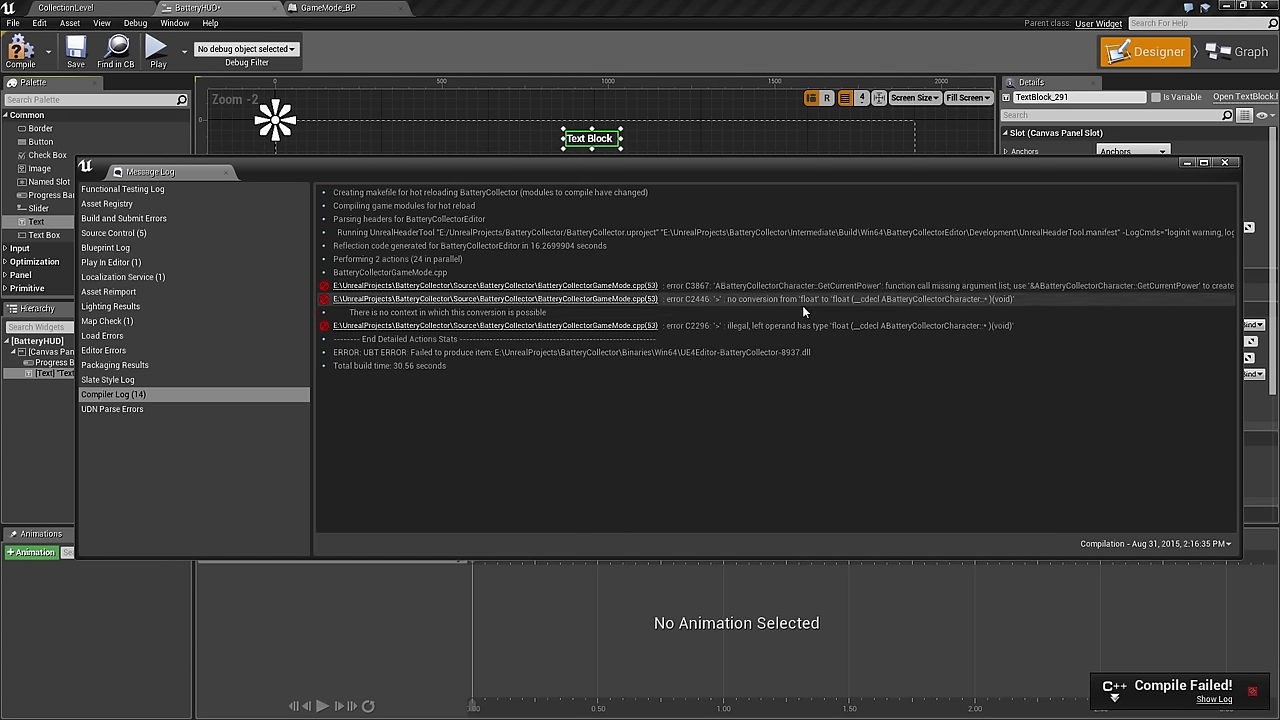
mouse_move(850, 292)
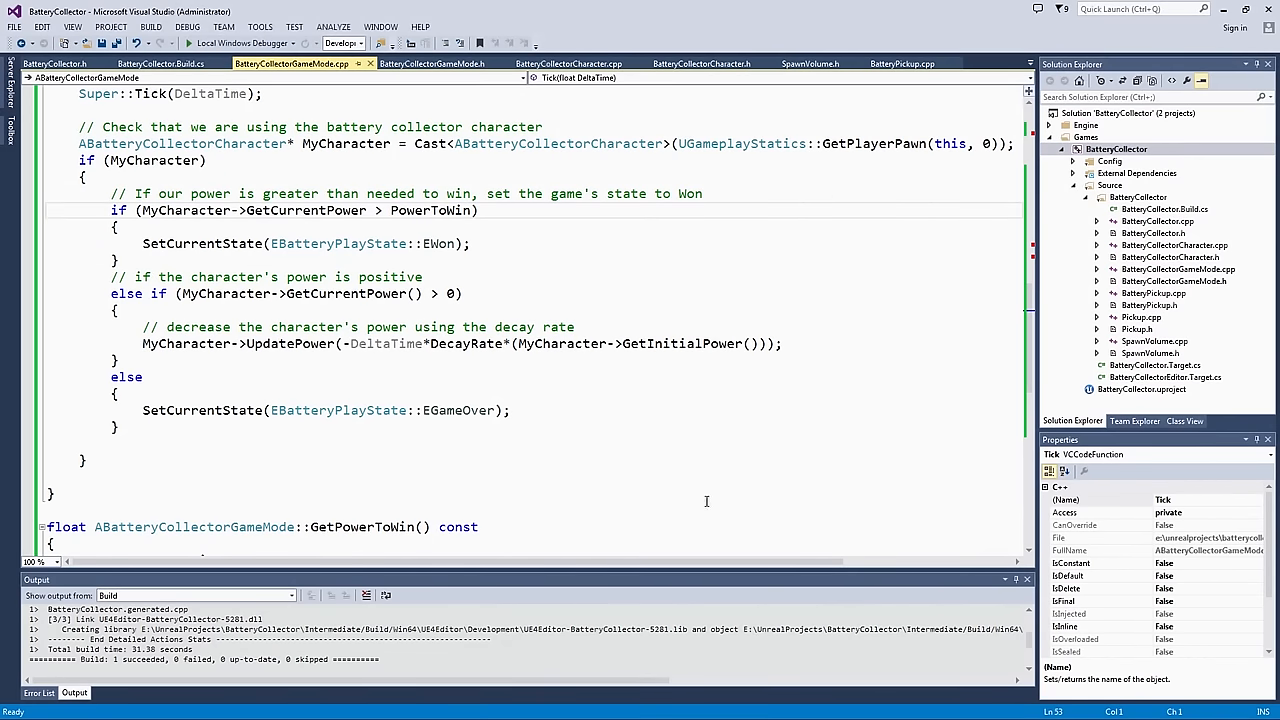
mouse_move(372, 322)
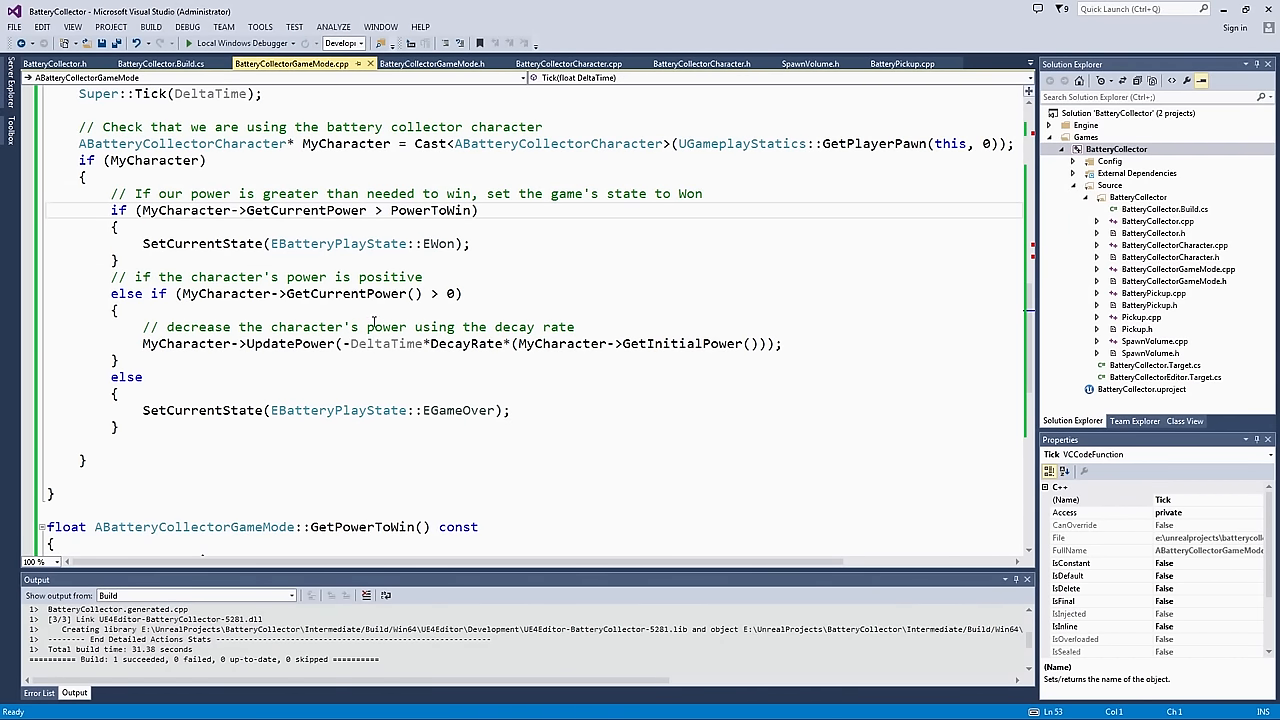
Step: Inspect the GetCurrentPower comparison in the Tick function's win check
click(366, 210)
text(()
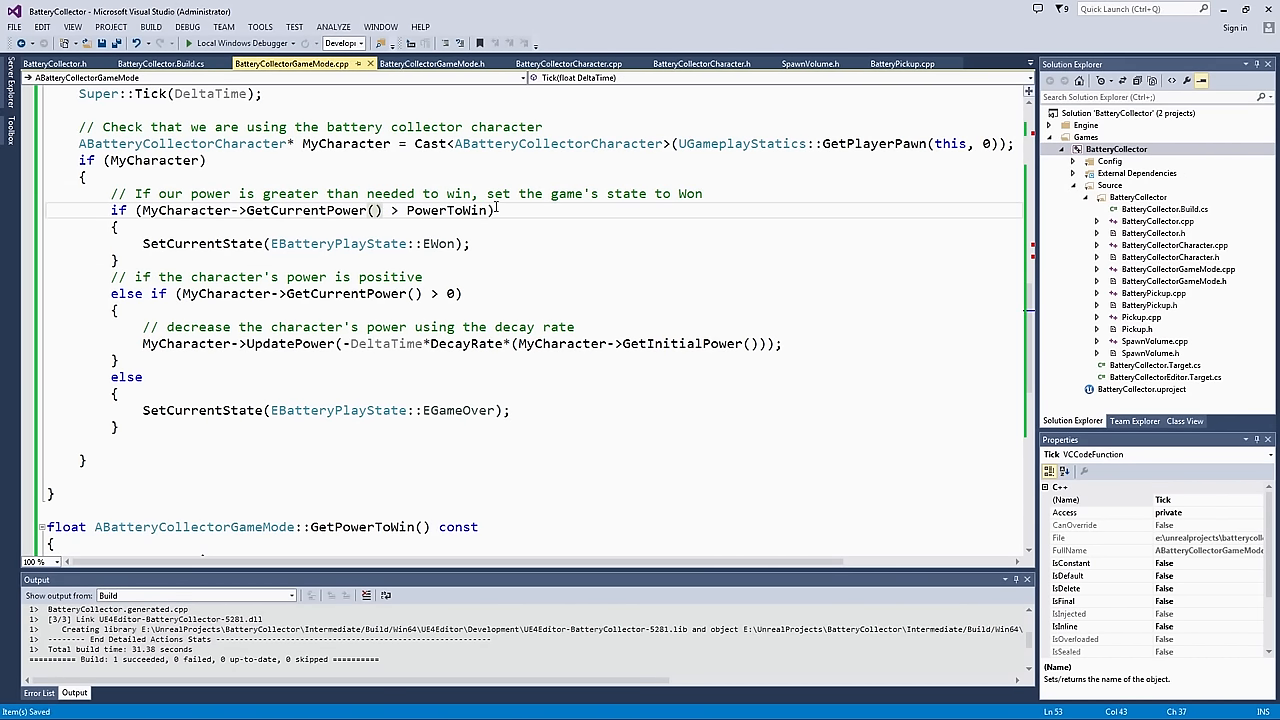
double_click(164, 210)
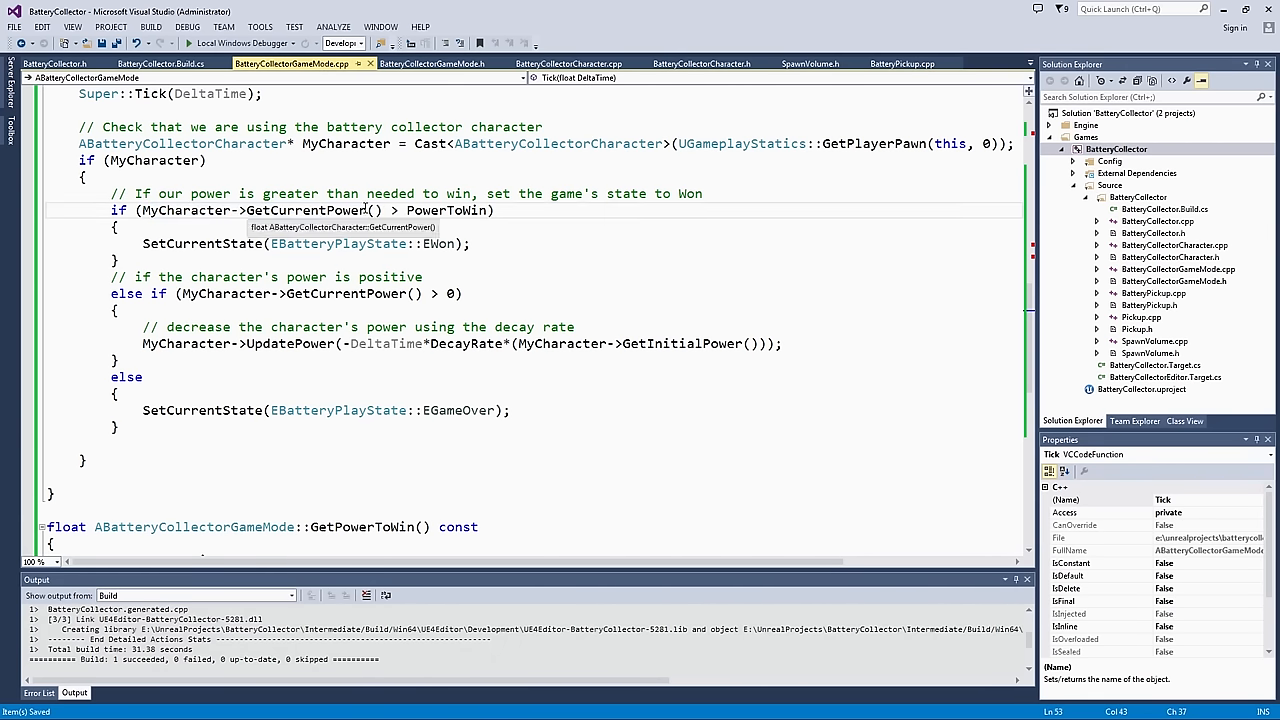
mouse_move(434, 264)
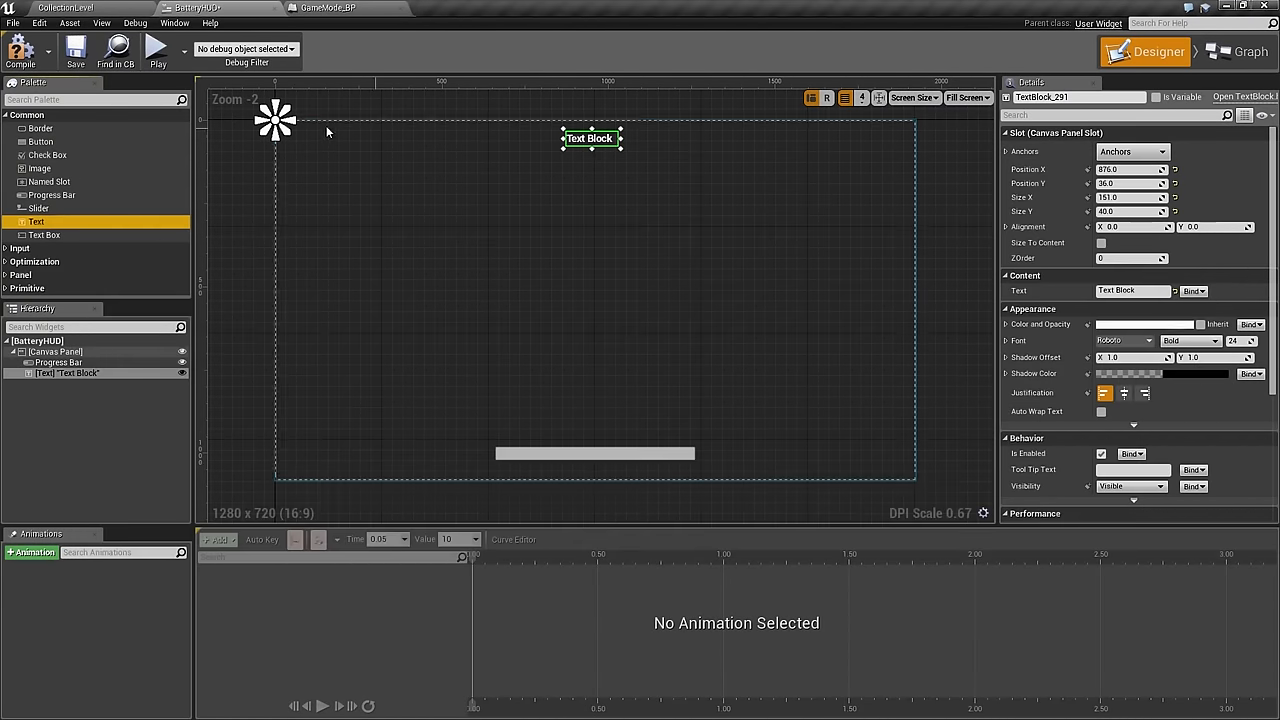
mouse_move(790, 470)
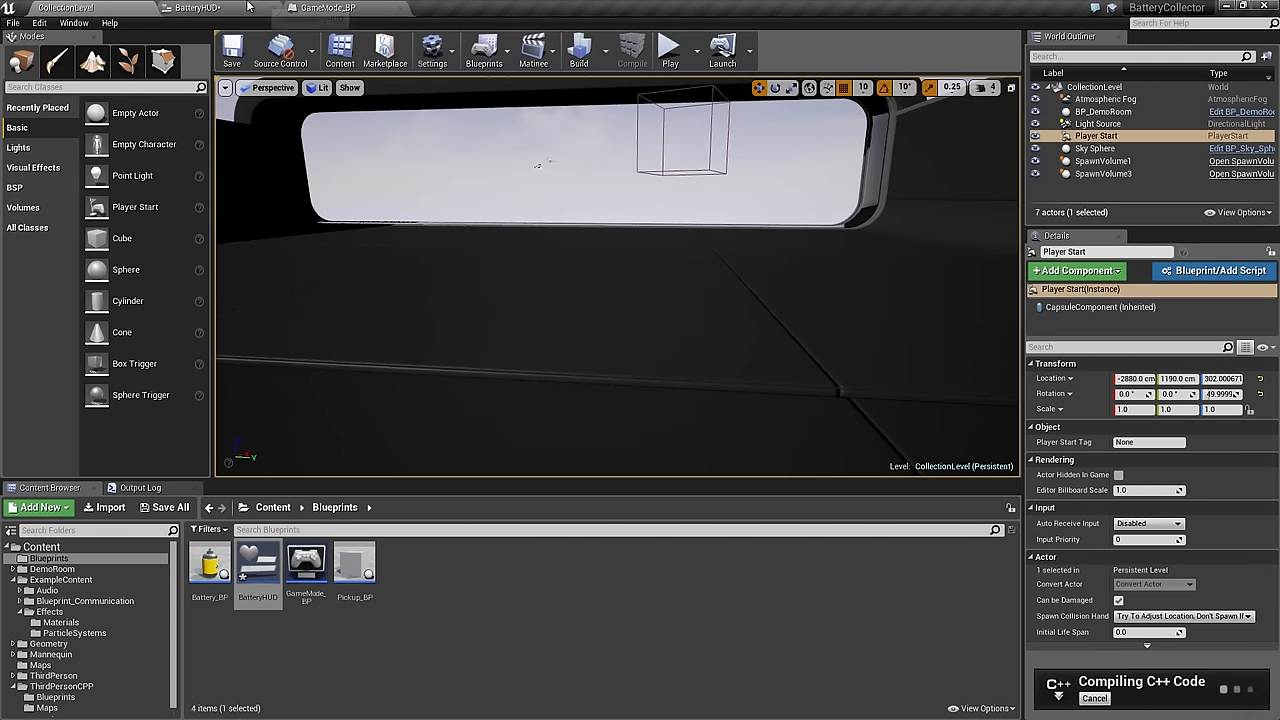
Step: Set the HUD text block's Position X to 0 and create a binding for its text
click(200, 8)
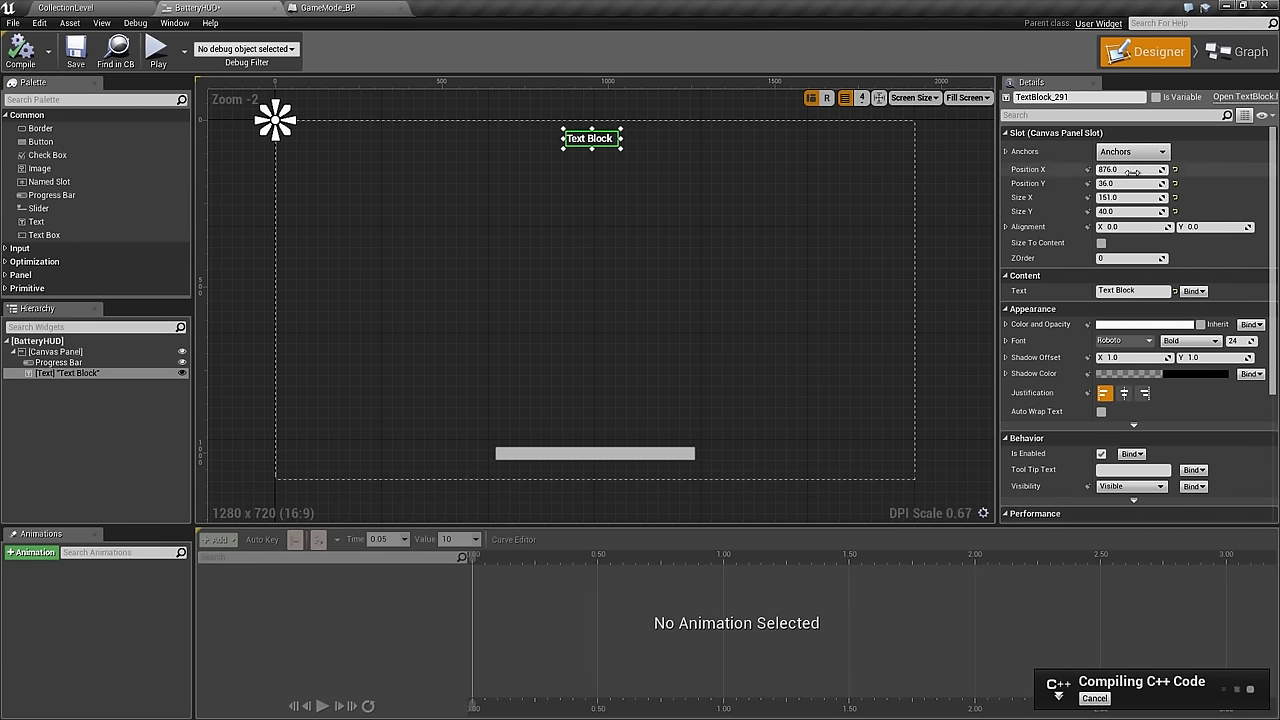
click(1132, 152)
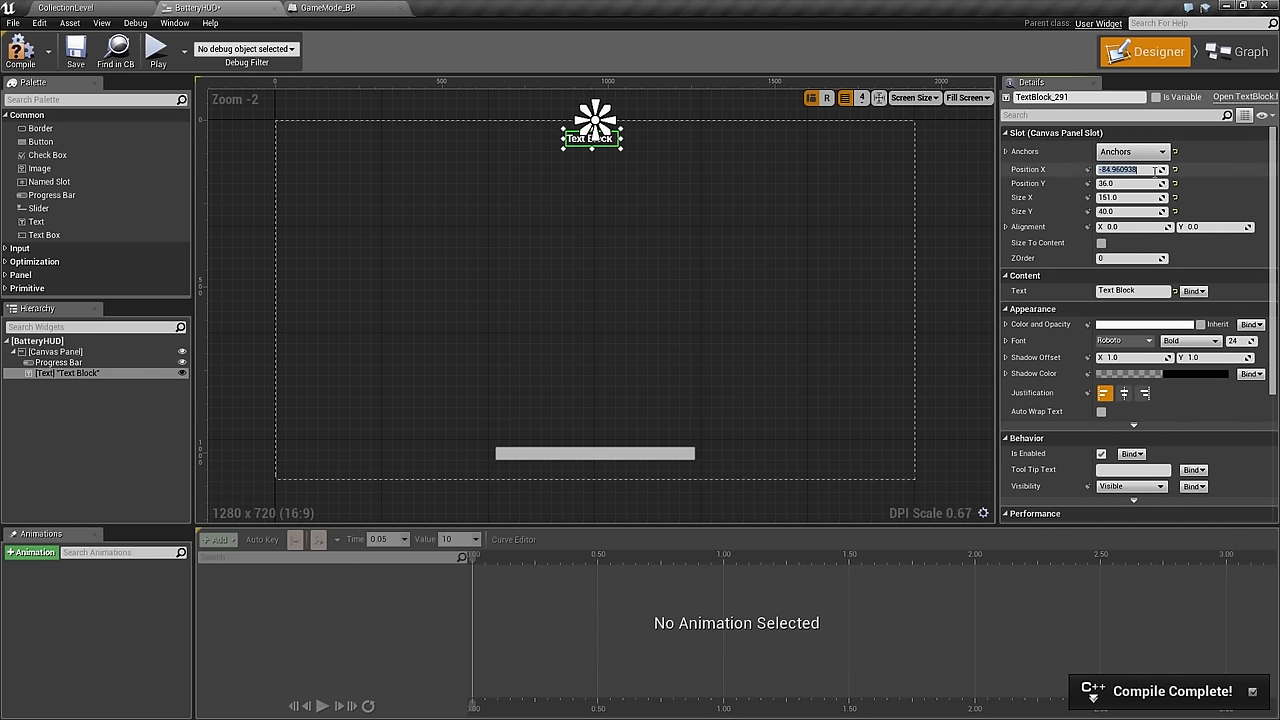
text(0.0)
click(1132, 182)
text(50)
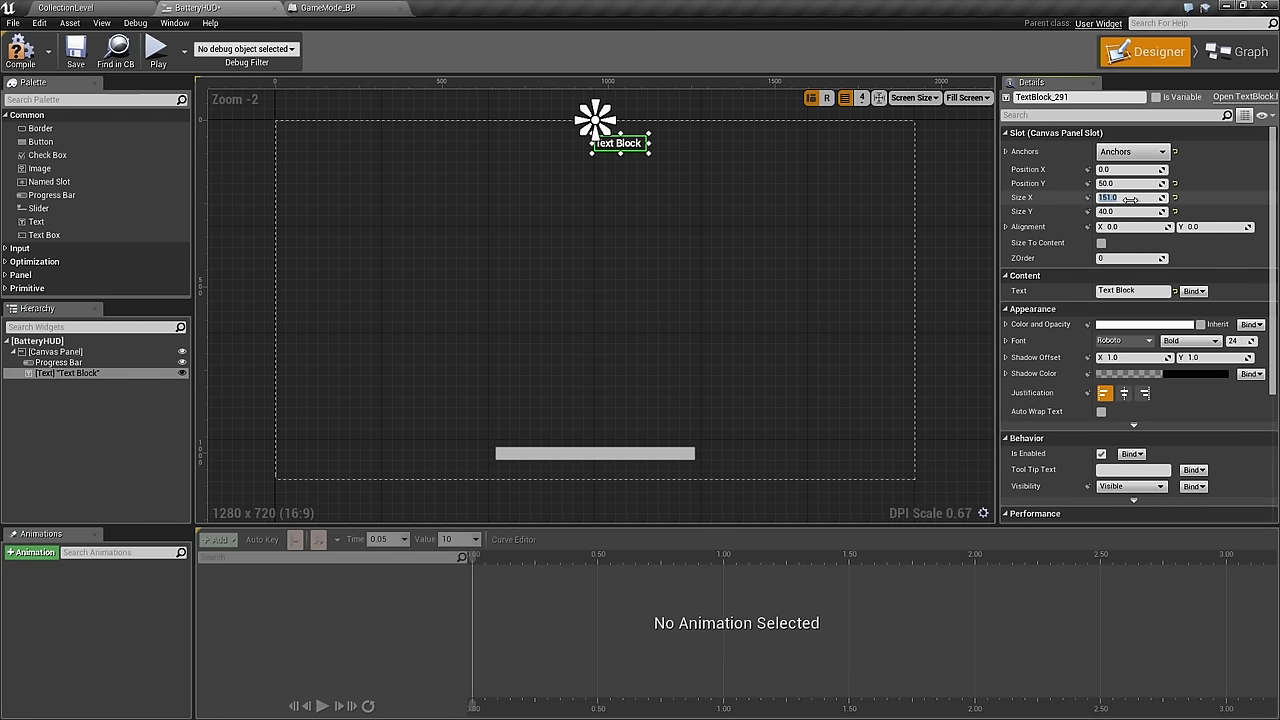
mouse_move(1100, 244)
text(0.5)
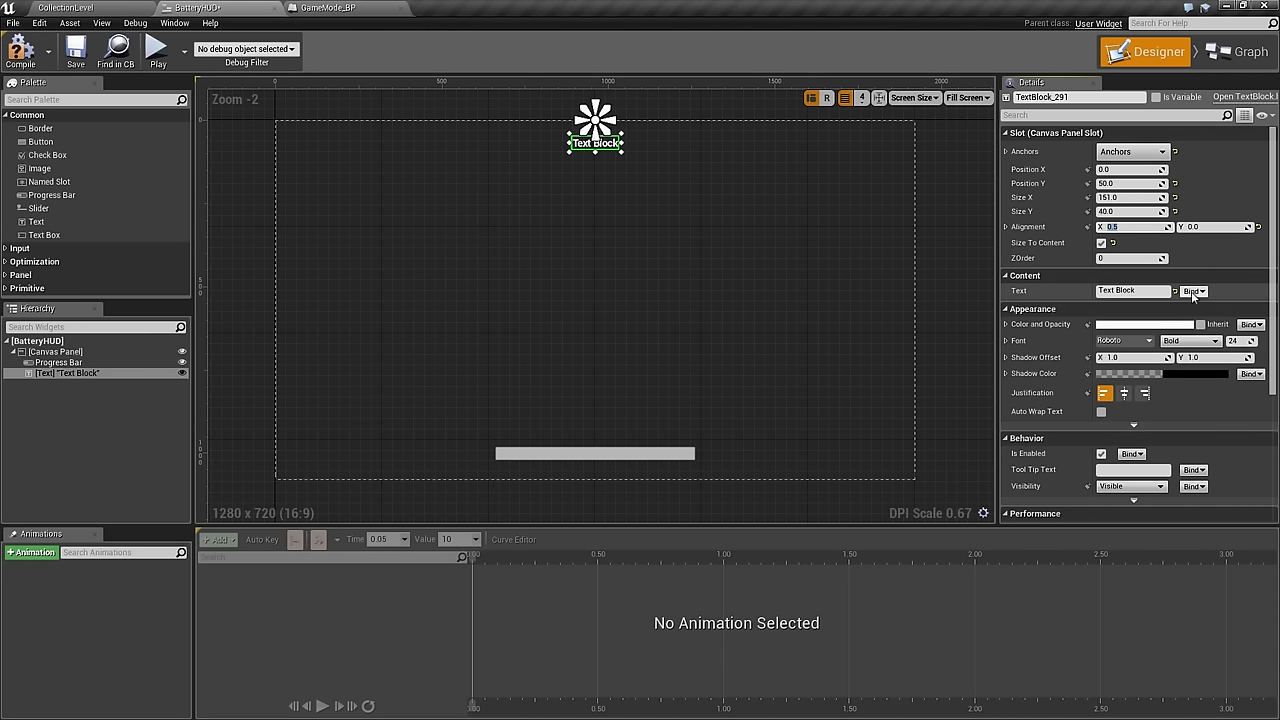
click(1236, 52)
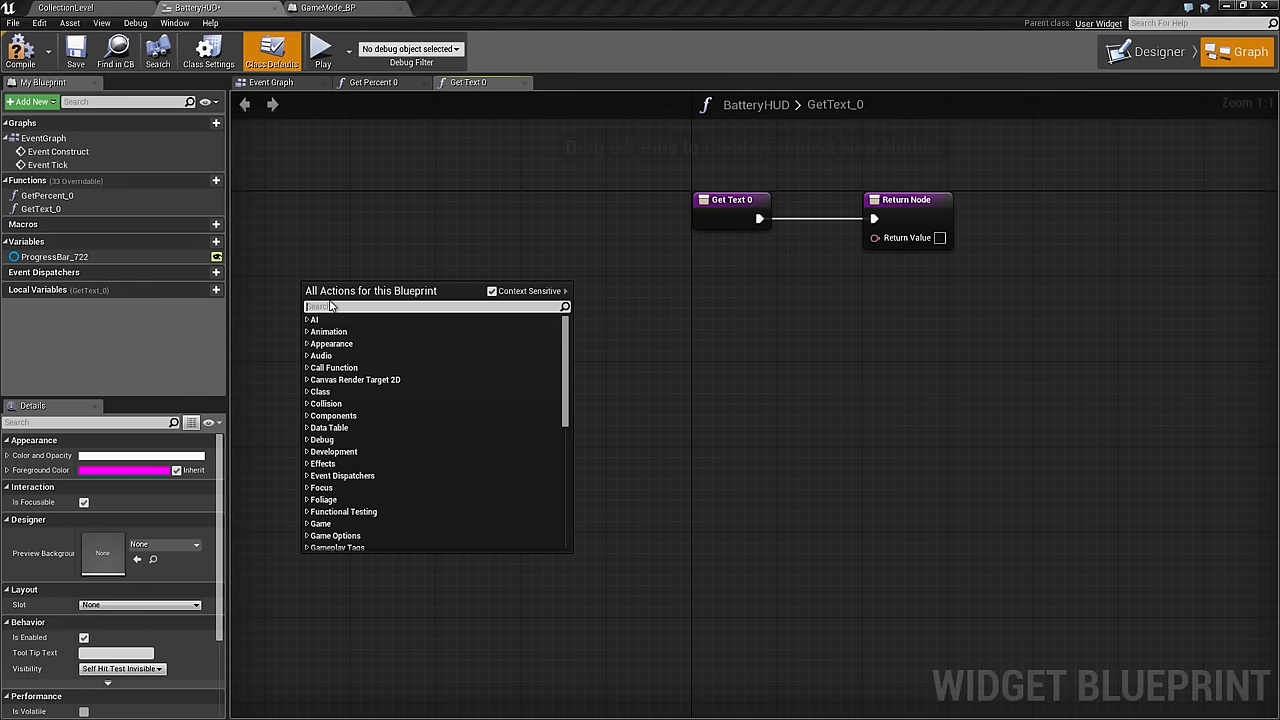
Step: Add Get Game Mode, cast it to BatteryCollectorGameMode and wire the cast to the function entry
text(get game mode)
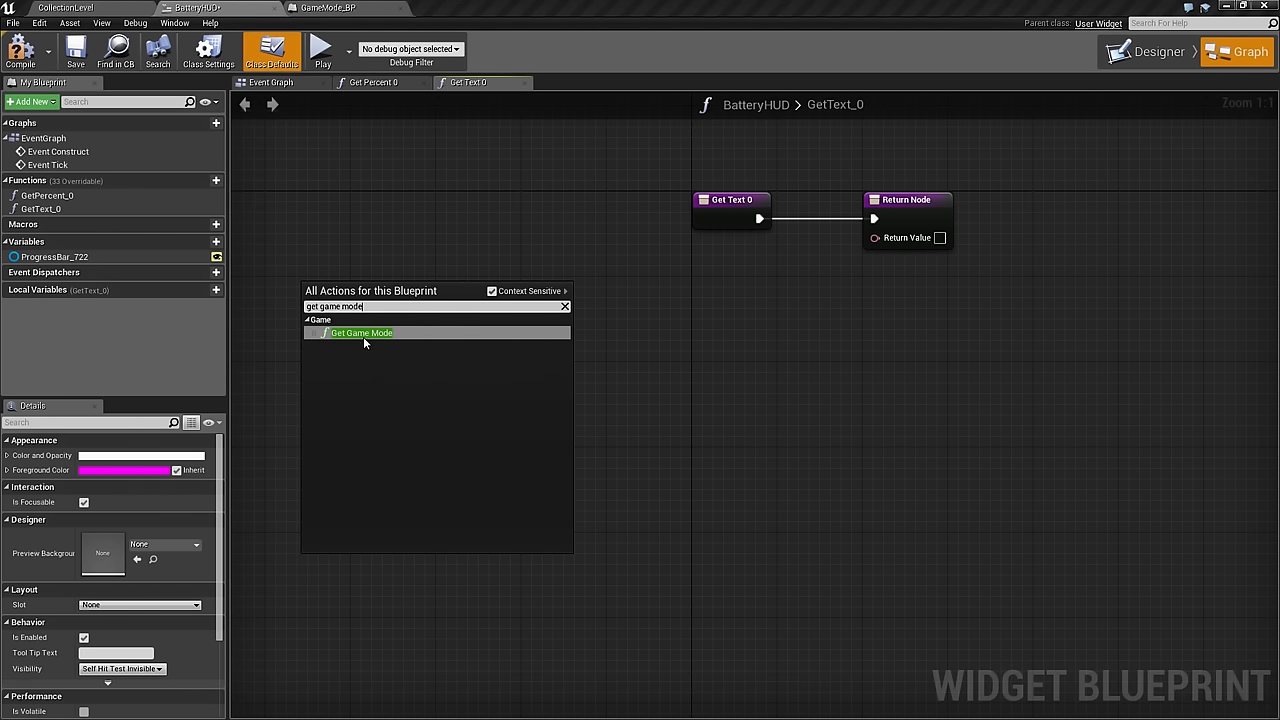
click(360, 332)
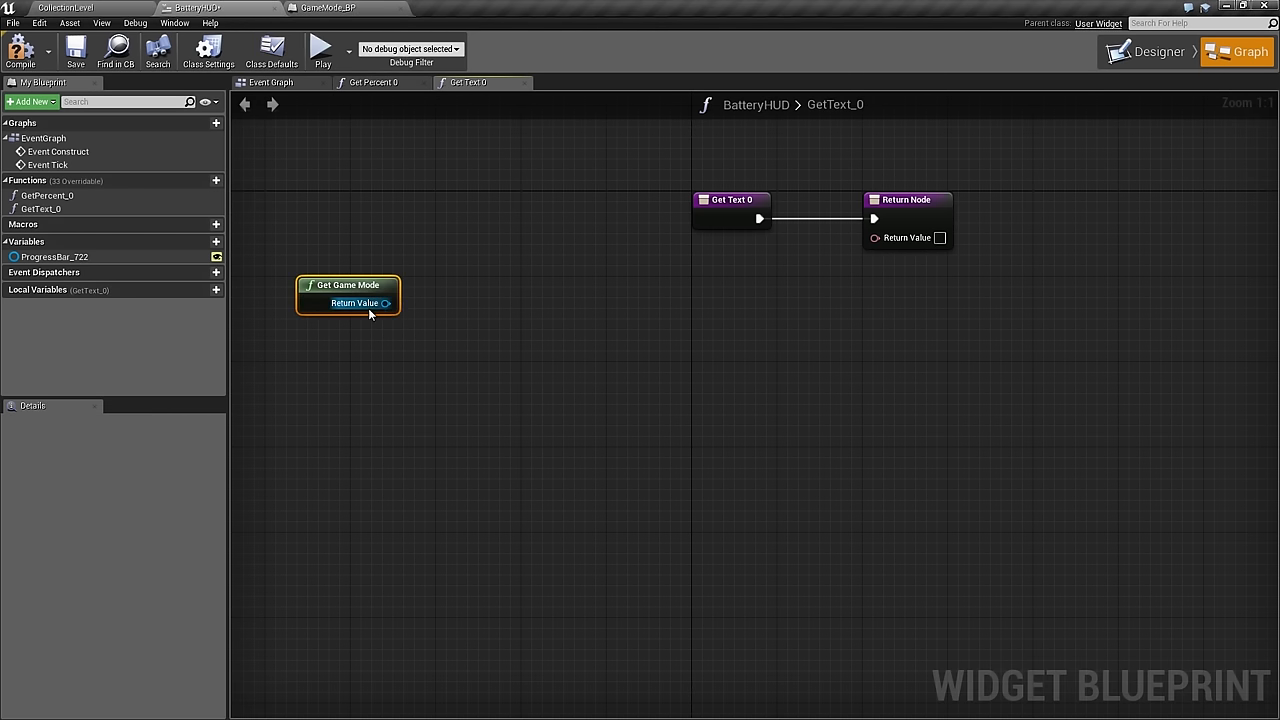
drag(384, 304, 470, 384)
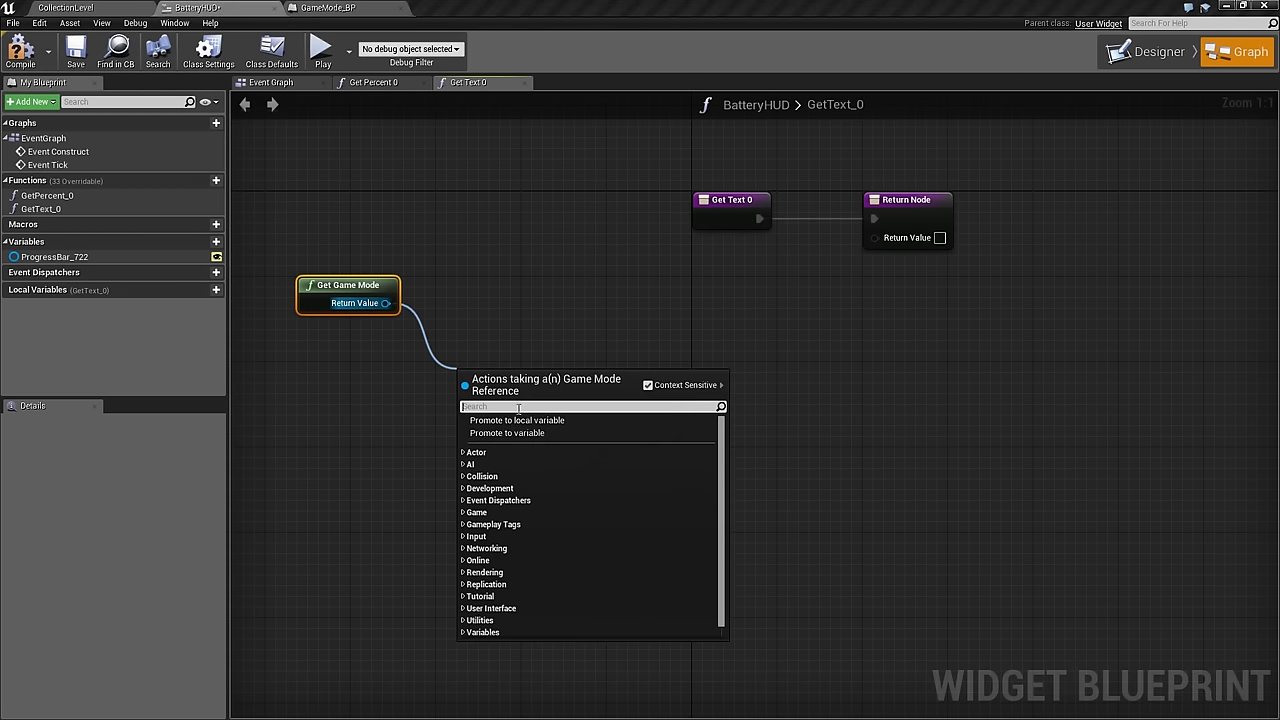
text(cast)
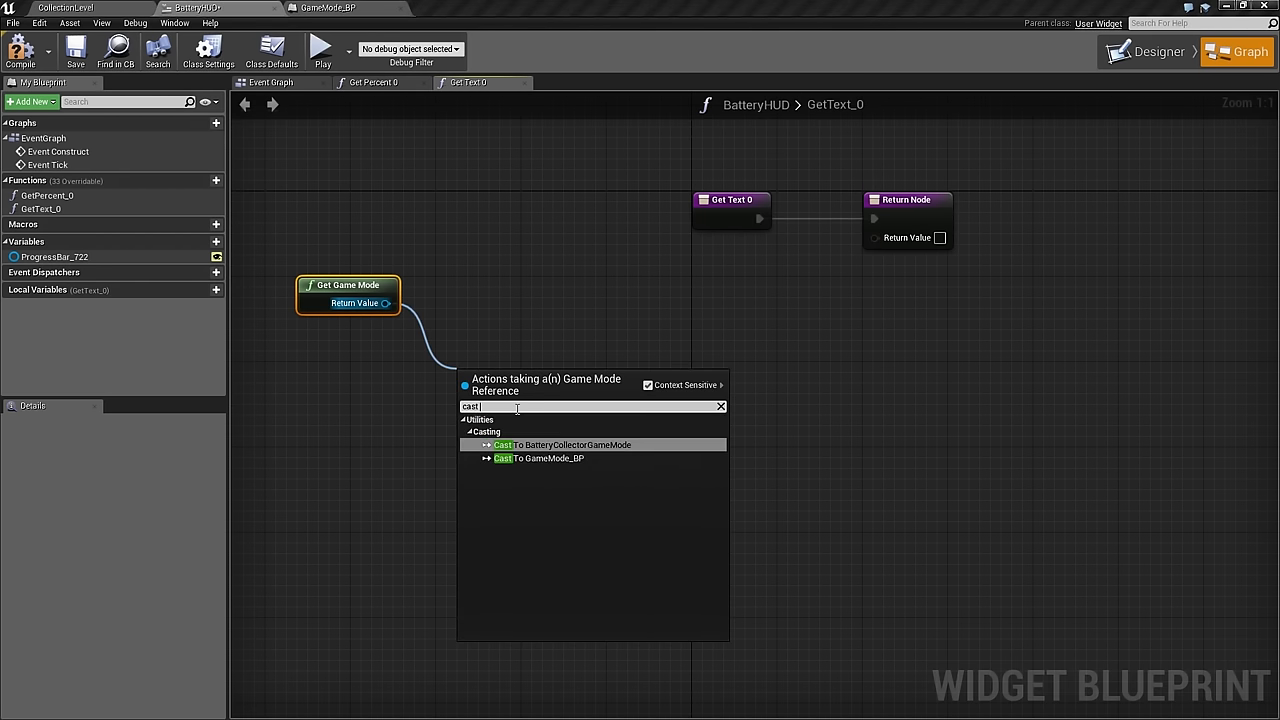
click(562, 444)
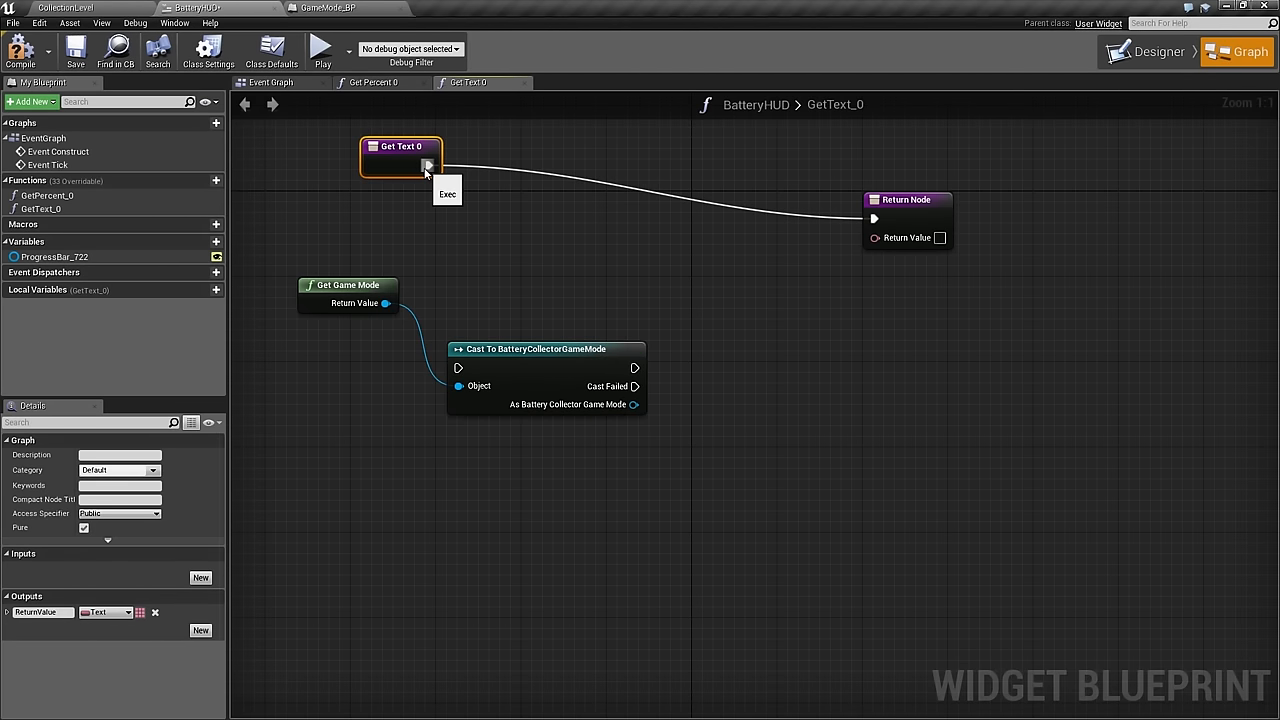
drag(428, 166, 456, 368)
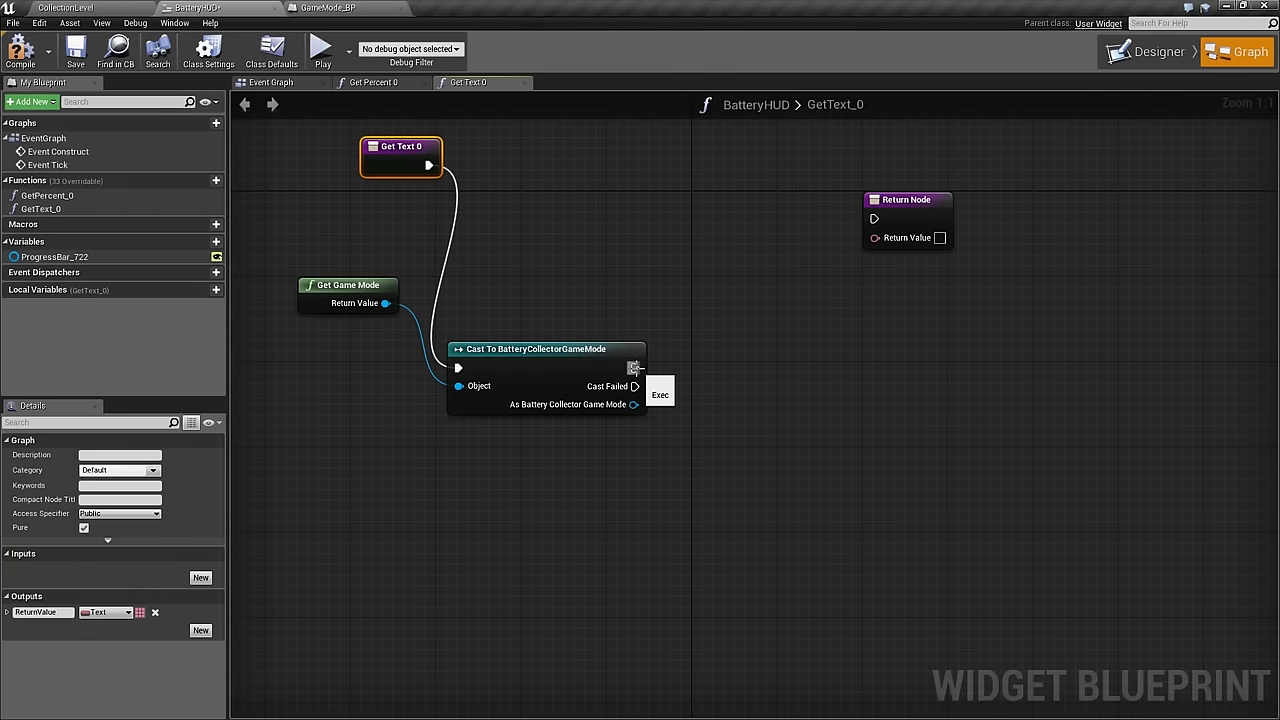
drag(636, 368, 872, 218)
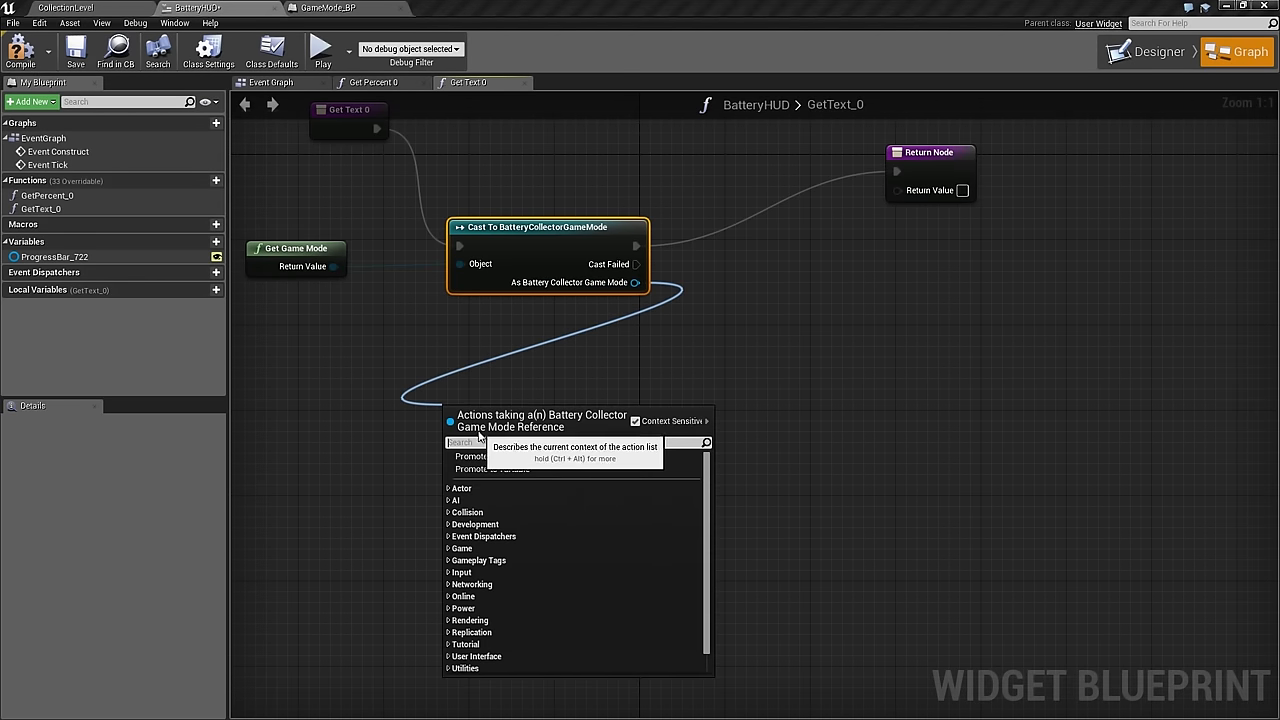
Step: Add a Get Current State node from the cast game mode
text(get cur)
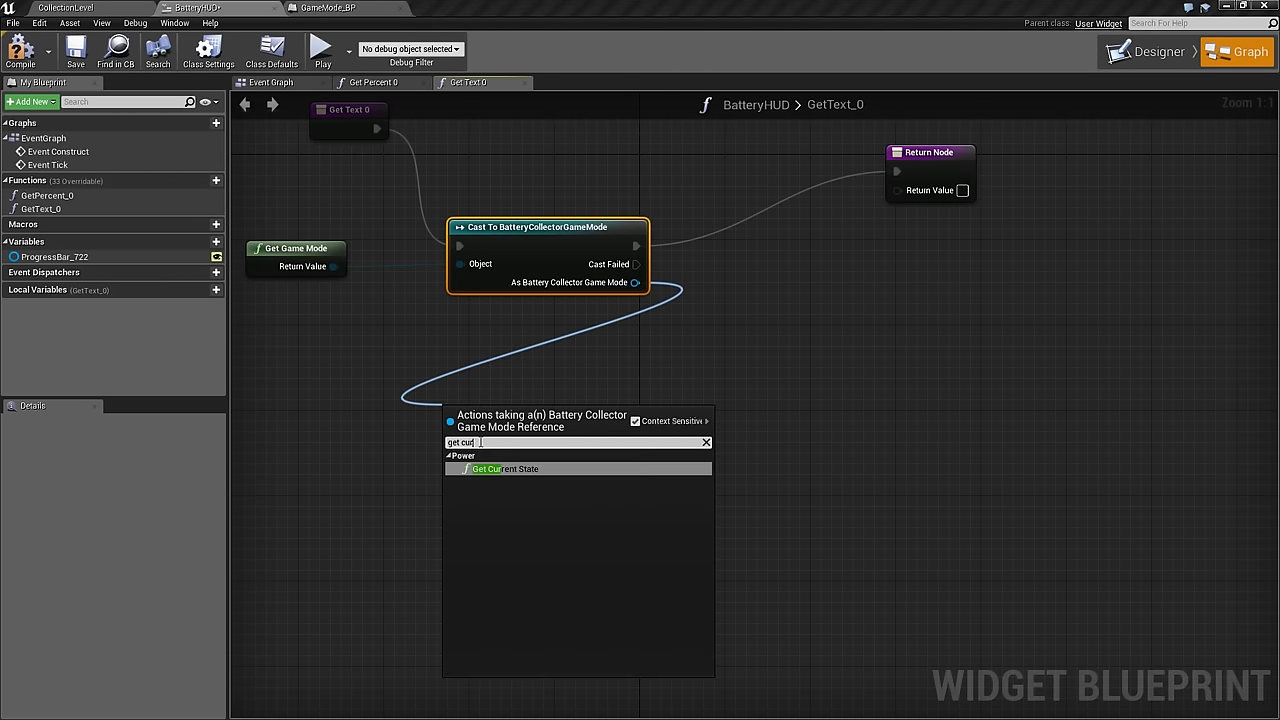
click(496, 468)
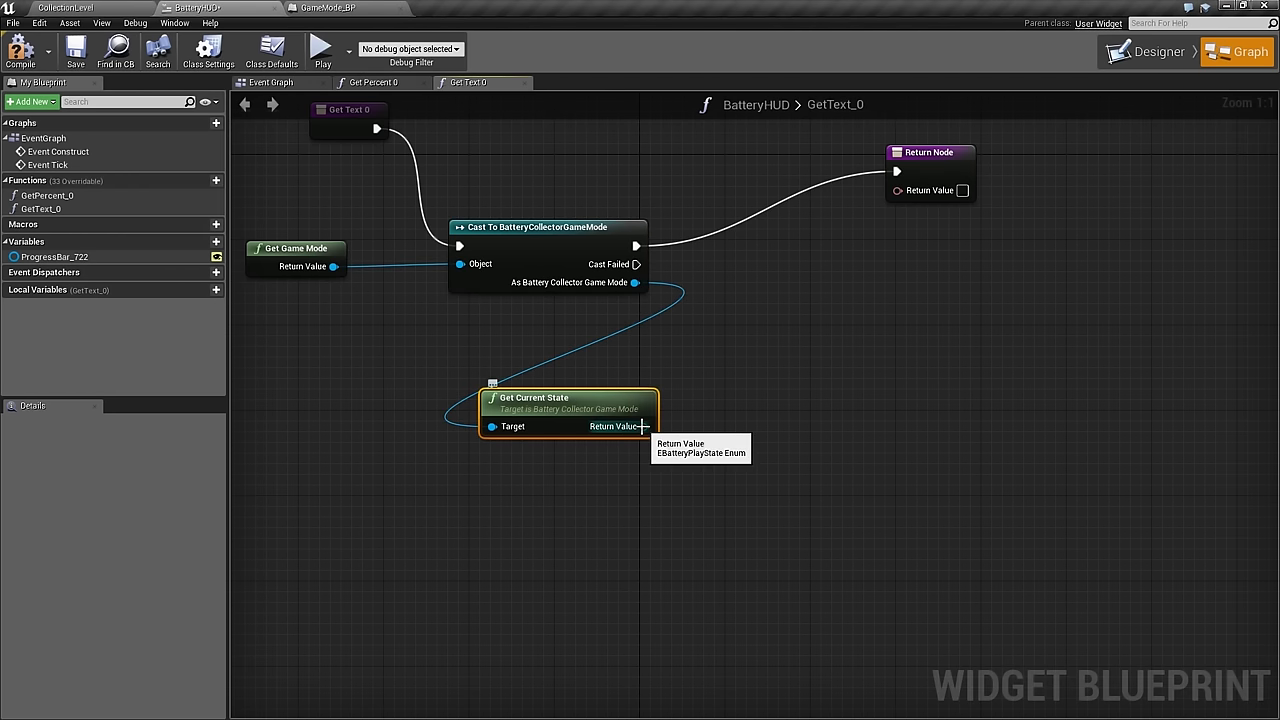
Step: Add a Select node on the current state and enter 'Game Over' for the EGameOver option
right_click(638, 428)
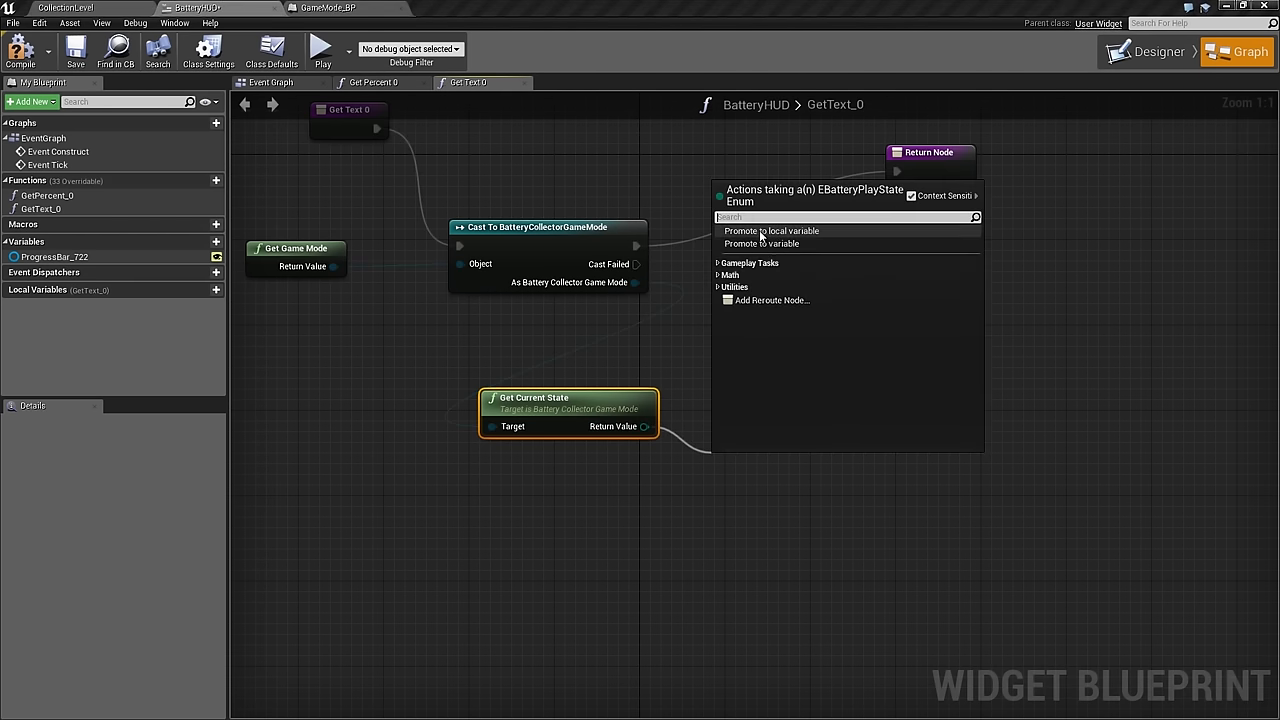
text(Se)
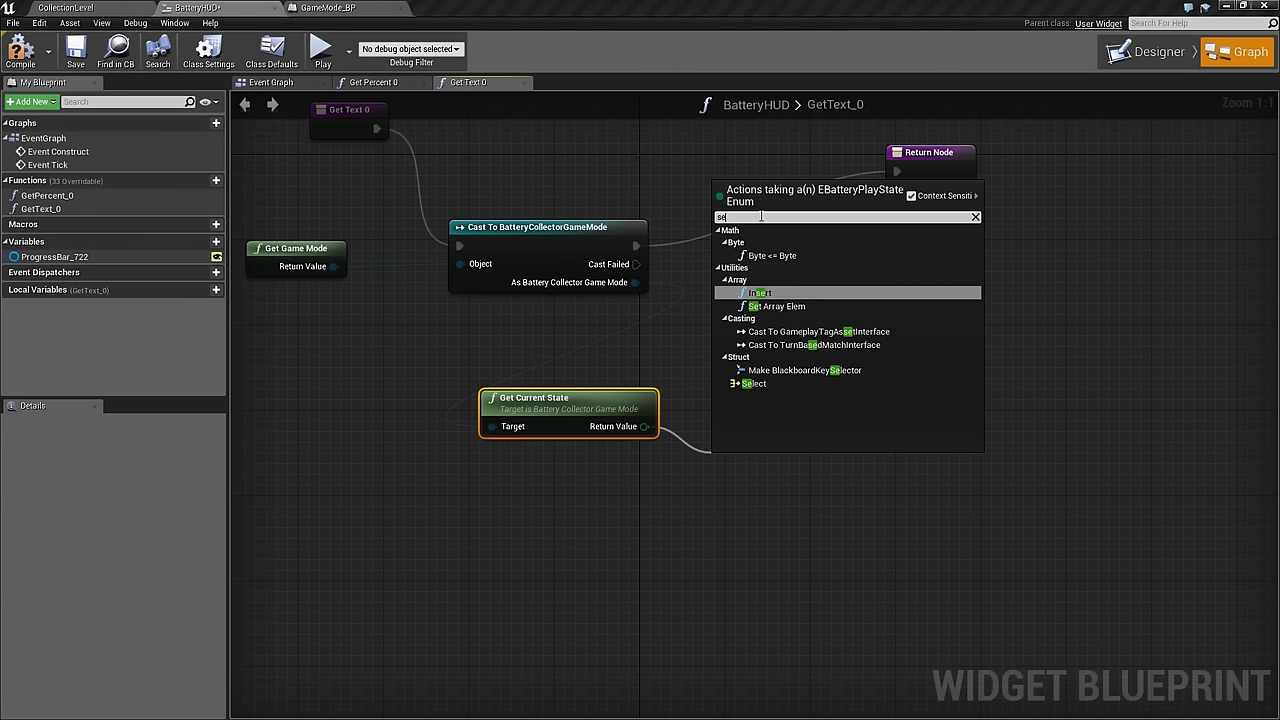
mouse_move(752, 384)
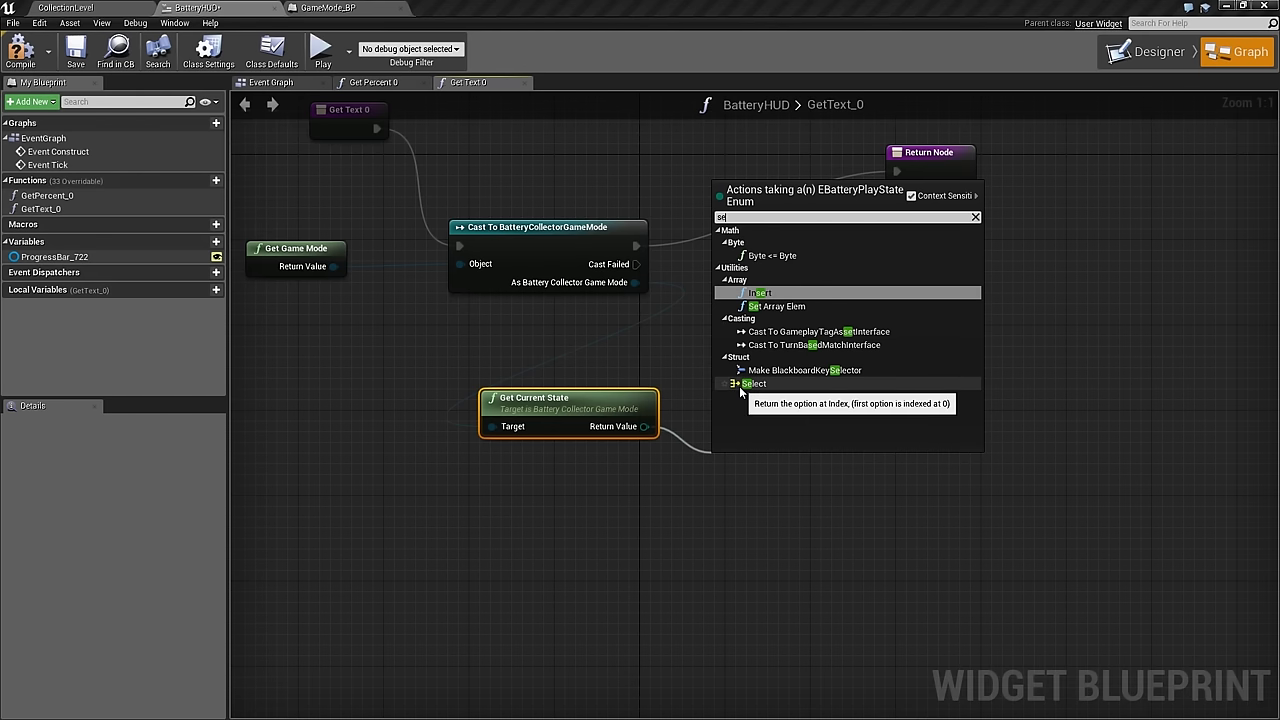
click(752, 384)
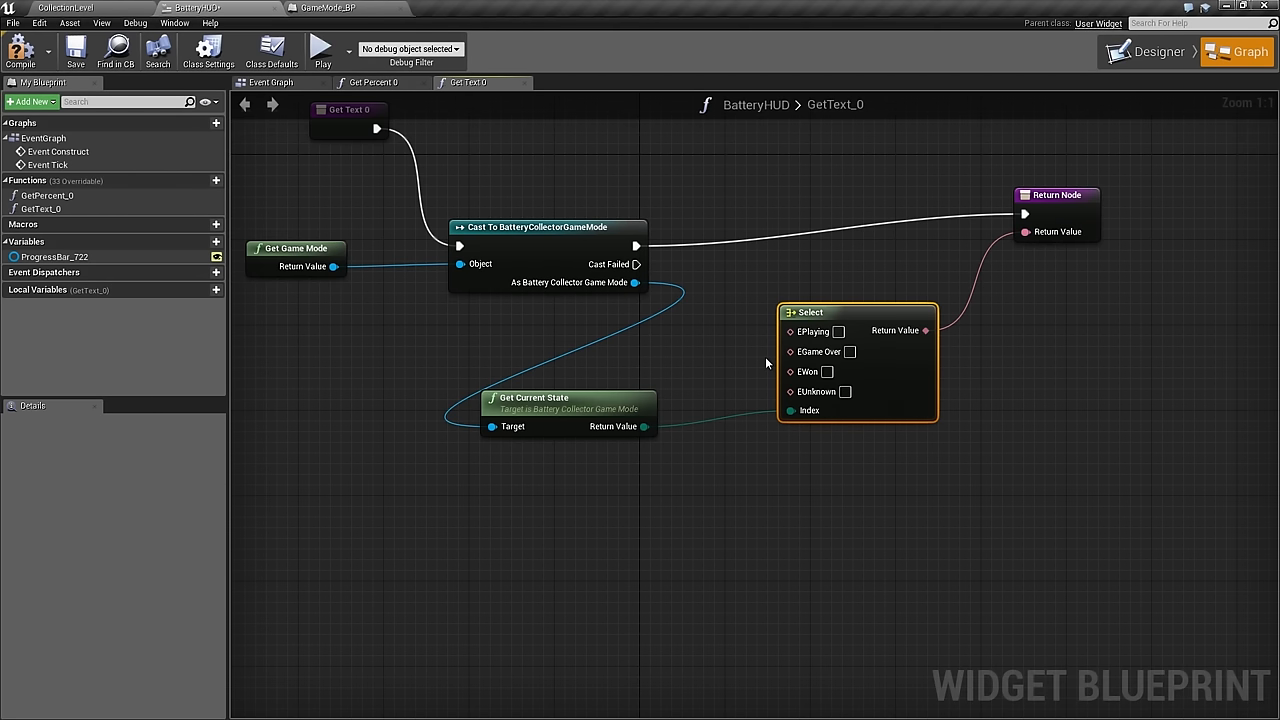
mouse_move(864, 360)
text(P)
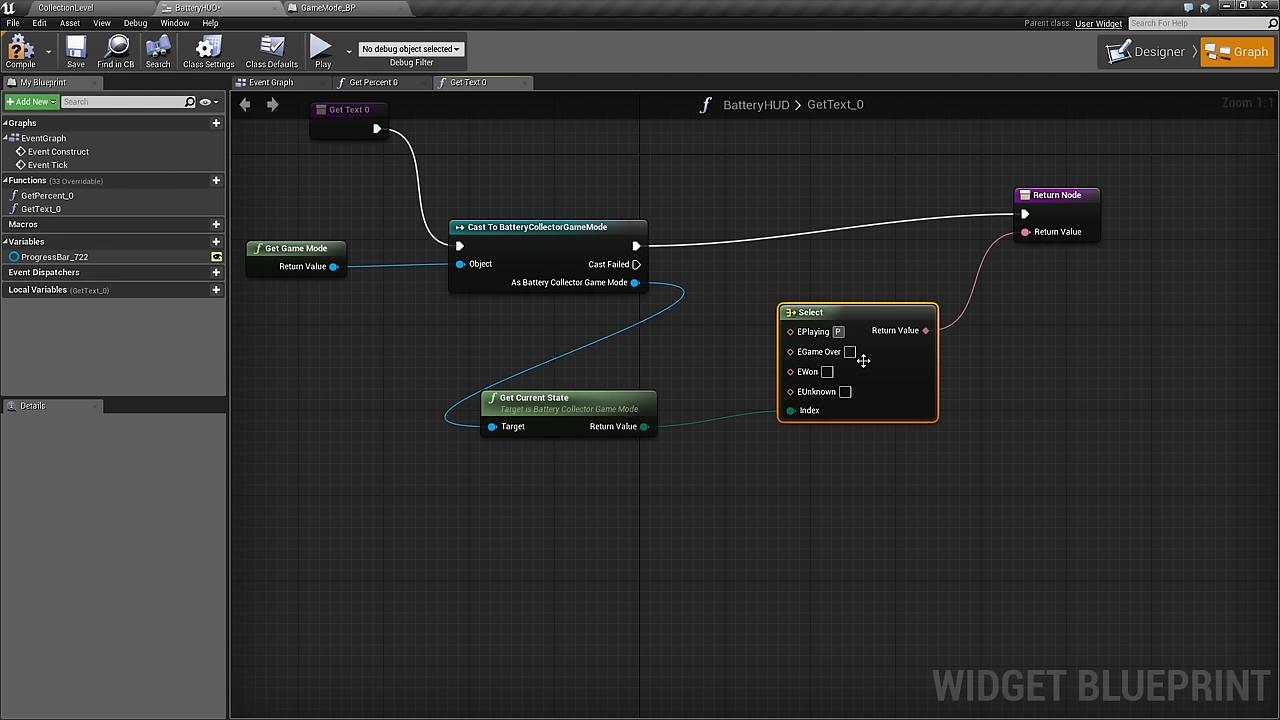
click(852, 332)
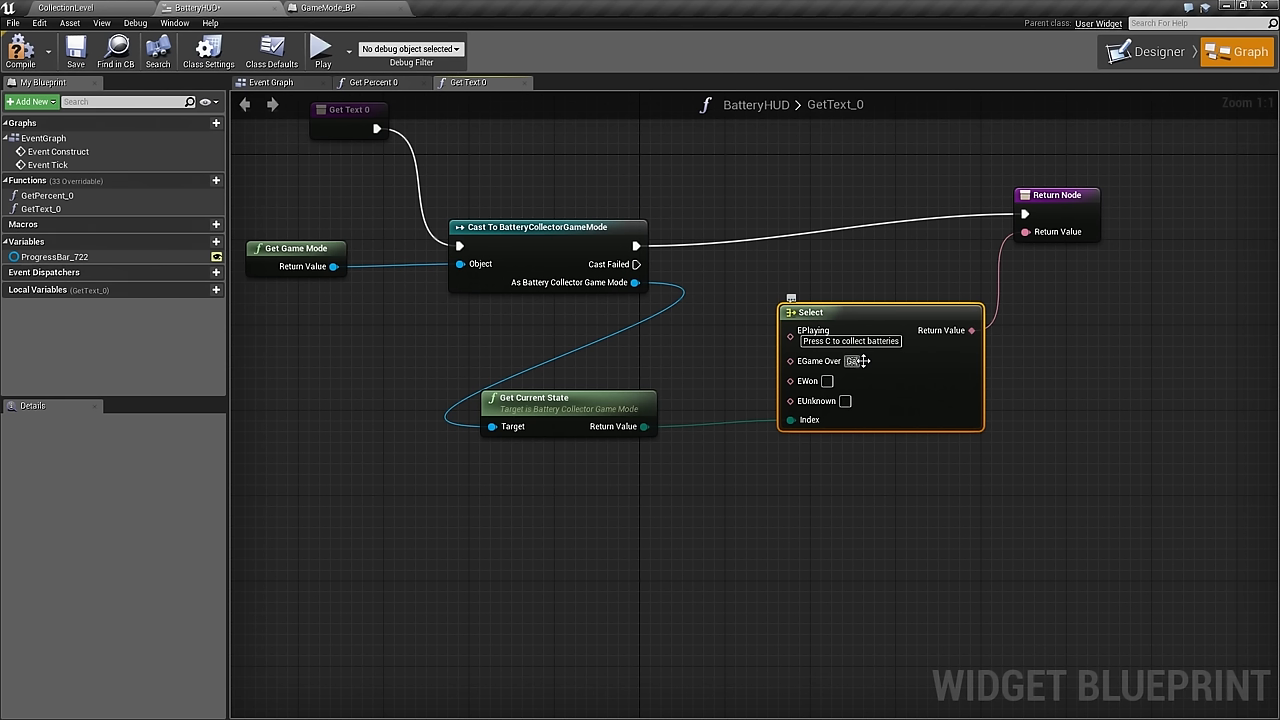
text(Game Over!)
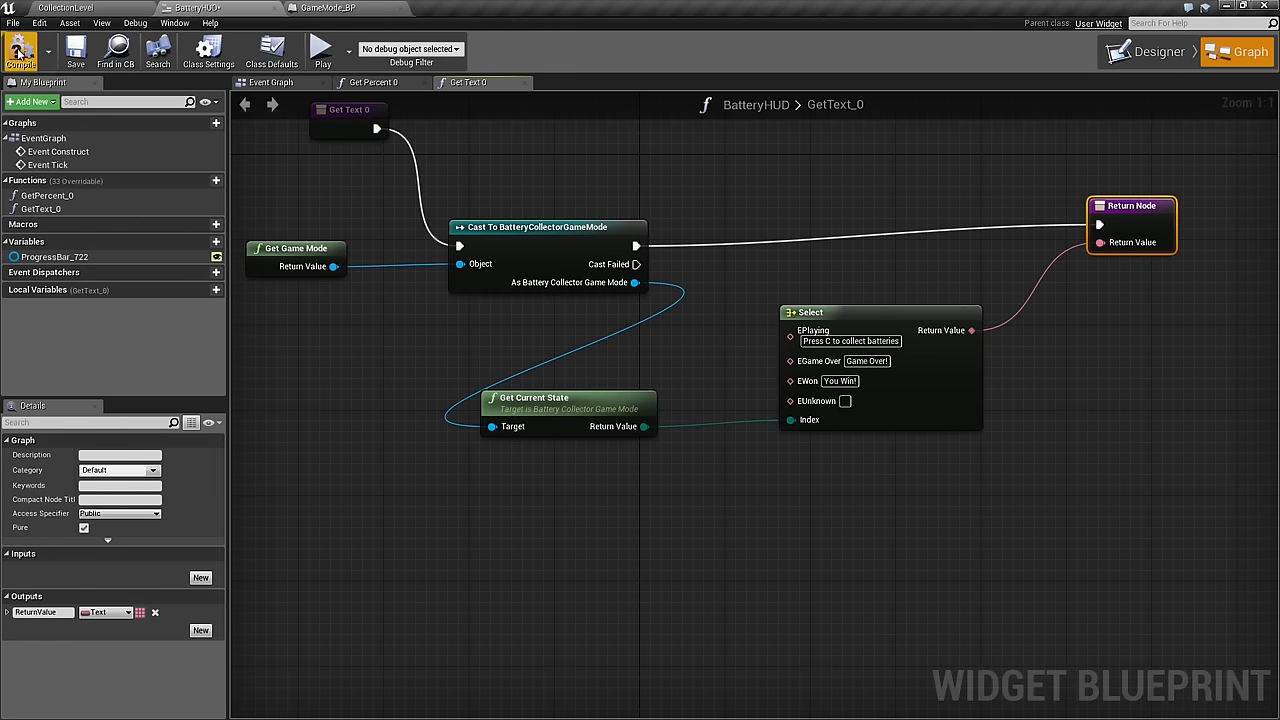
mouse_move(22, 50)
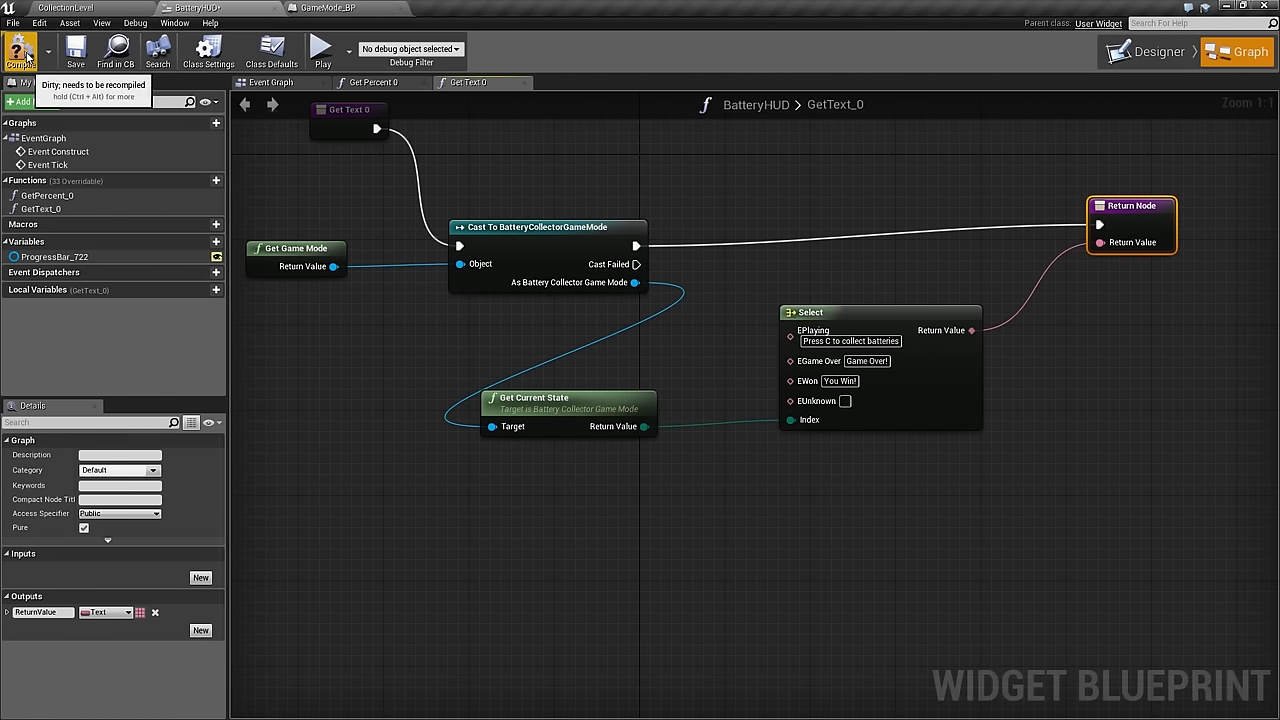
Step: Compile the HUD widget blueprint and play the level to test the text
click(20, 50)
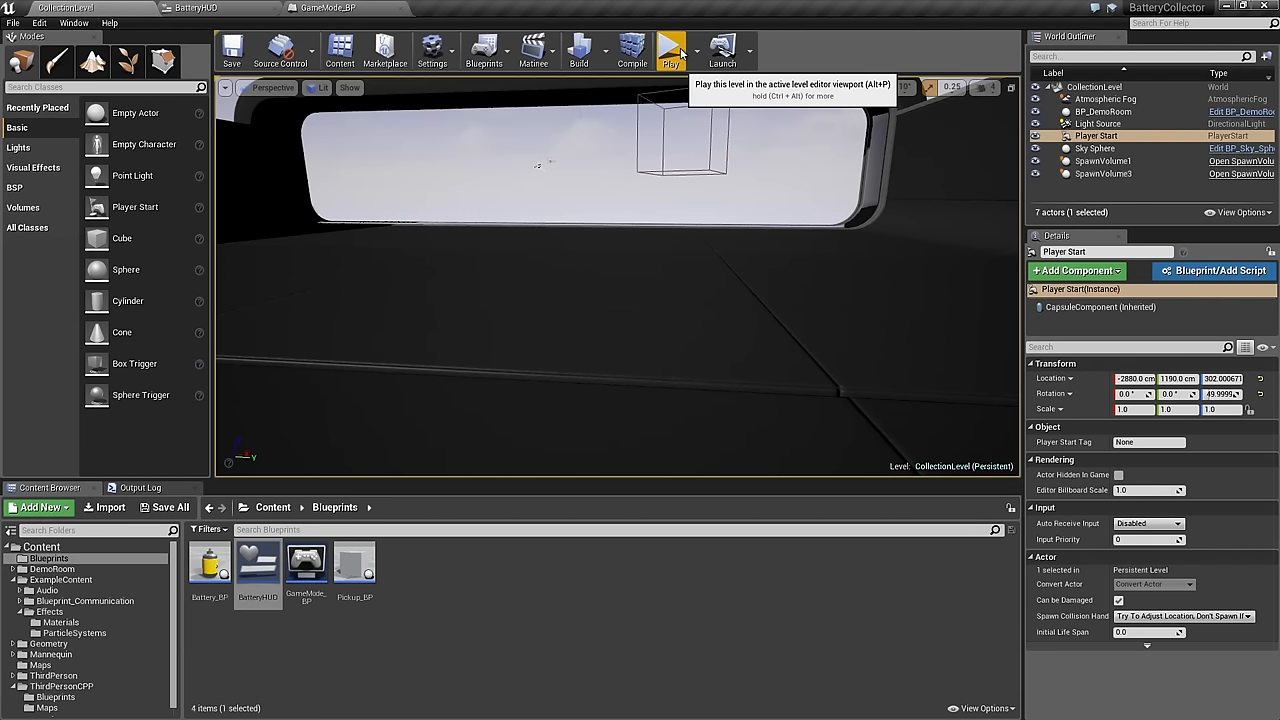
click(670, 50)
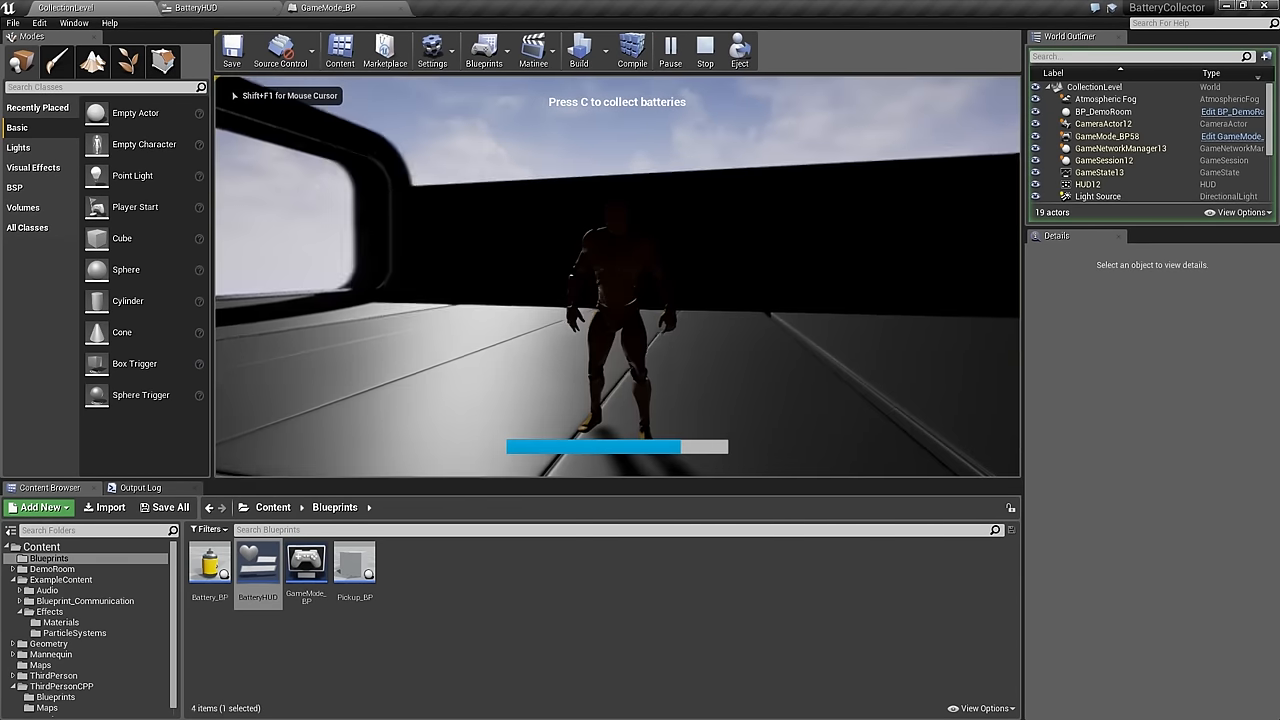